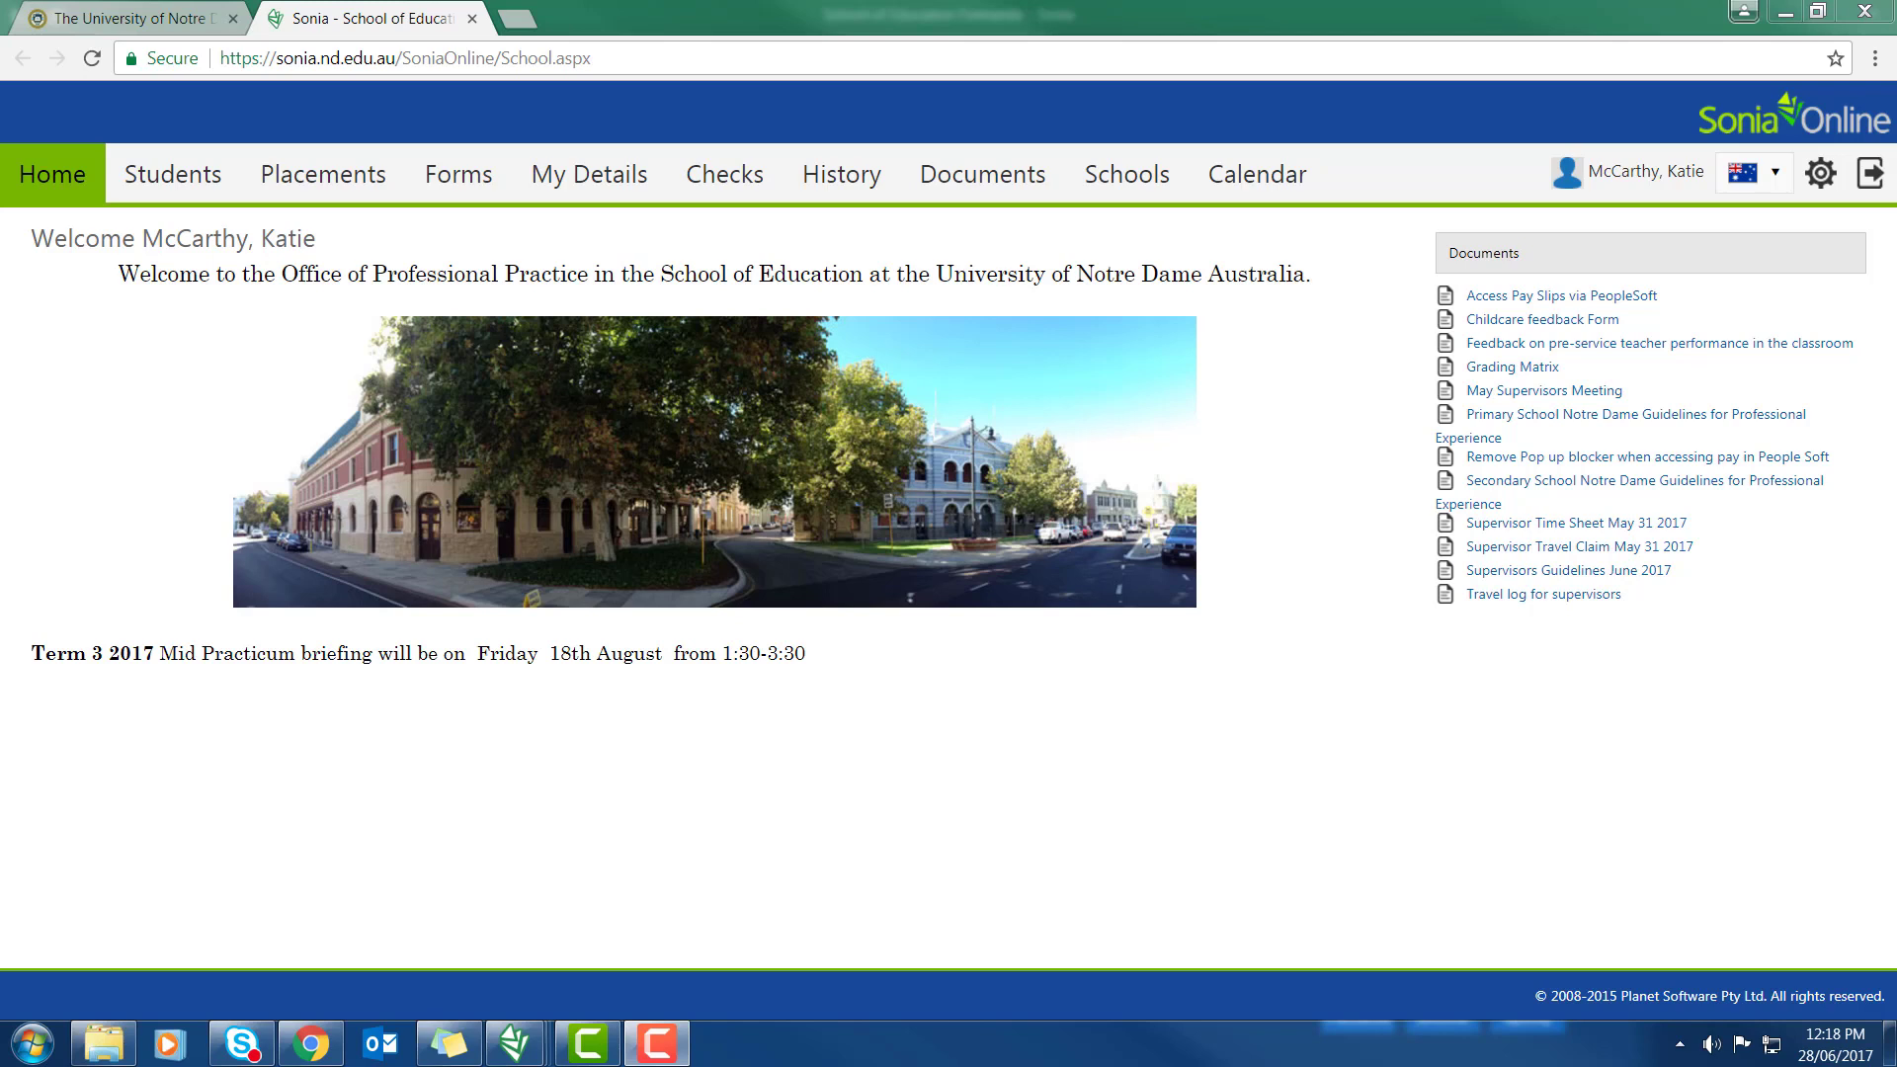
mouse_move(57, 198)
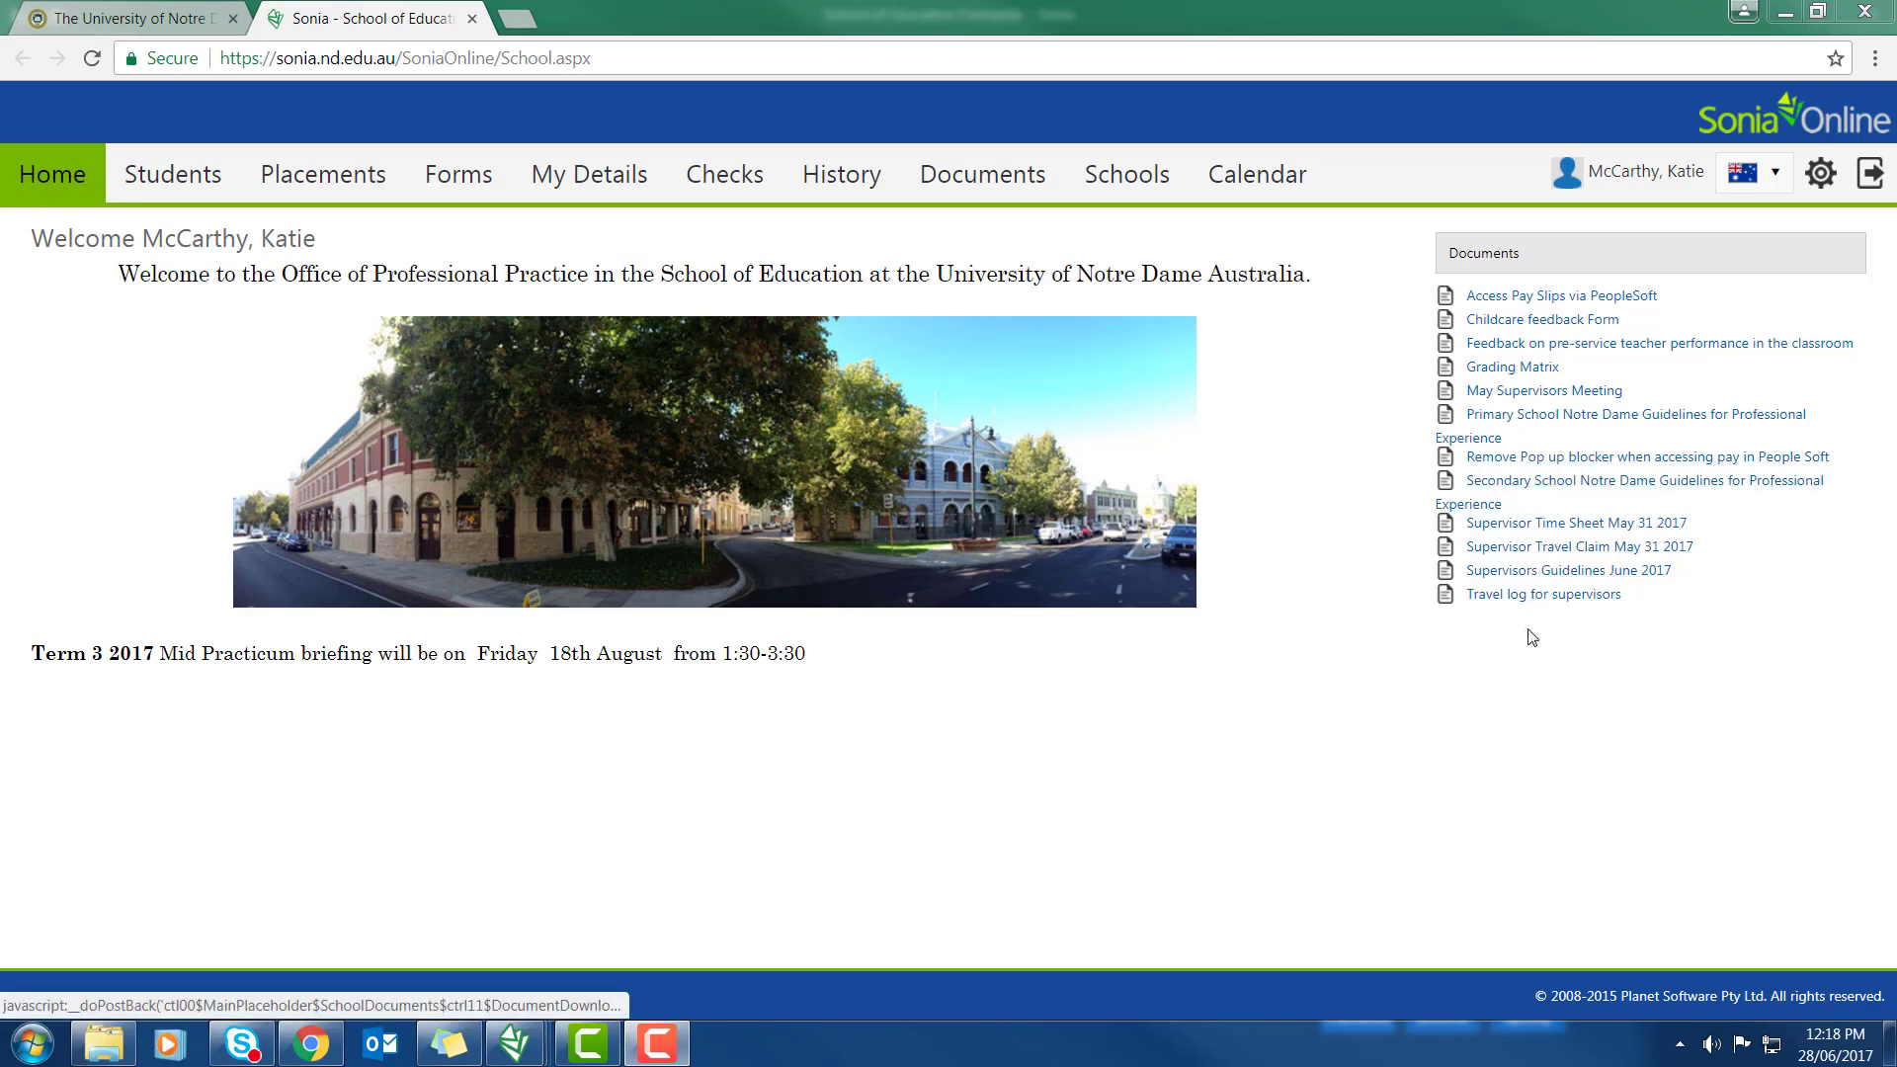
mouse_move(1545, 314)
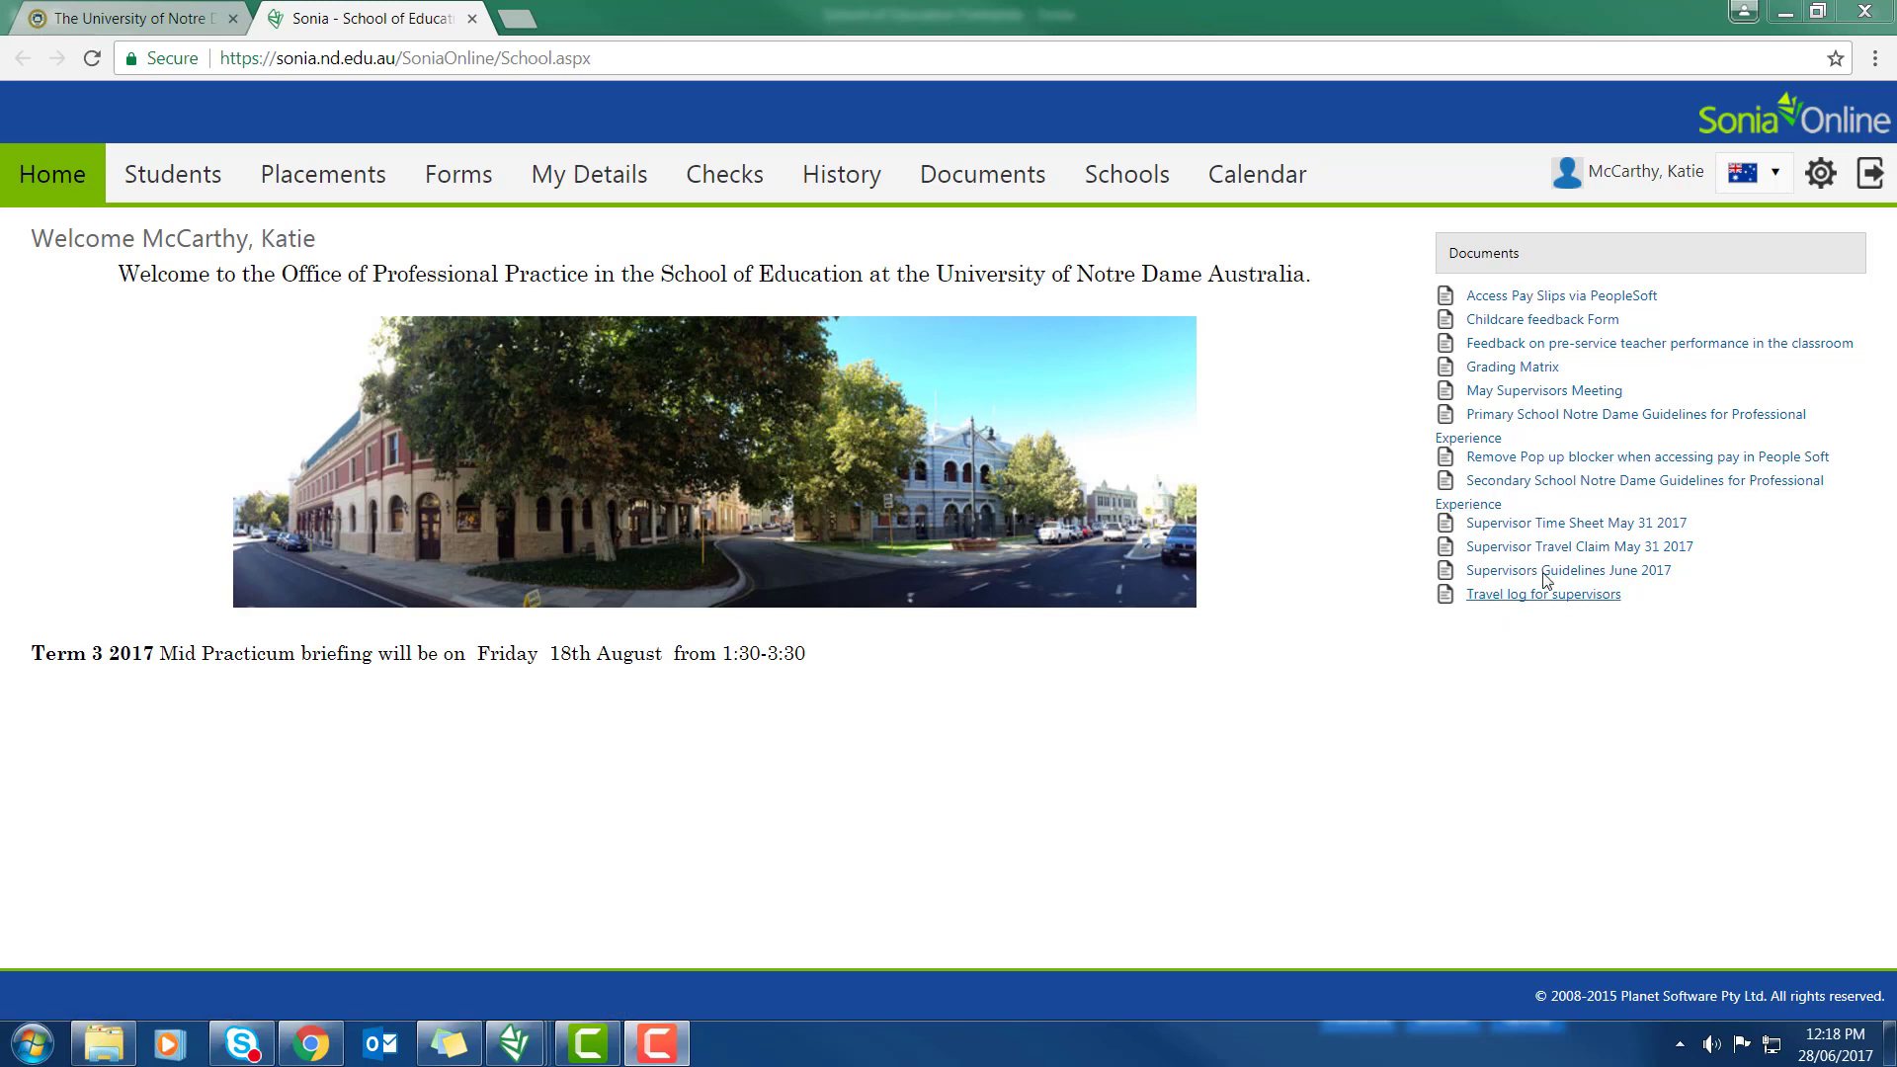
mouse_move(1548, 553)
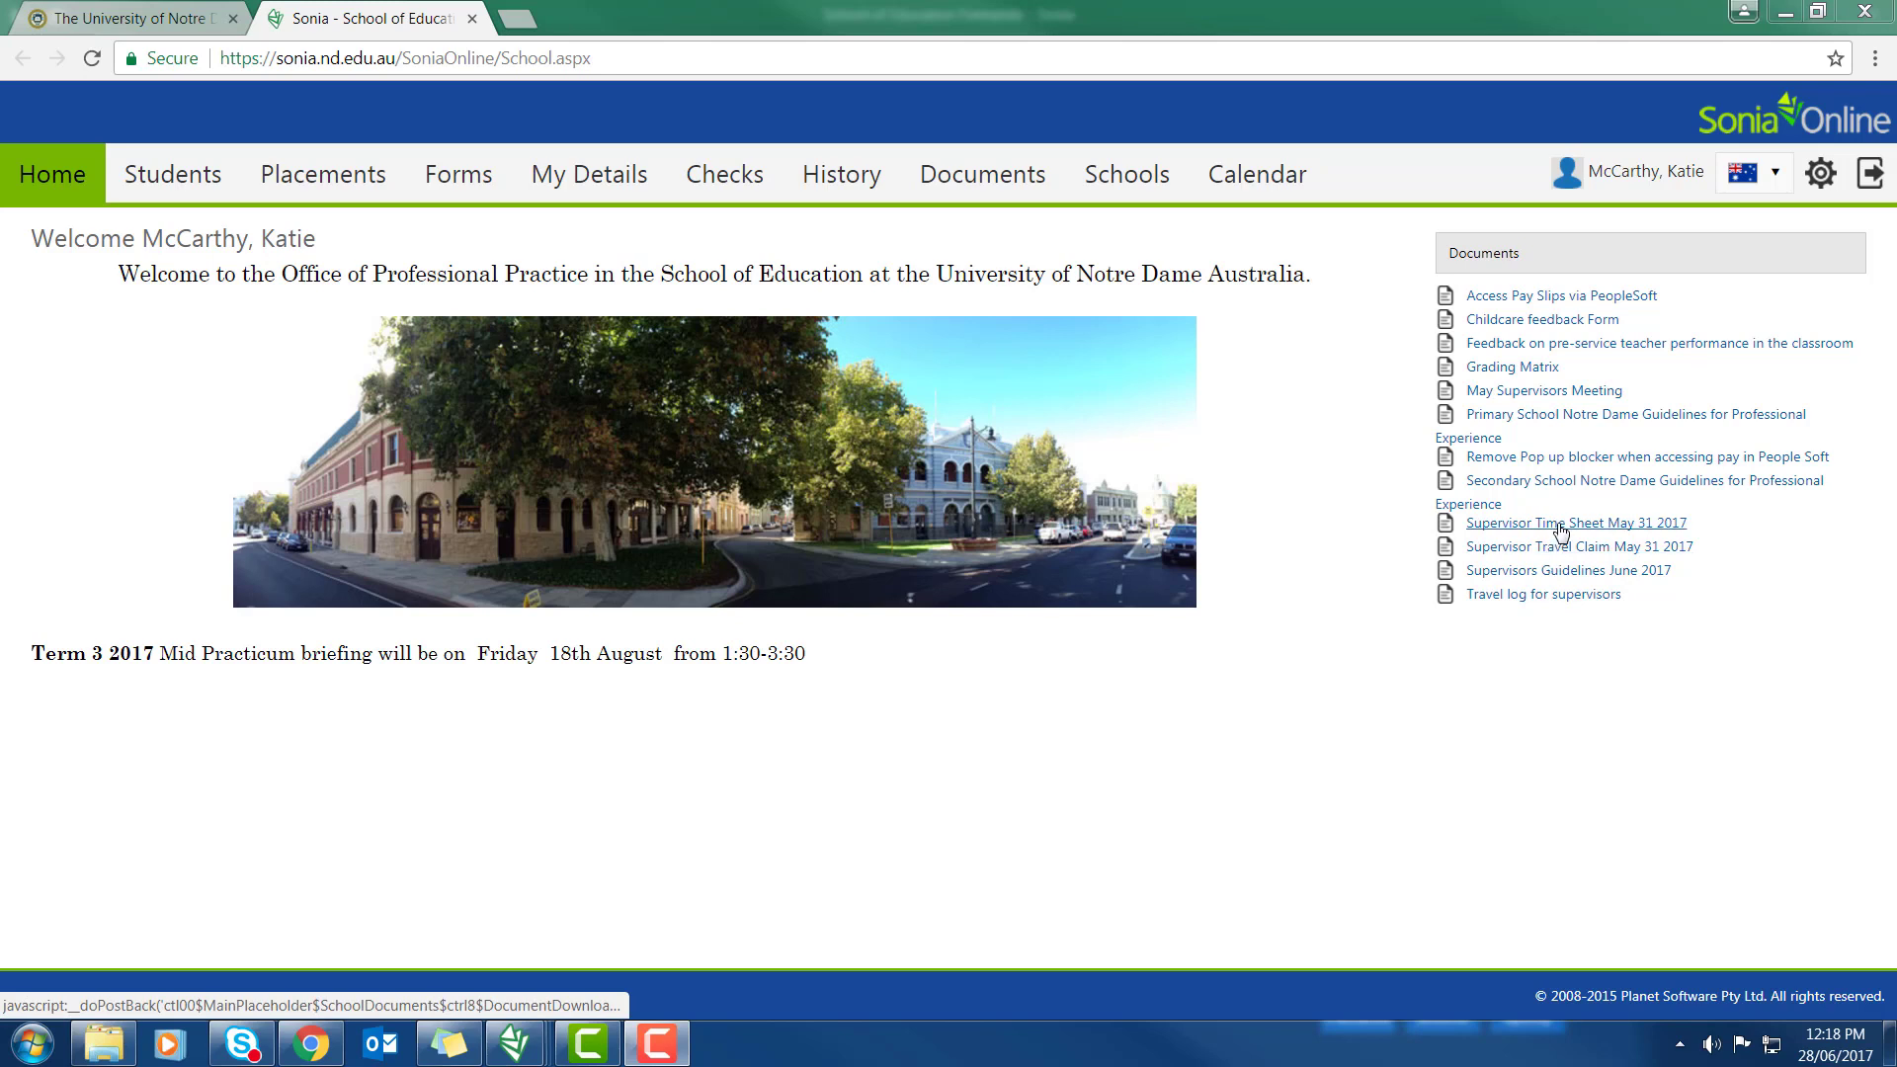
mouse_move(1554, 554)
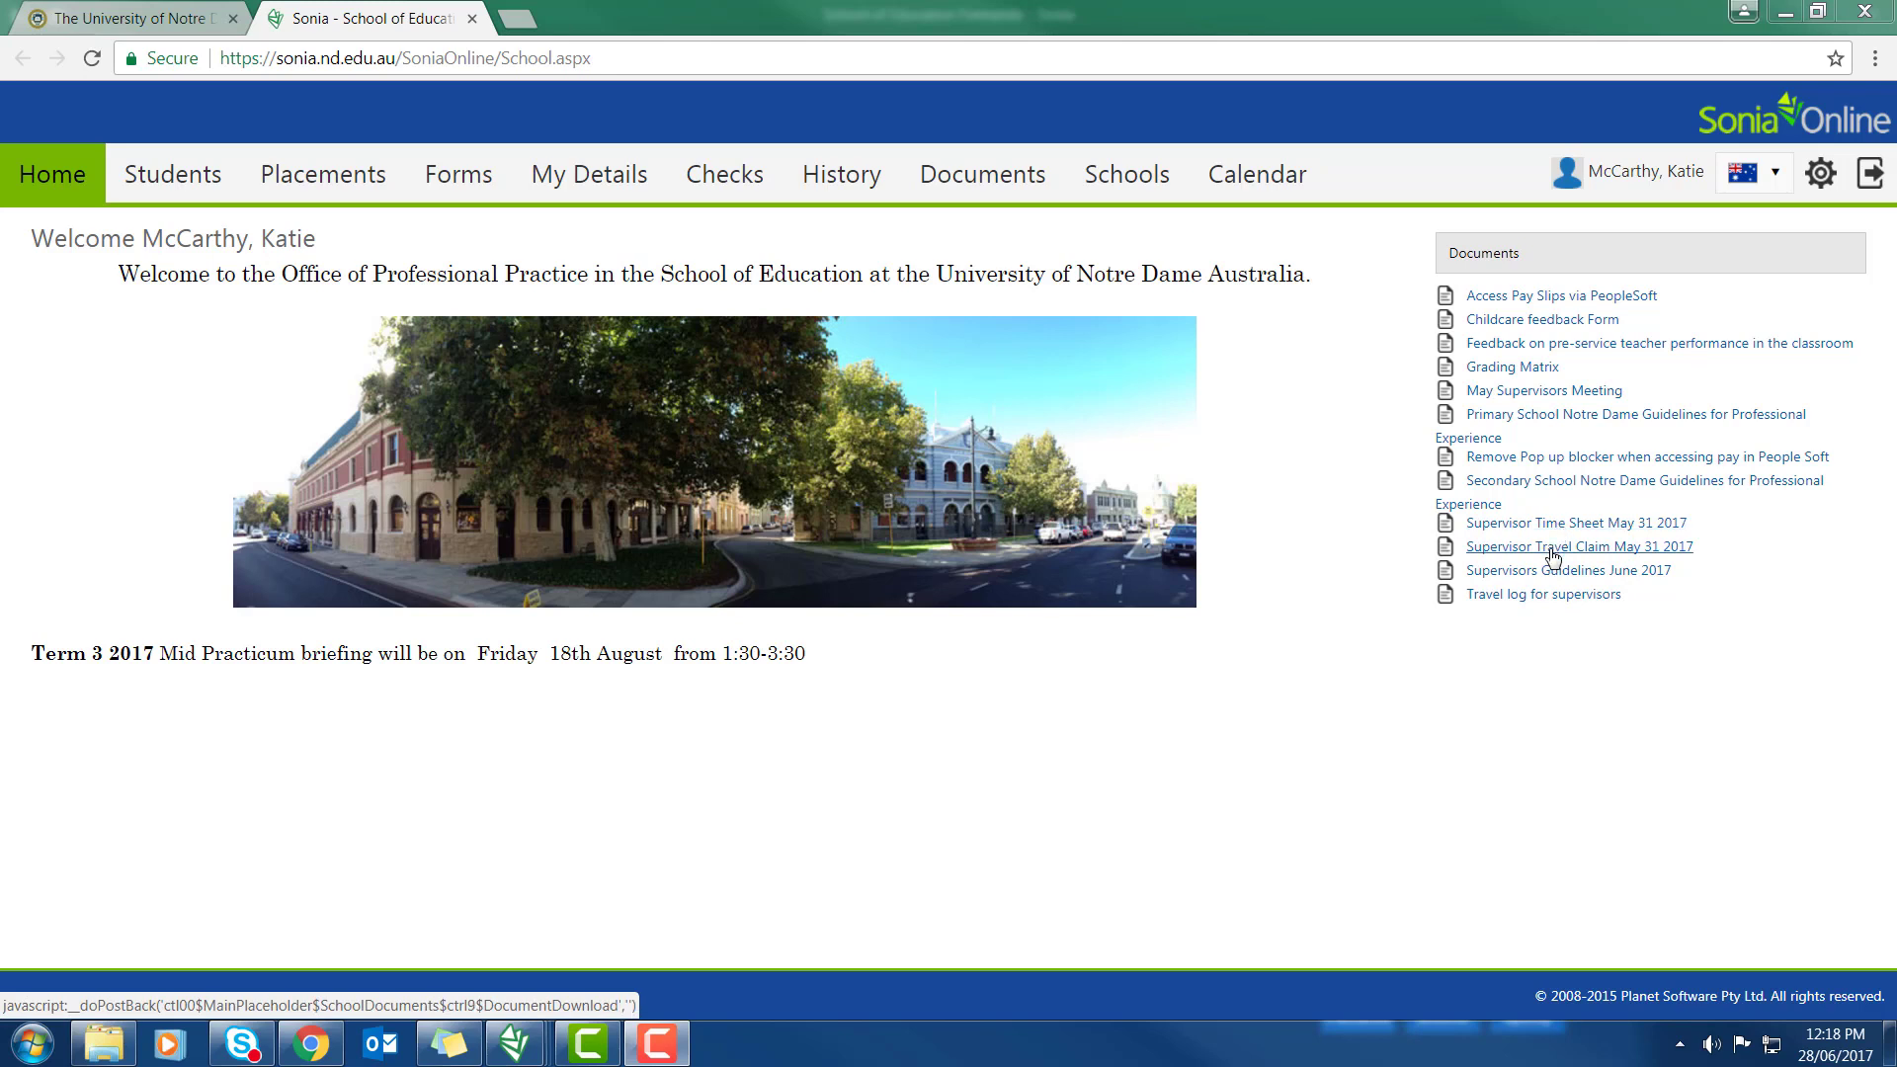
Download the Supervisor Time Sheet May 31 2017 workbook from the Documents panel
left_click(1578, 523)
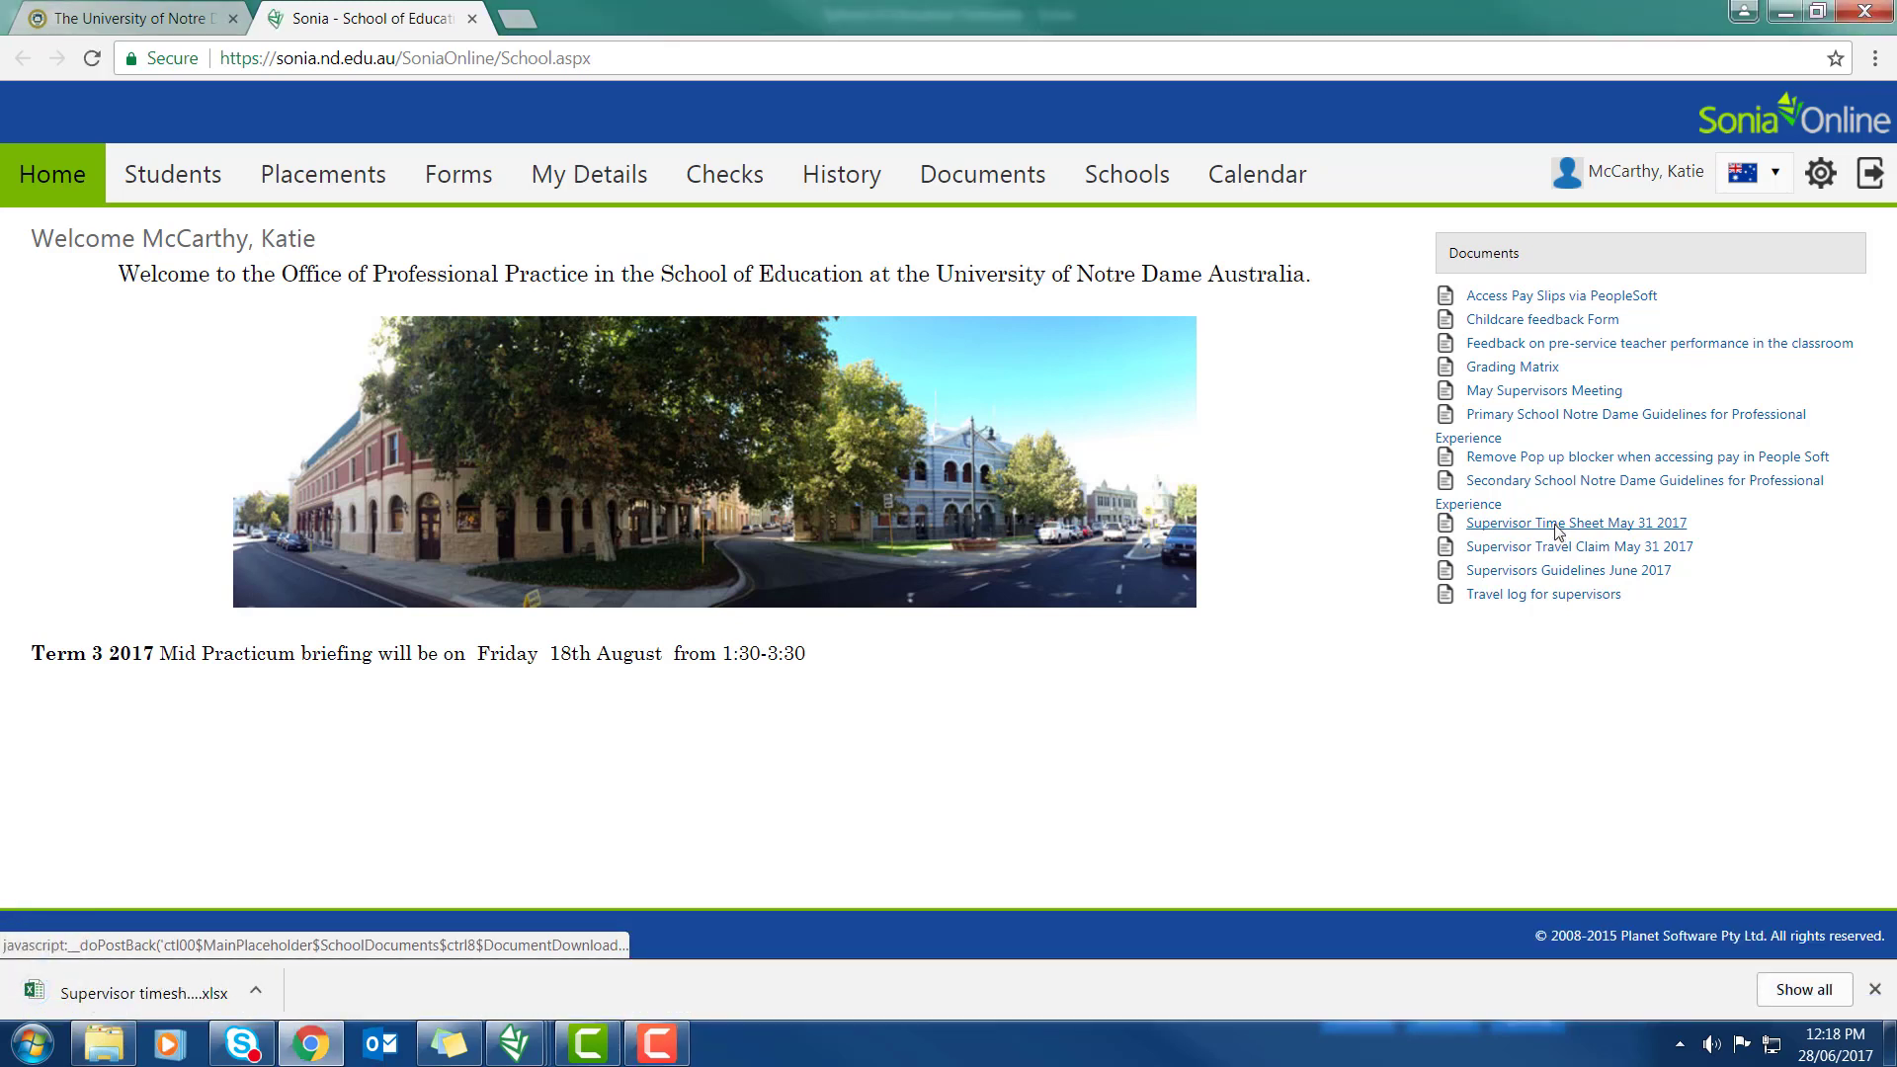
mouse_move(374, 880)
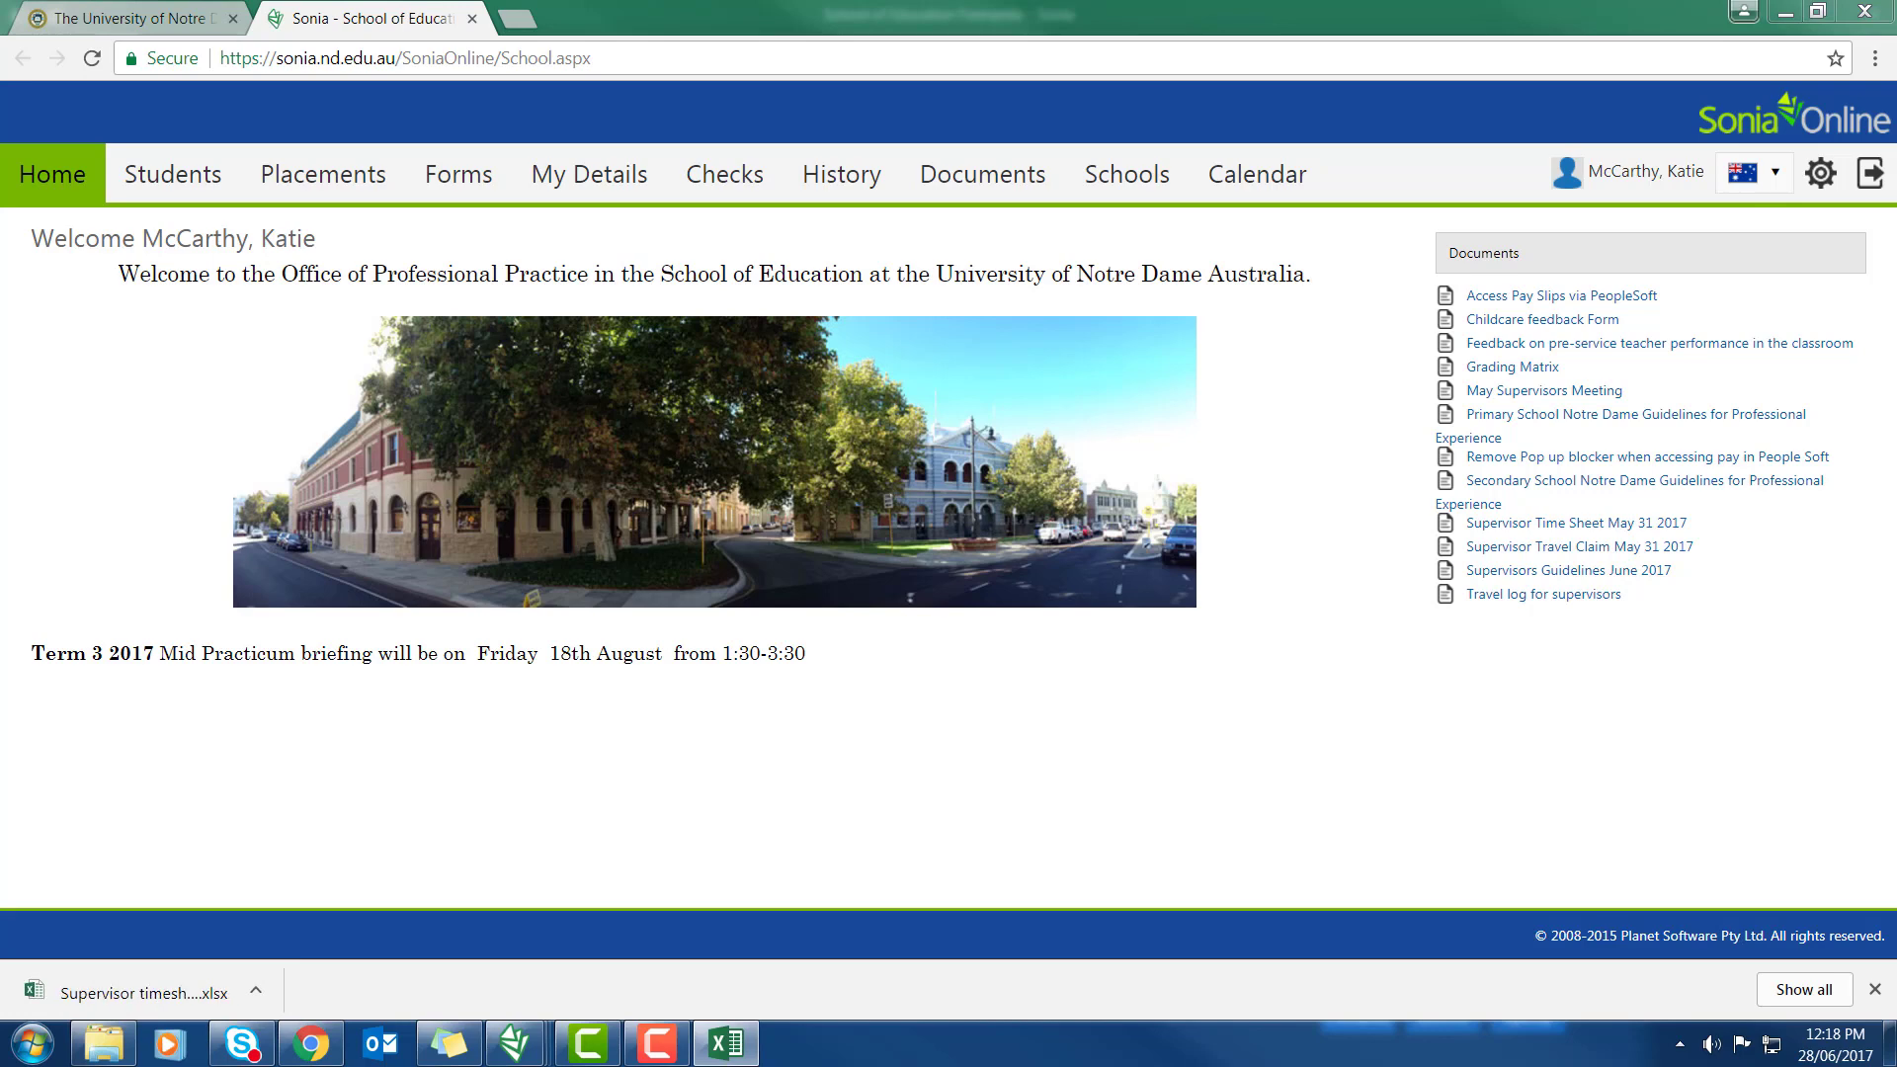
Open the downloaded timesheet and step through the Date, Student, School, Start, Finish and Hours cells of row 15
left_click(128, 990)
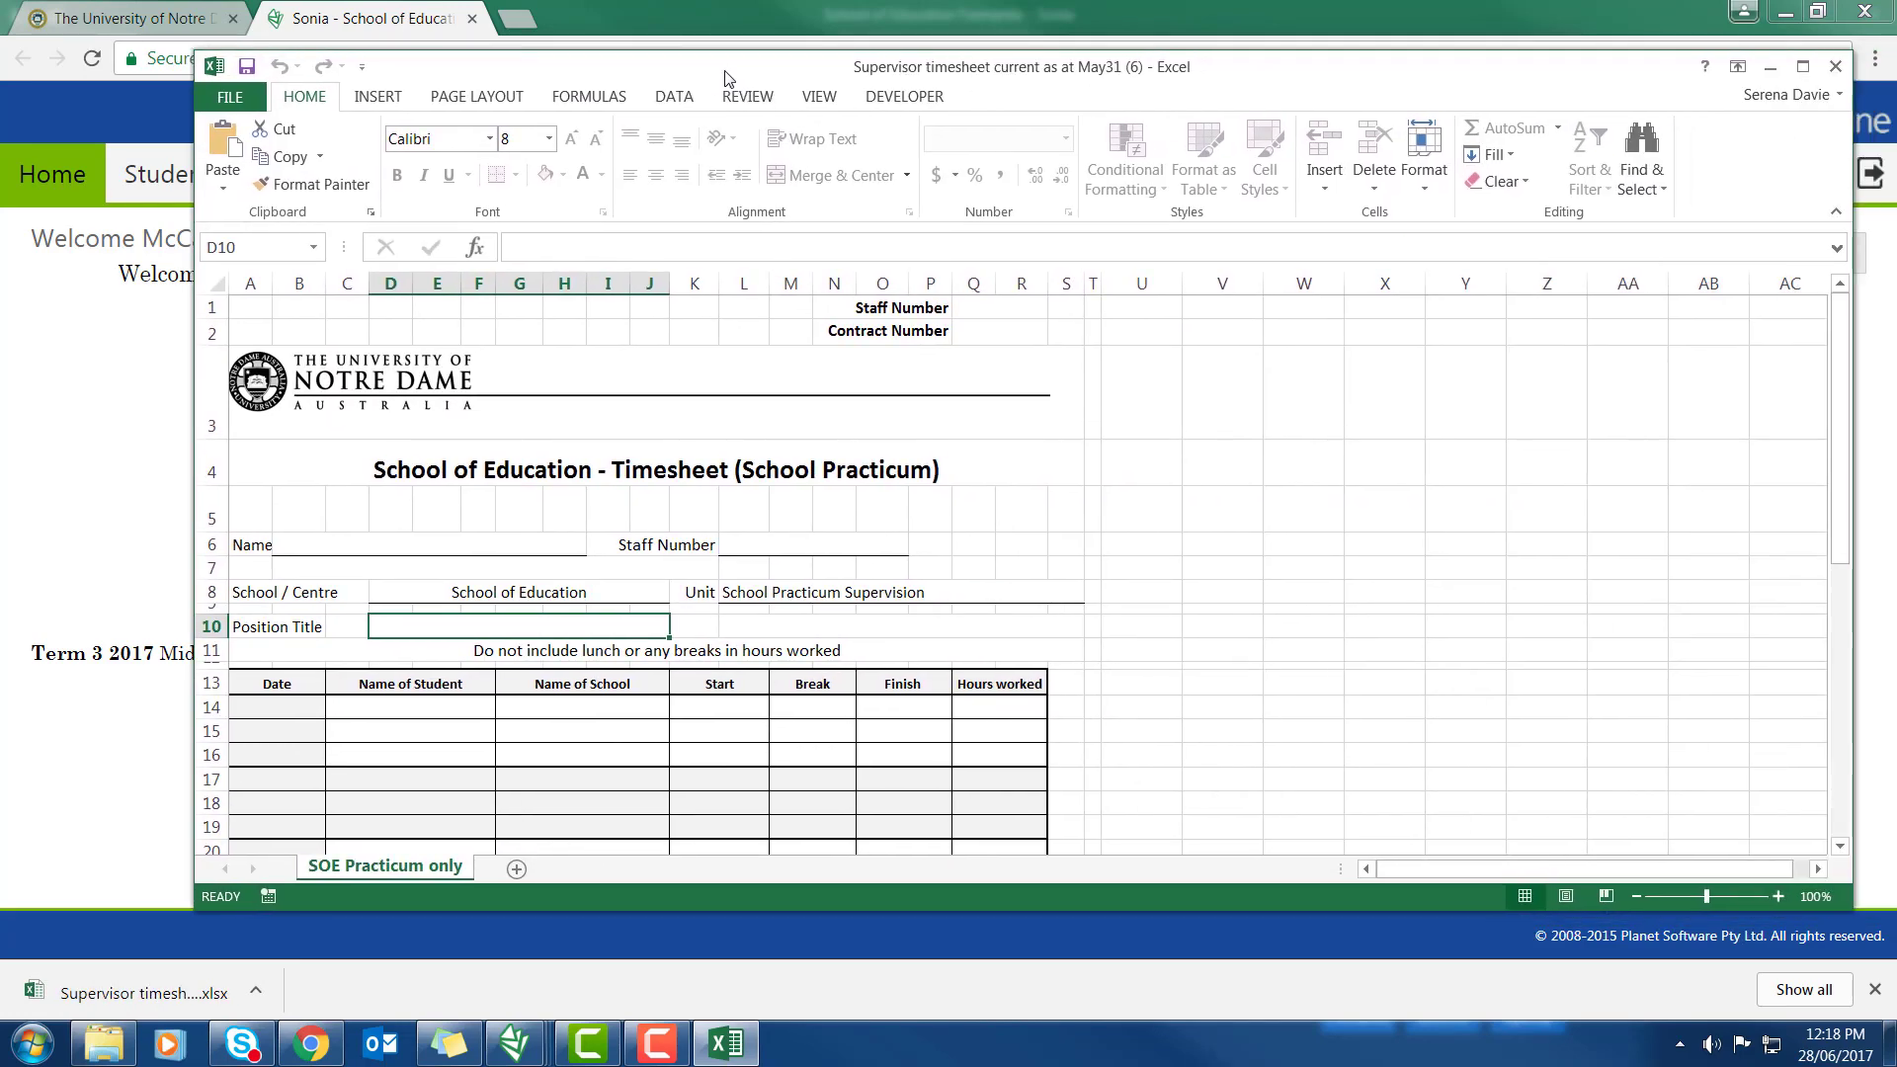
mouse_move(791, 98)
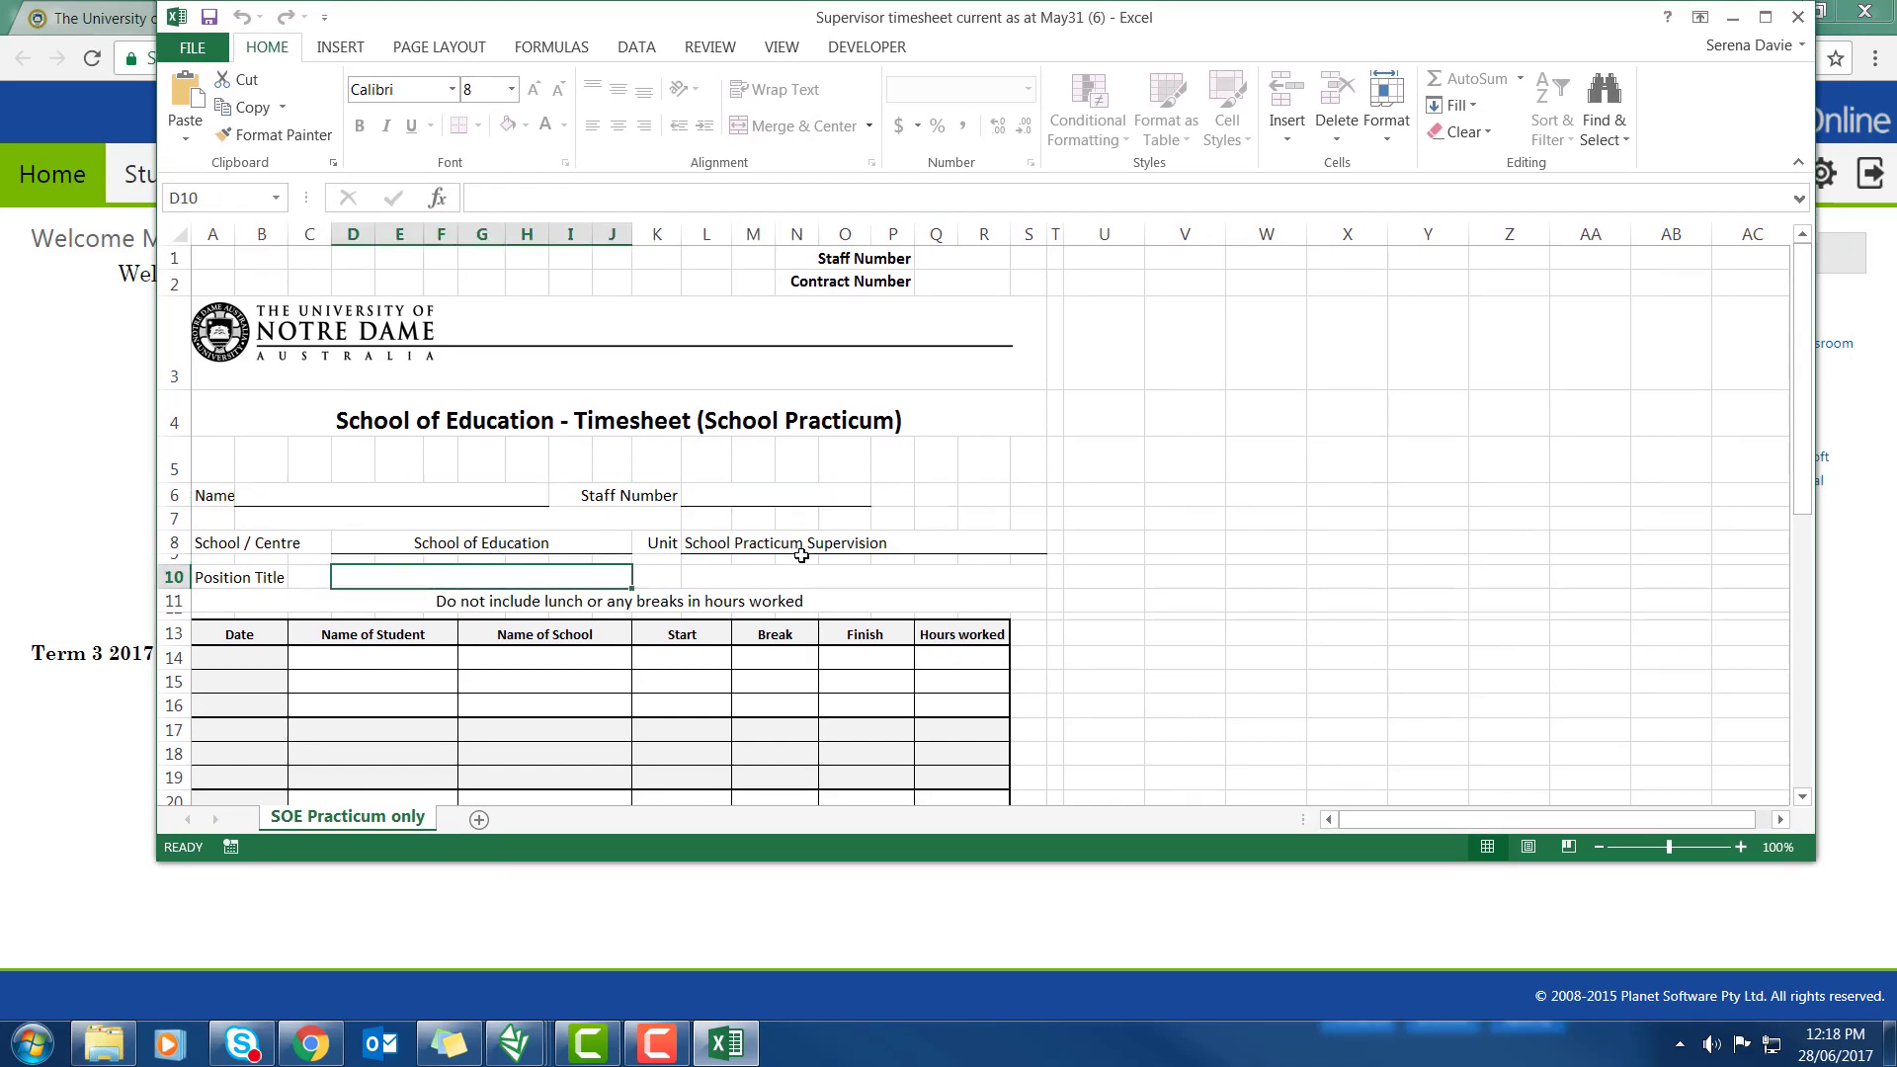
left_click(237, 682)
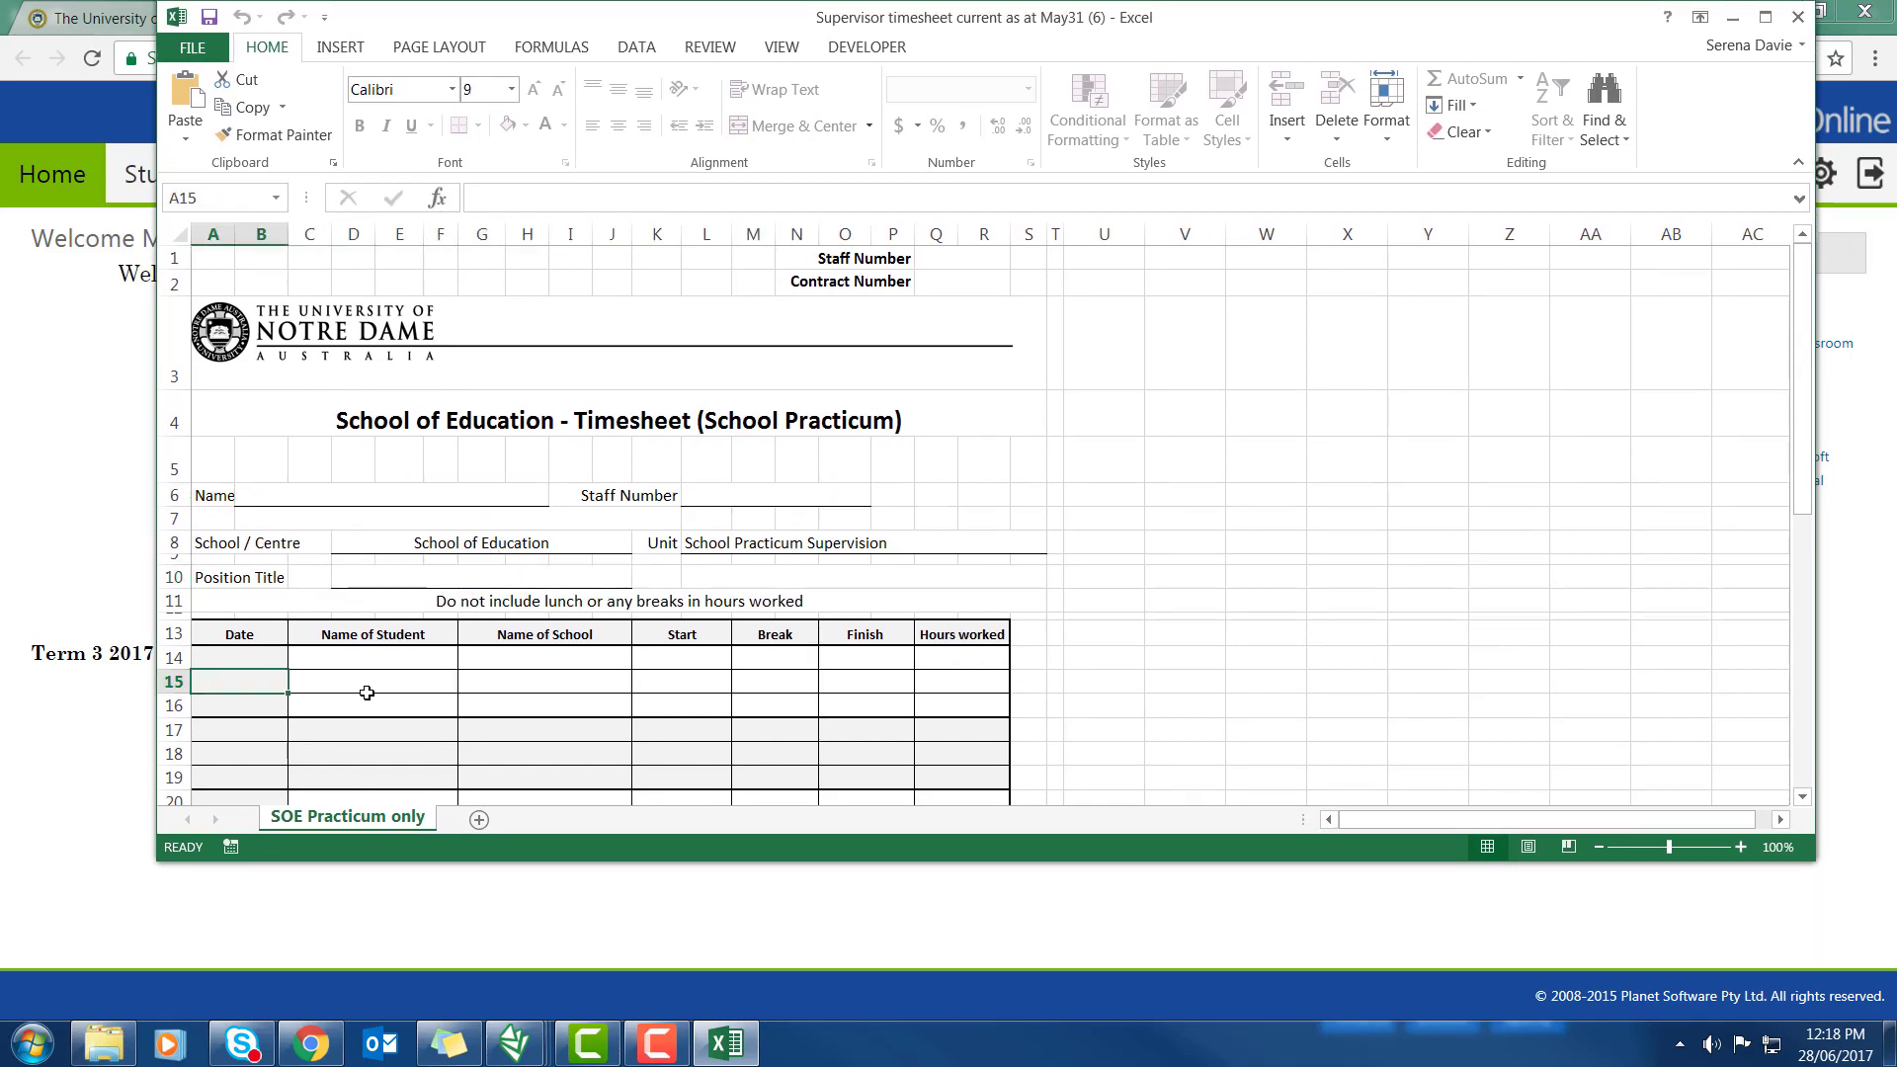
left_click(543, 682)
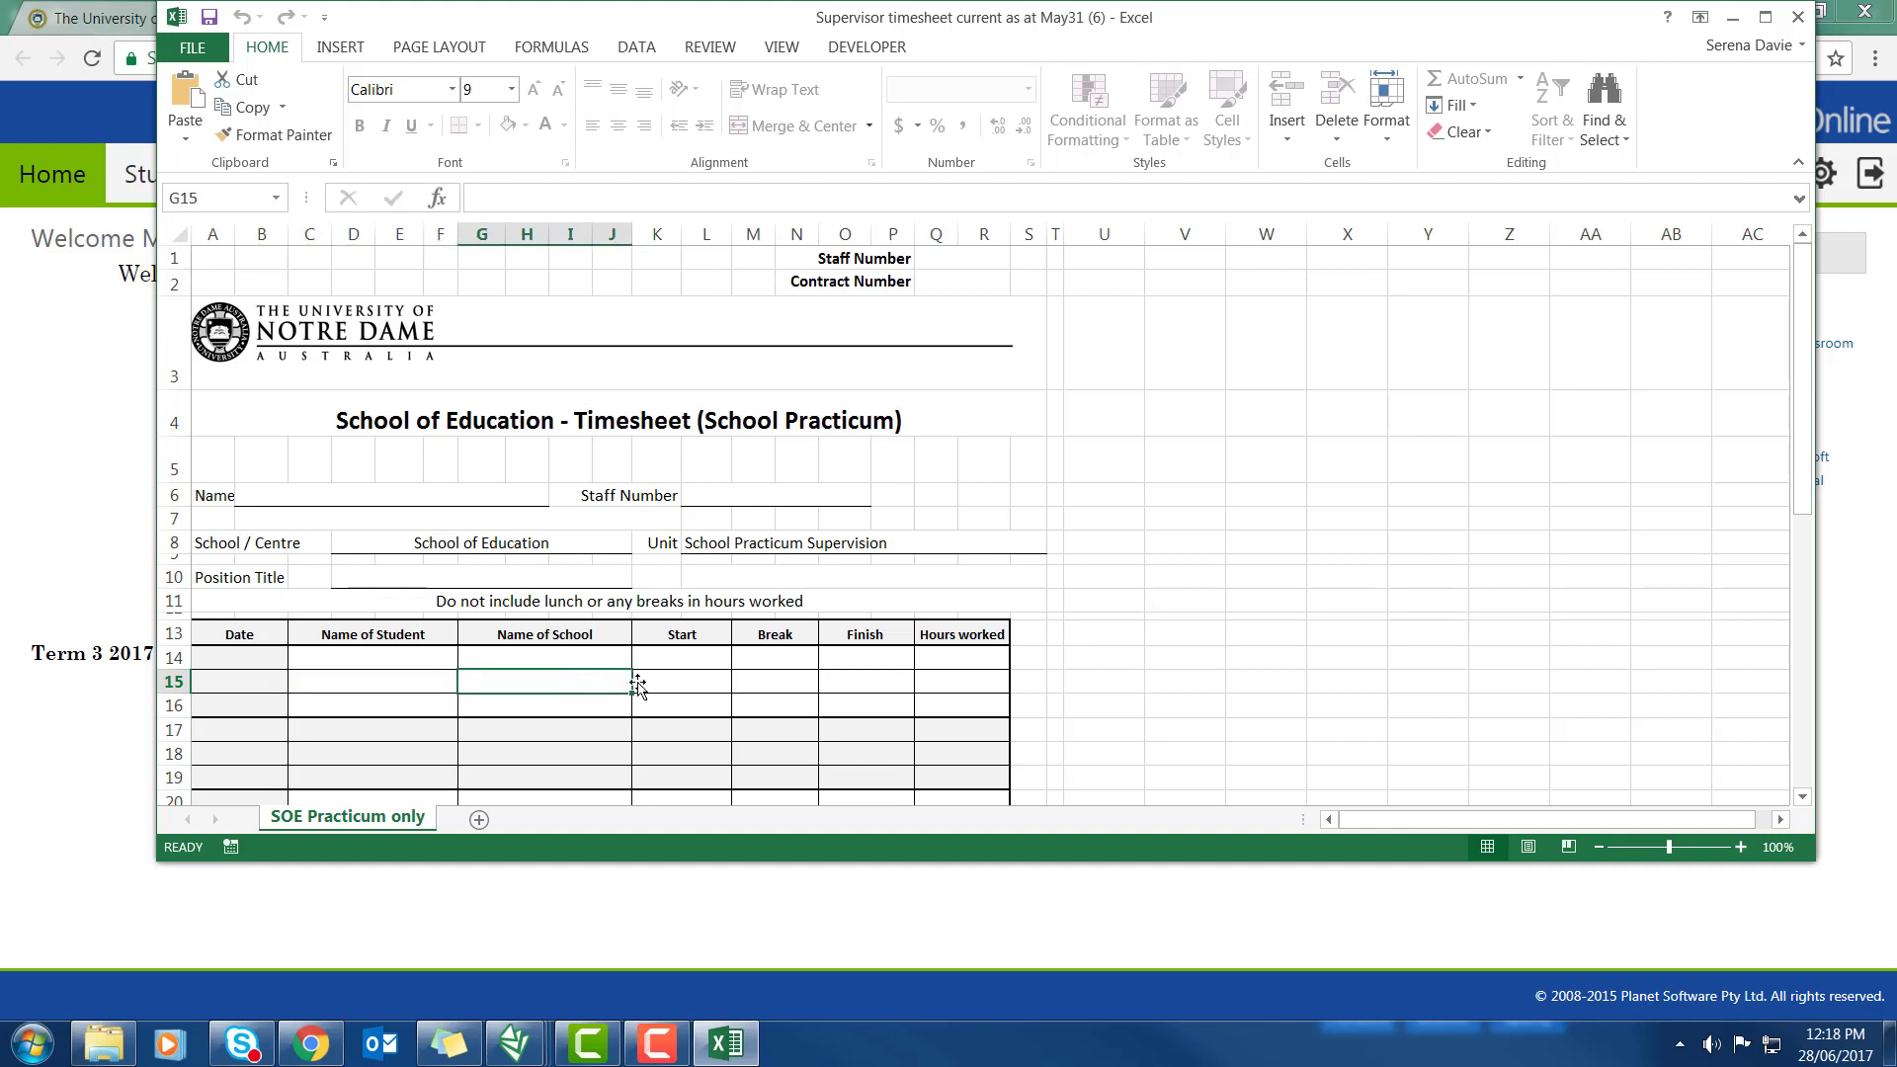
left_click(371, 681)
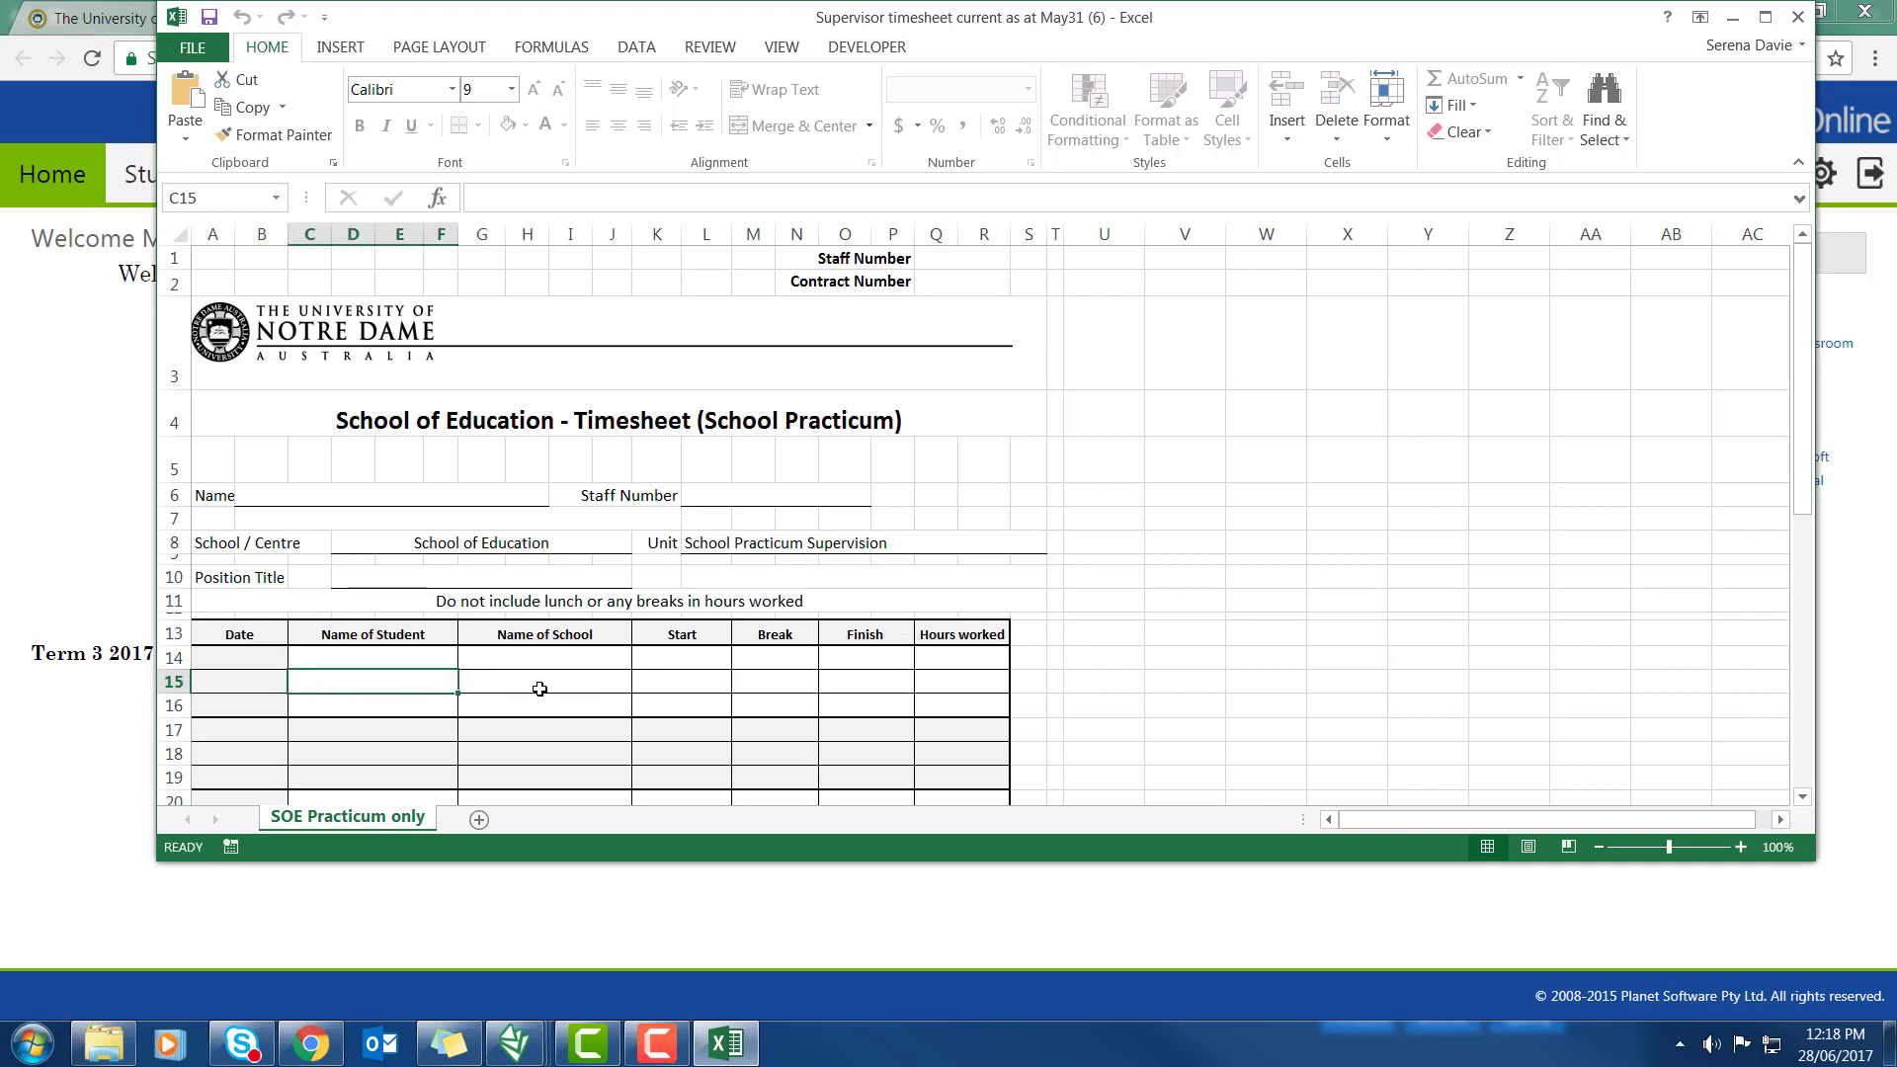
left_click(682, 682)
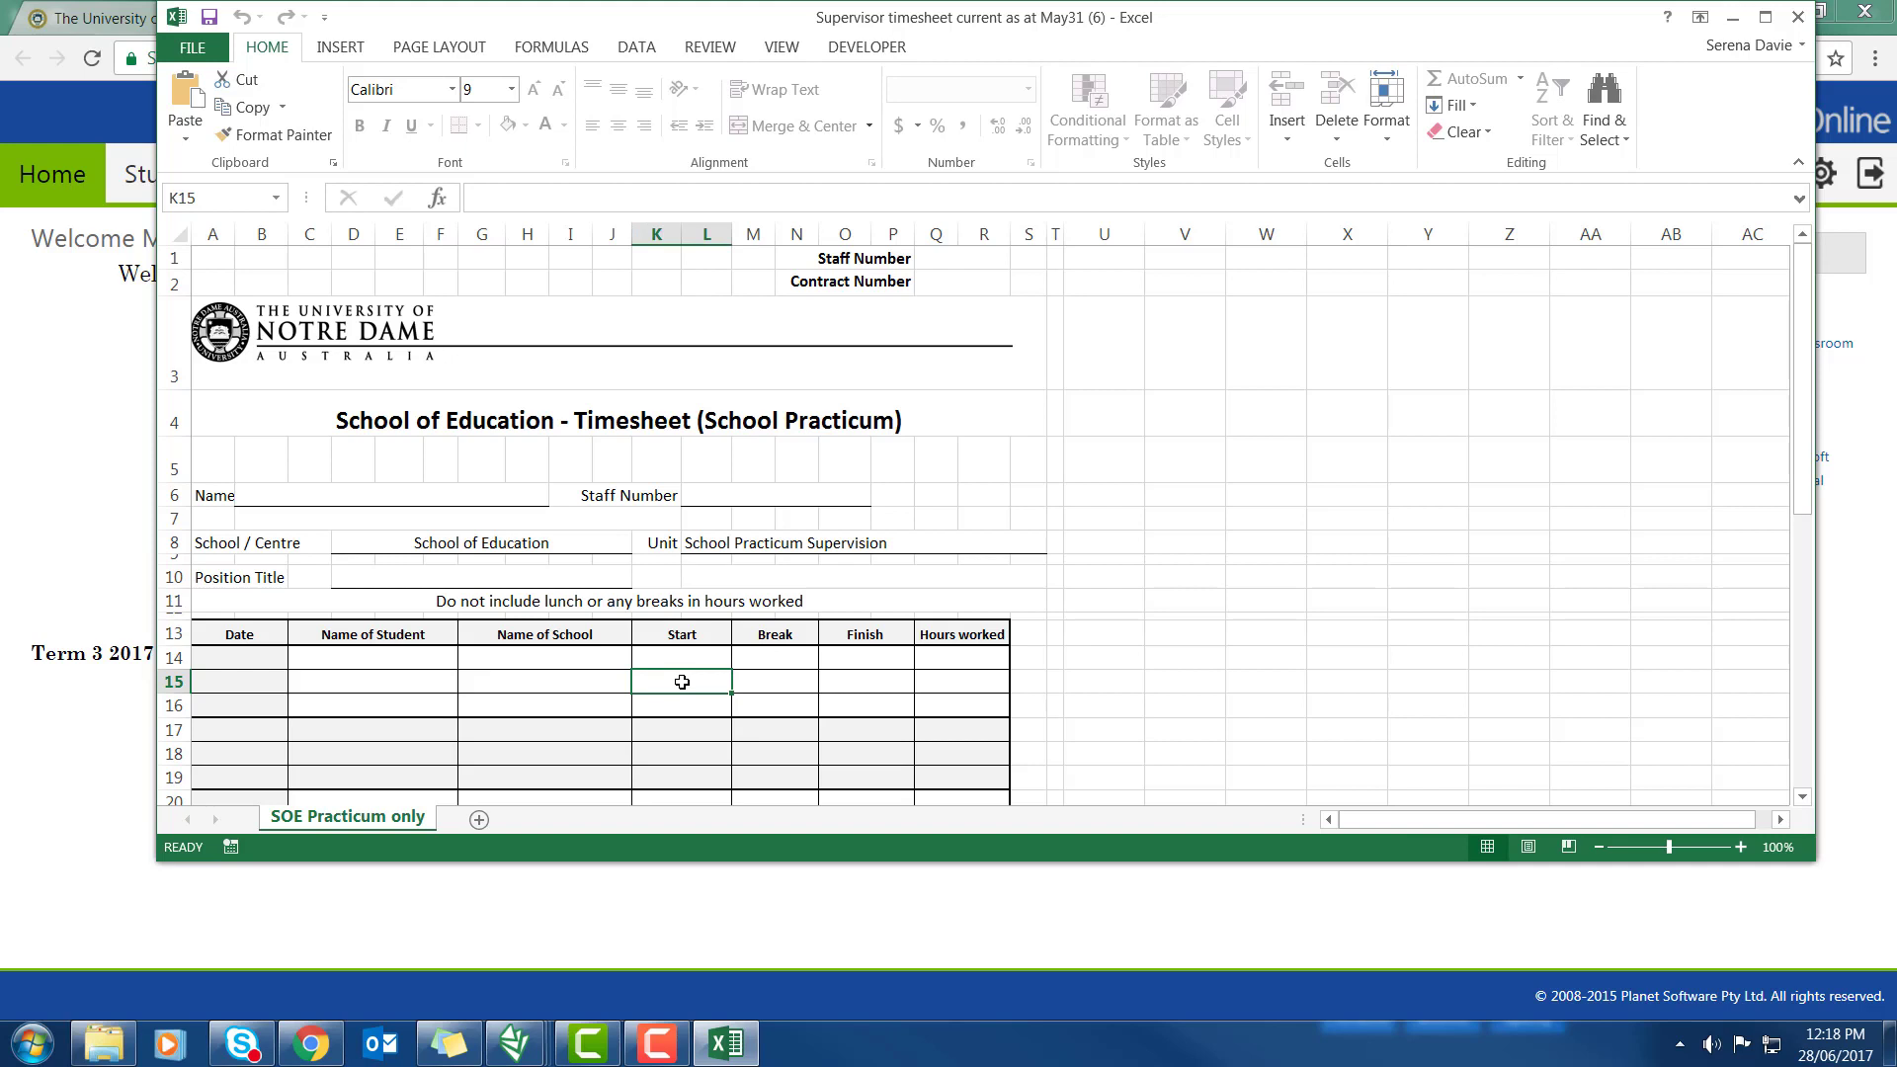
left_click(864, 683)
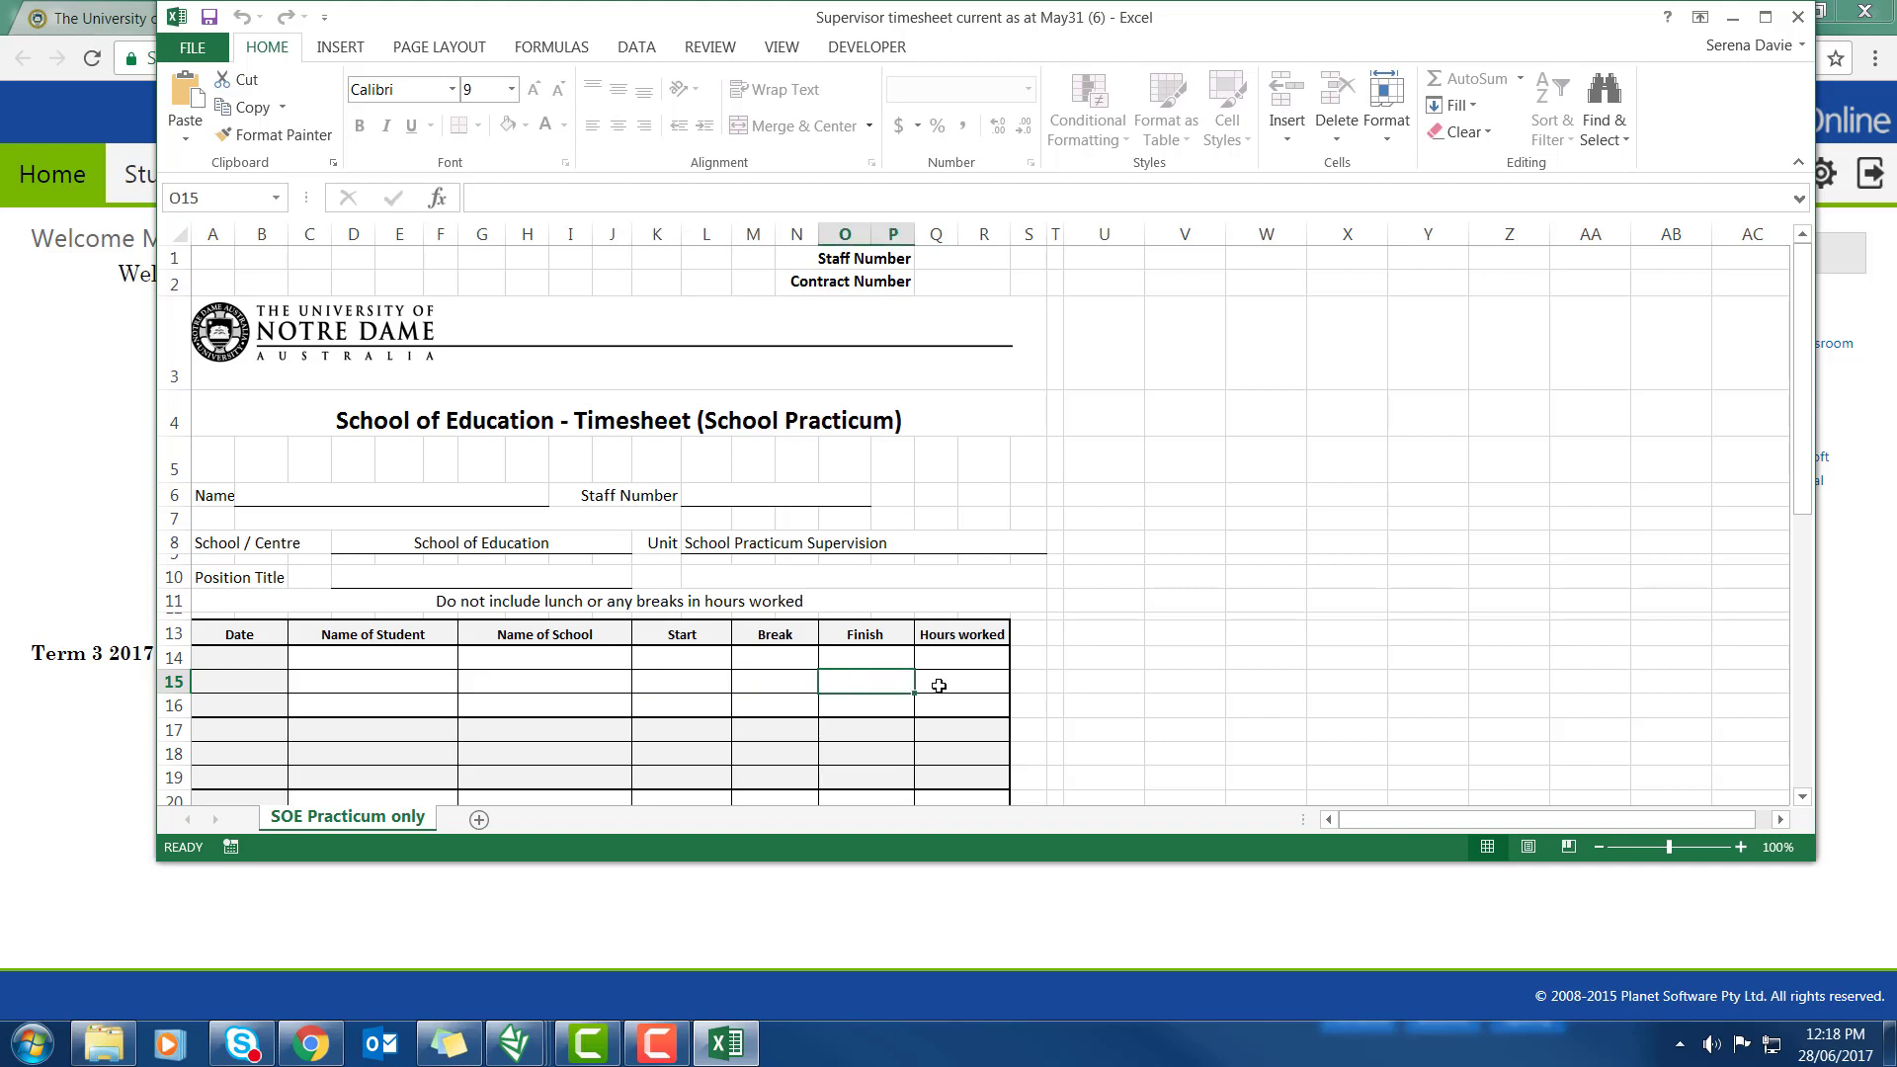
left_click(962, 681)
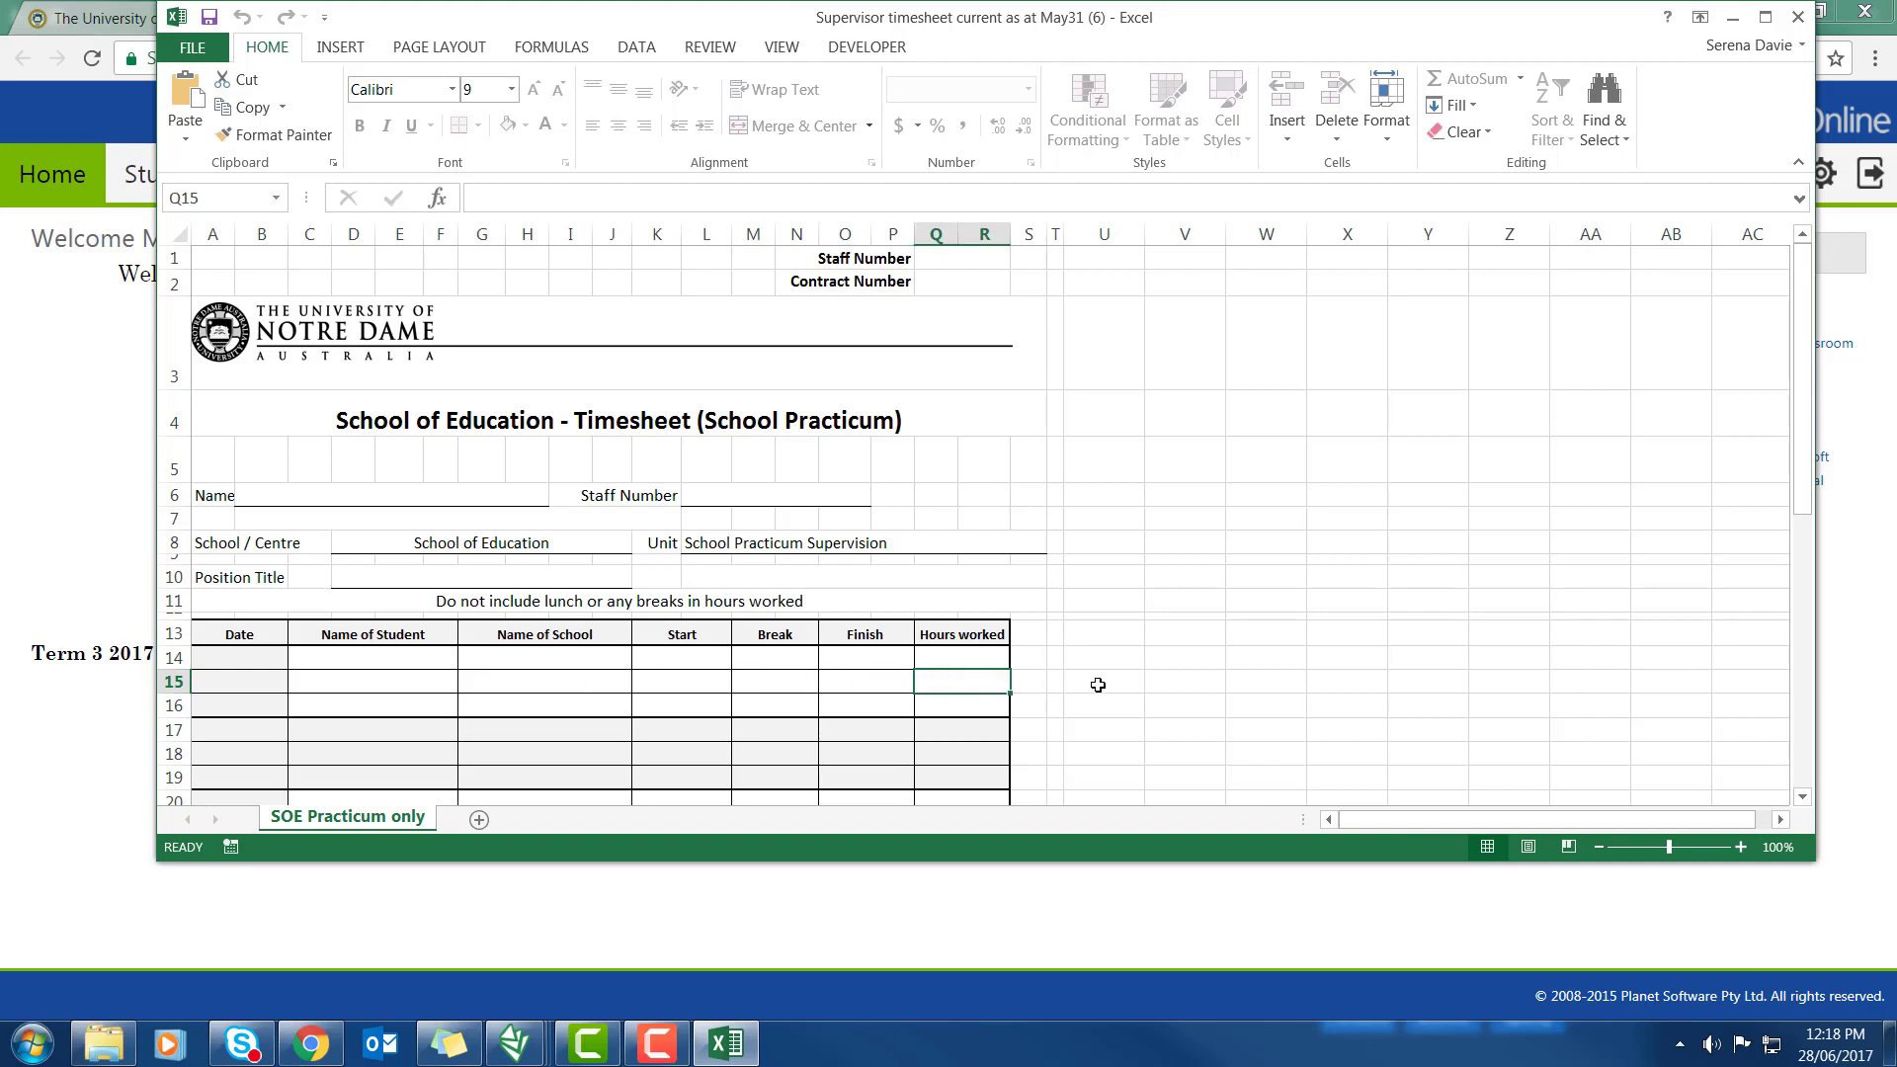
scroll("down", 3)
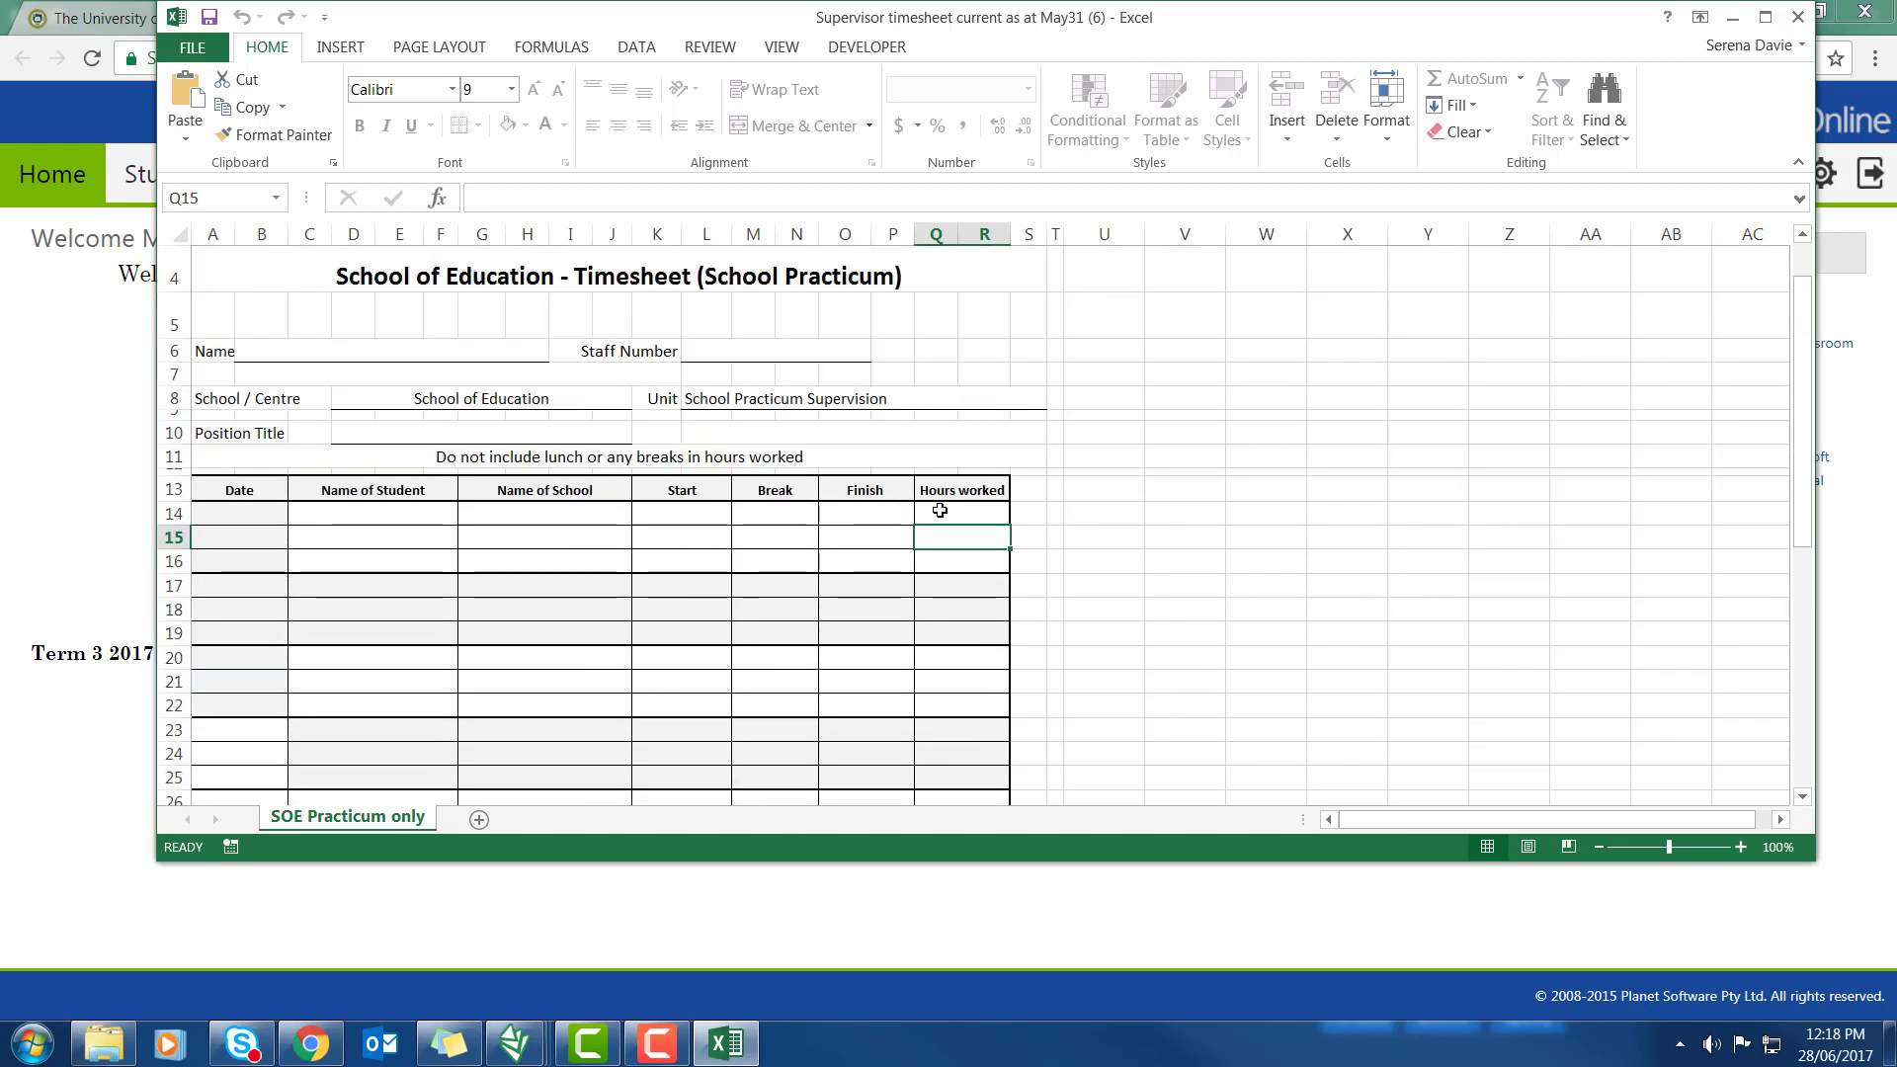
Enter Super Student, Super School, start 9, finish 12 and date 1/6/2017 in row 15
left_click(333, 536)
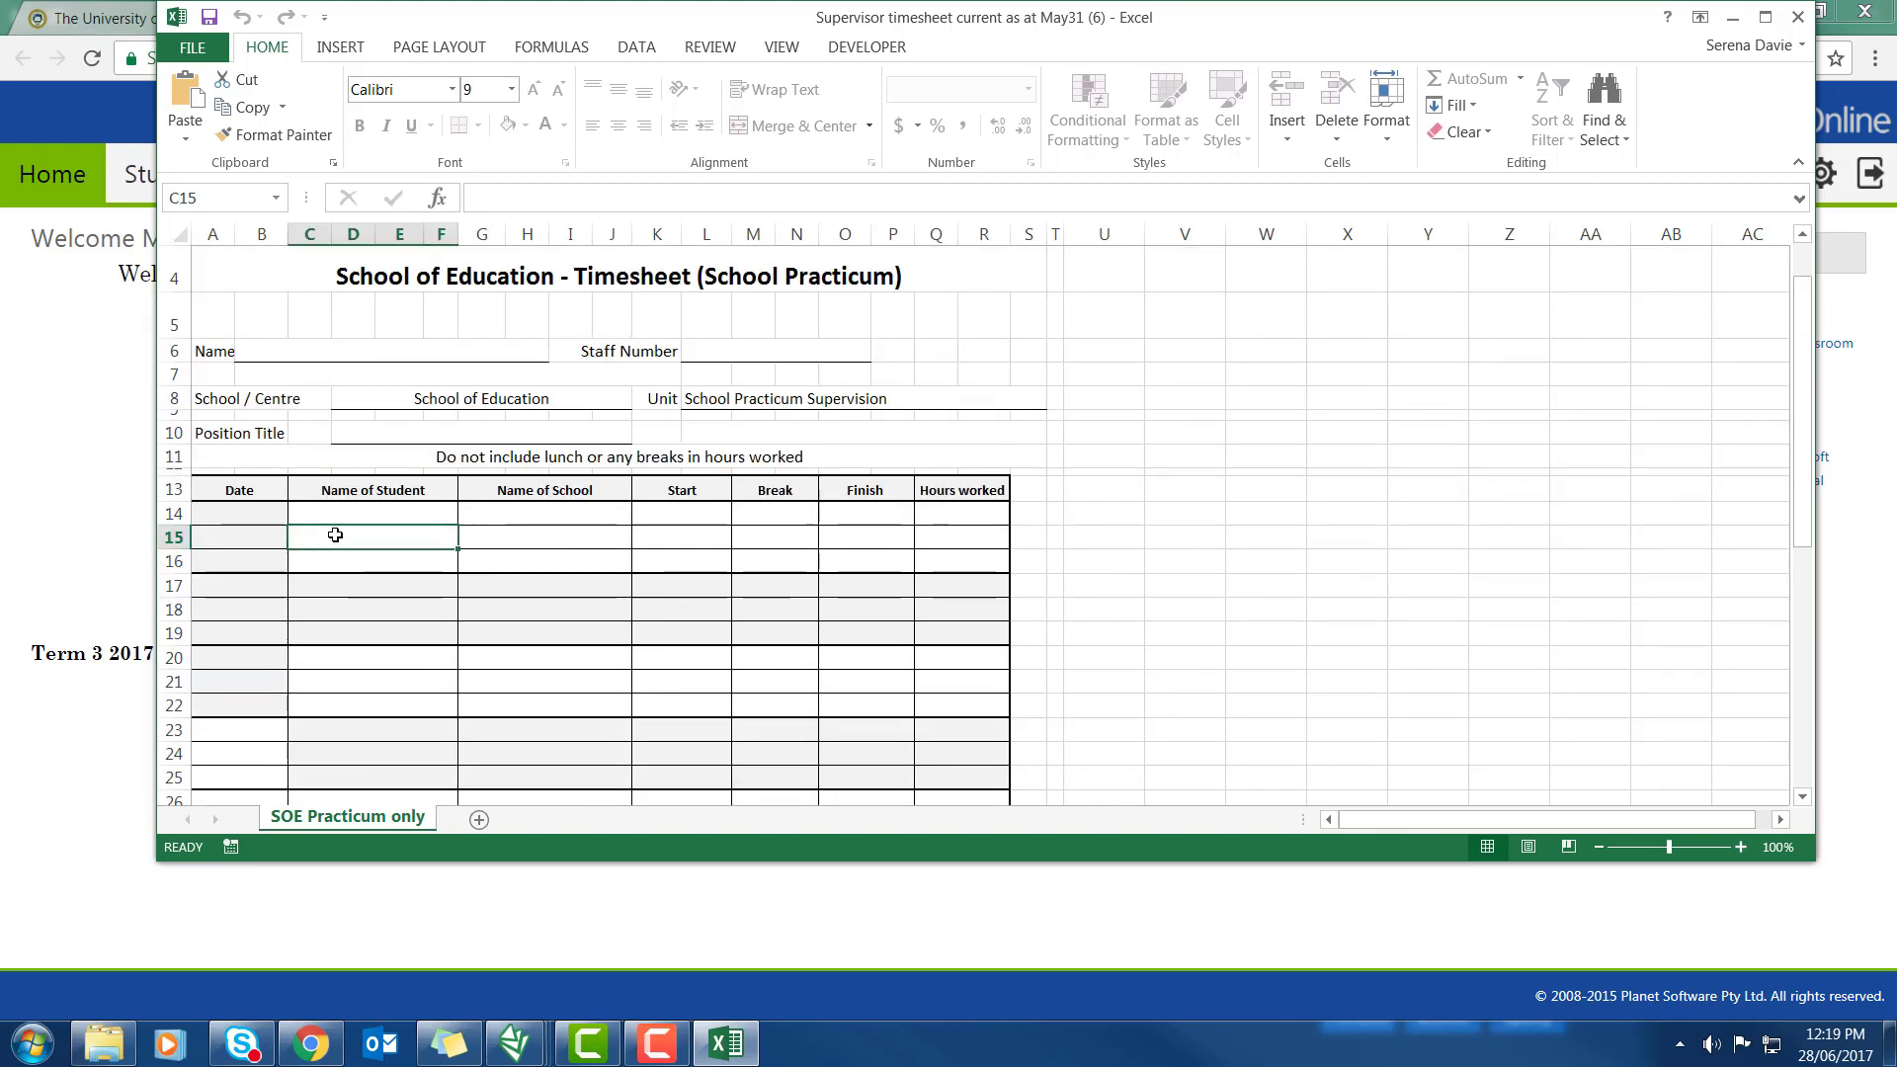
type("Sup")
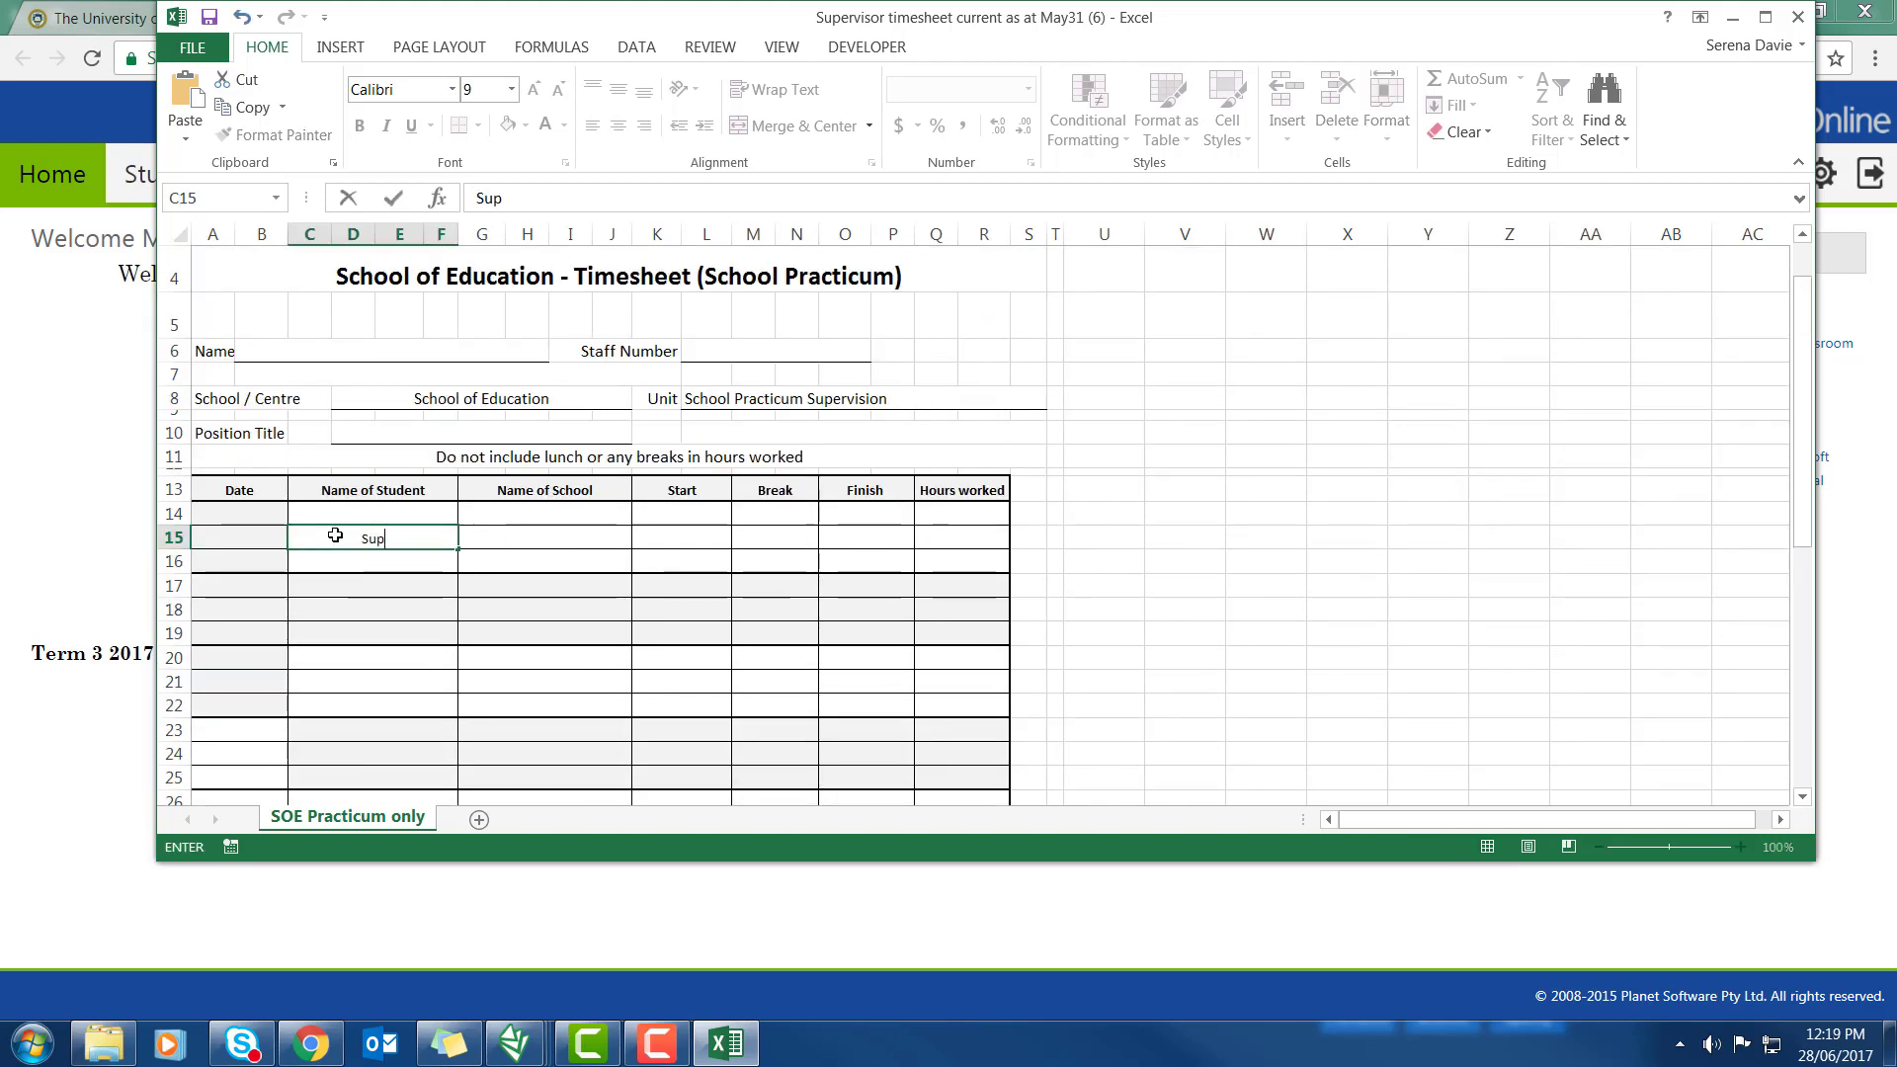
type("er Studen")
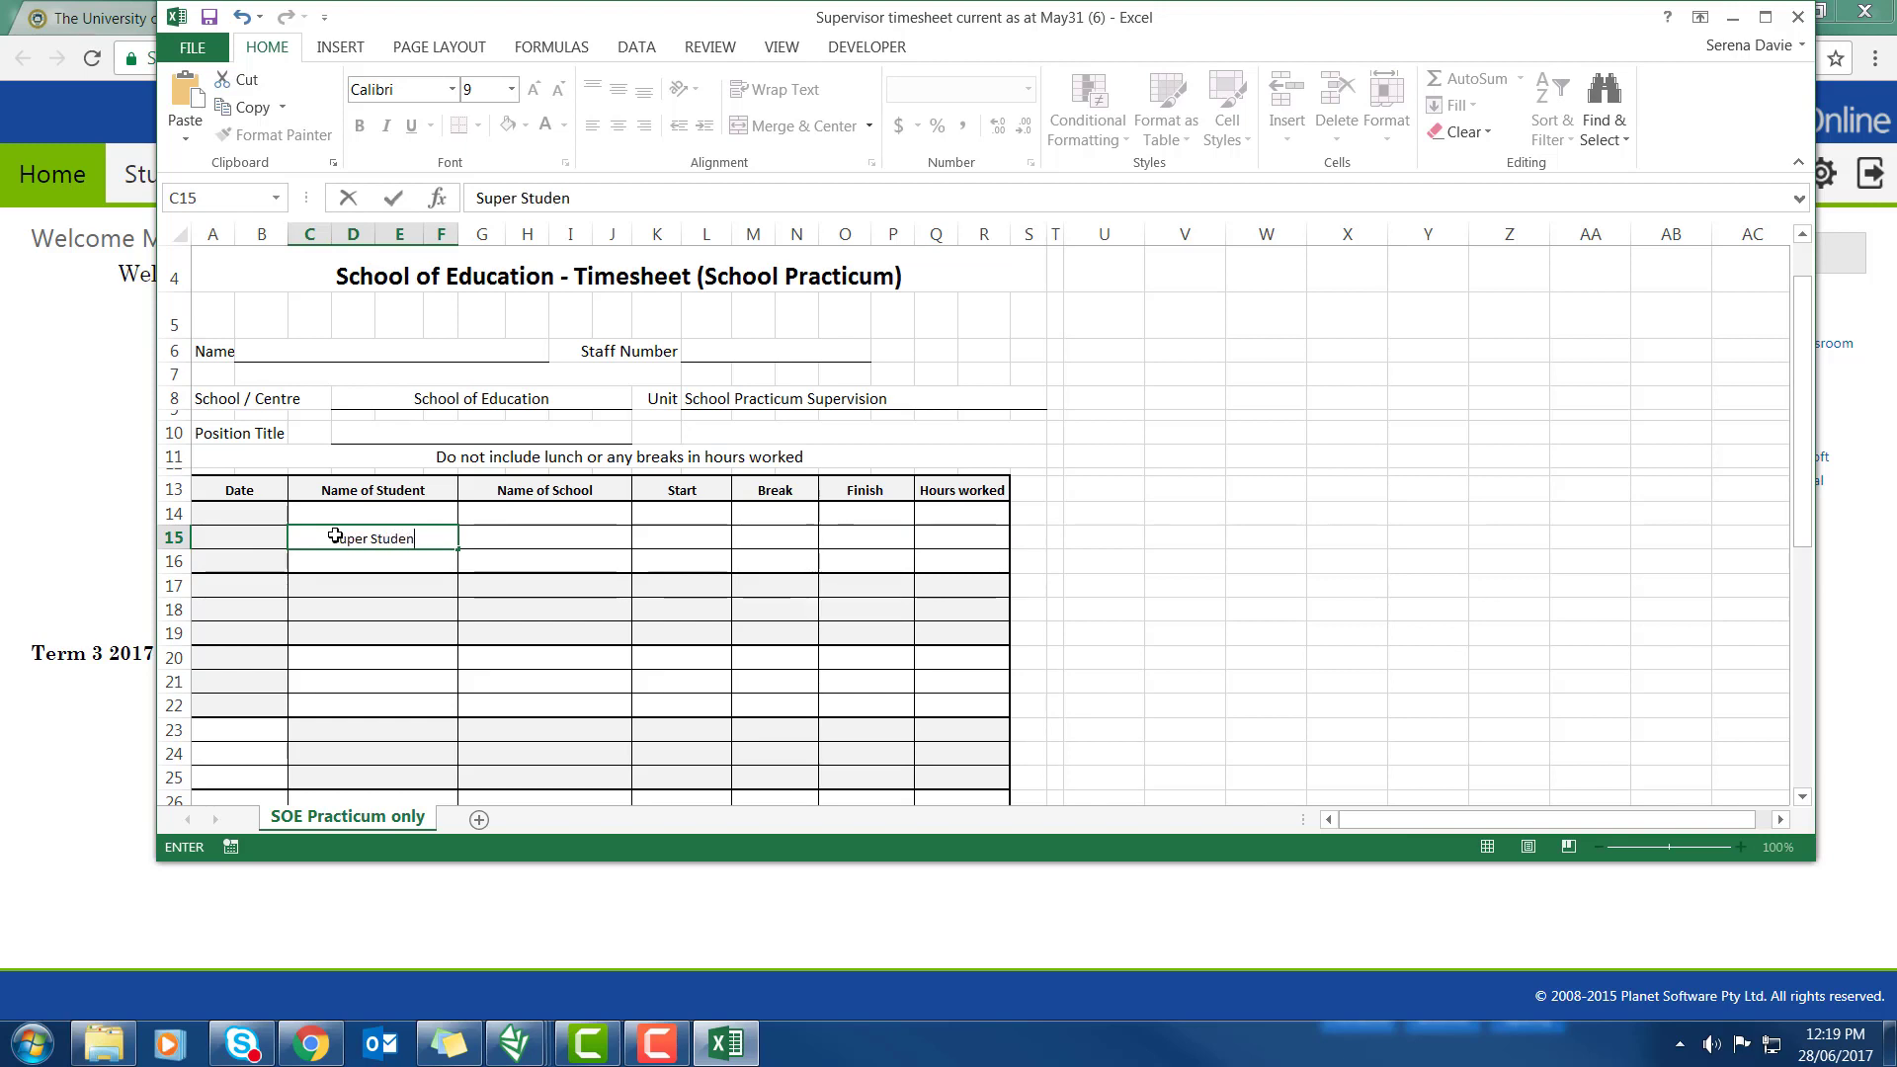
left_click(505, 538)
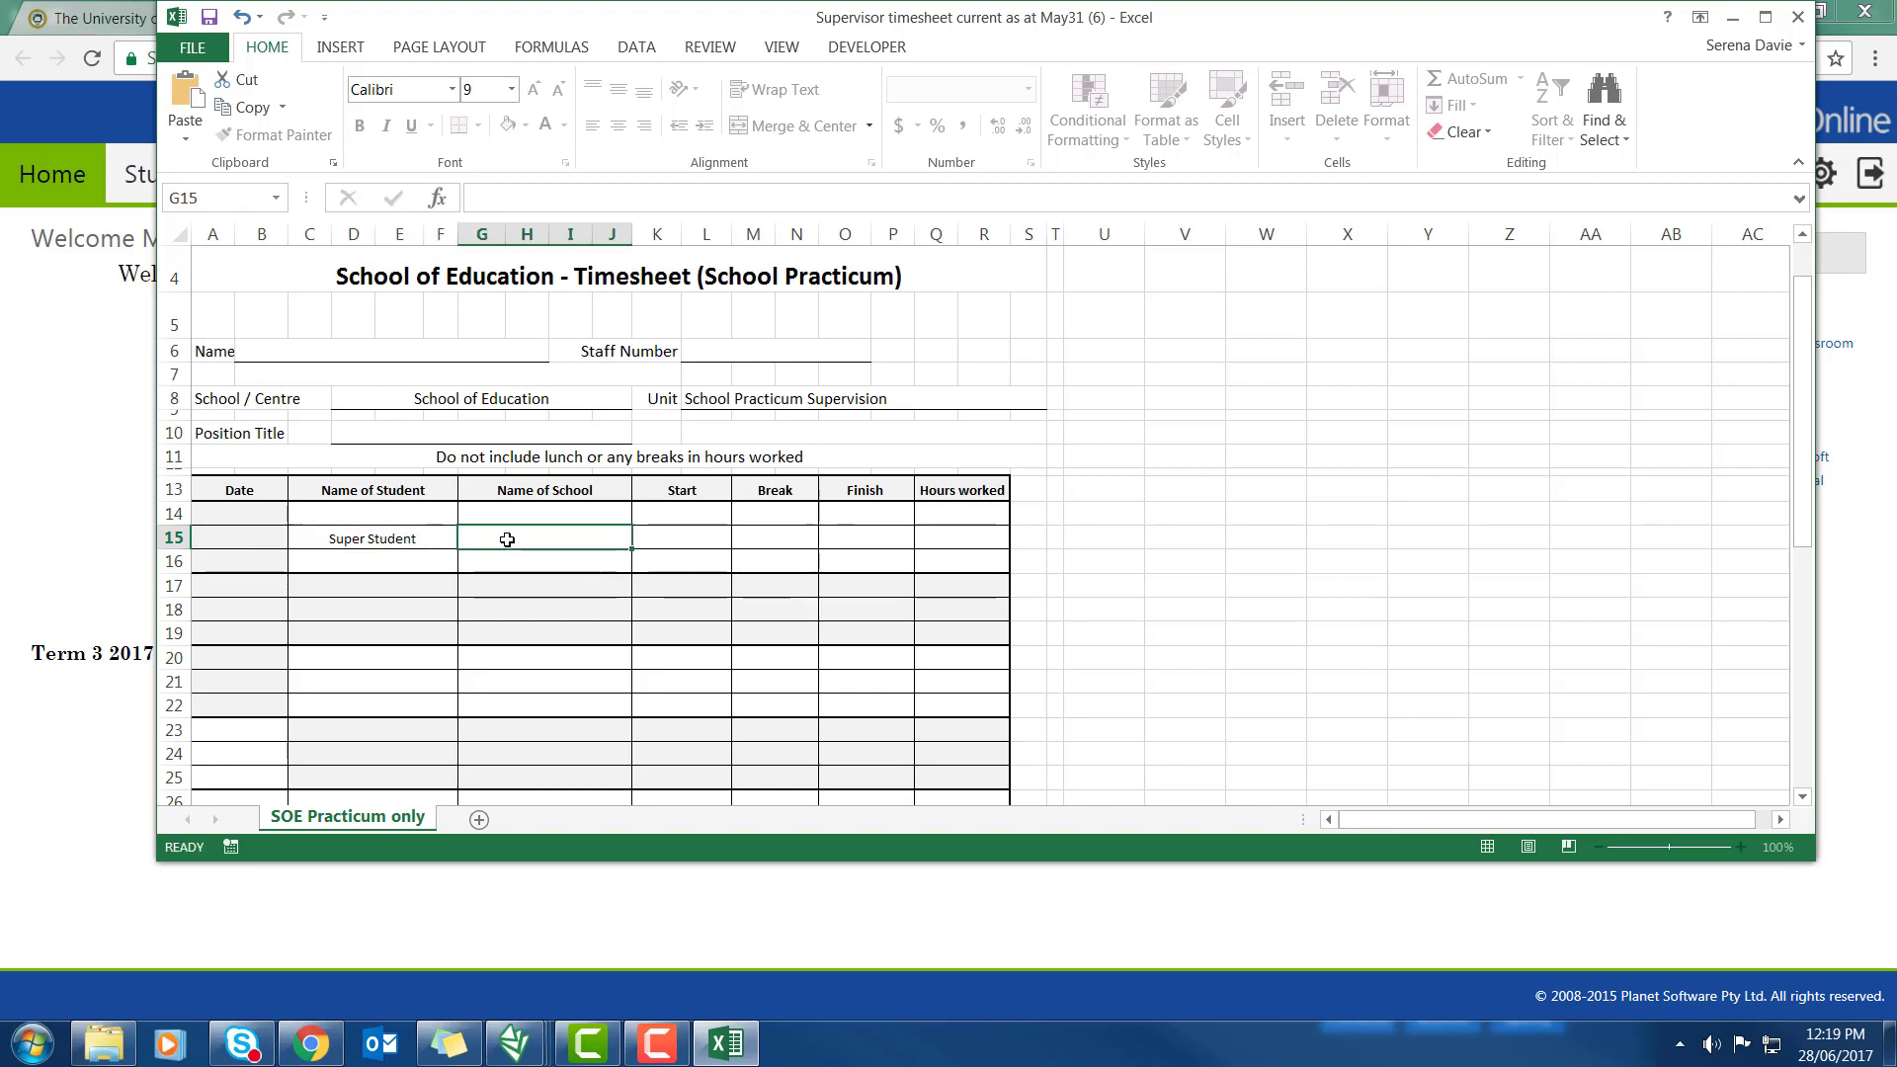
type("Super School")
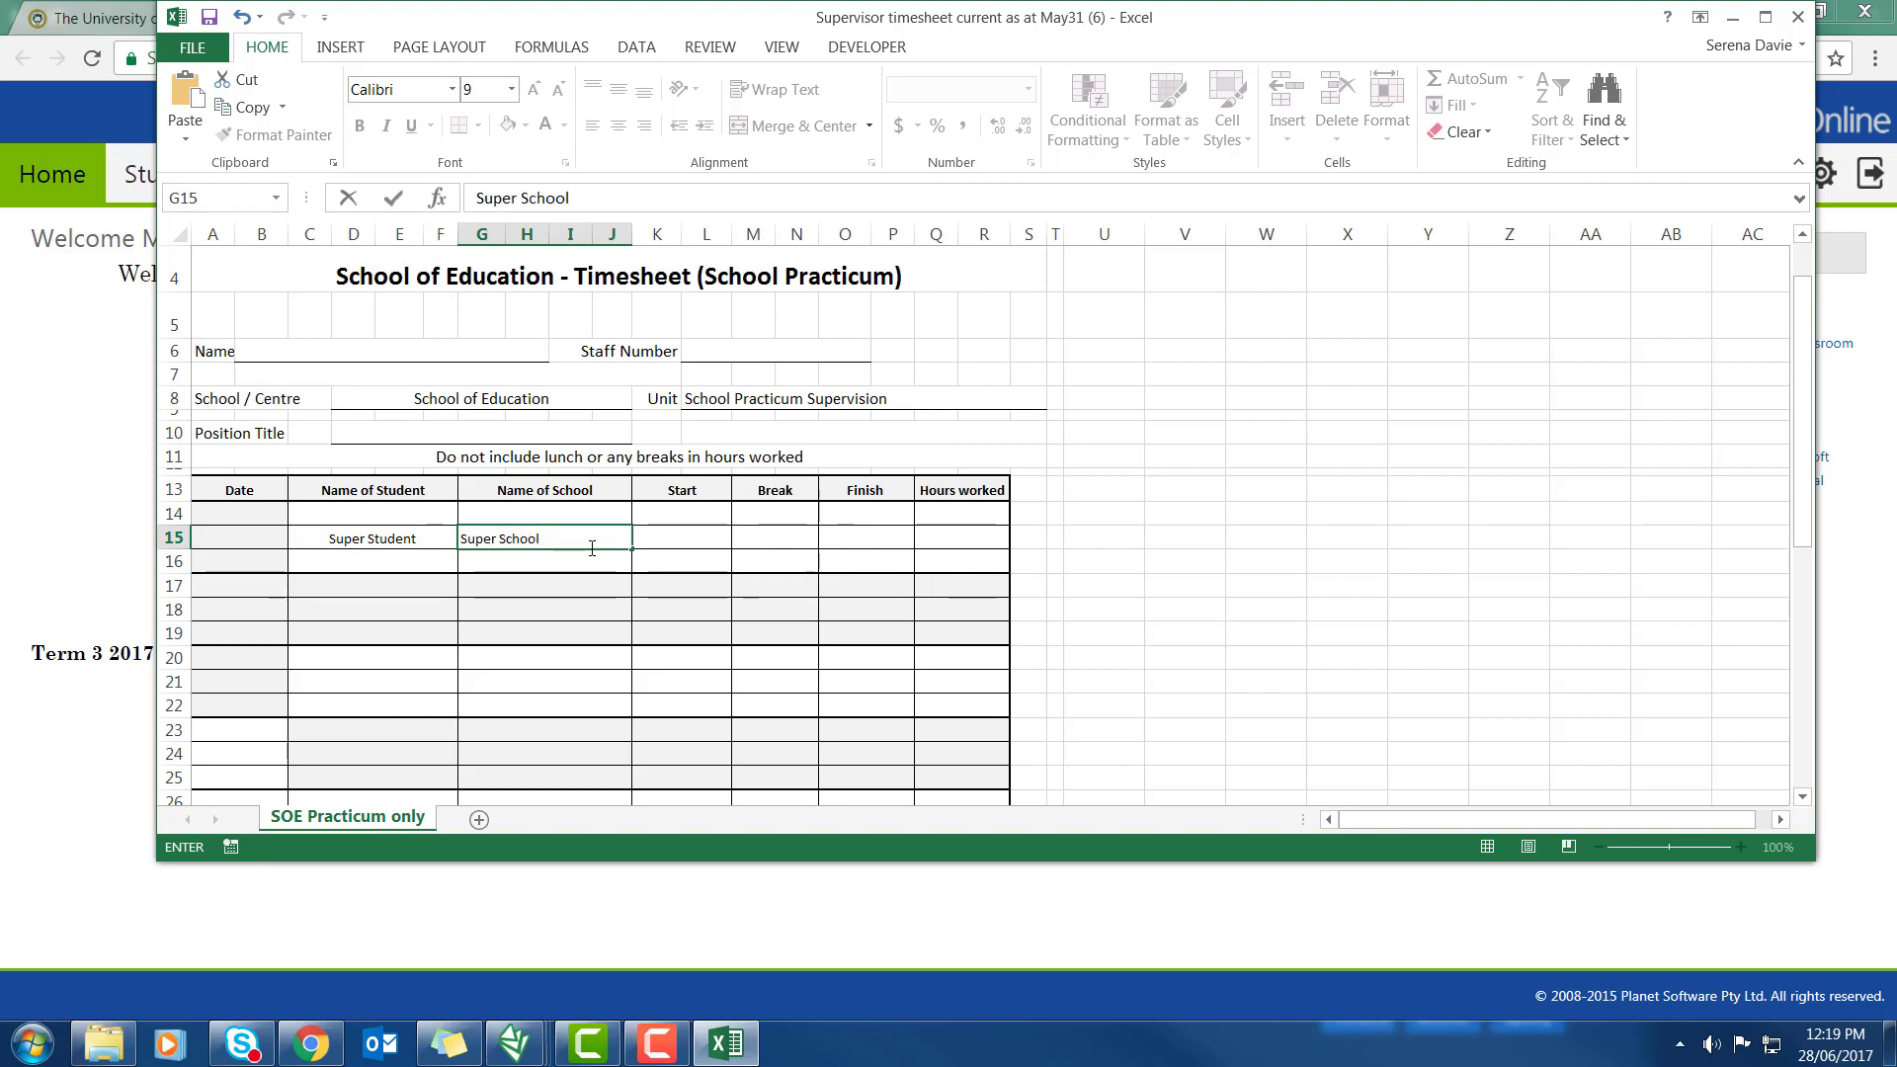
type("9")
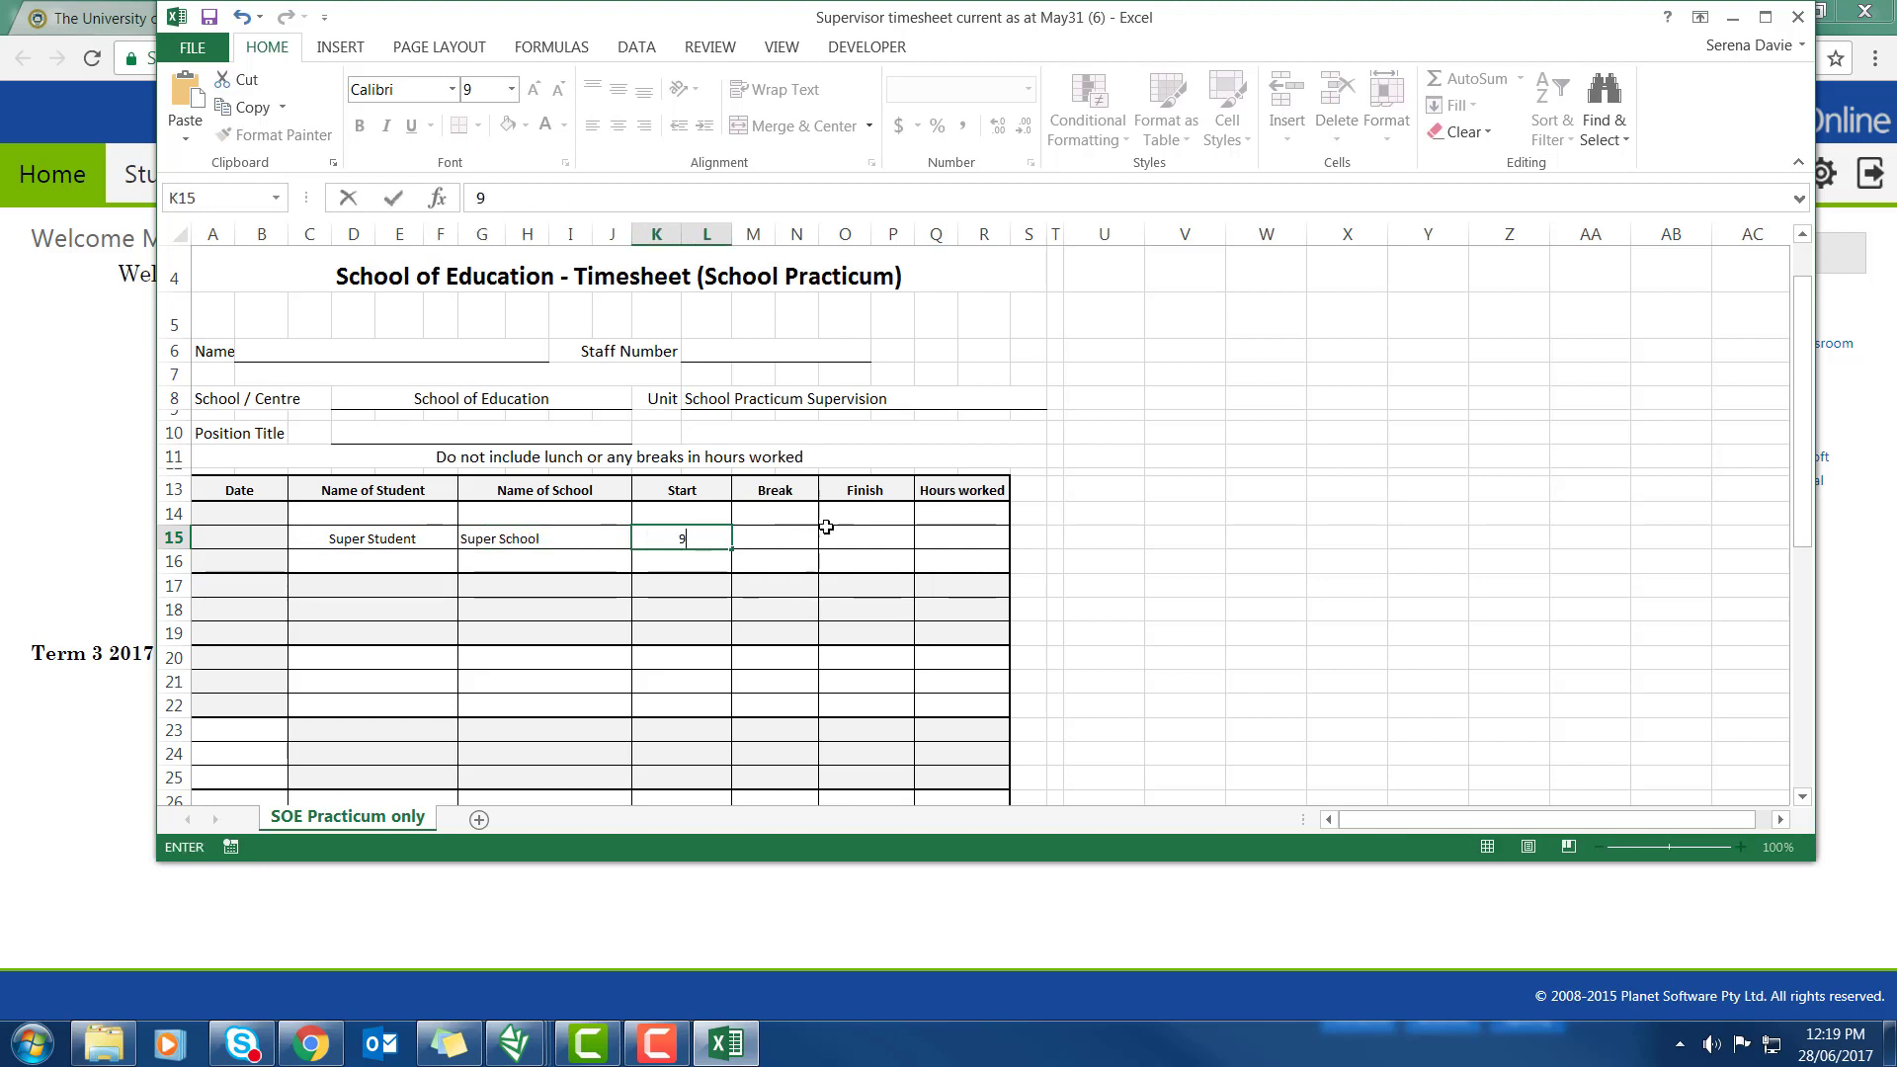
type("12")
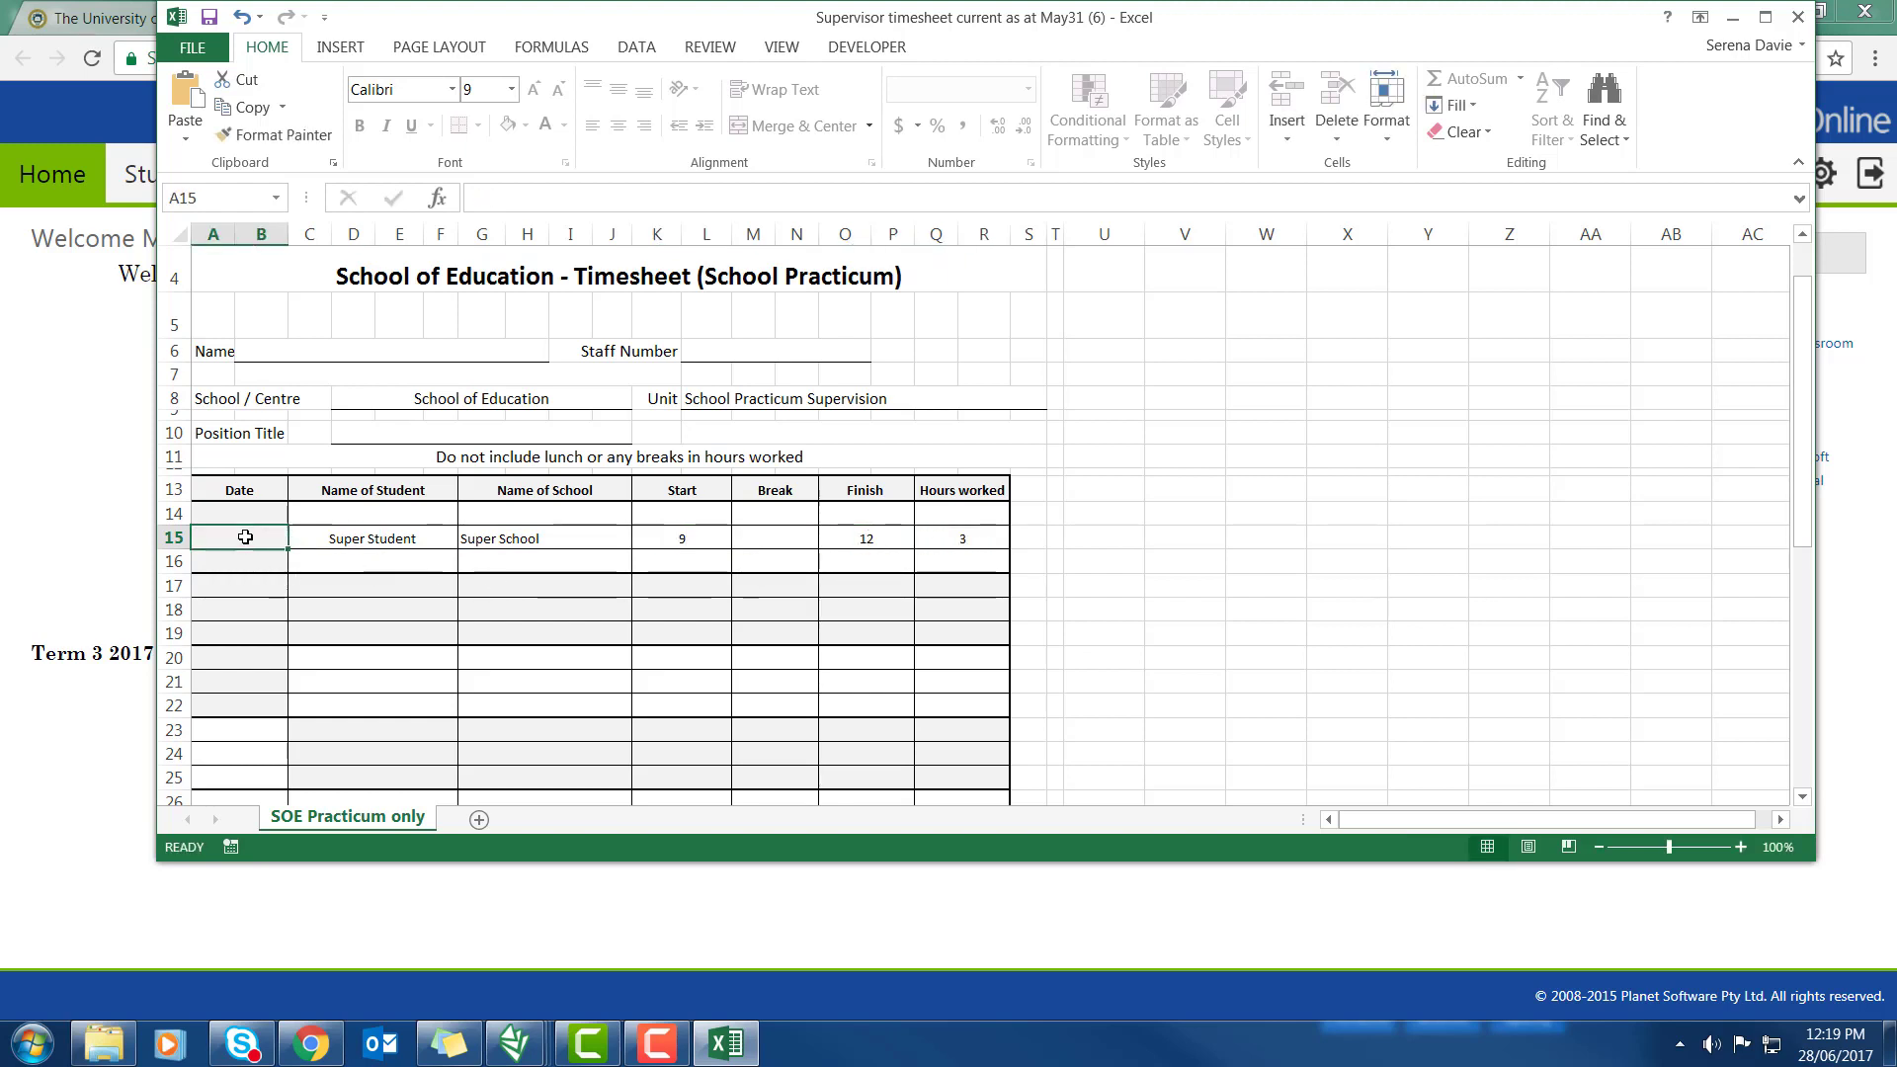
type("1/6/")
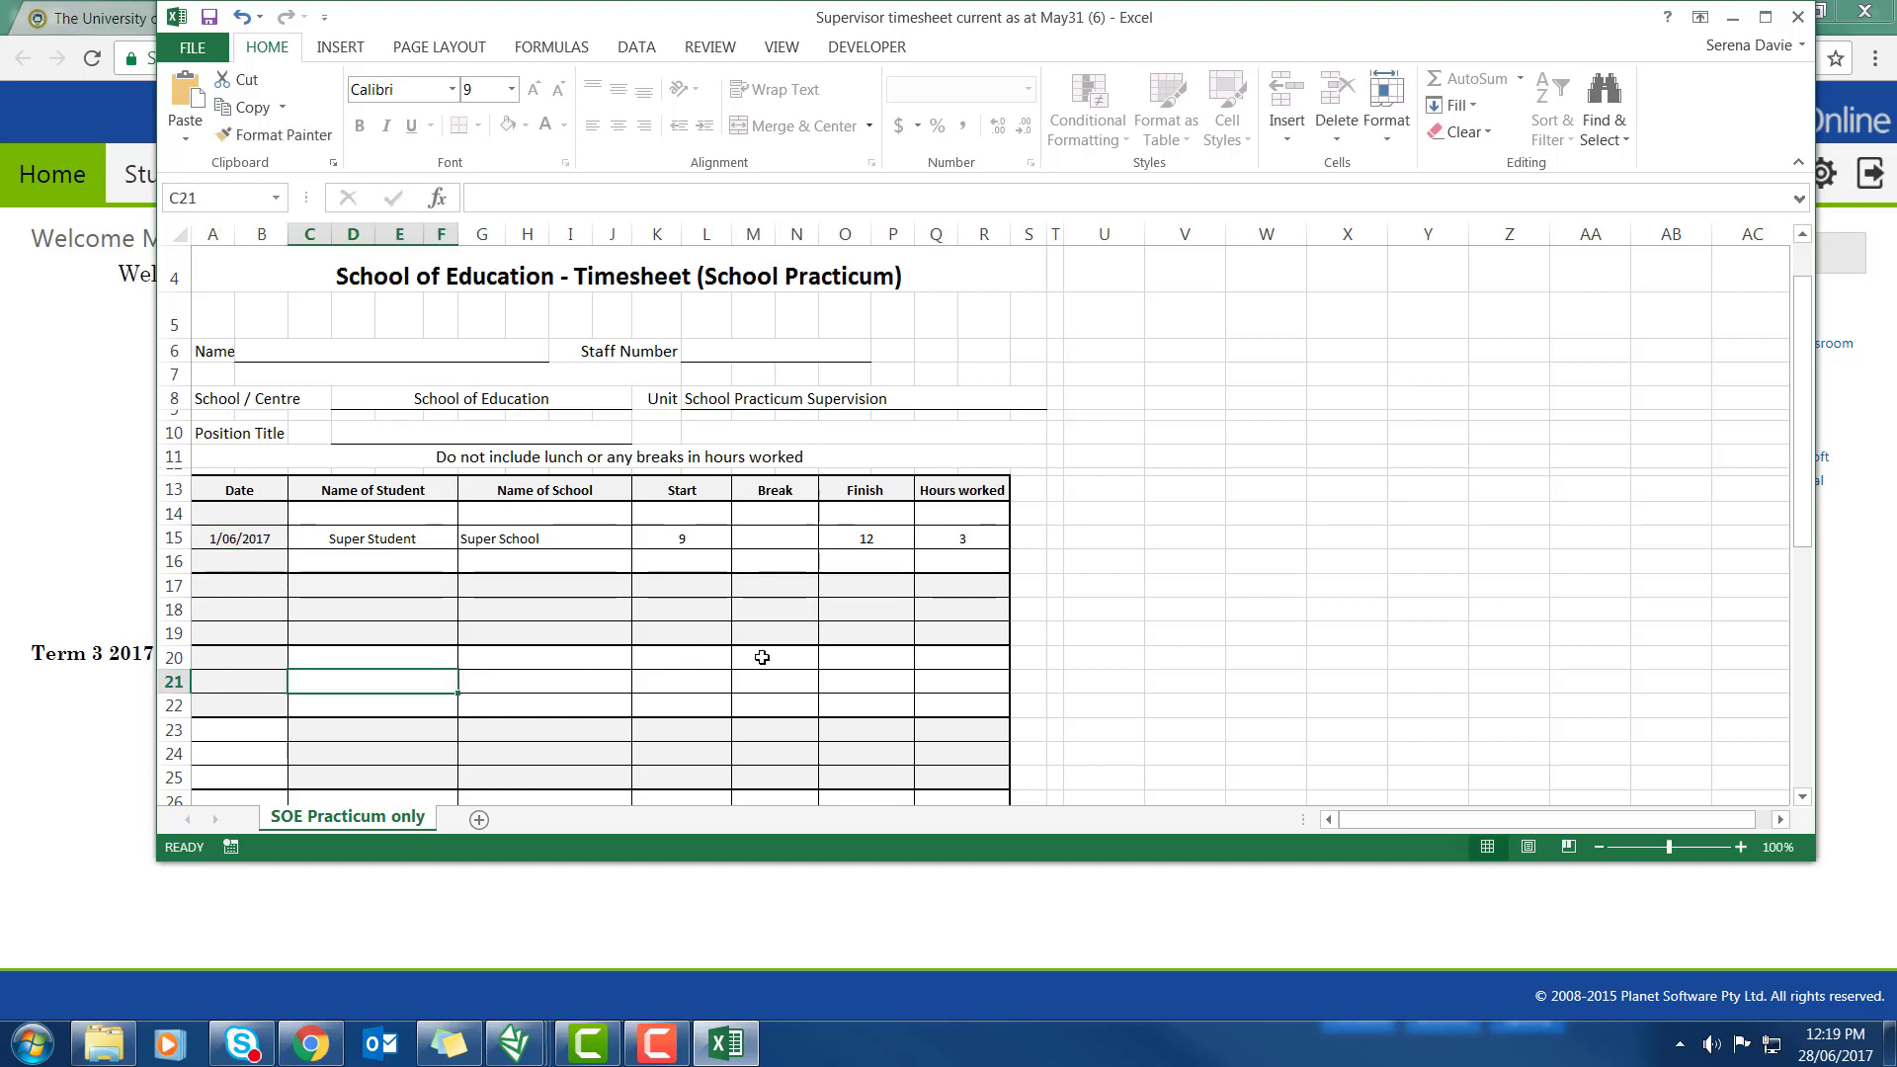
Enter 3 in the Hours worked column of row 18, bringing the totals to 6 hours and $270.00
scroll("right", 3)
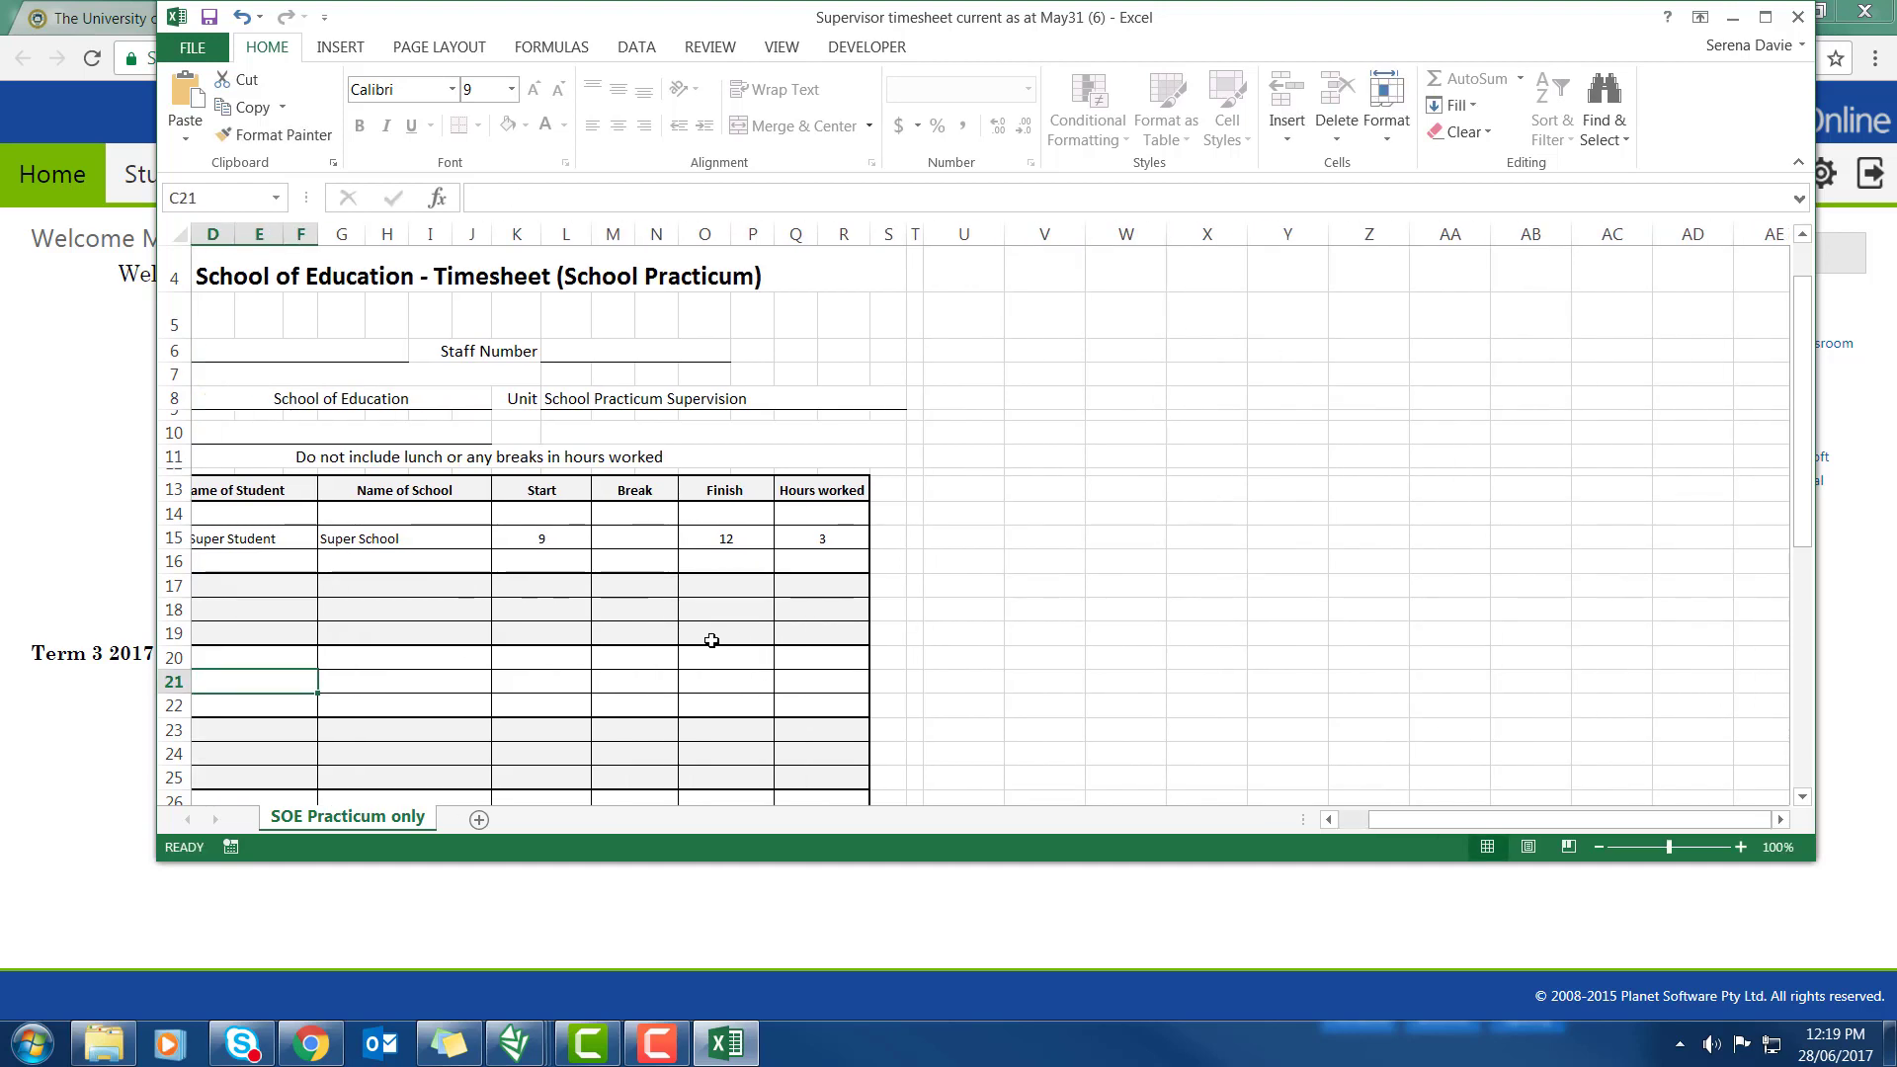
scroll("down", 3)
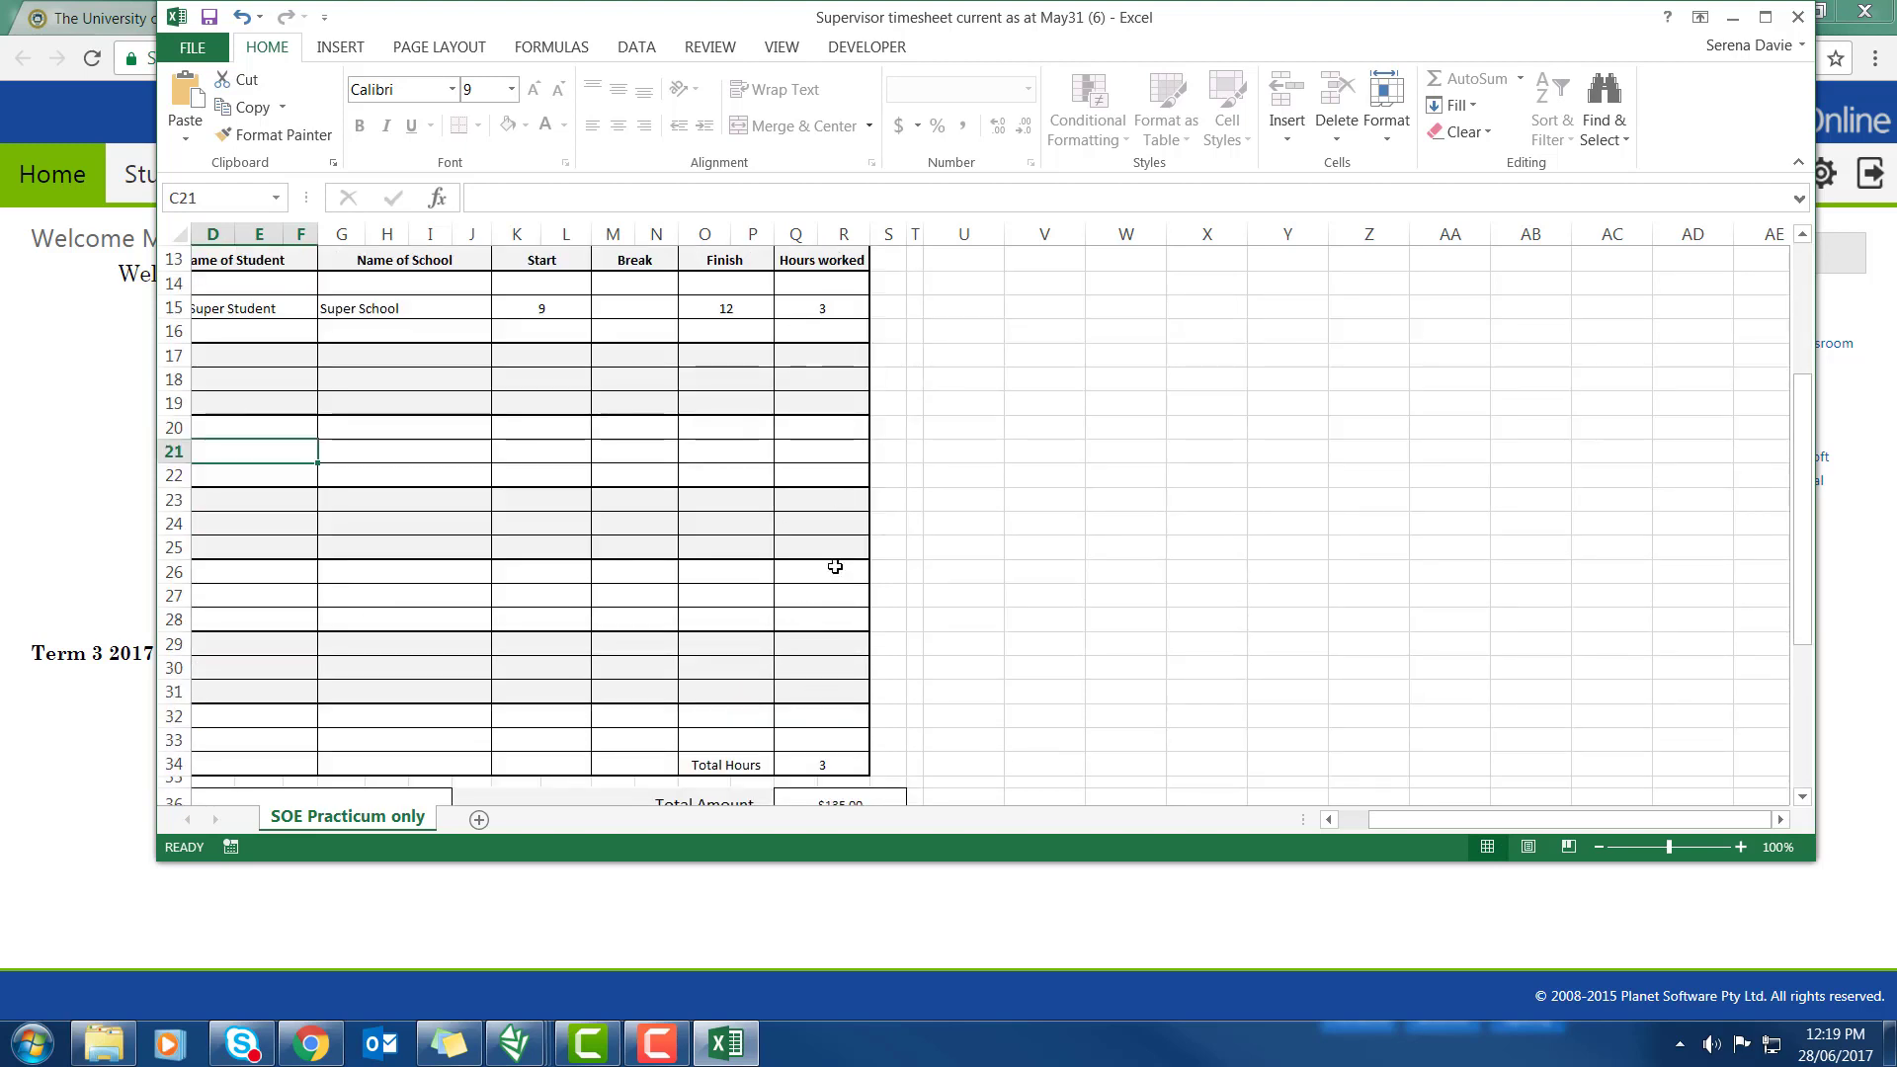
scroll("down", 3)
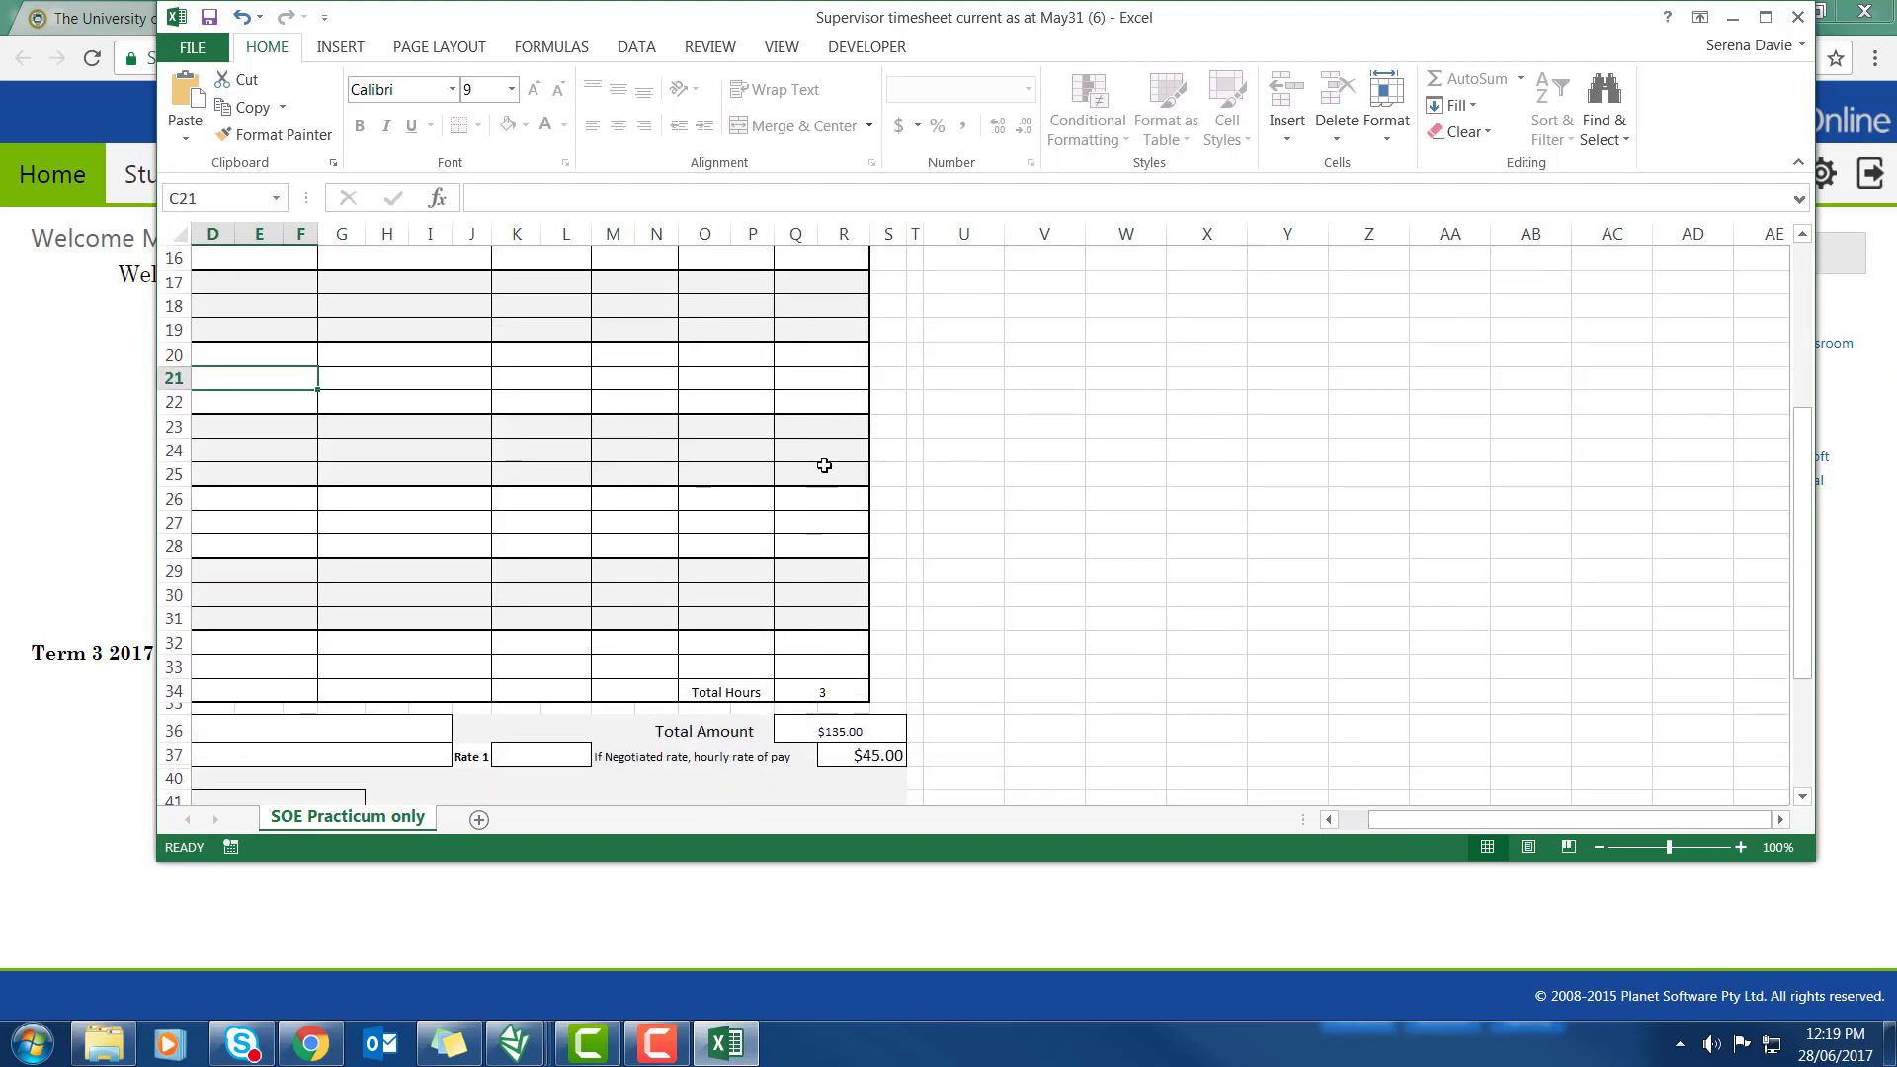
mouse_move(874, 742)
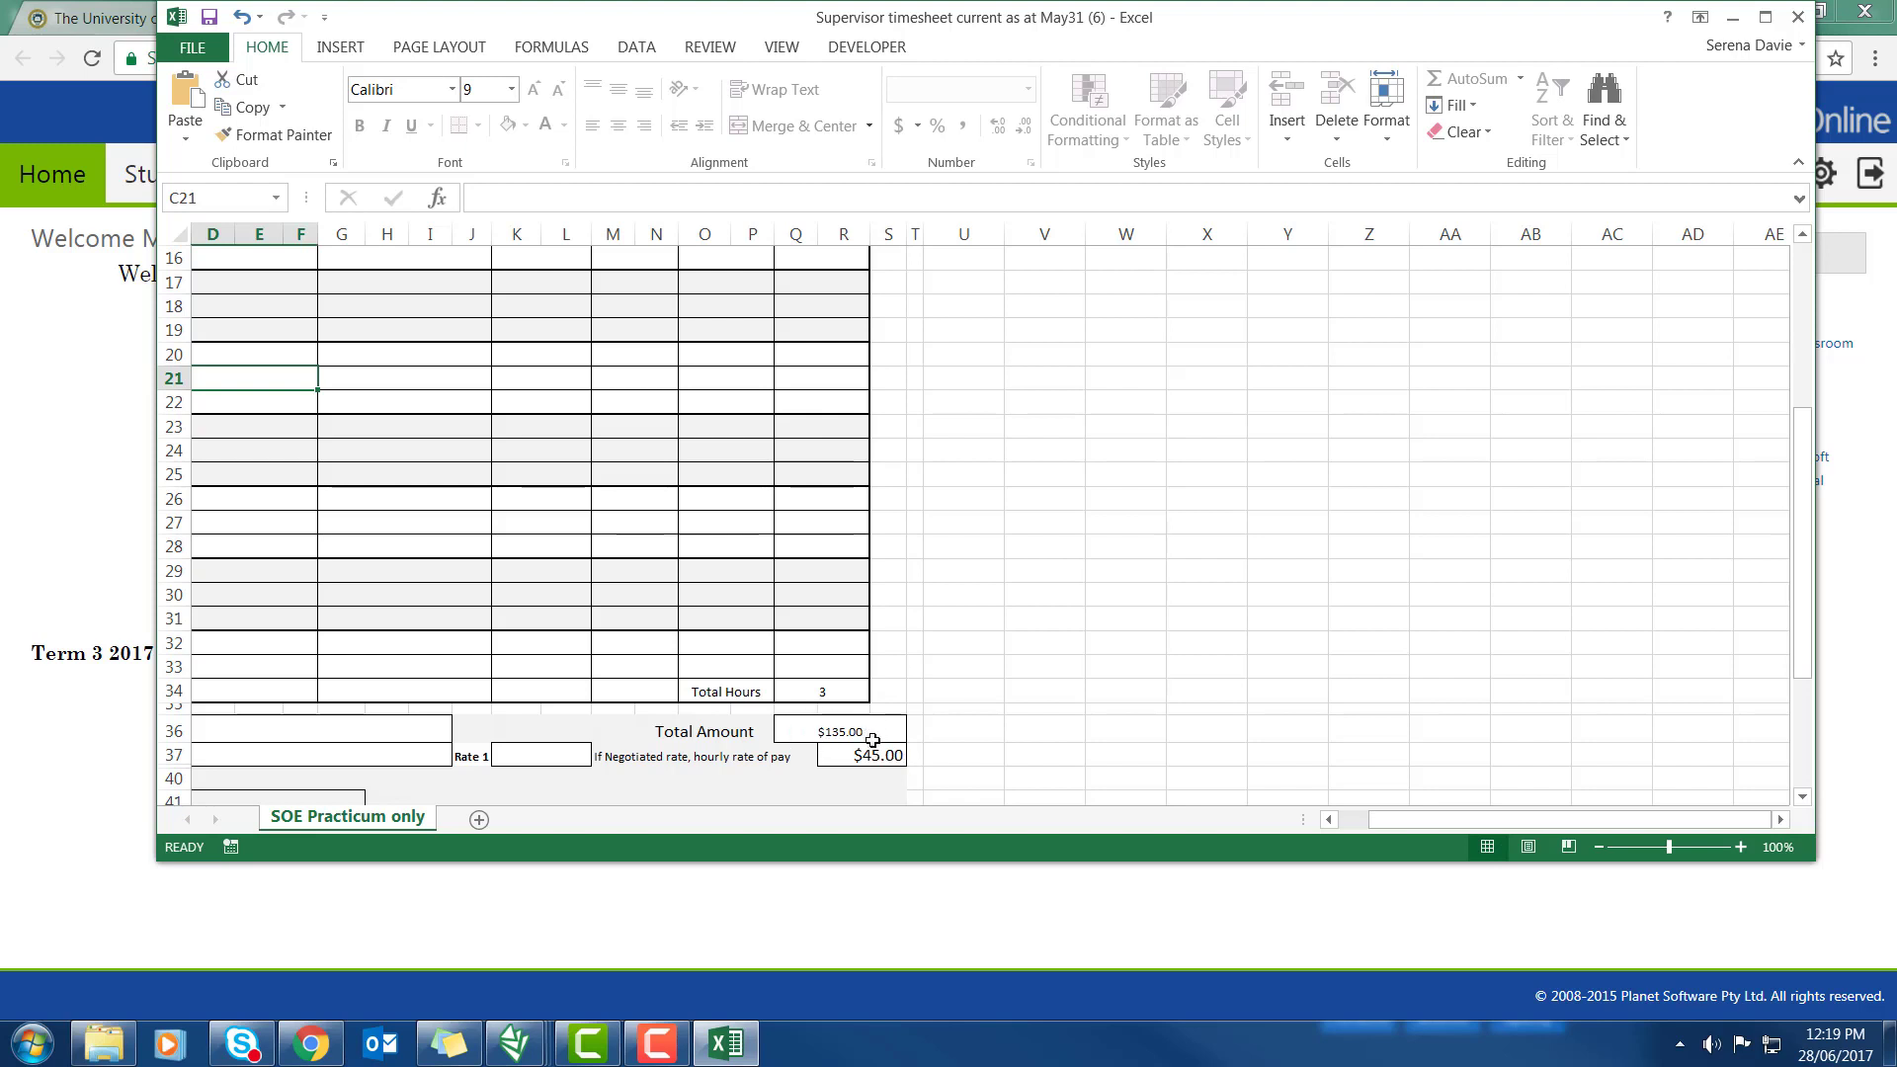
mouse_move(894, 765)
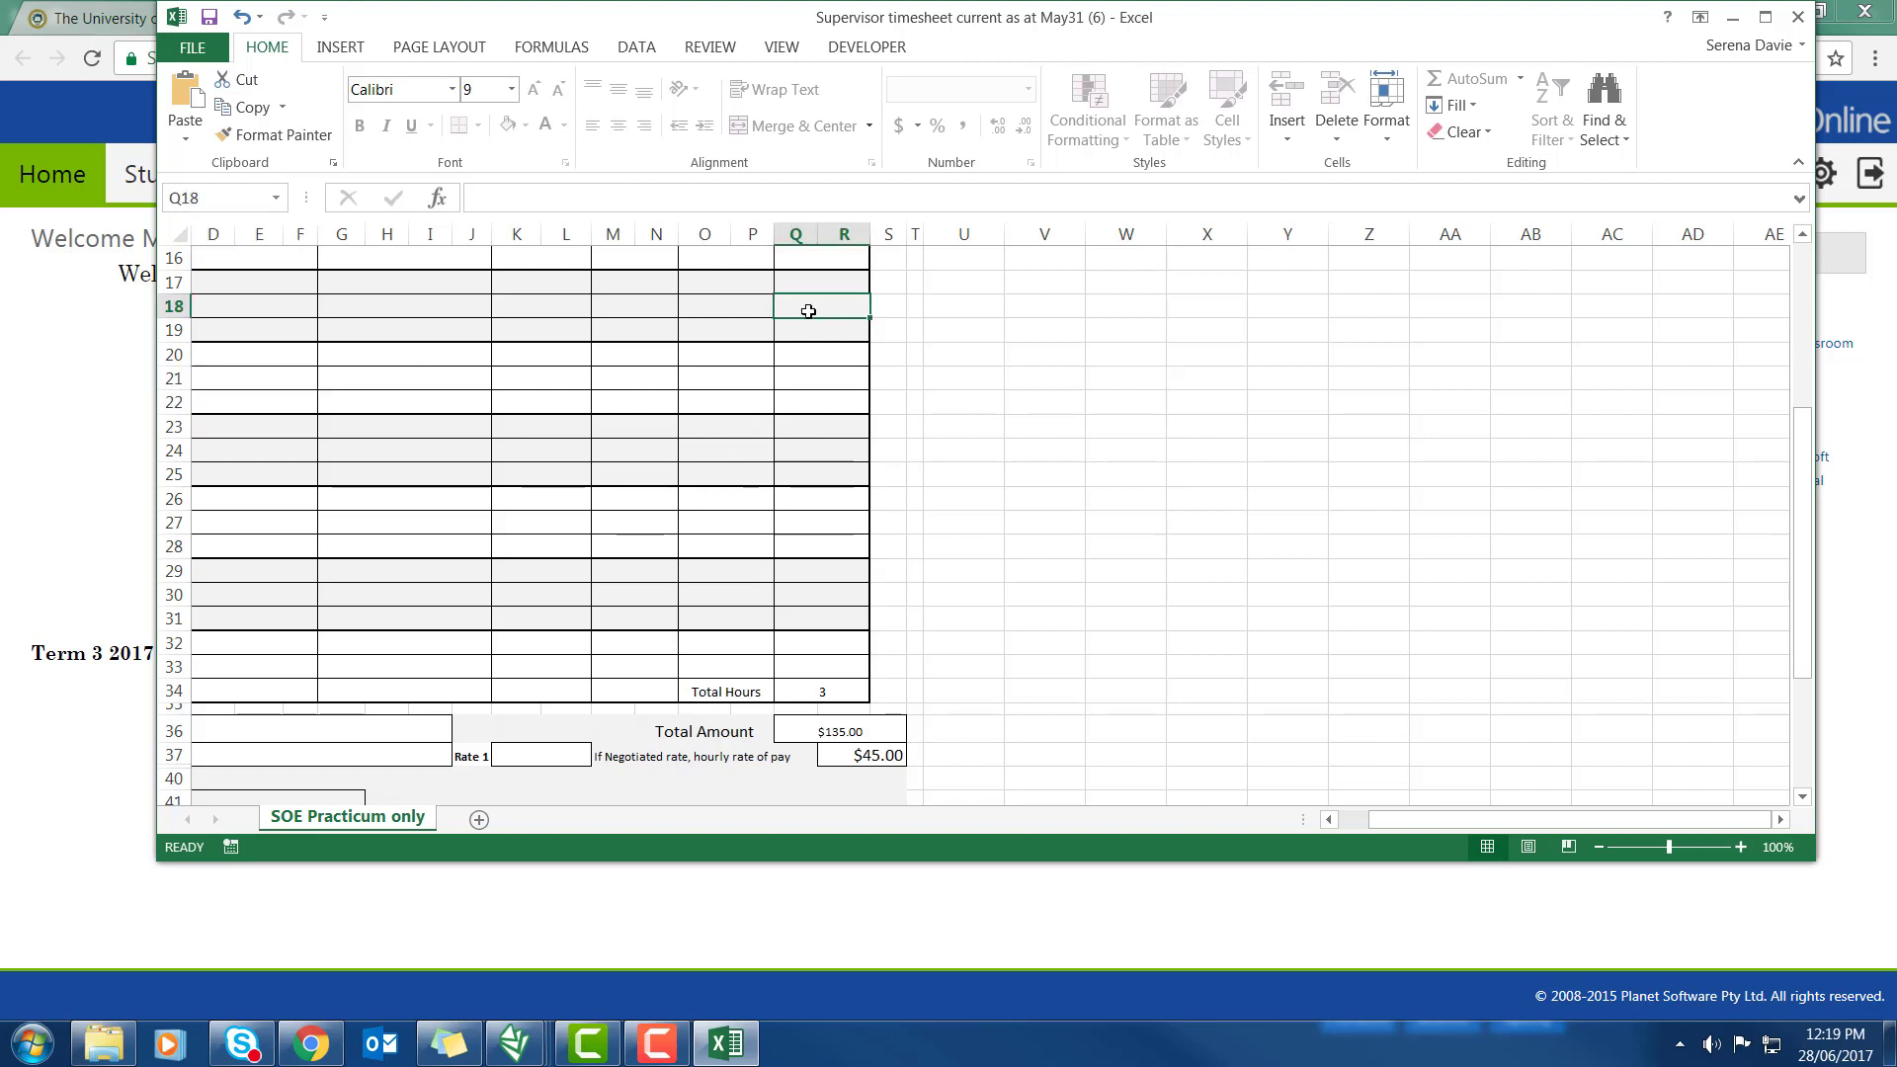
type("3")
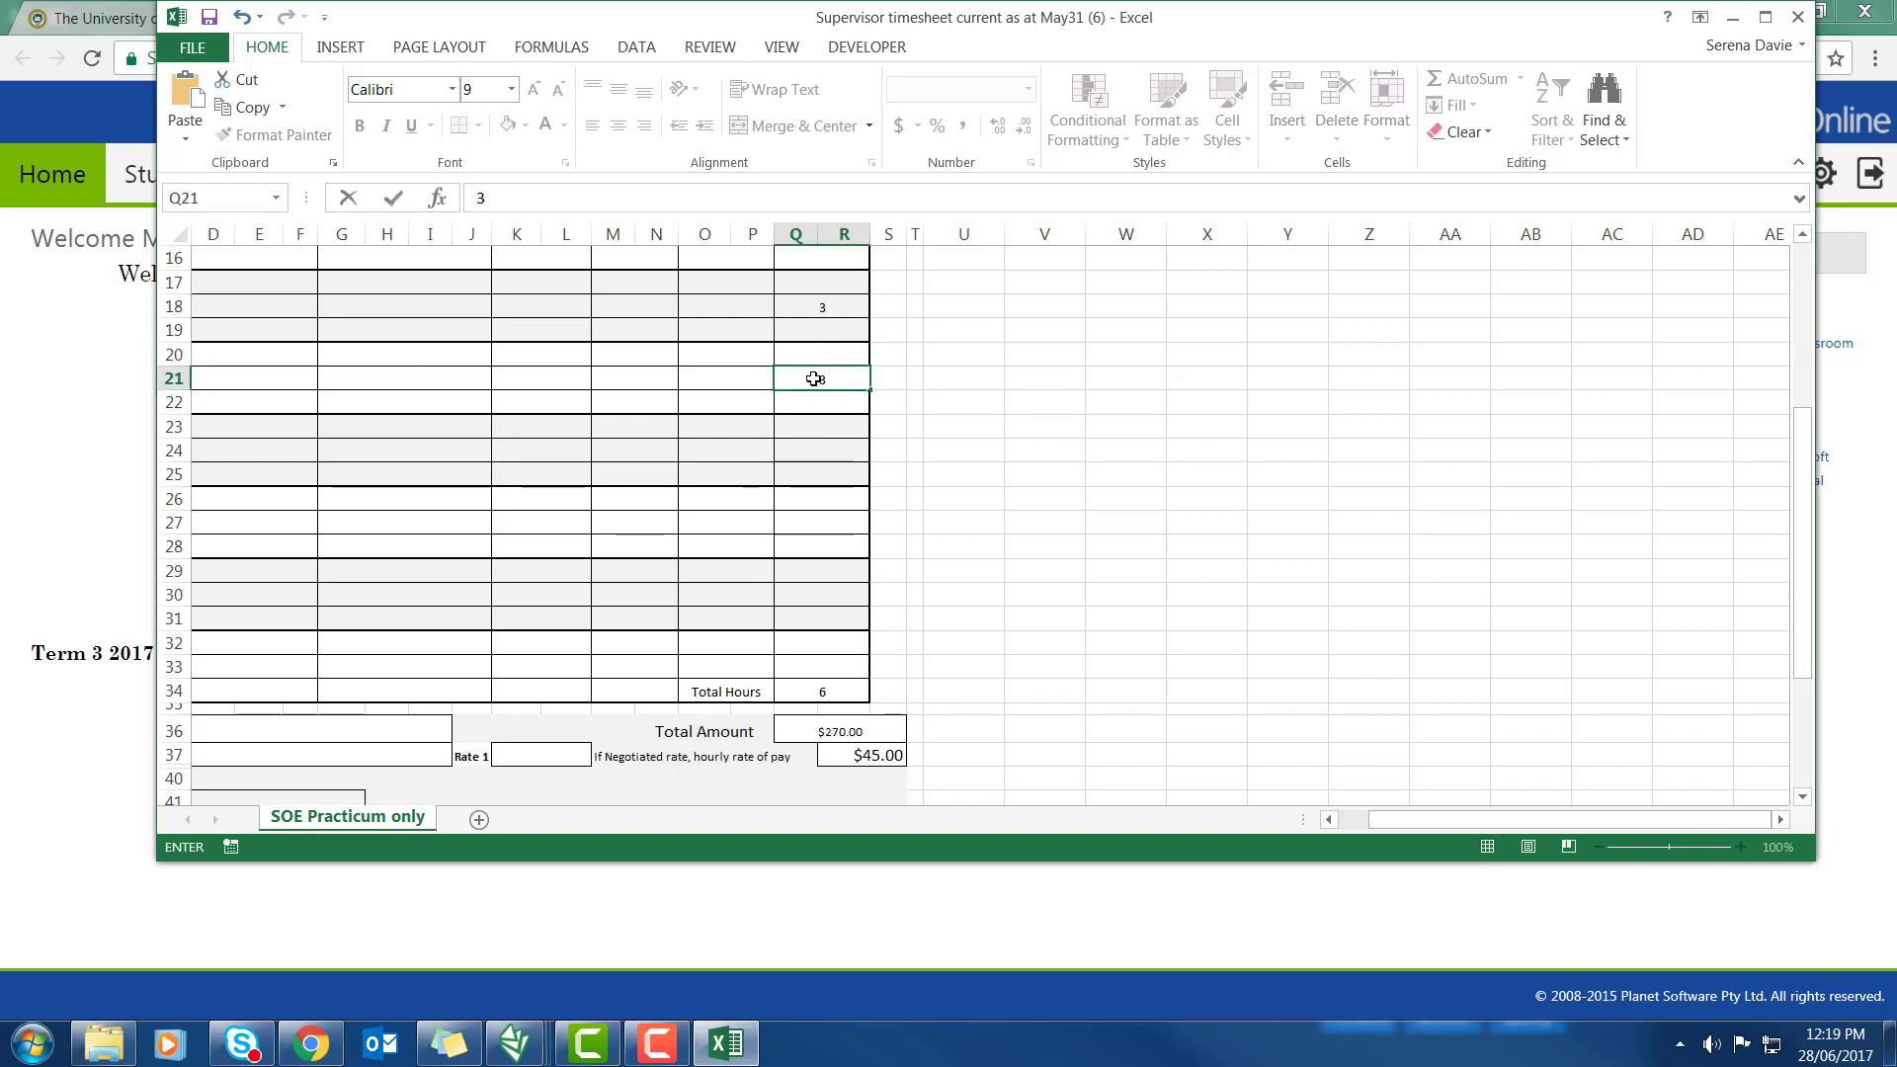
type("3")
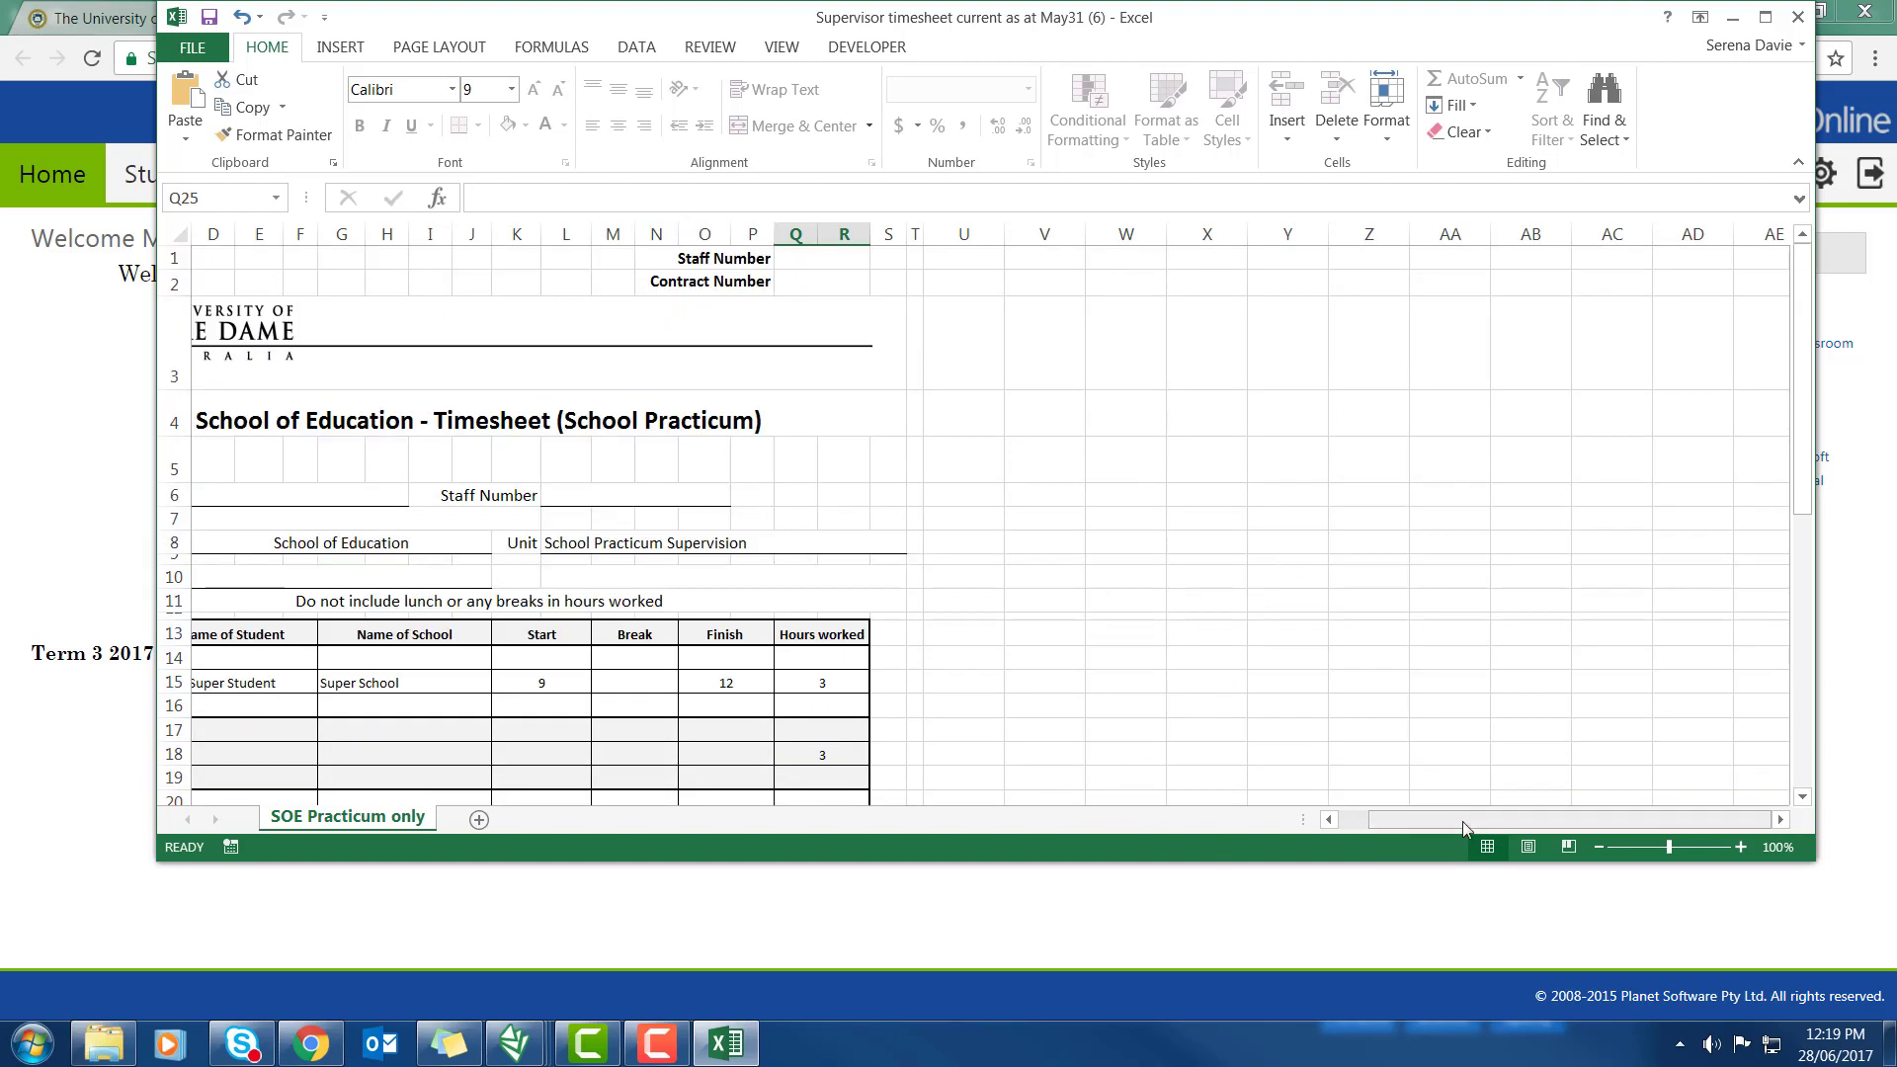
Enter Super School, Meet and Greet, start 10, finish 12 and date 2/6/17 in row 16
scroll("left", 3)
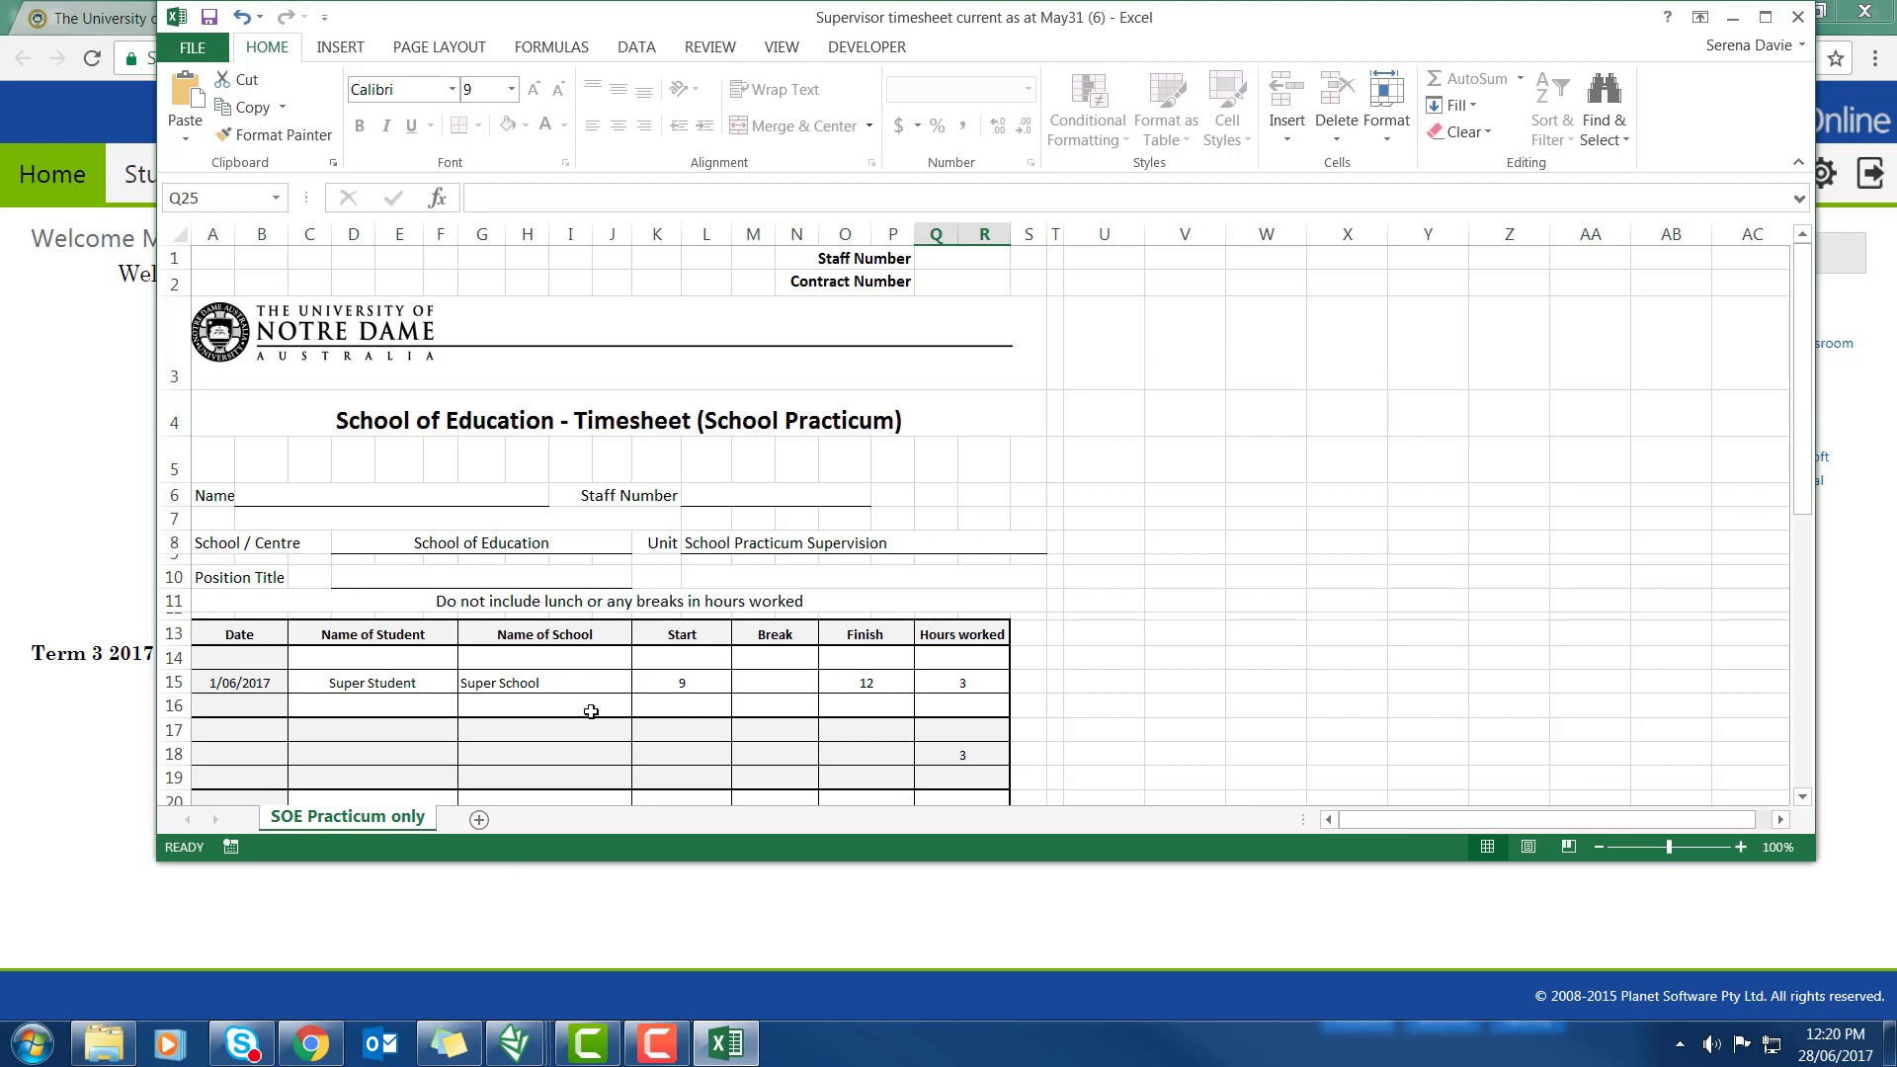
left_click(544, 705)
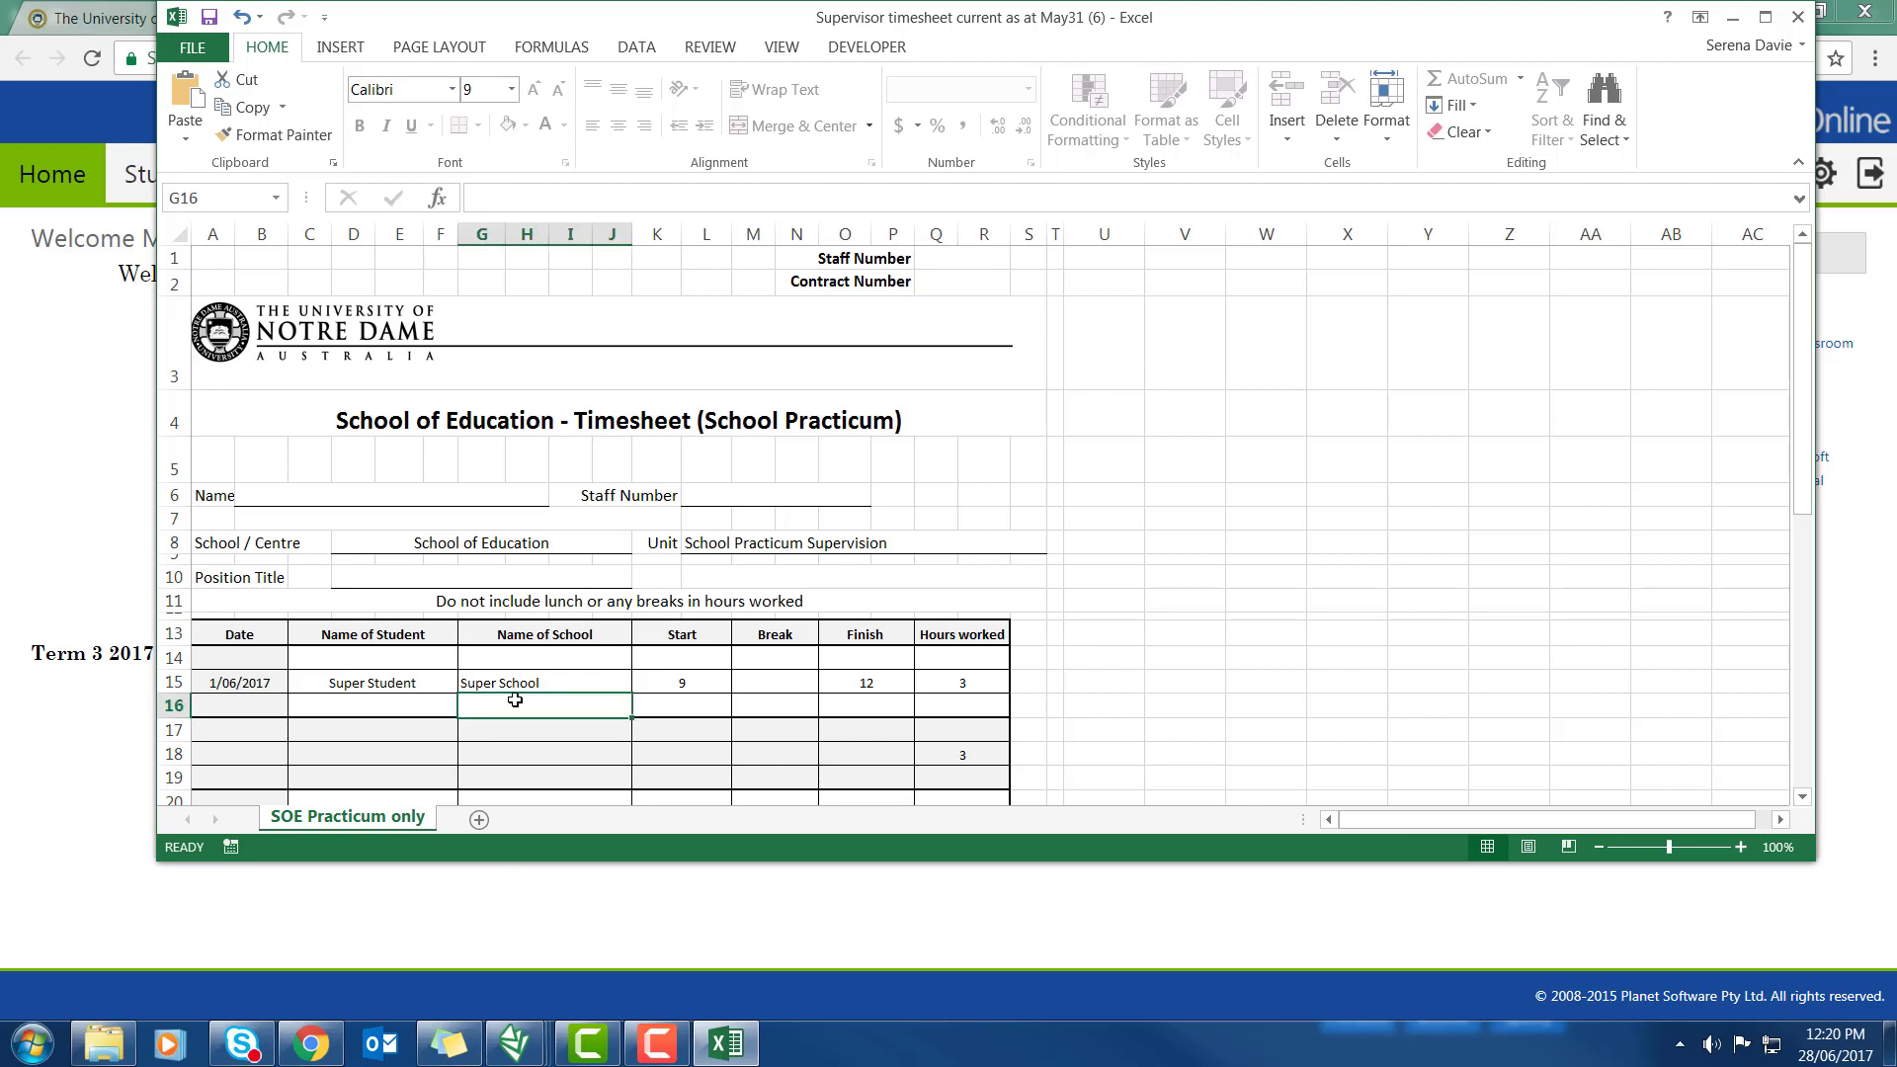
type("Super School")
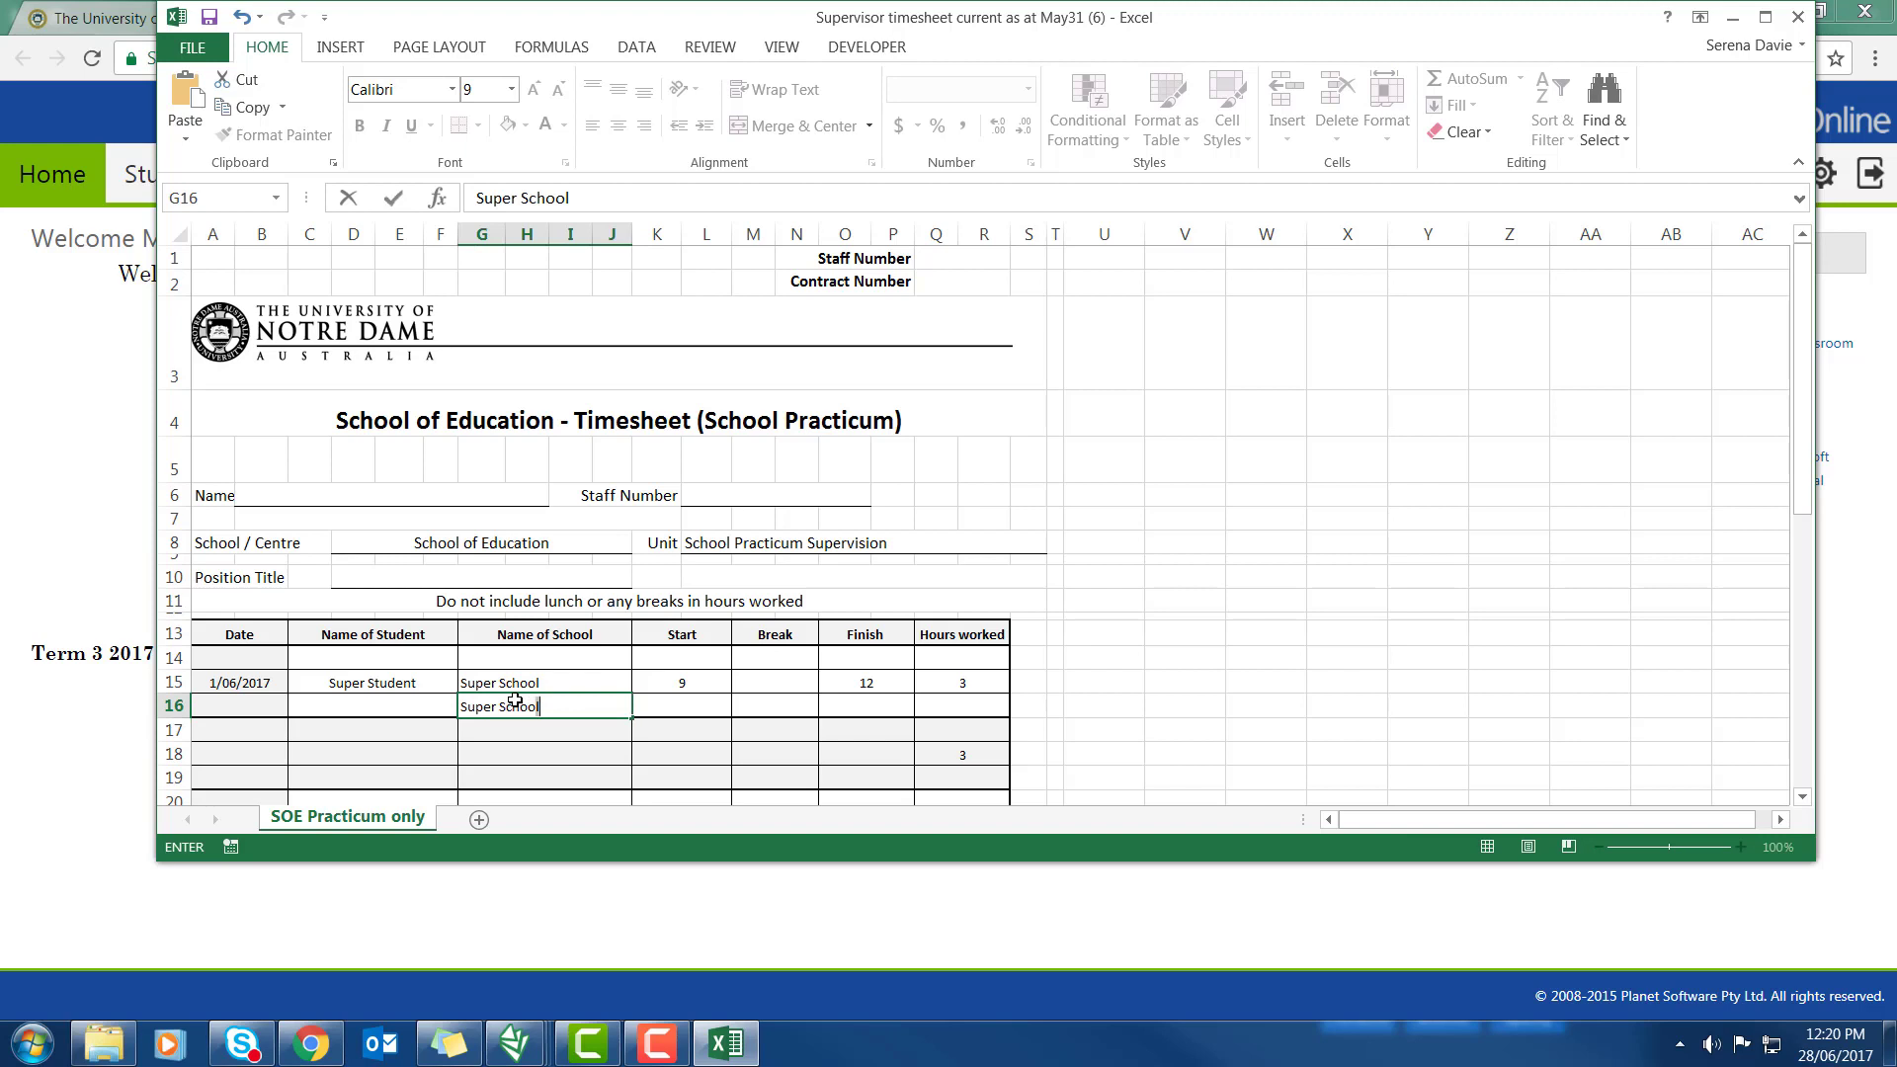
left_click(367, 704)
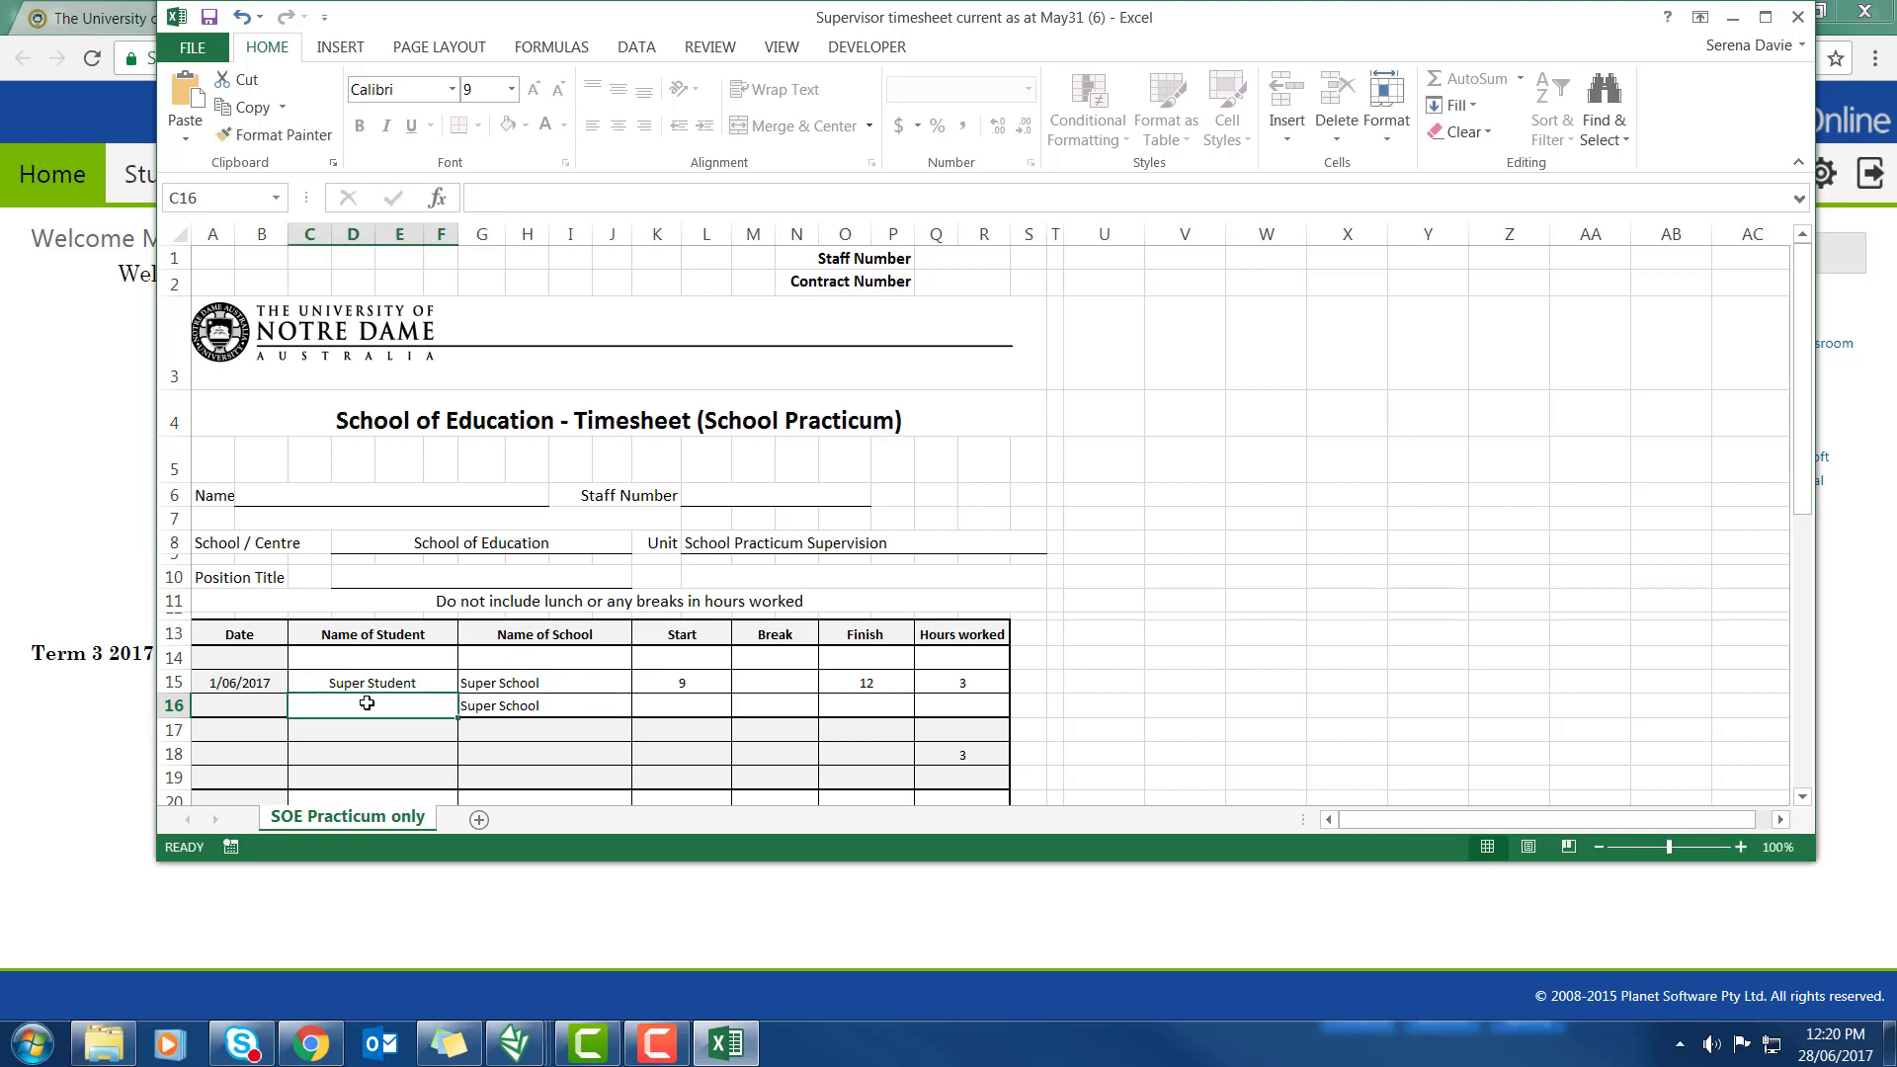
type("Meet and Greet")
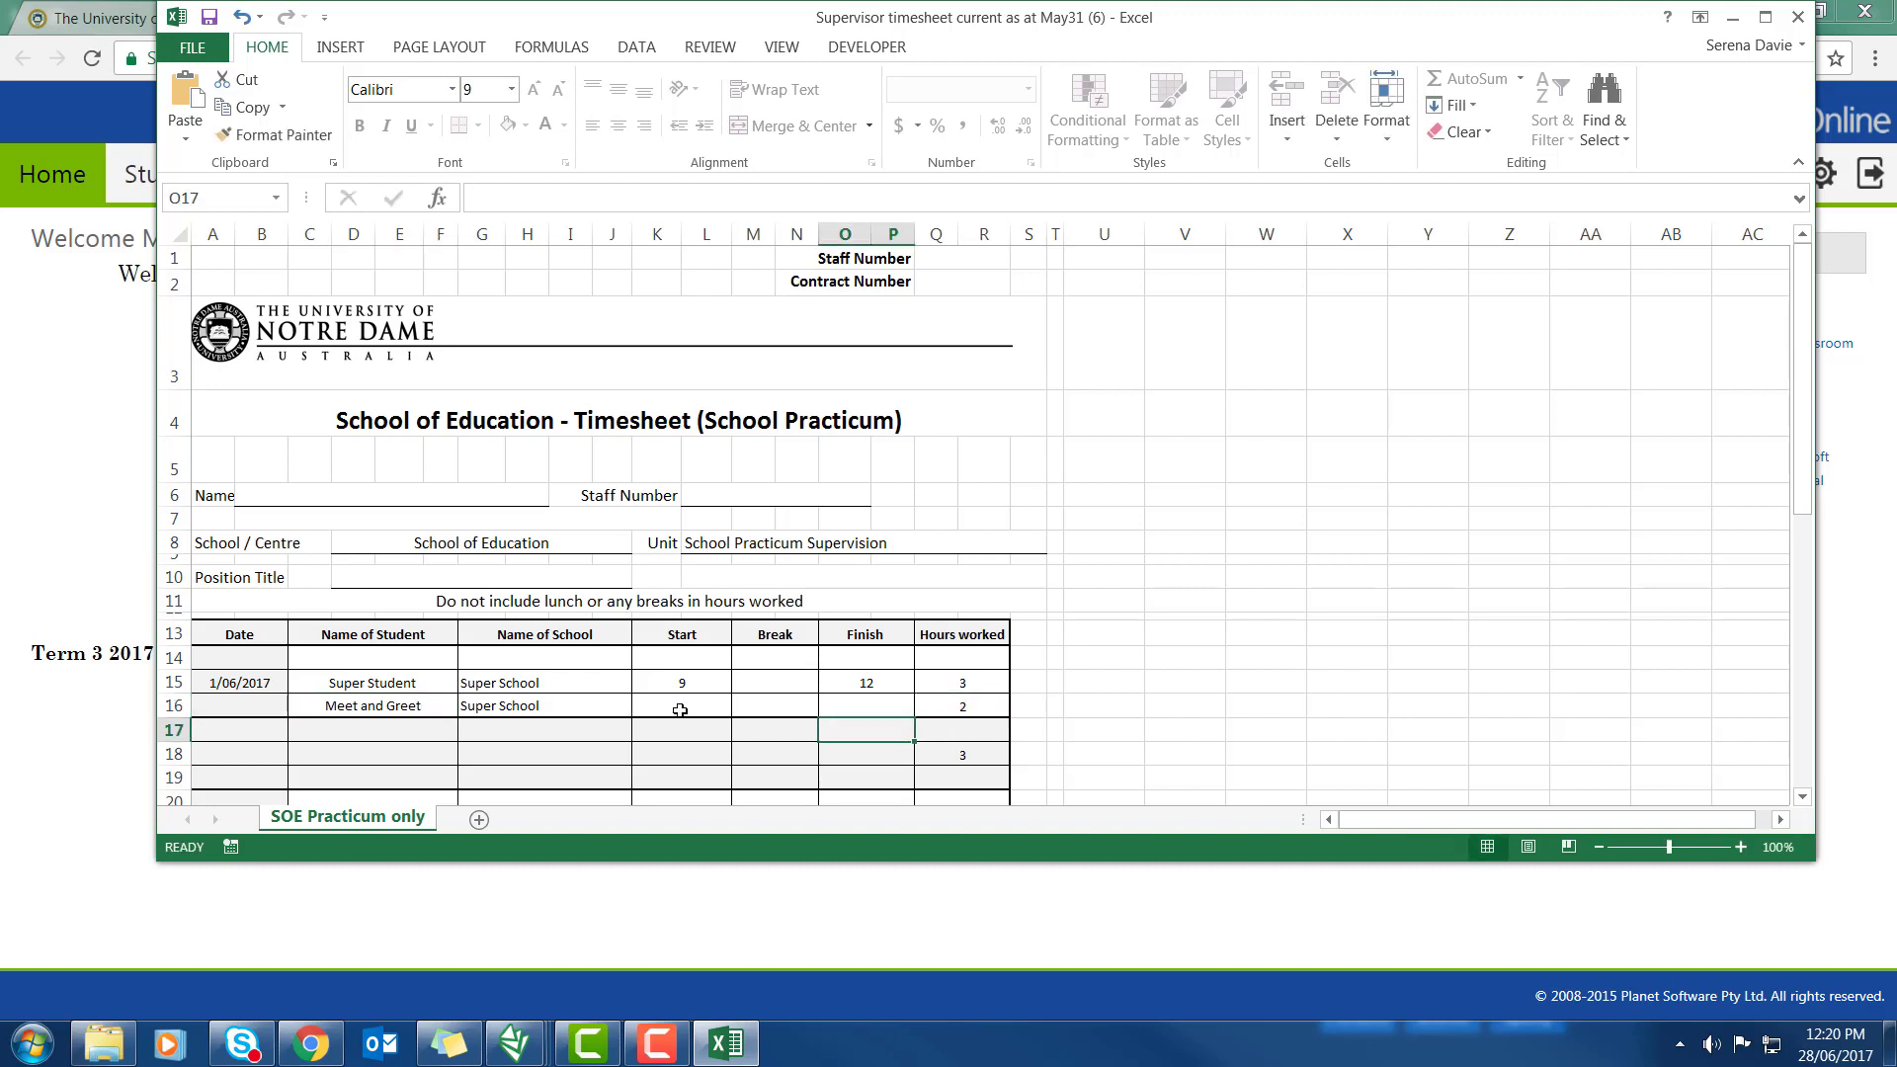
mouse_move(705, 717)
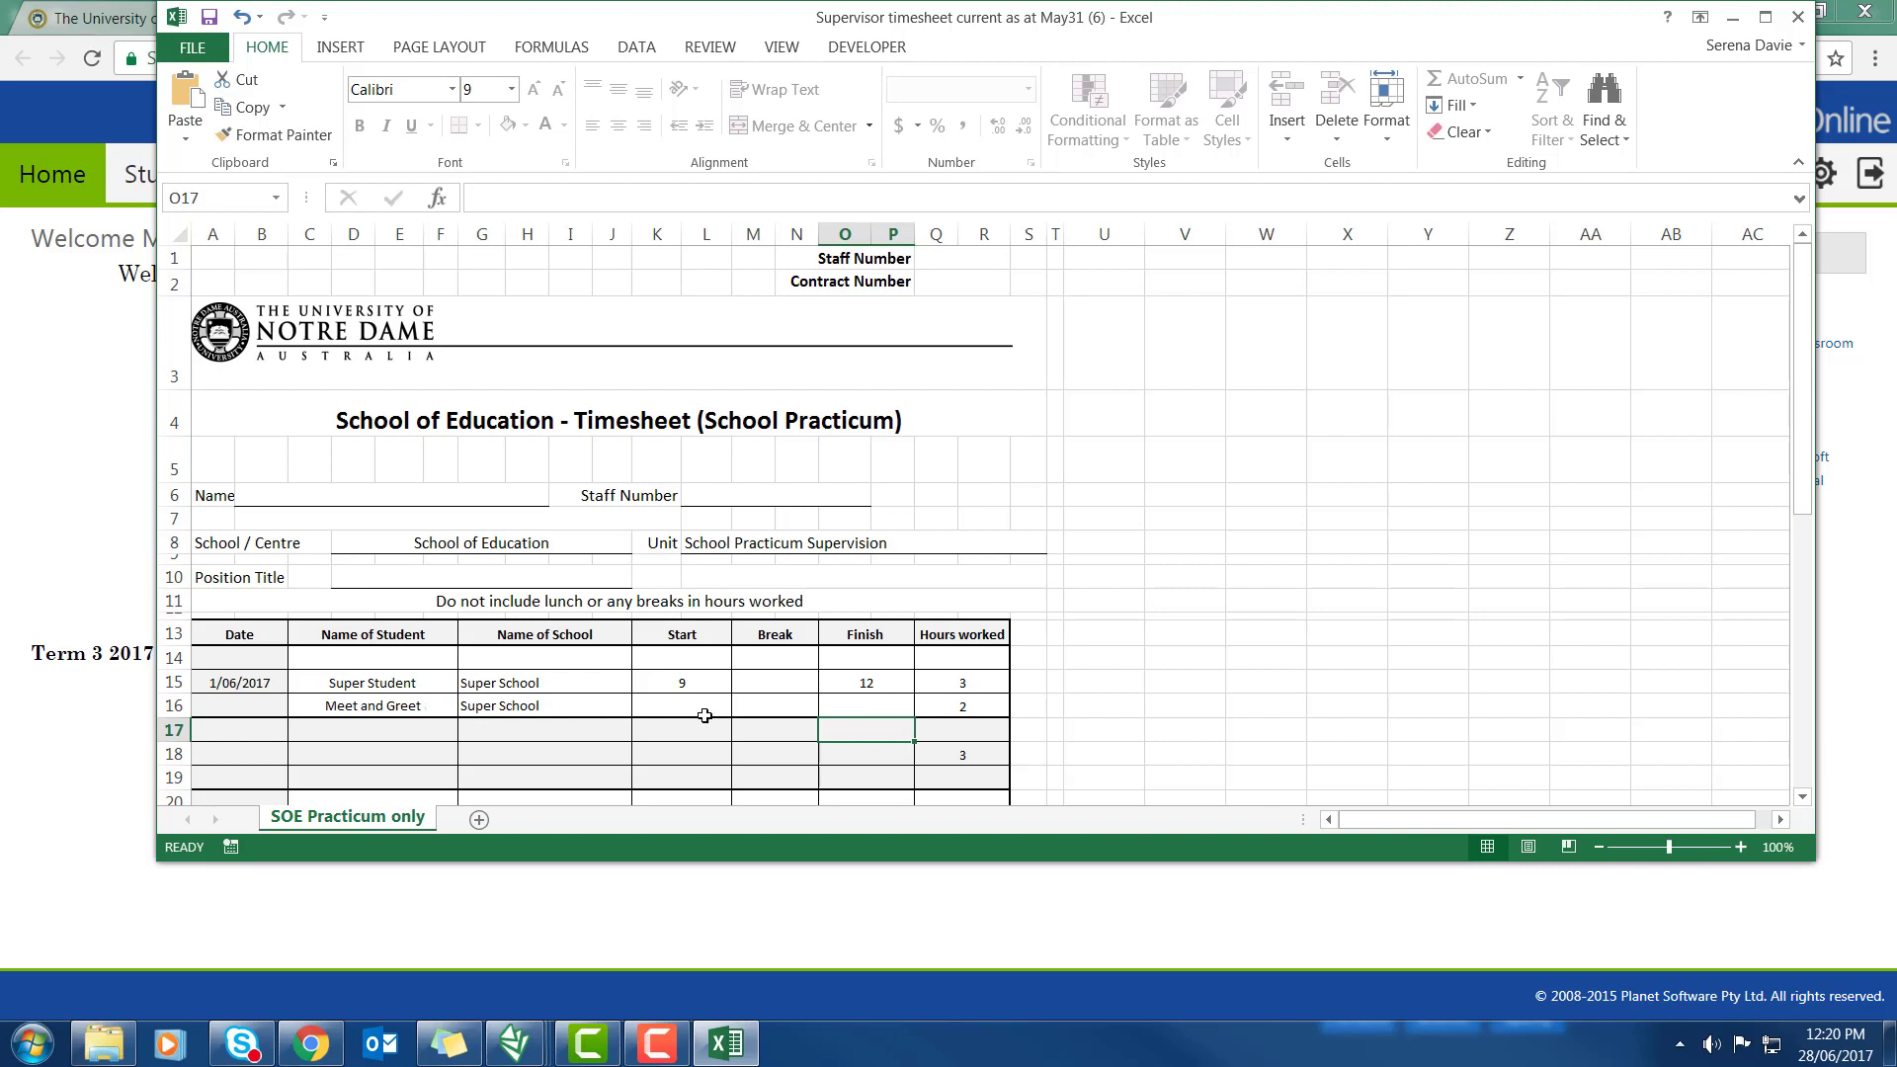
left_click(681, 708)
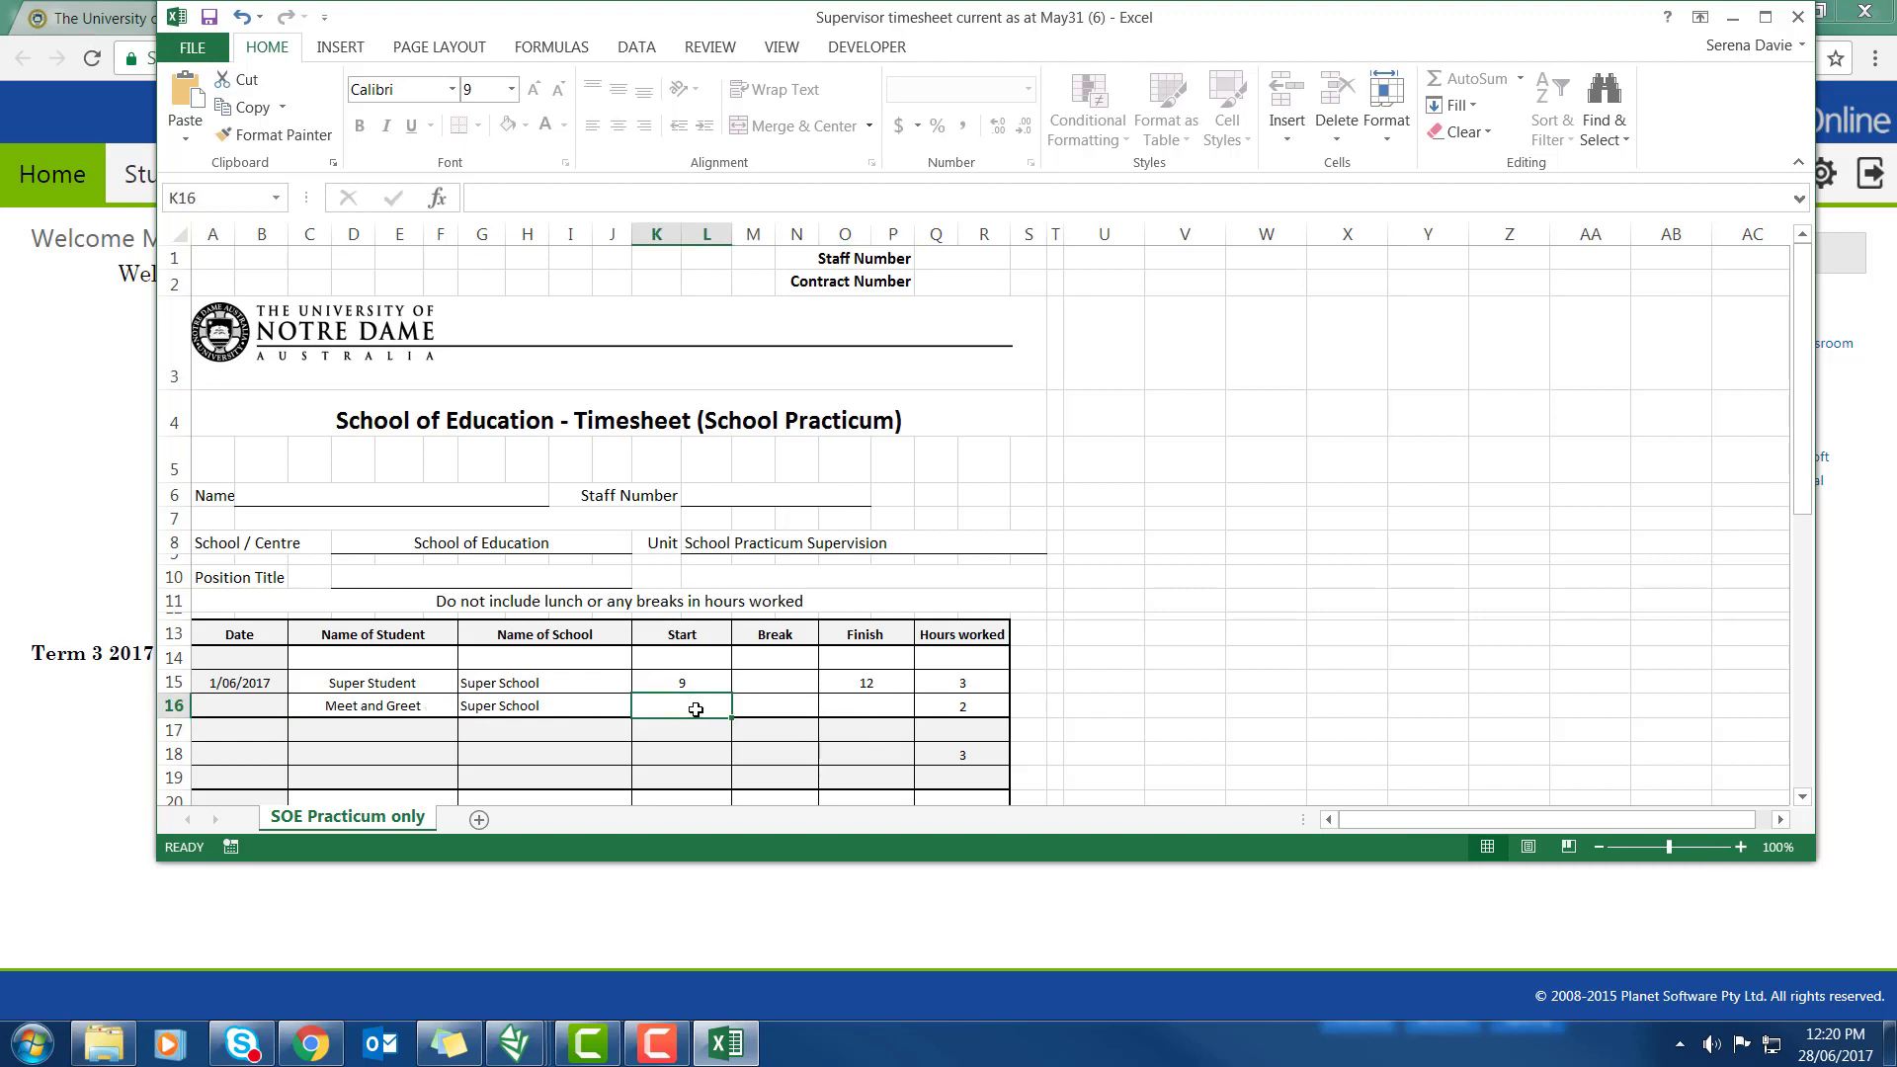
type("10")
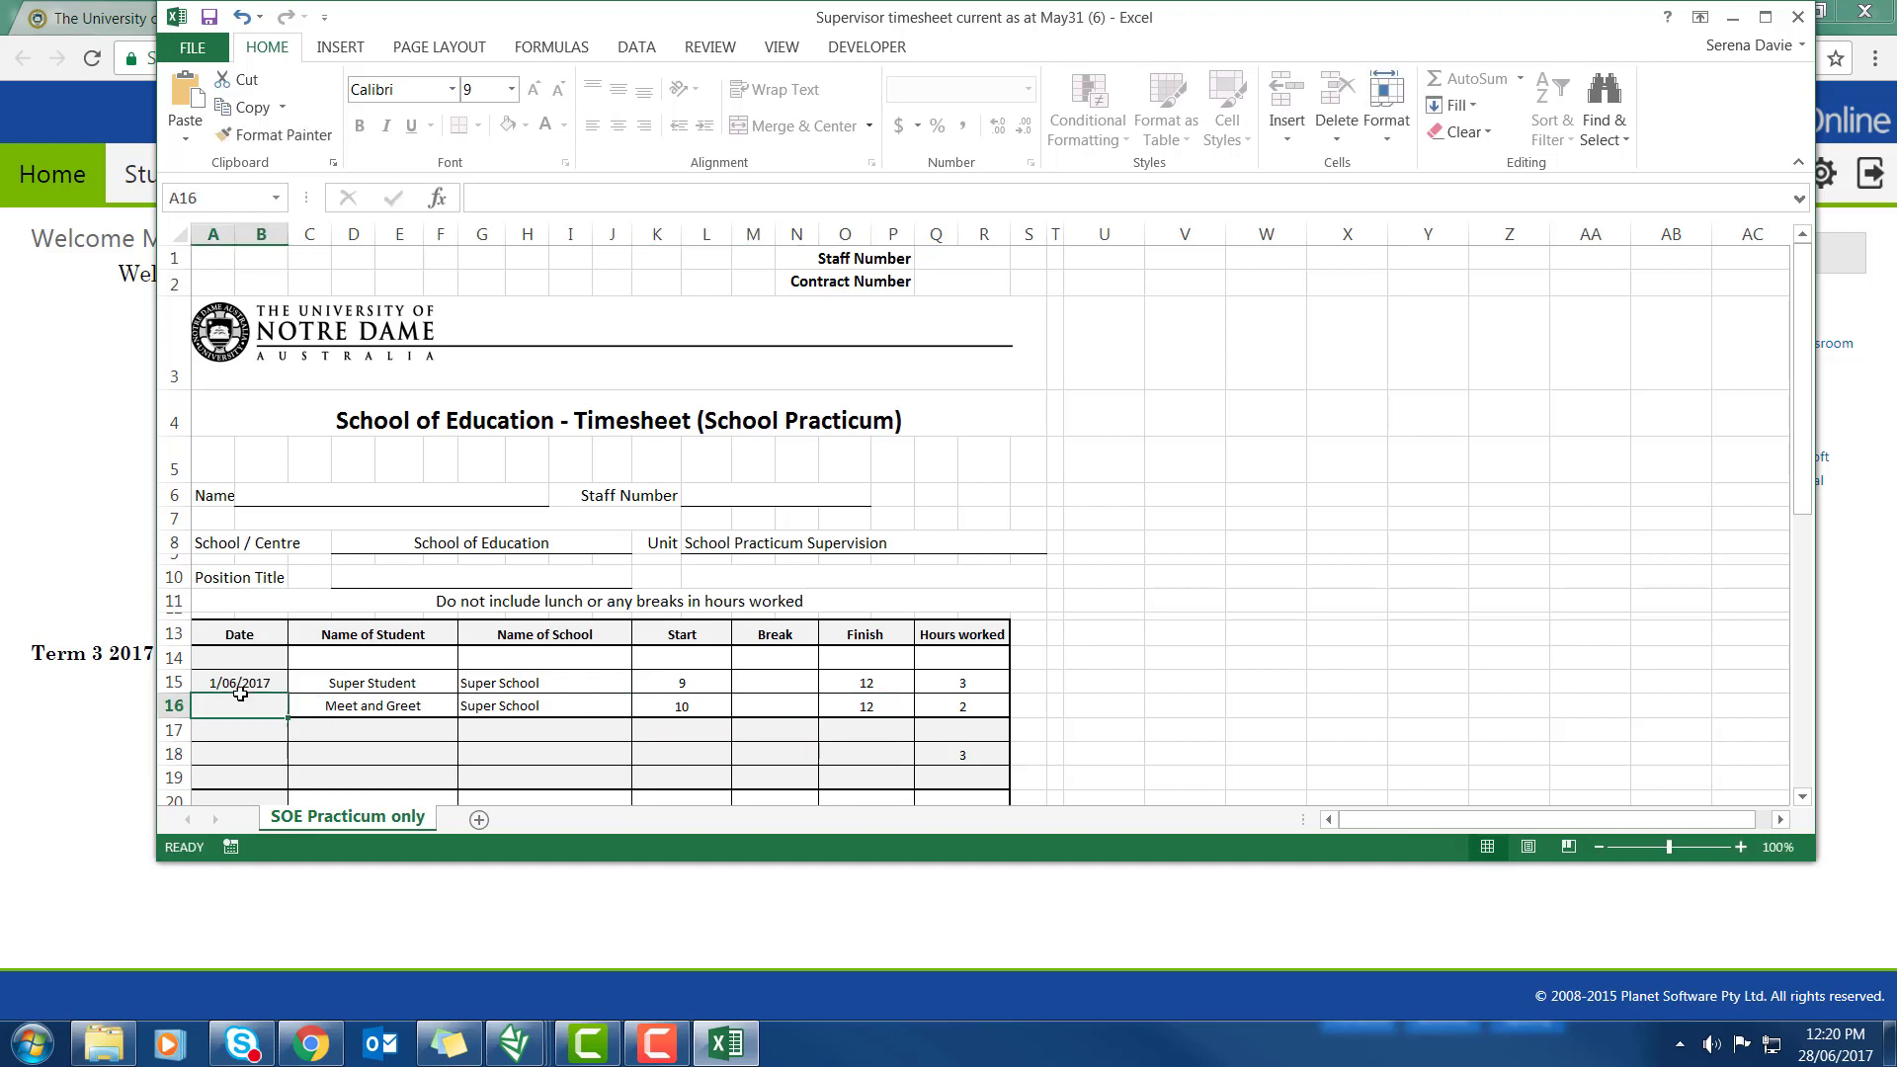
type("2/6/1")
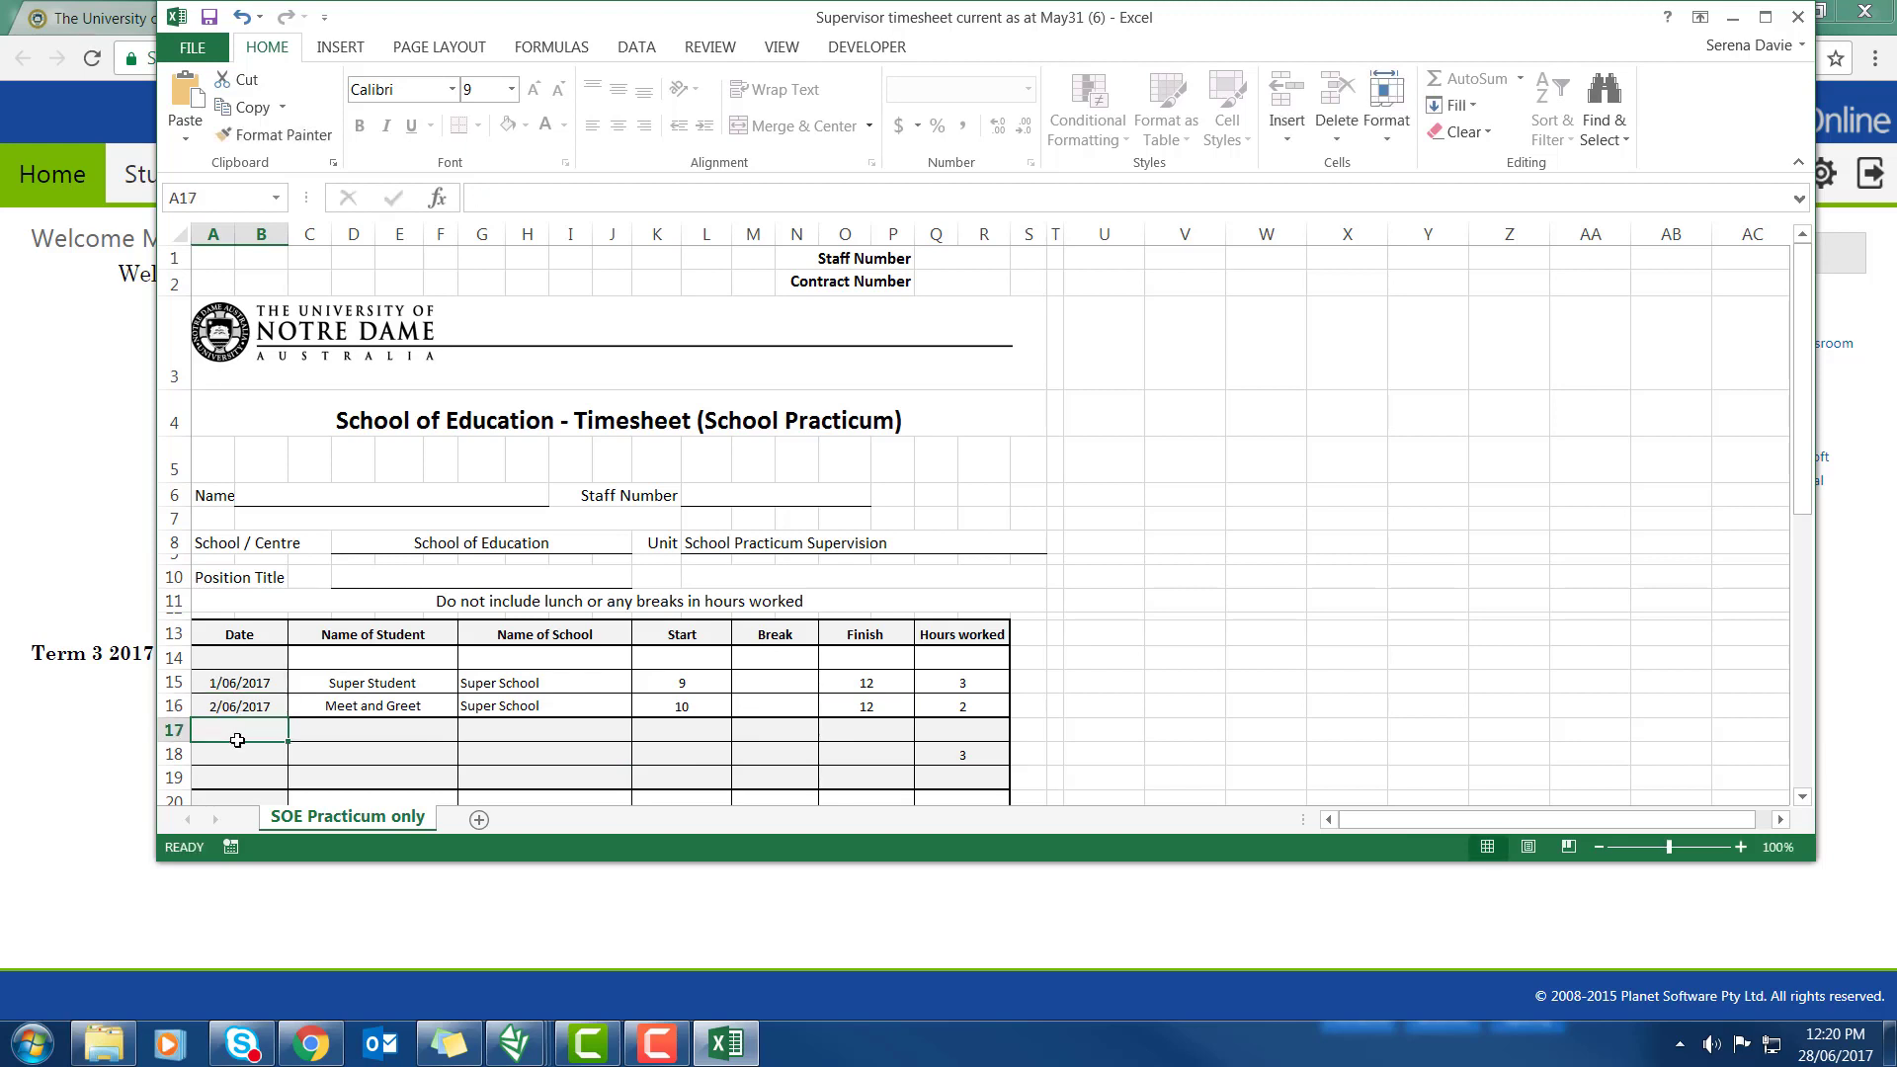
mouse_move(933, 749)
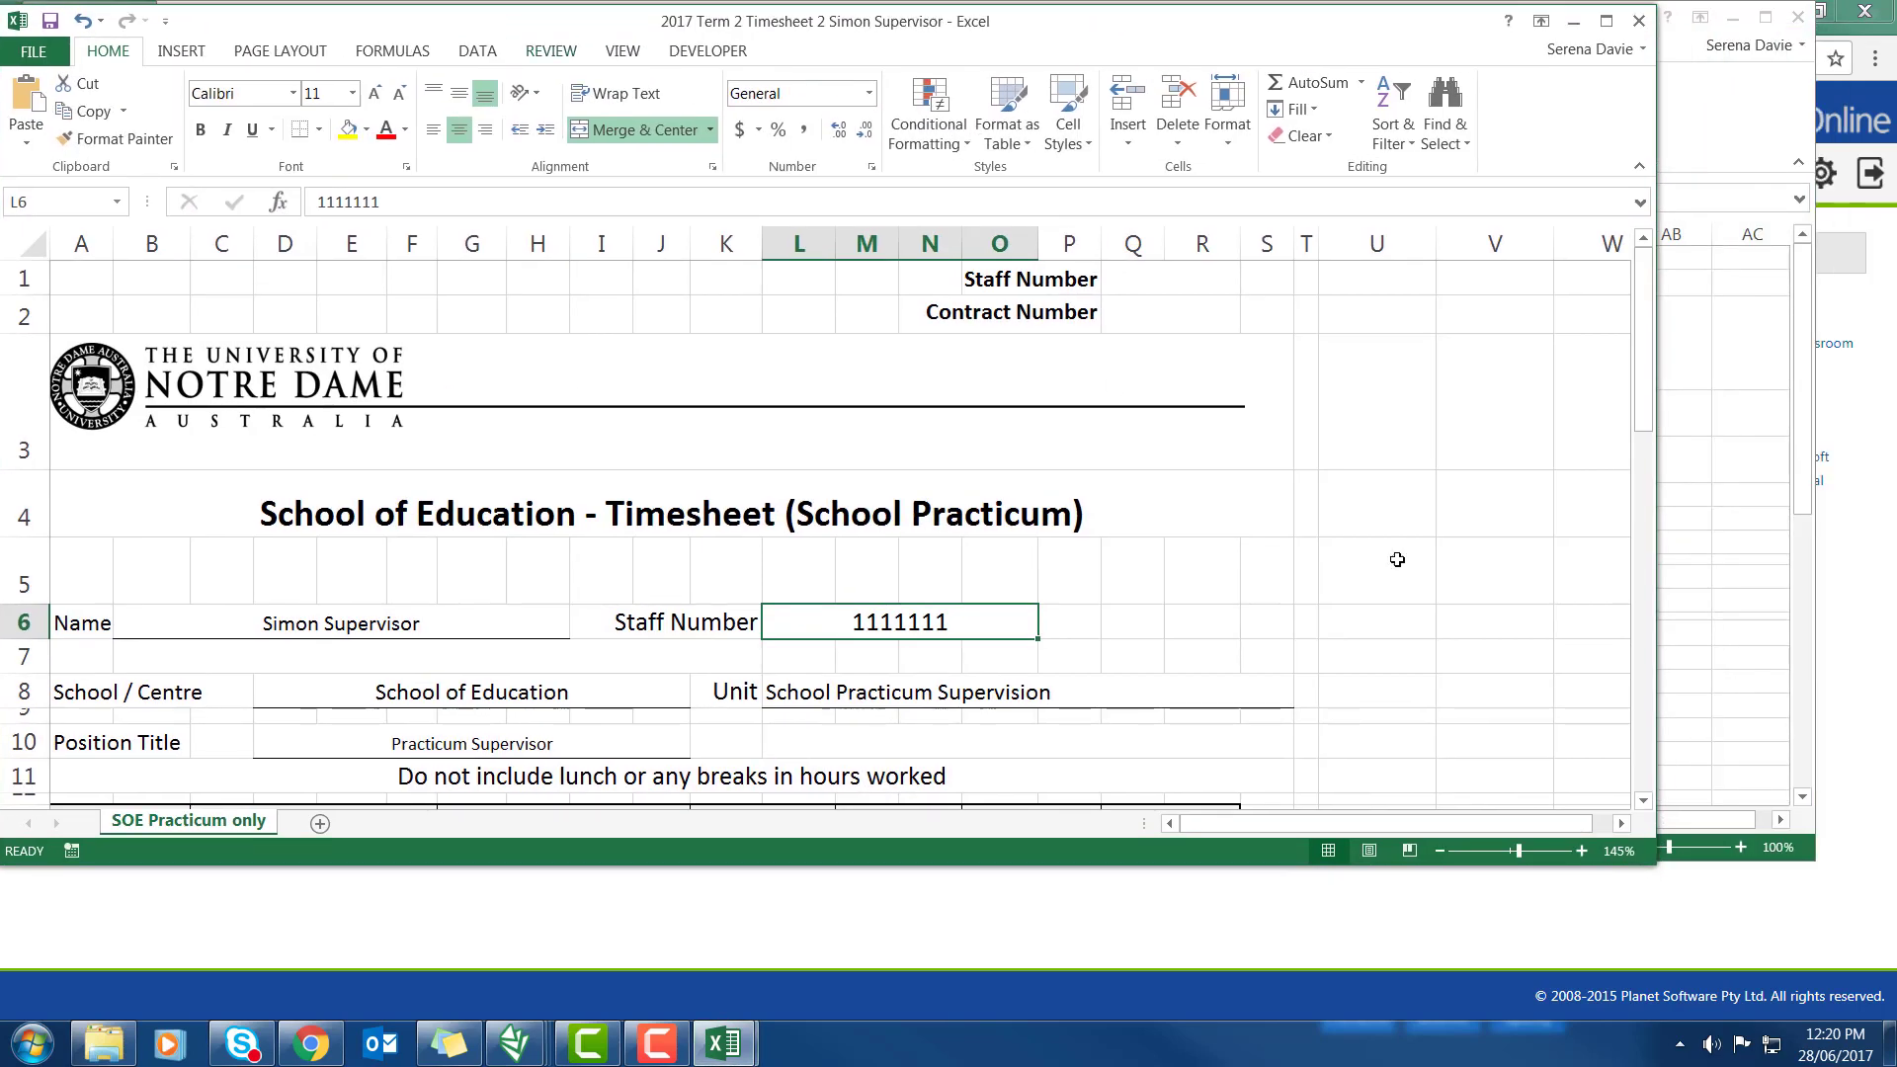
Switch to the 2017 Term 2 Simon Supervisor timesheet workbook window
left_click(1440, 851)
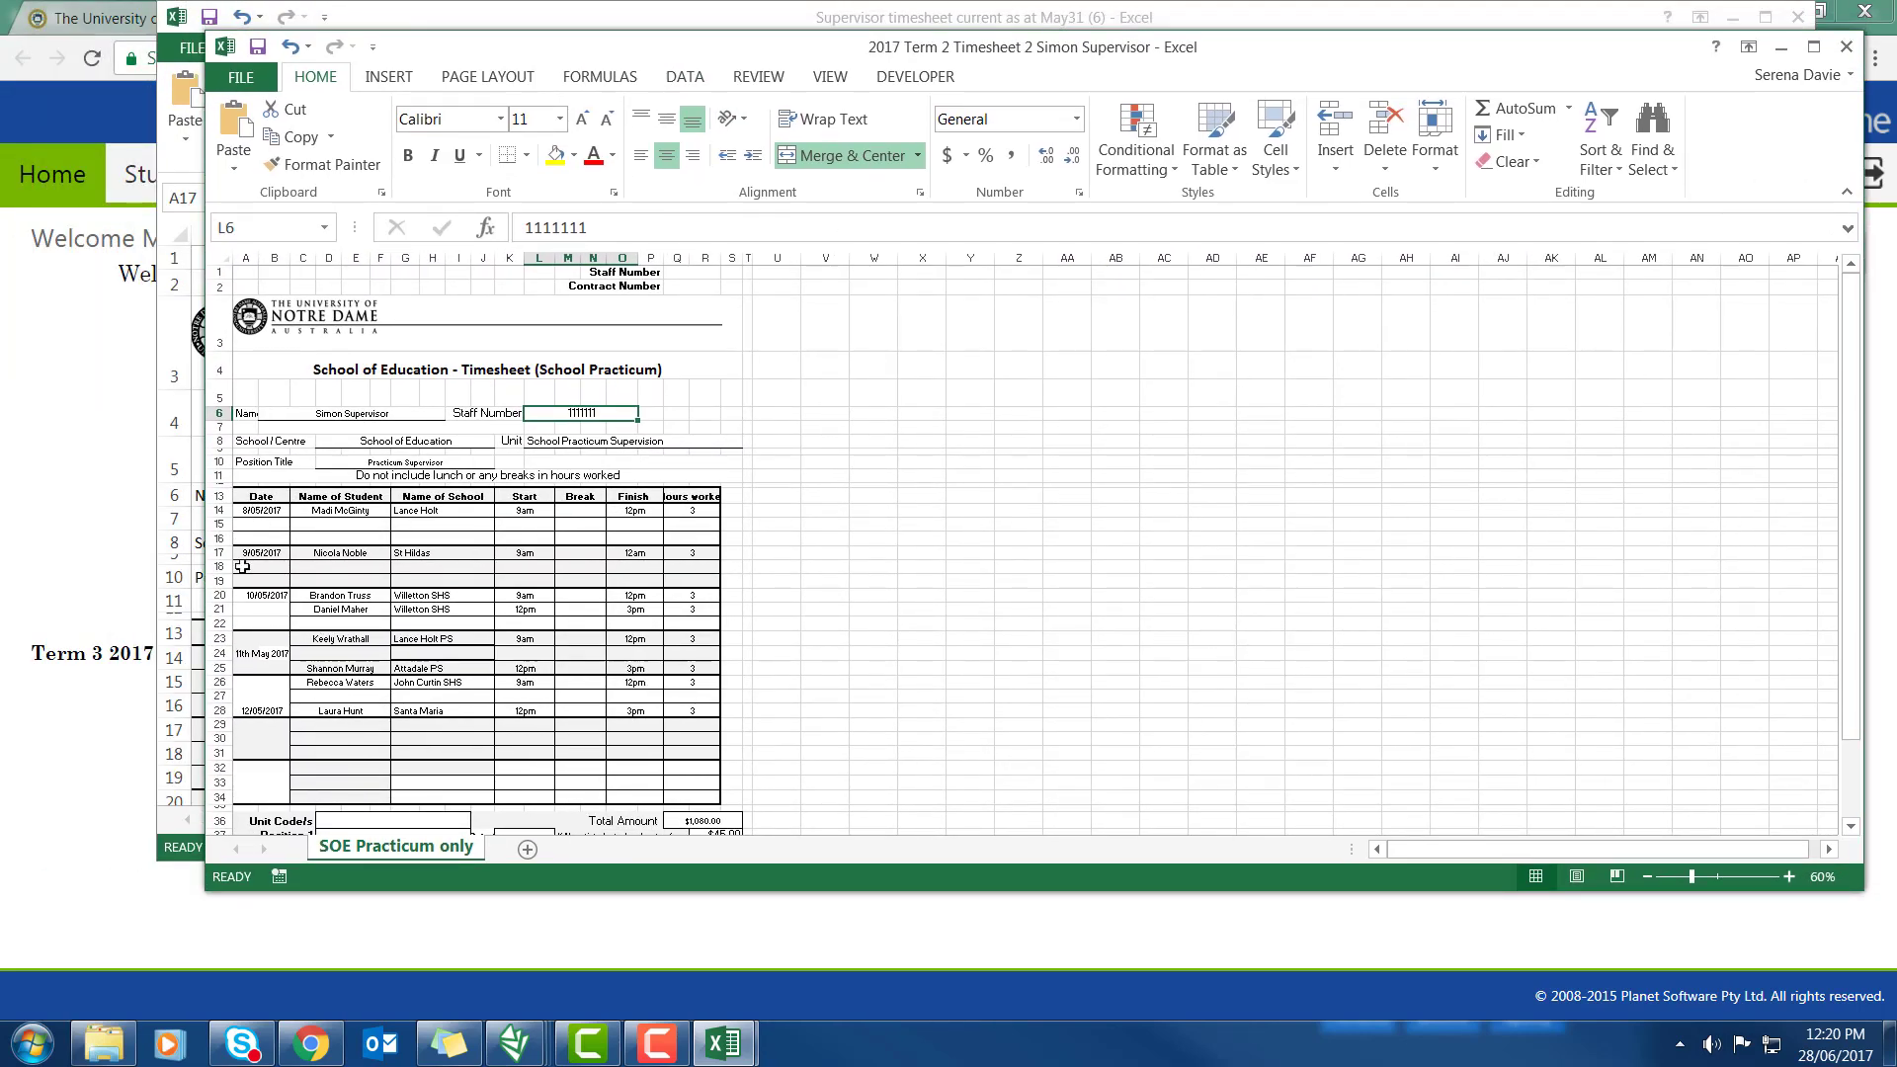
mouse_move(341, 735)
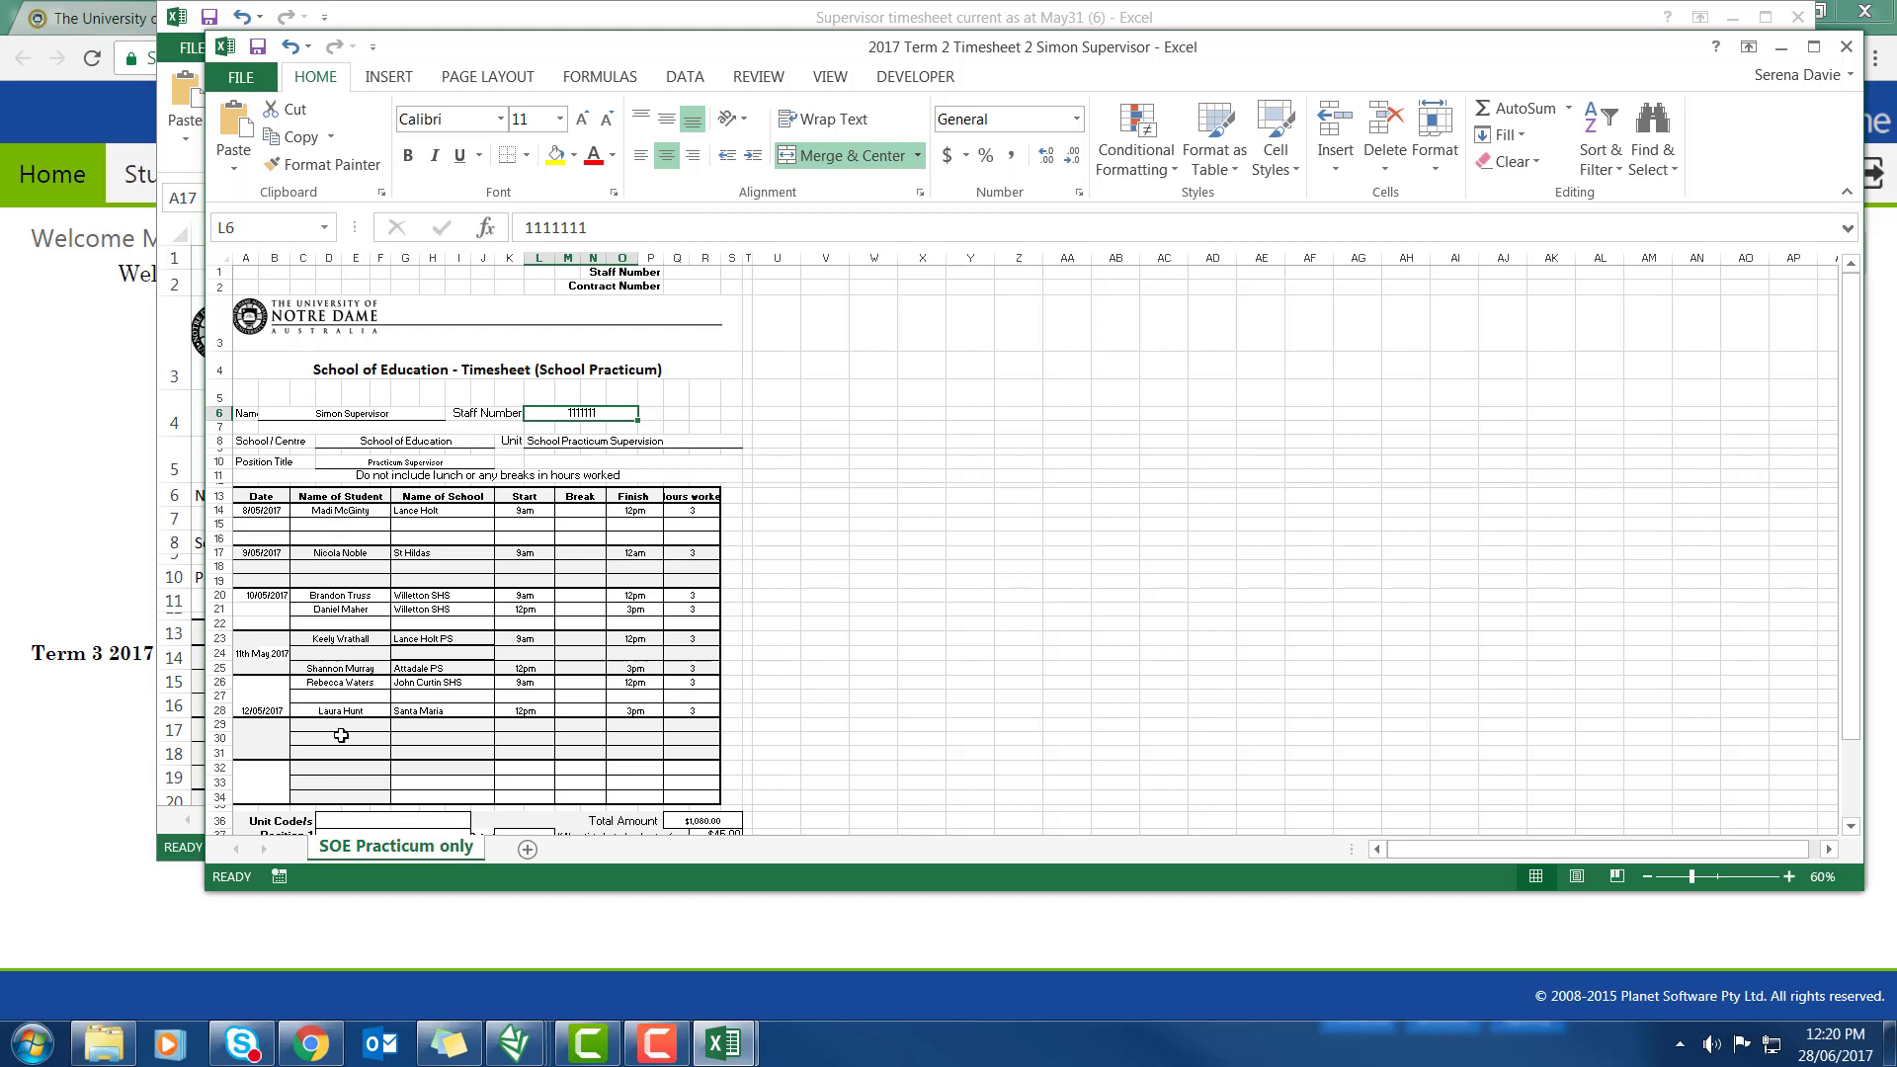
mouse_move(546, 724)
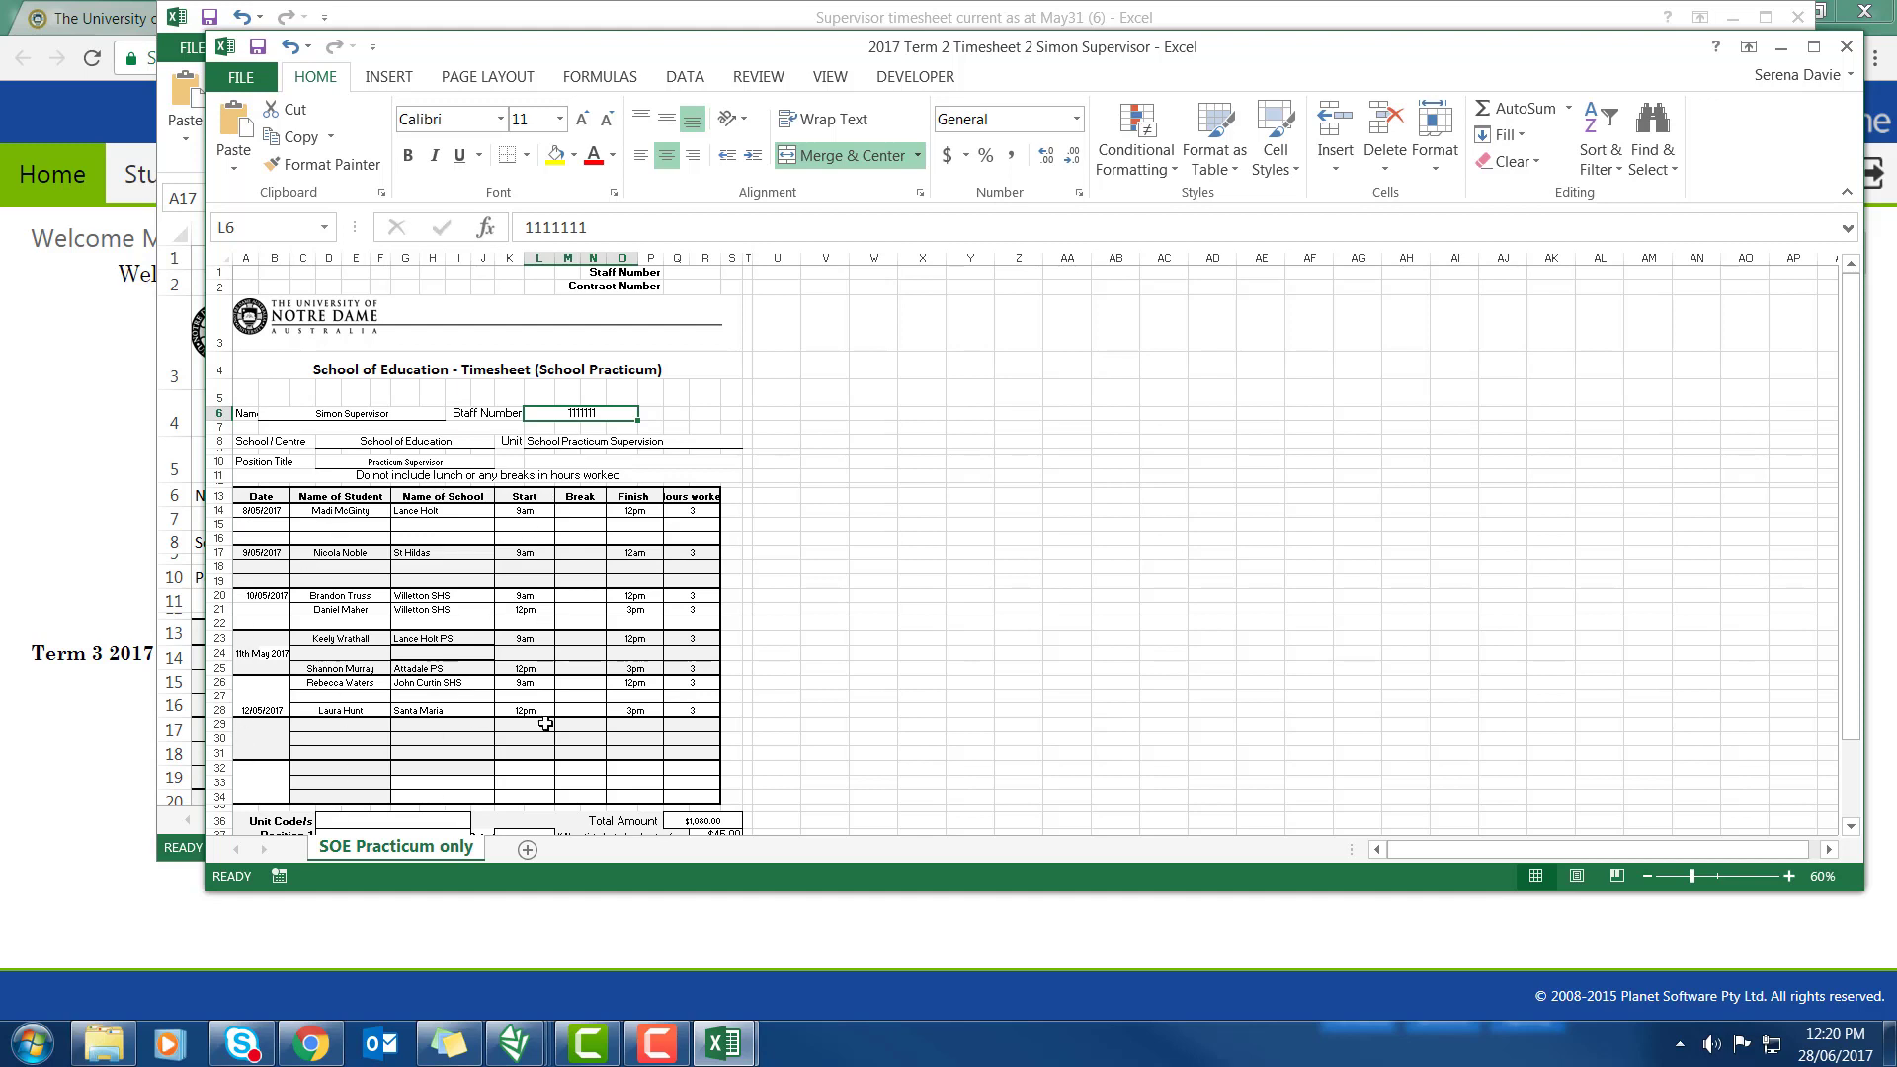
mouse_move(692, 619)
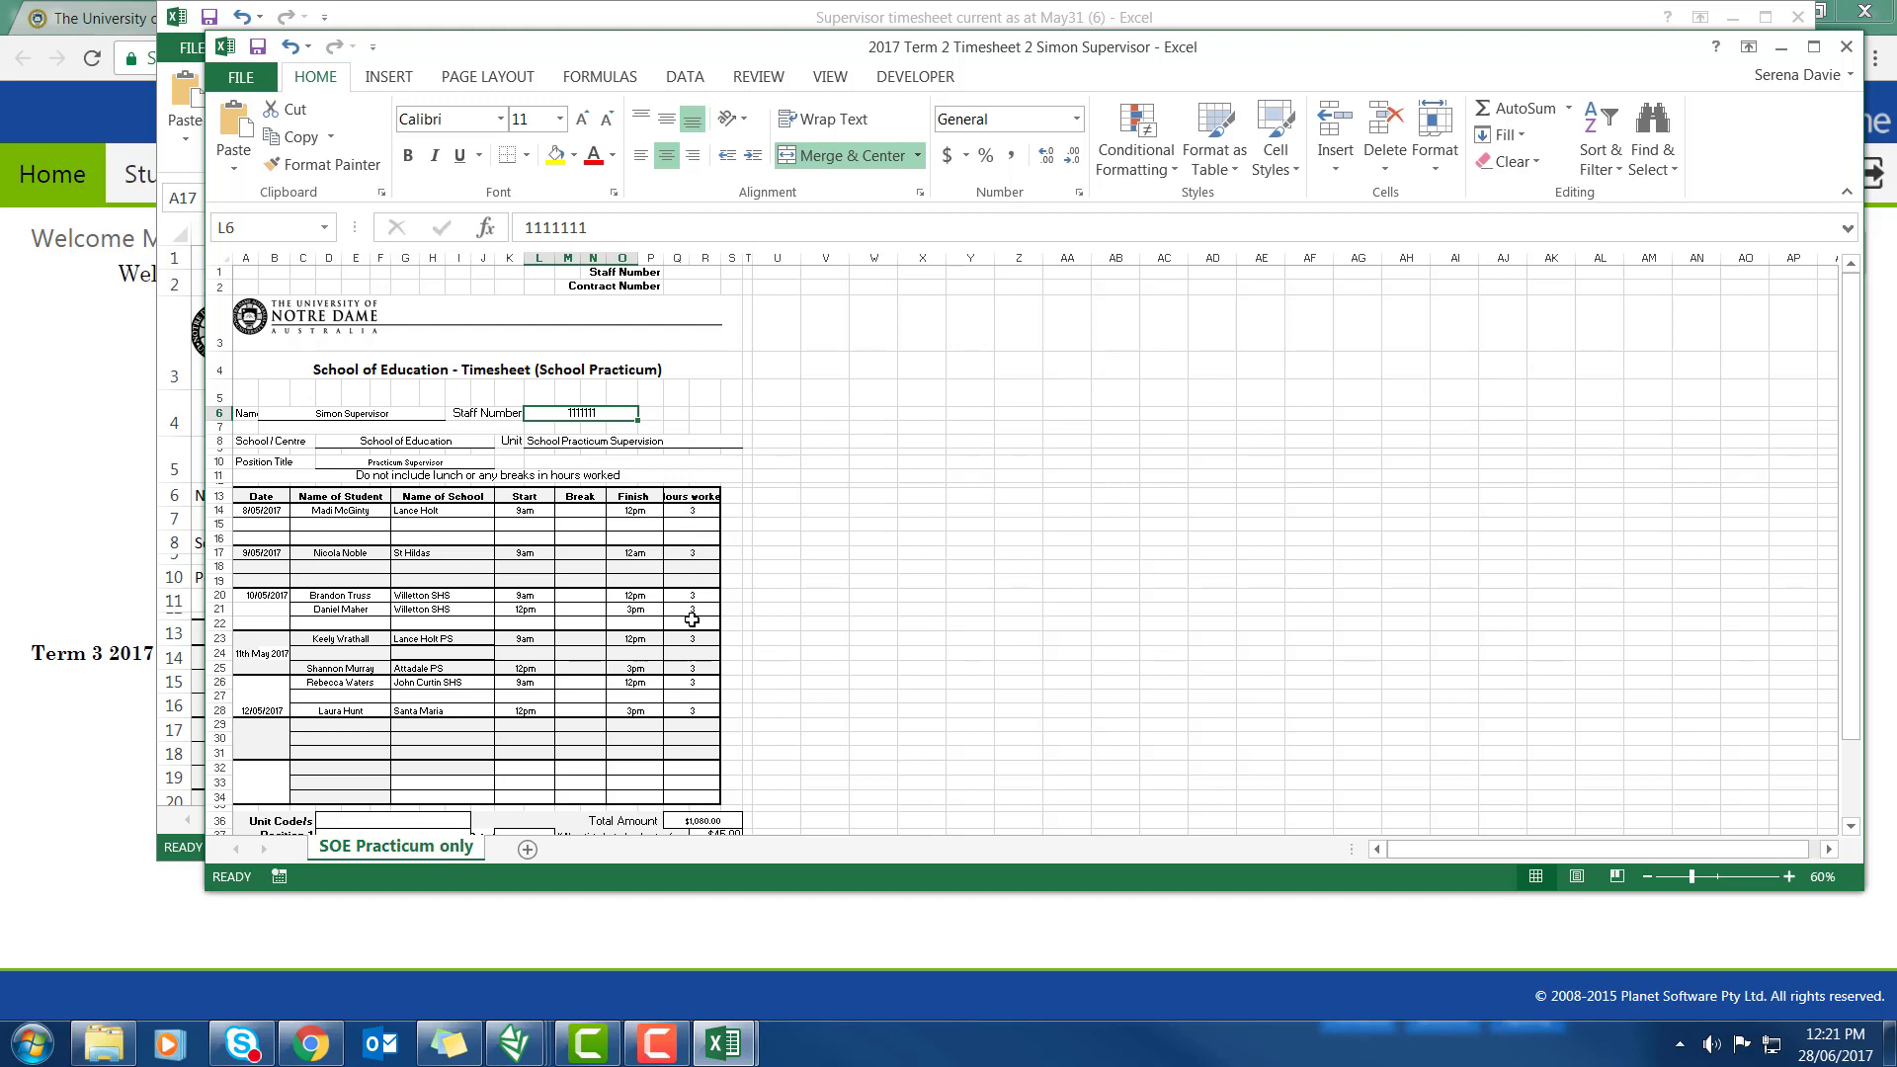
mouse_move(382, 418)
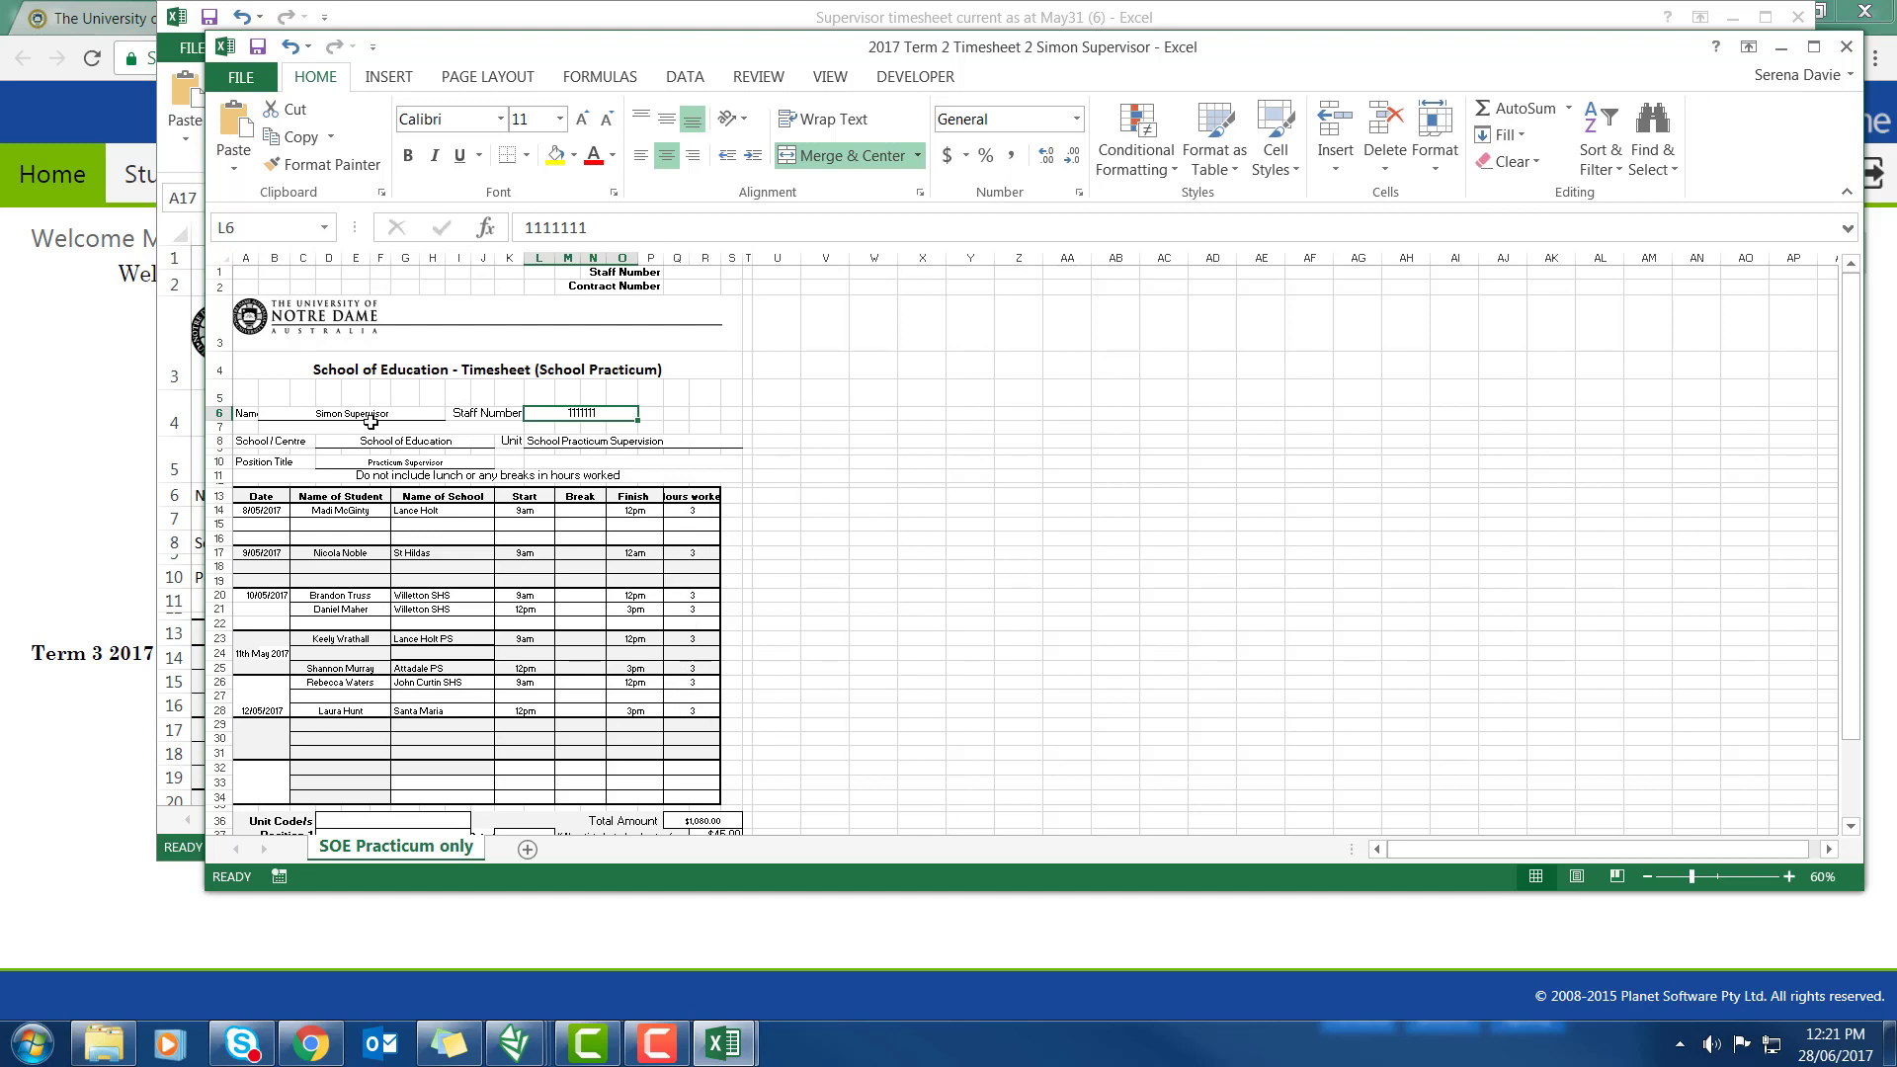
mouse_move(437, 414)
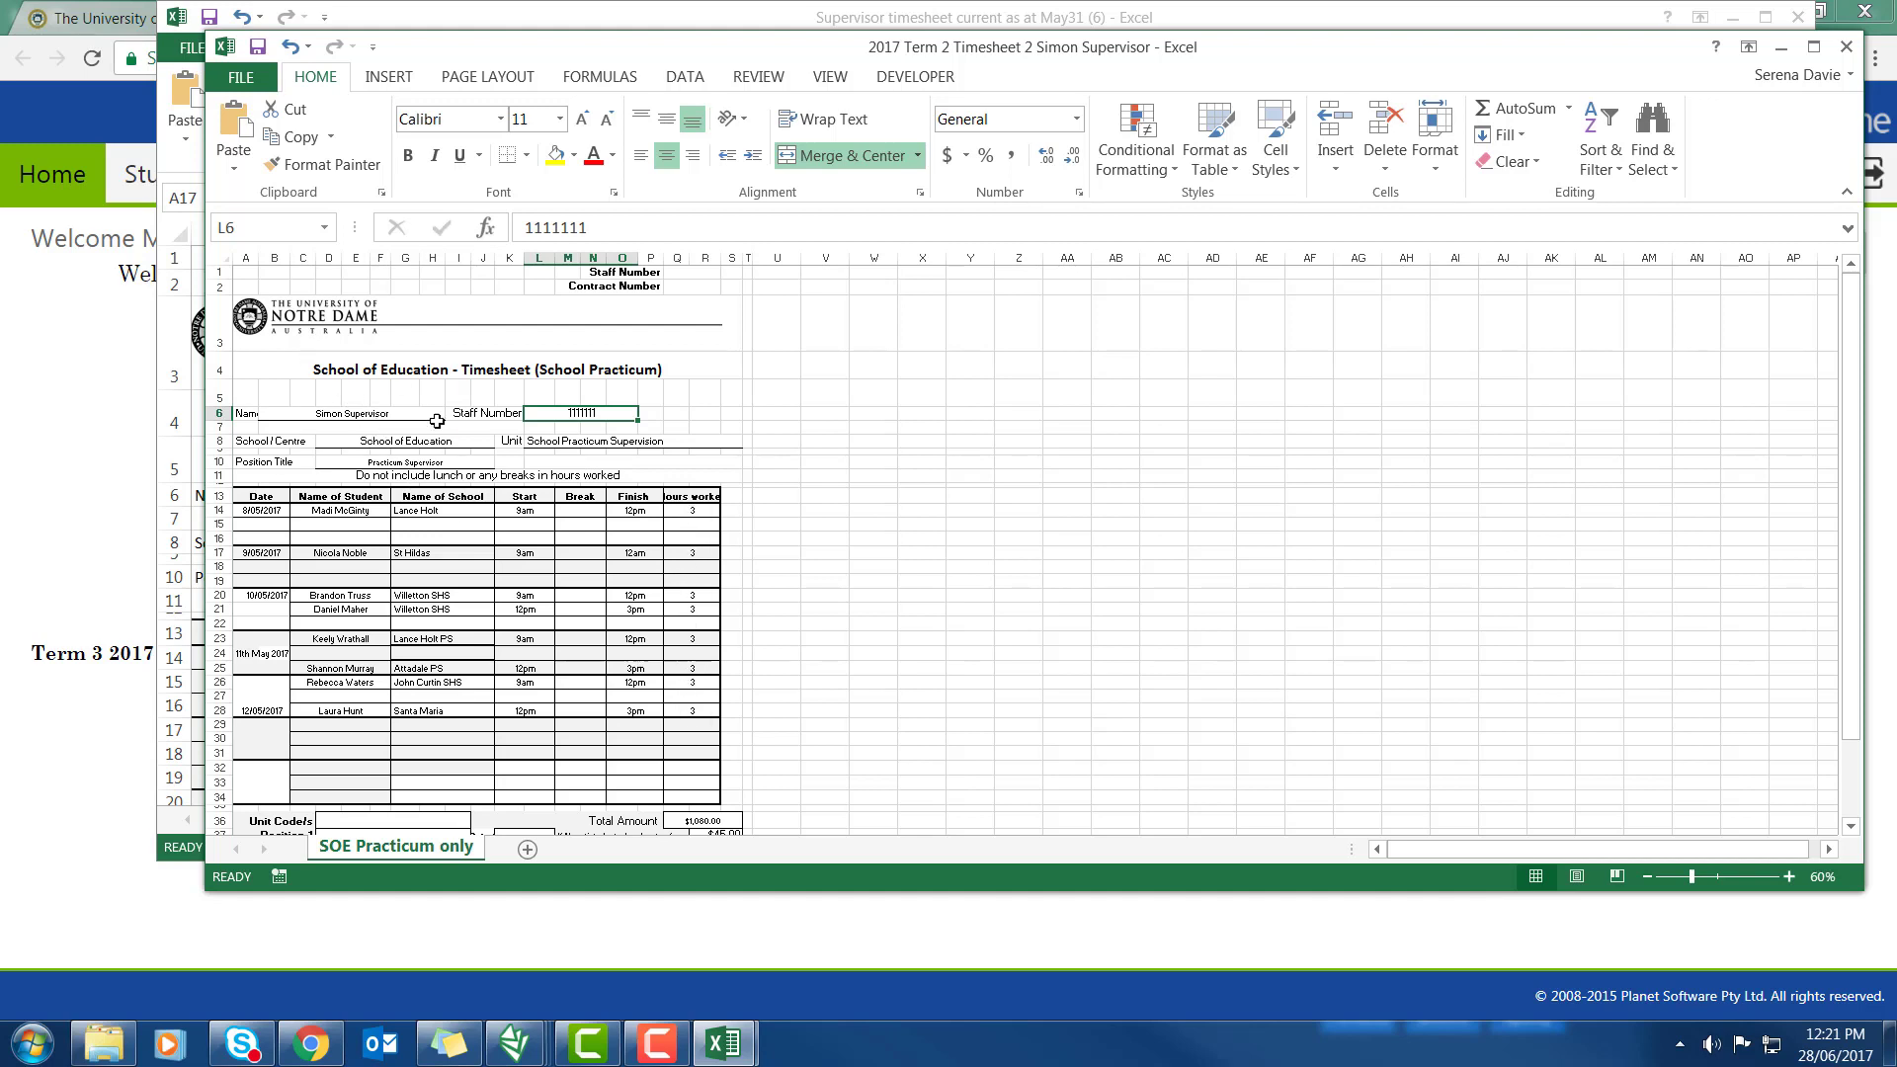
mouse_move(425, 414)
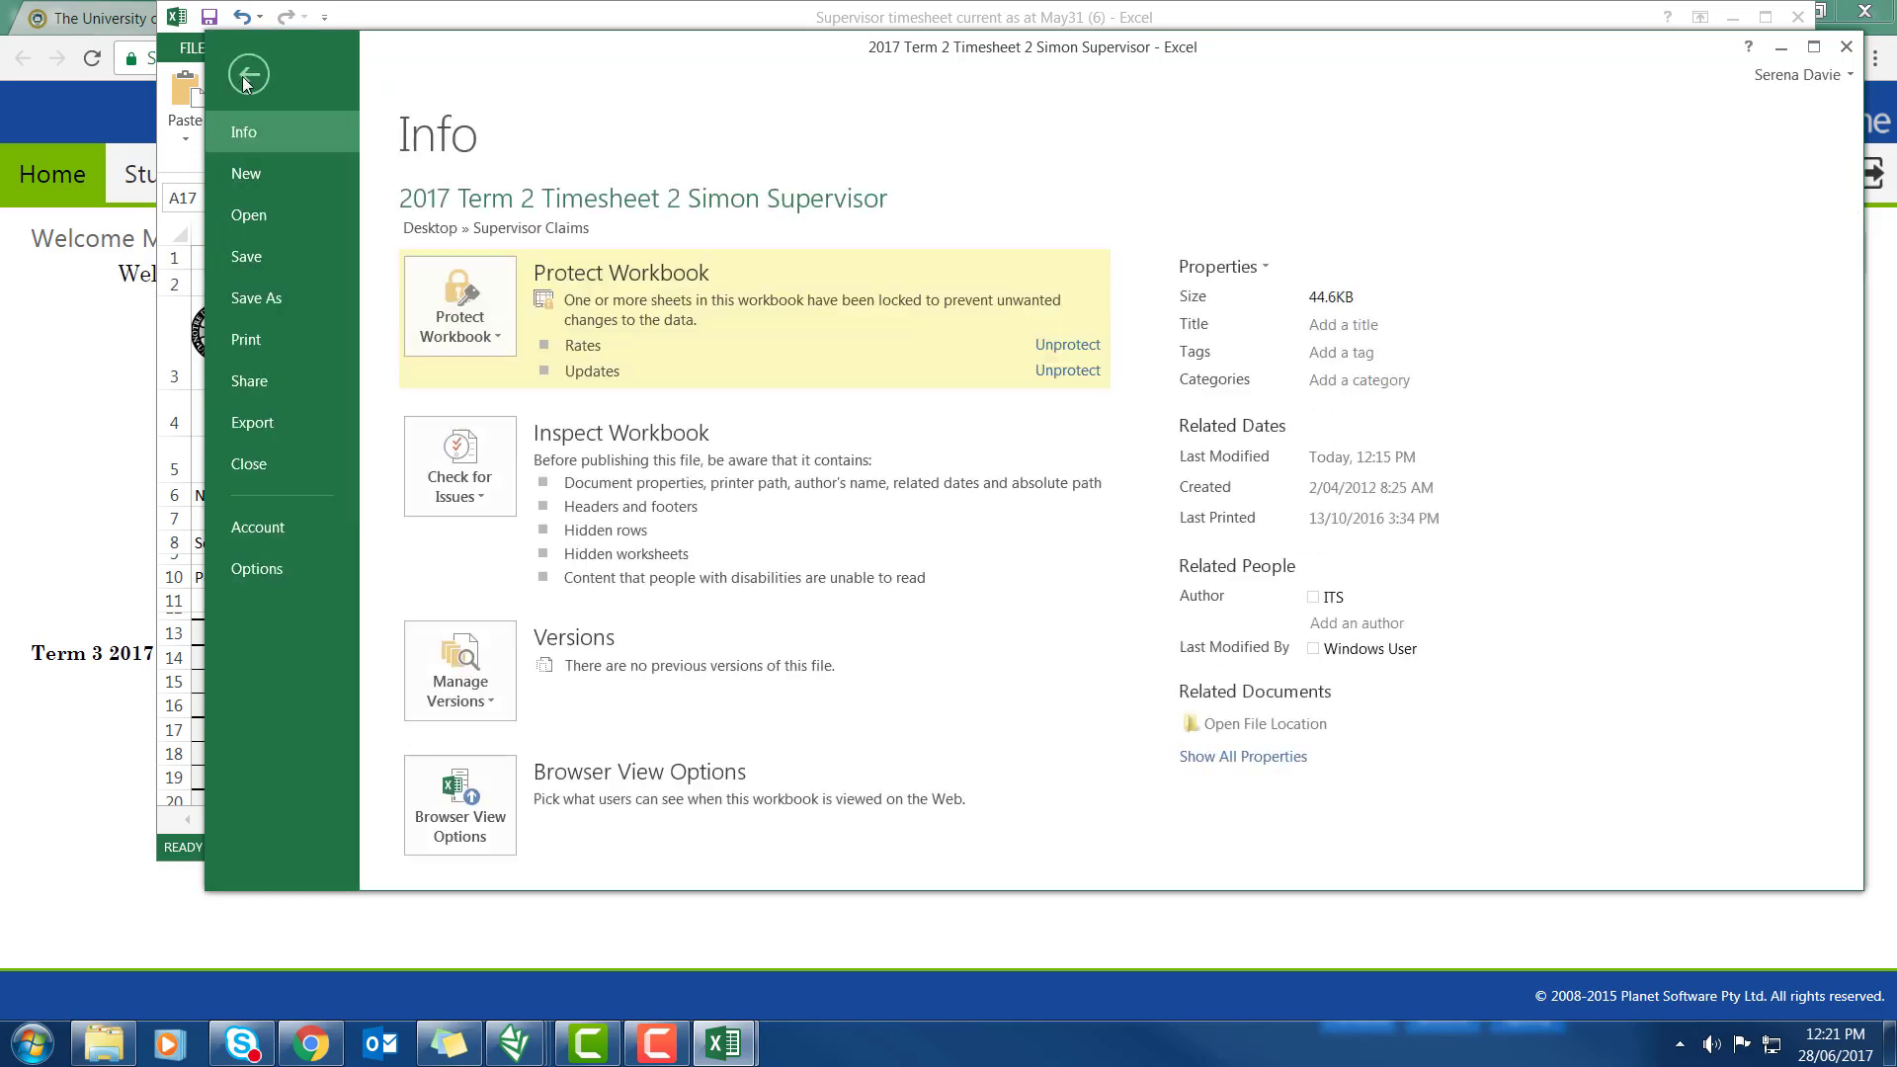
Save the Term 2 timesheet under its existing name into the Supervisor Claims folder
left_click(256, 298)
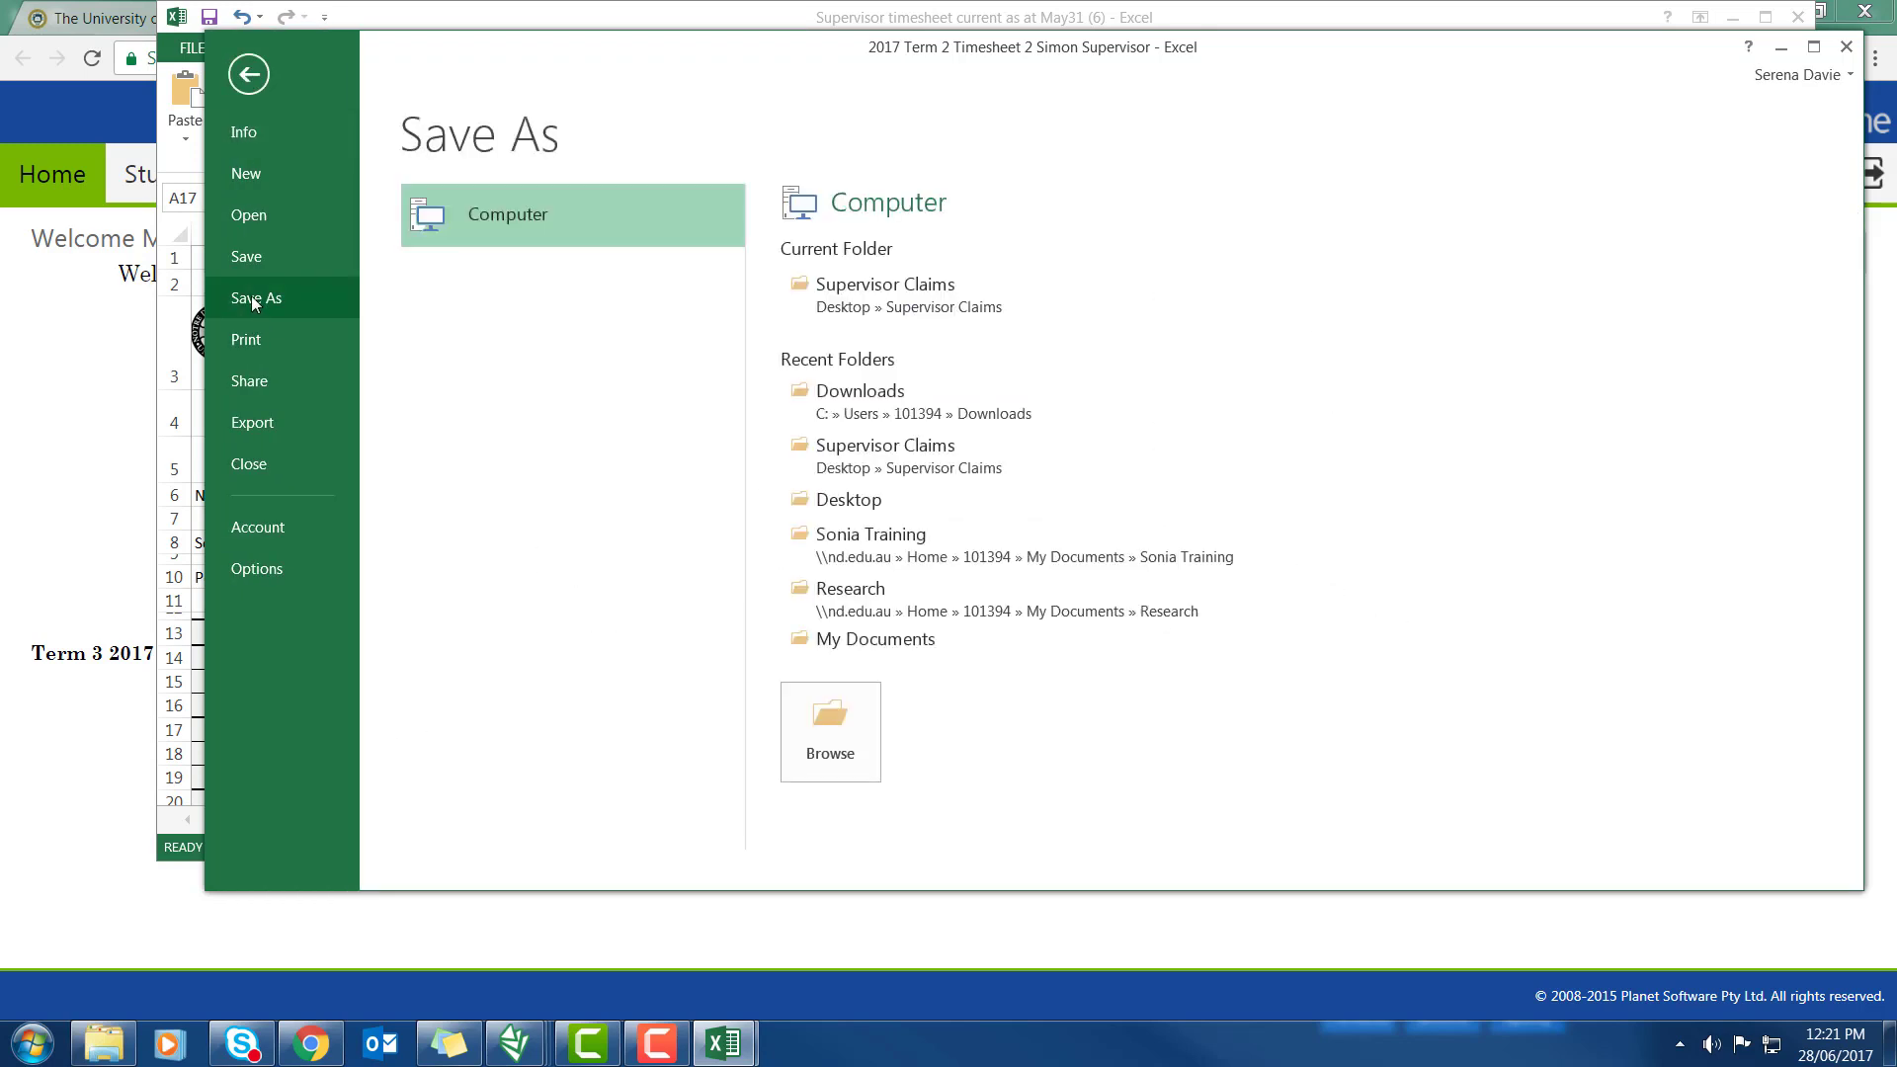
mouse_move(860, 294)
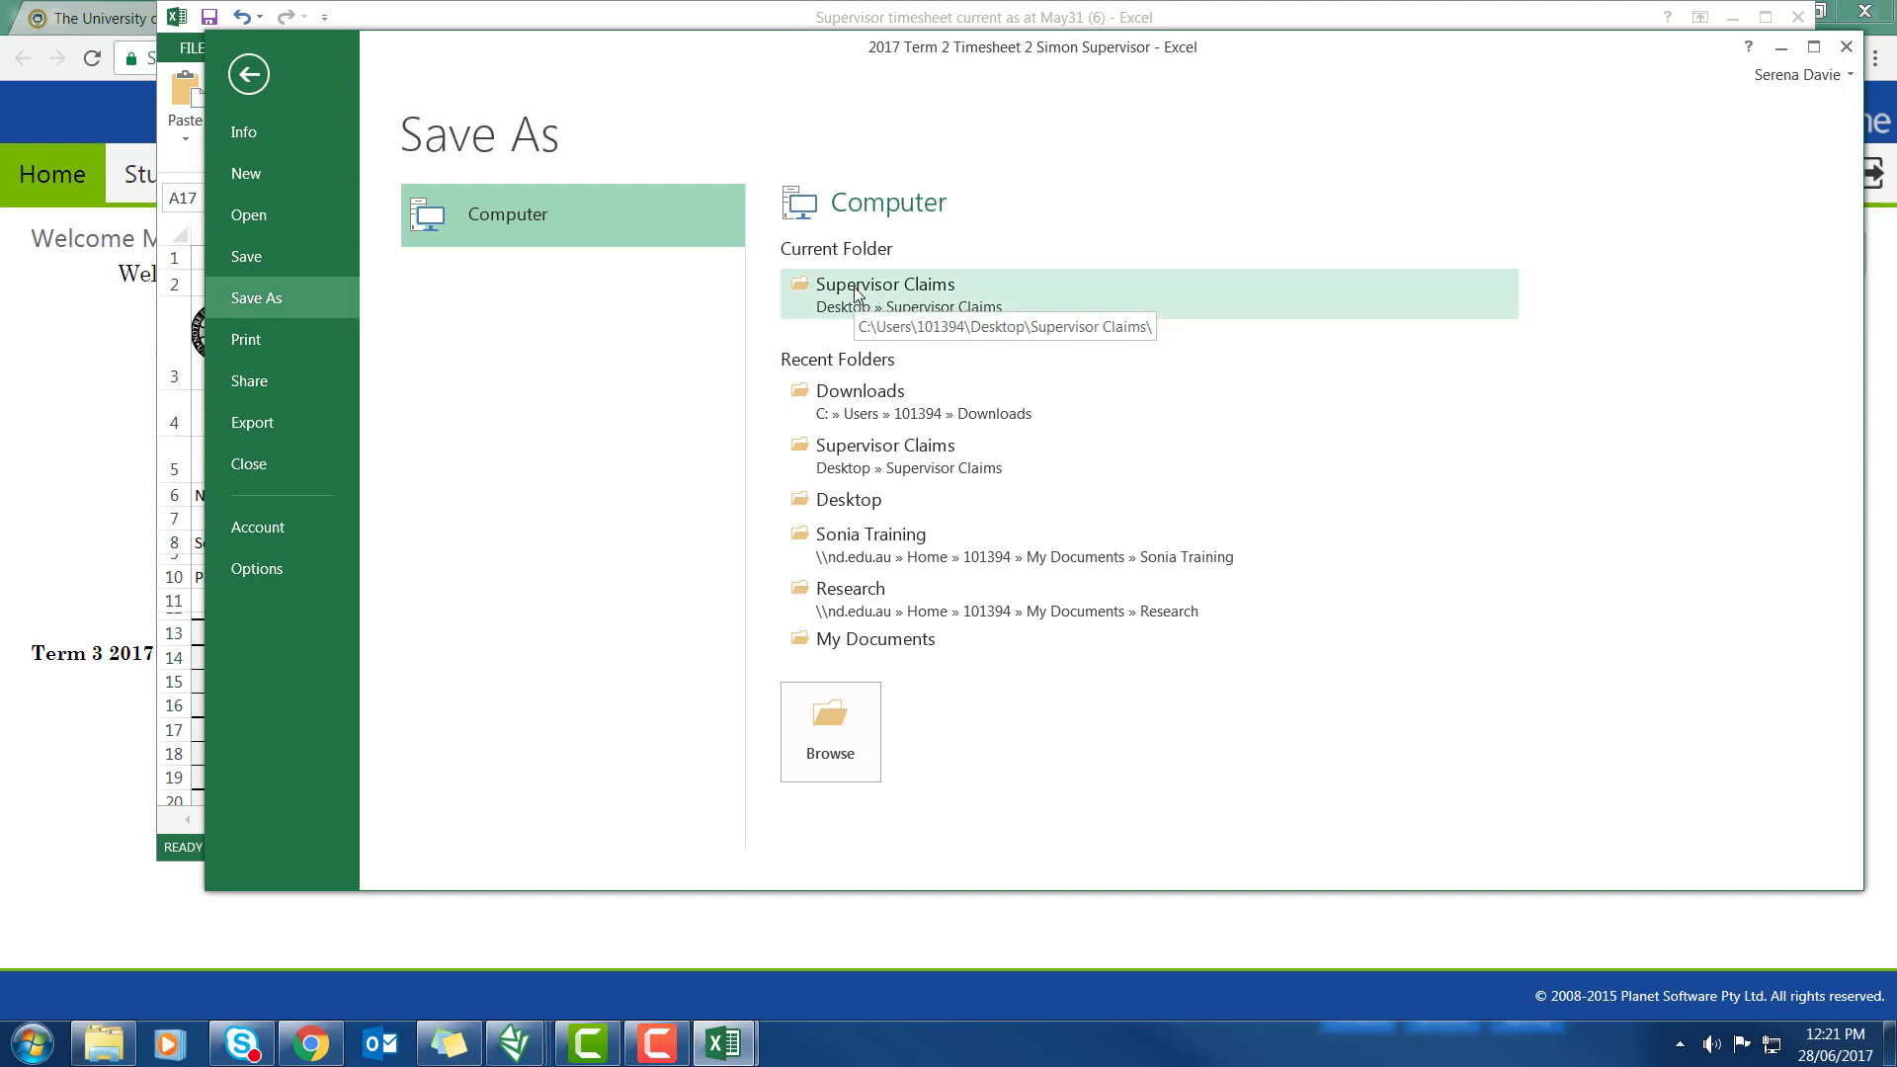
left_click(886, 294)
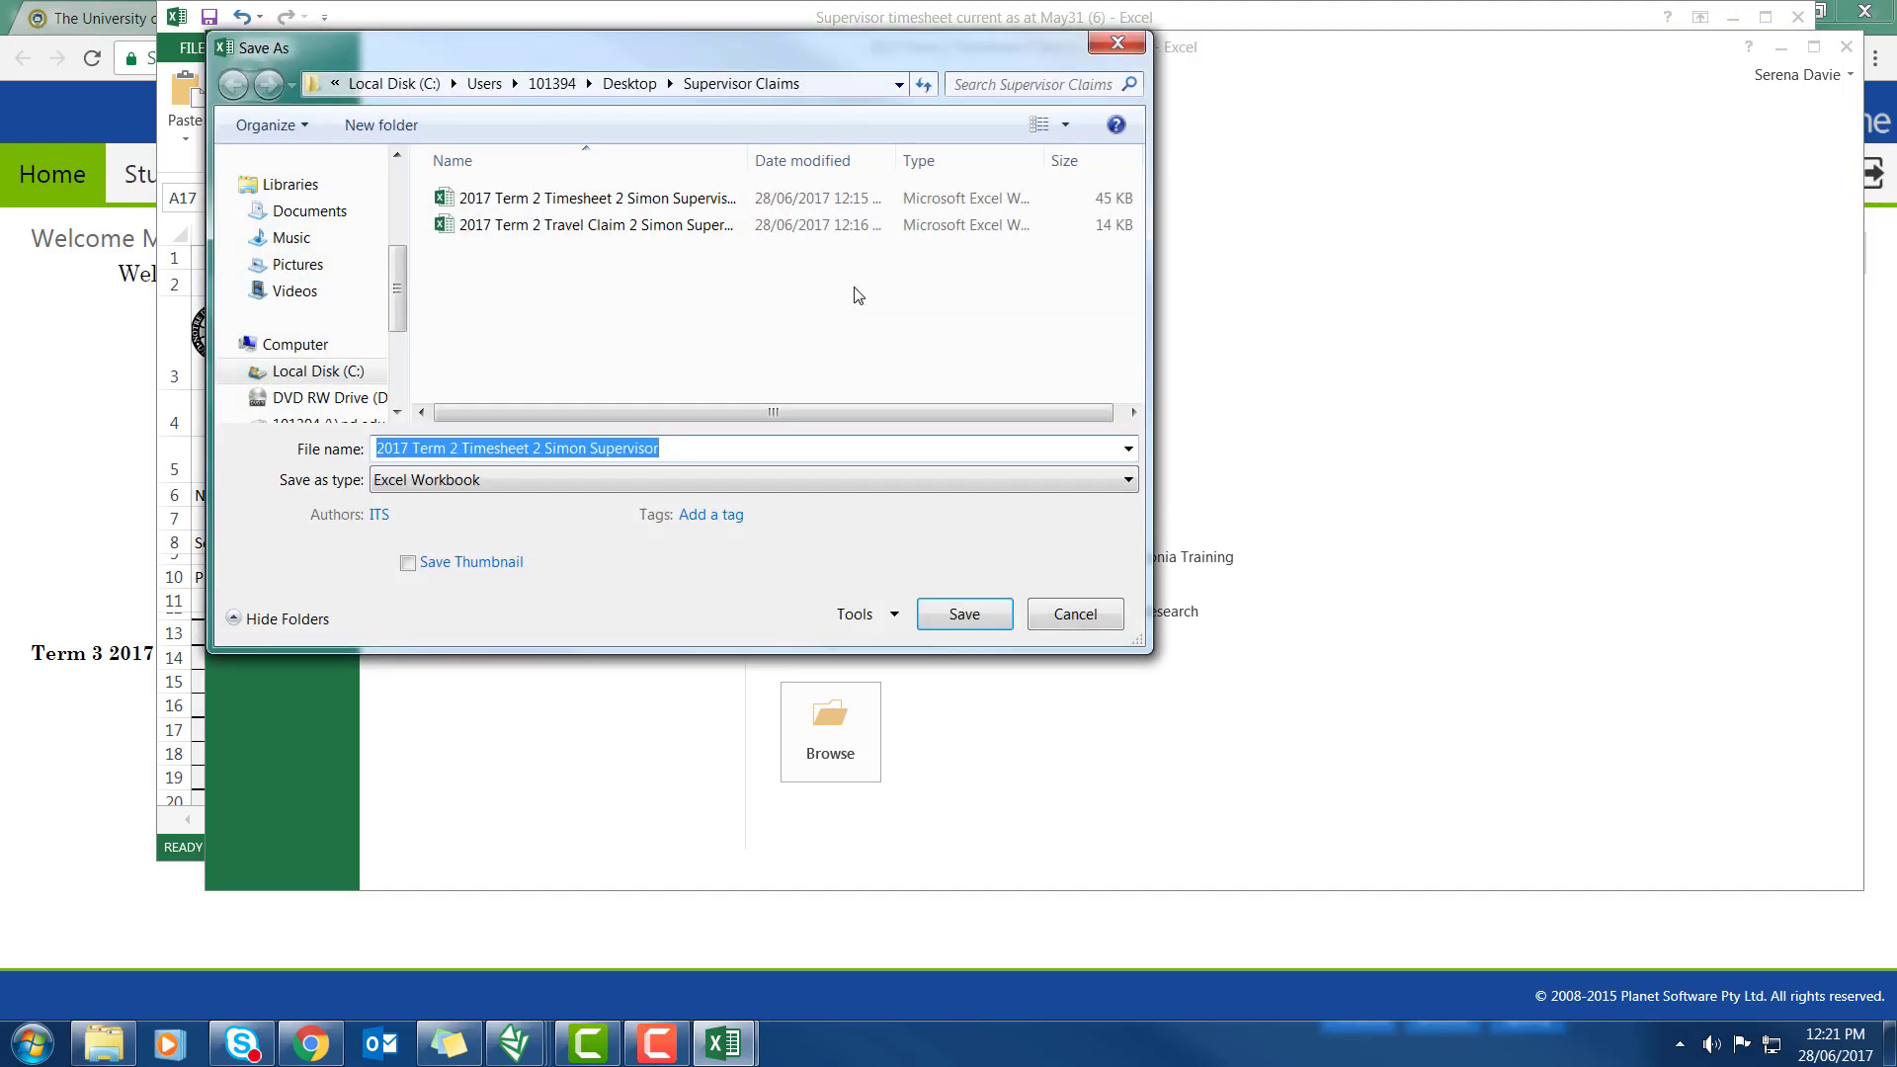
mouse_move(966, 618)
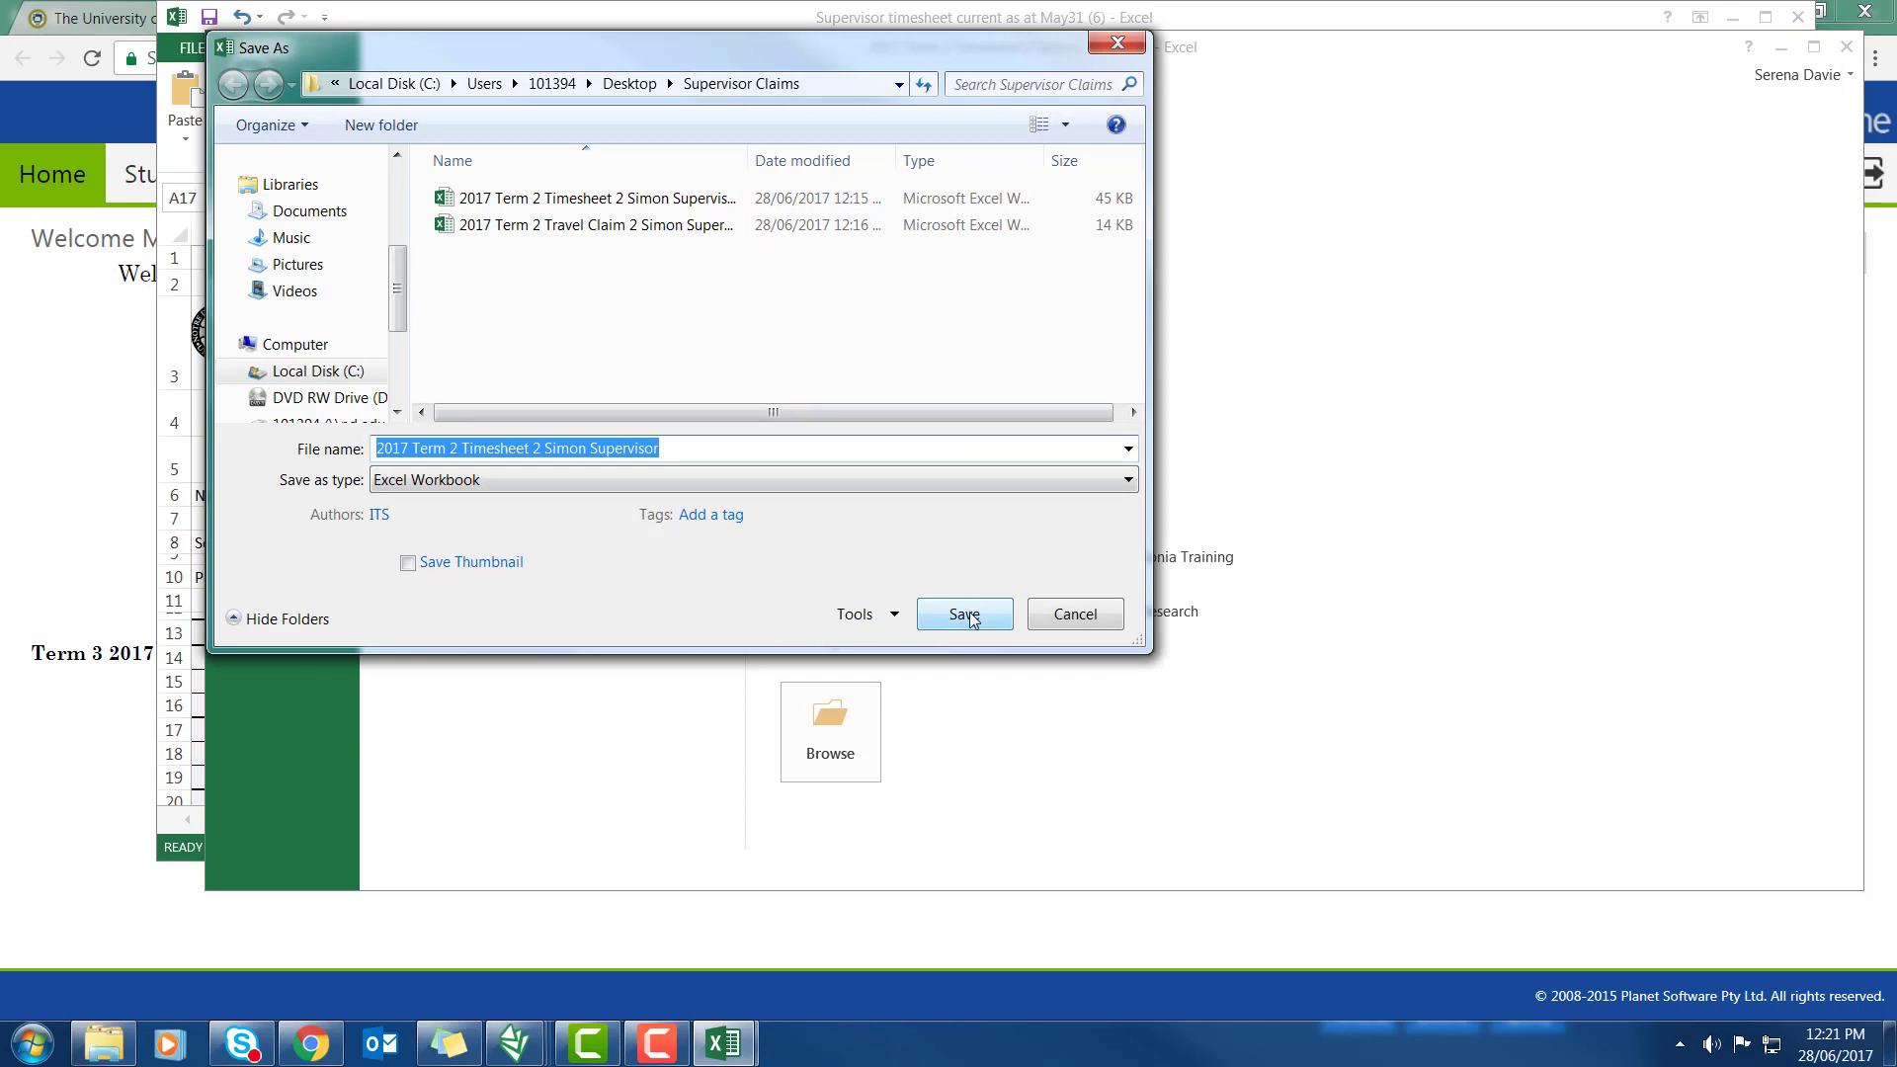
left_click(965, 614)
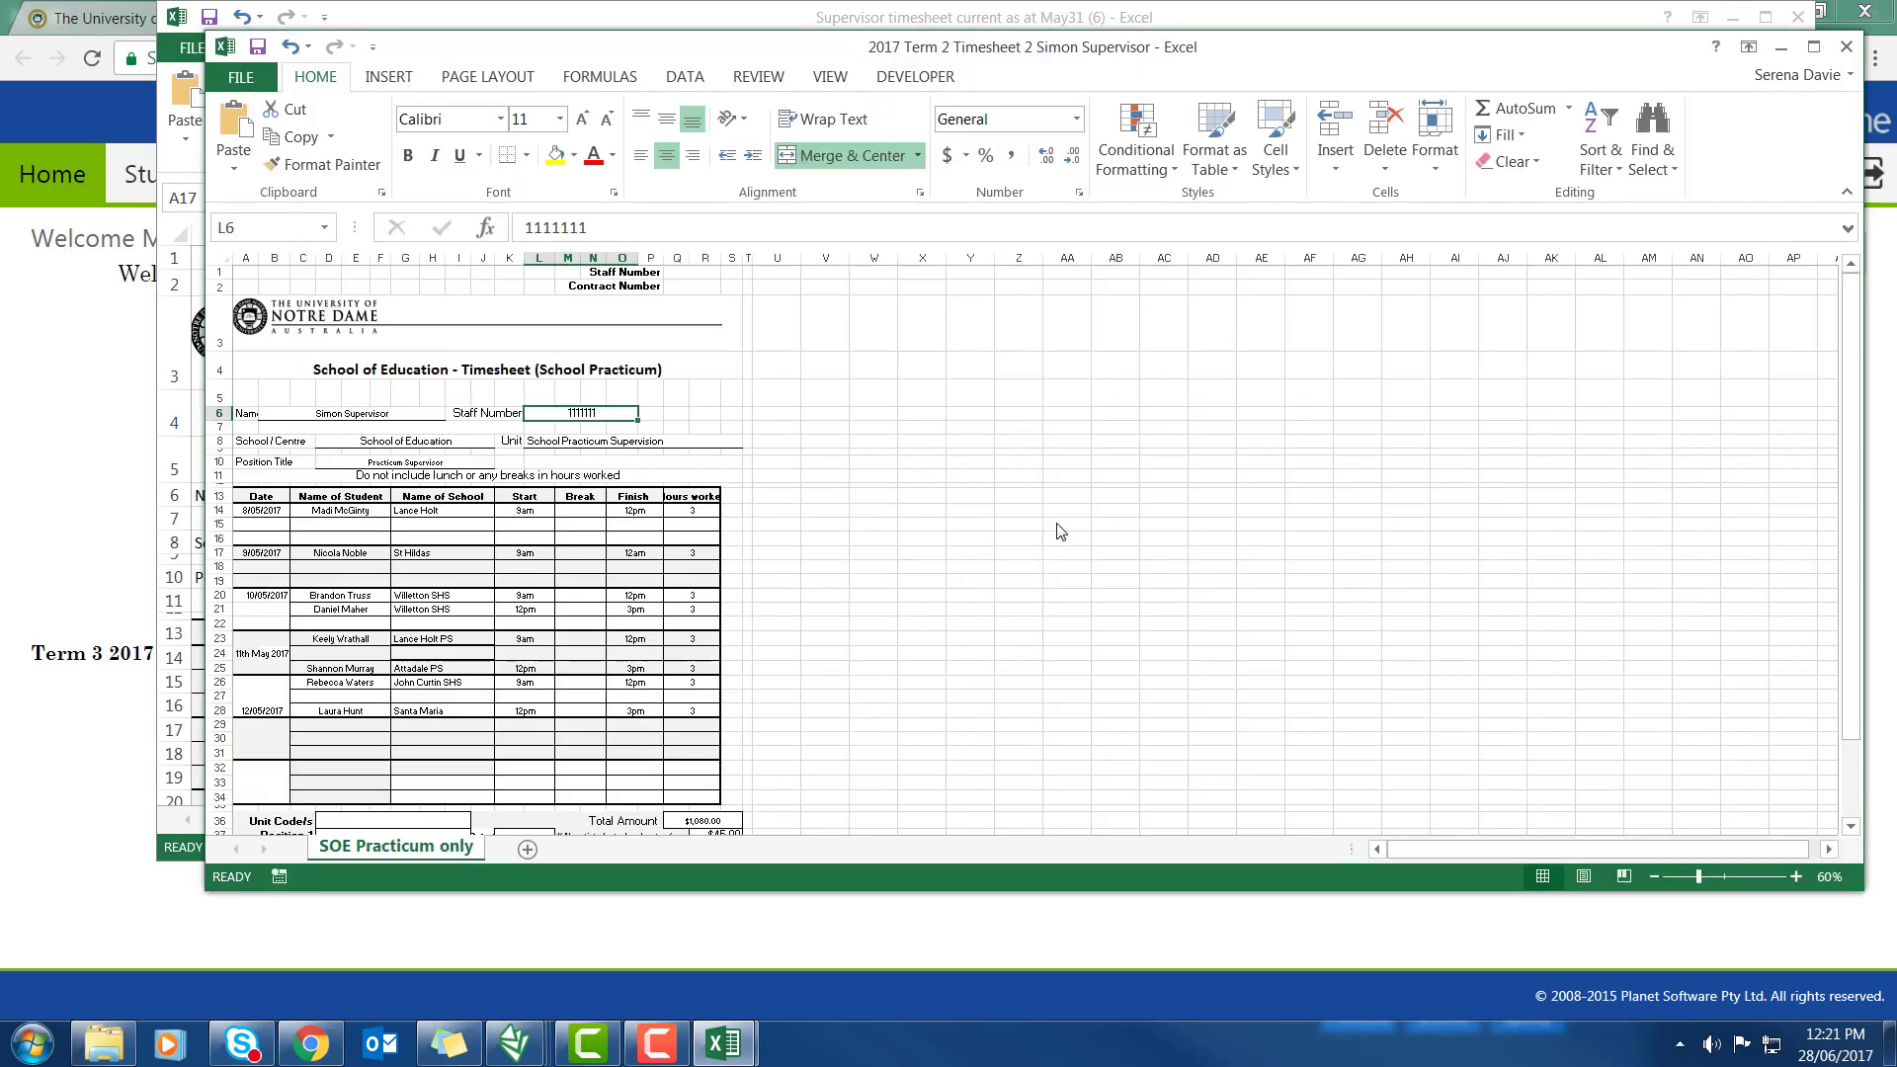
mouse_move(1054, 524)
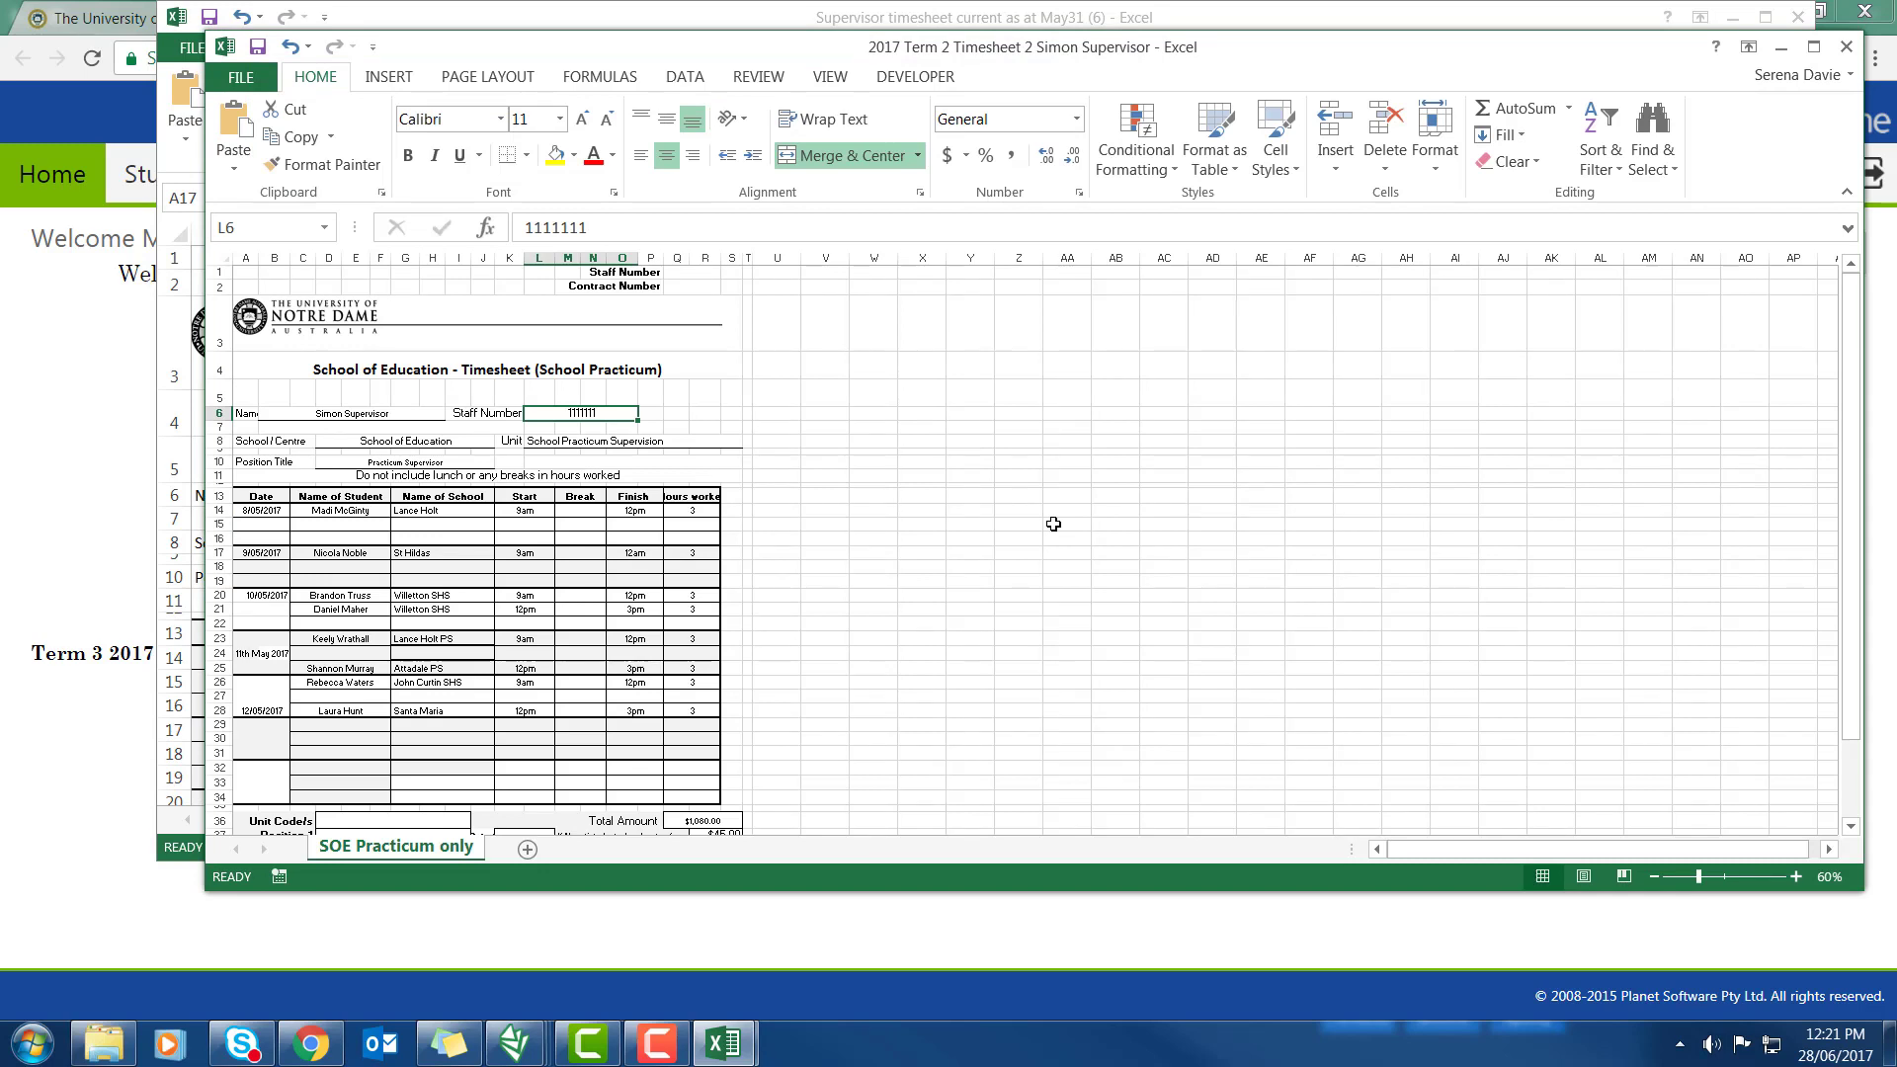
mouse_move(947, 13)
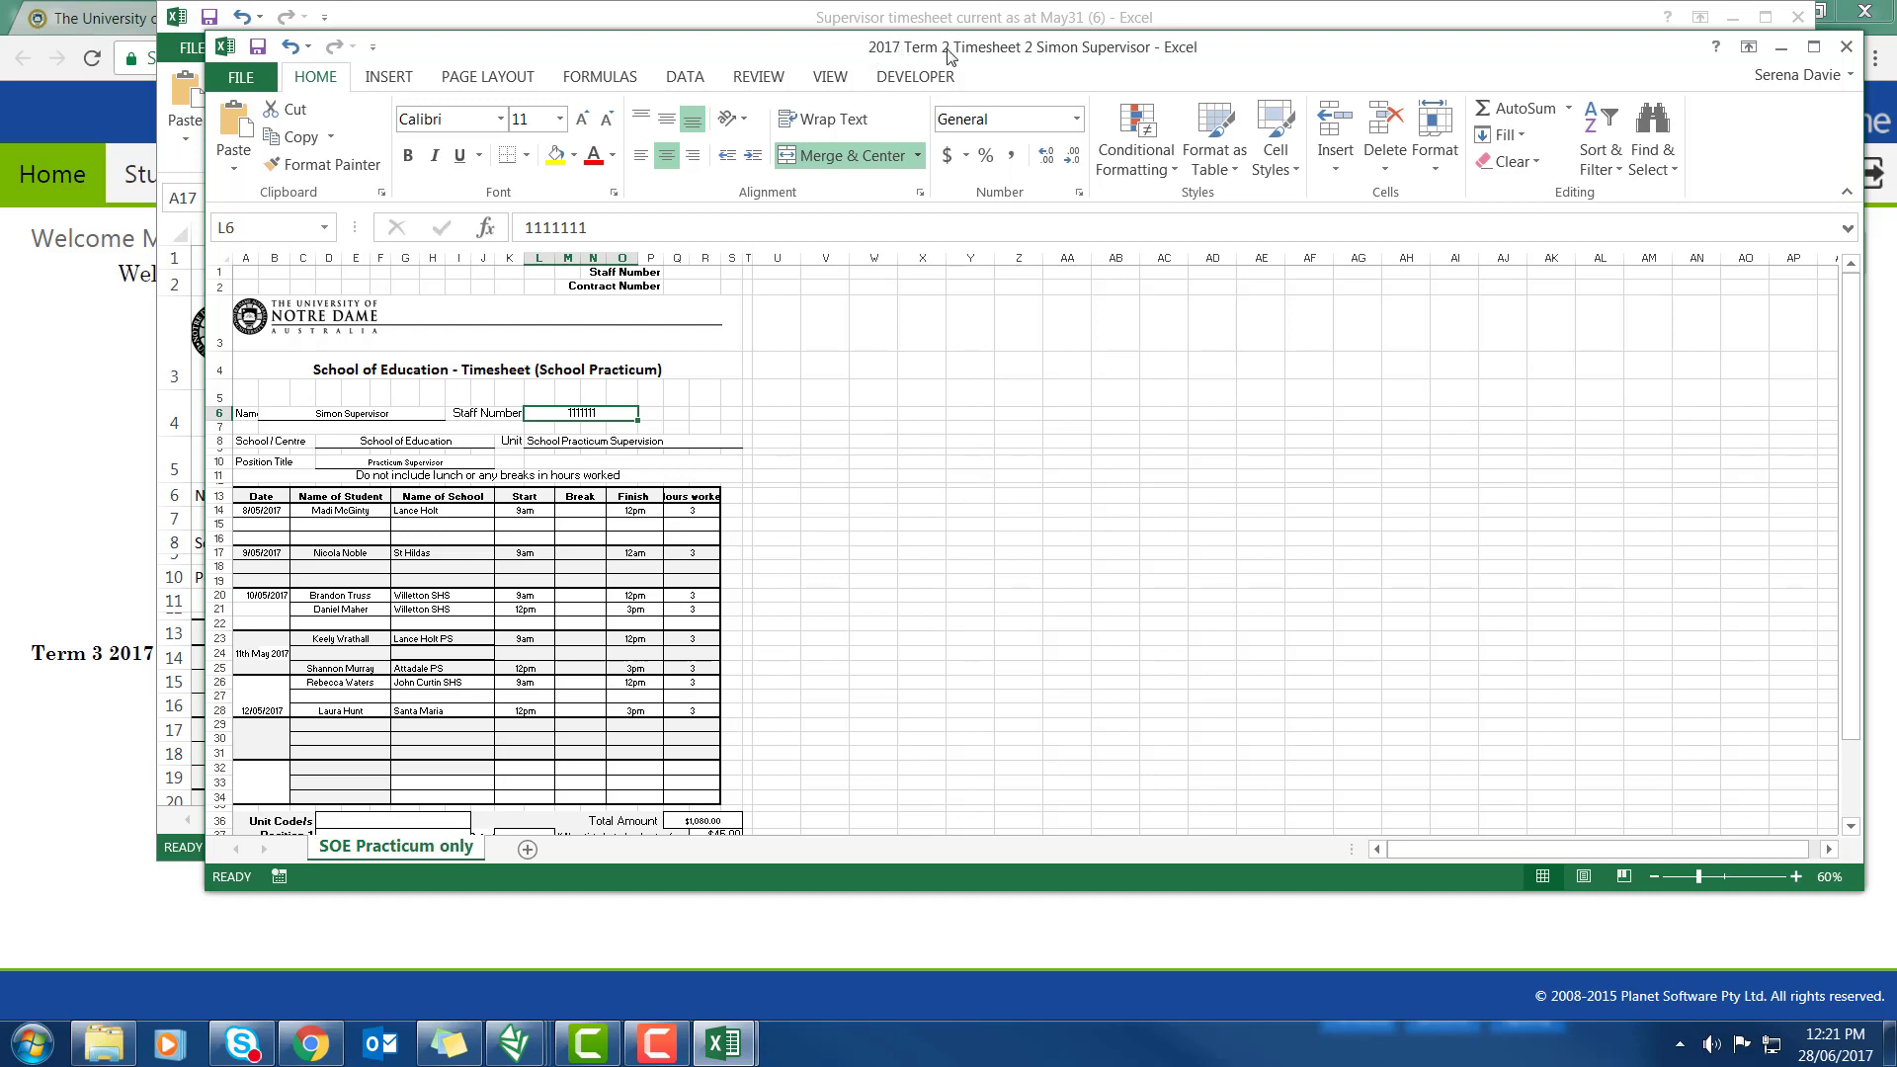
mouse_move(990, 62)
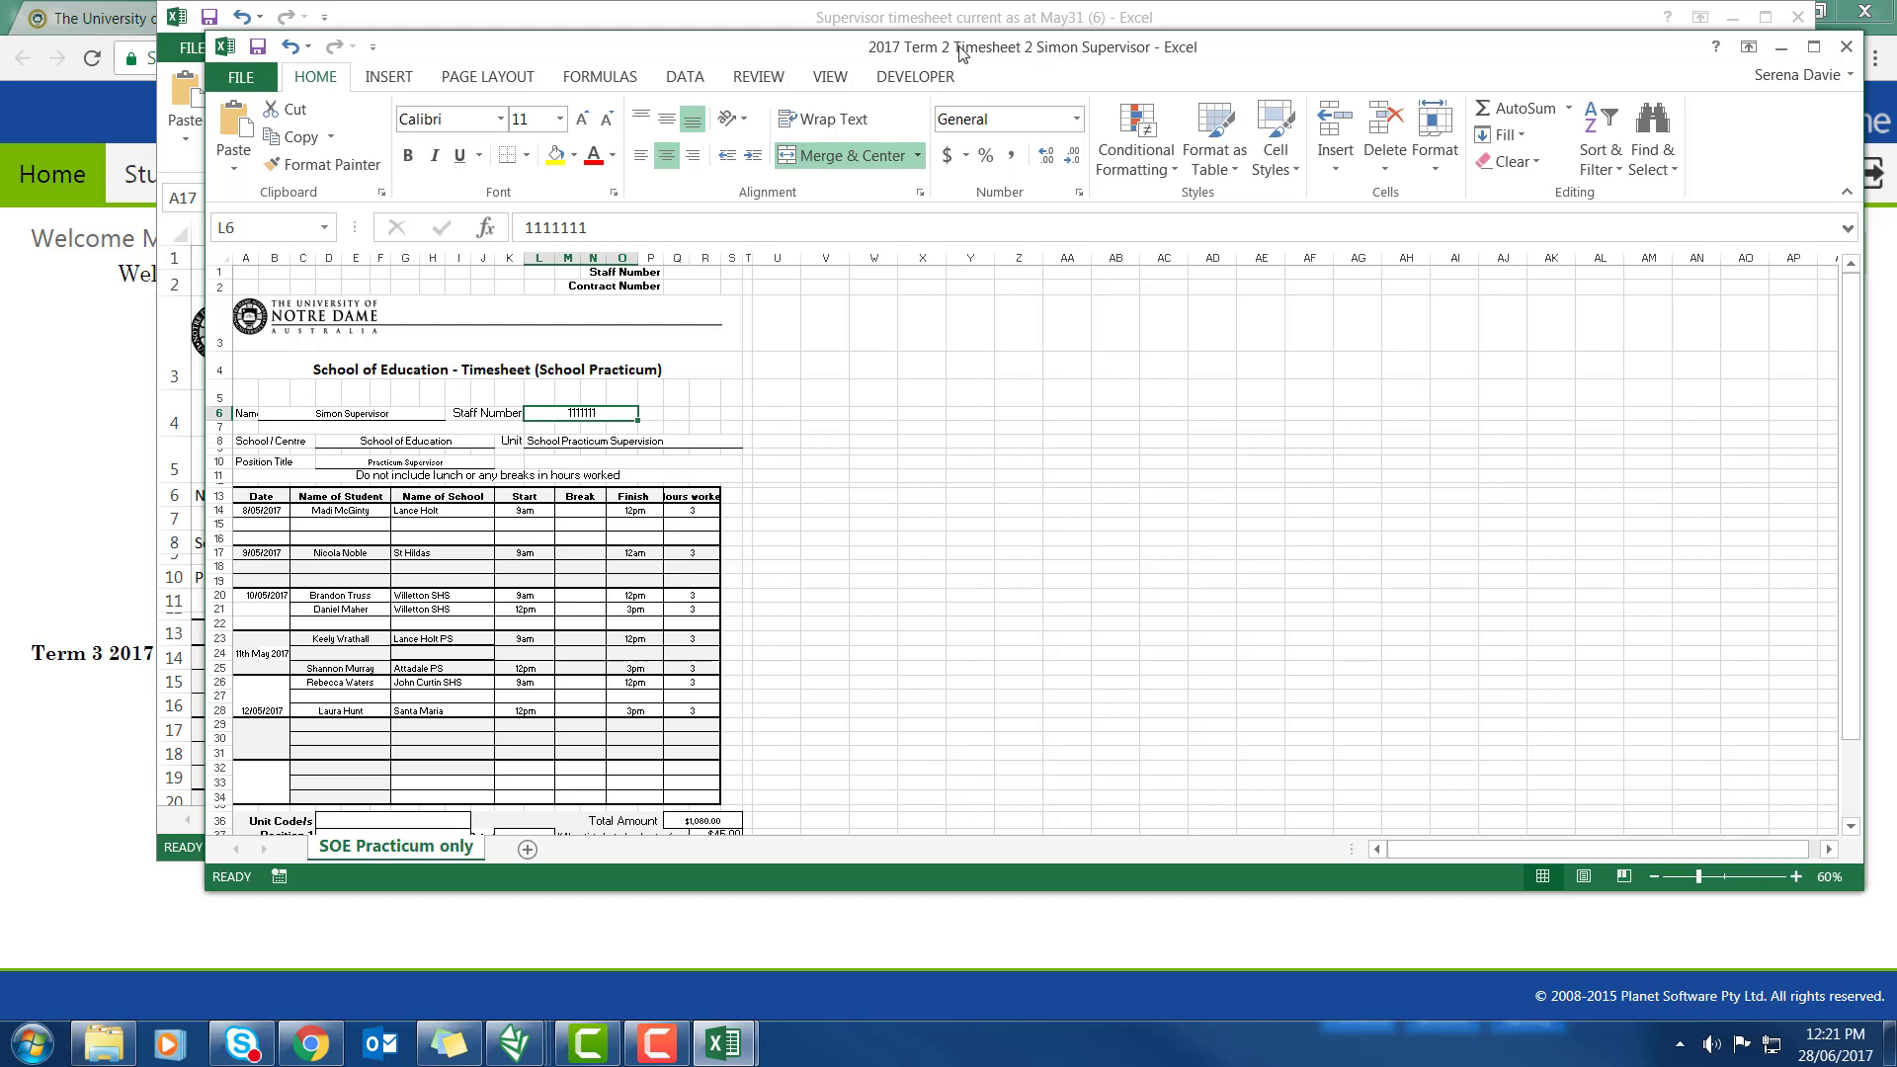
mouse_move(1019, 61)
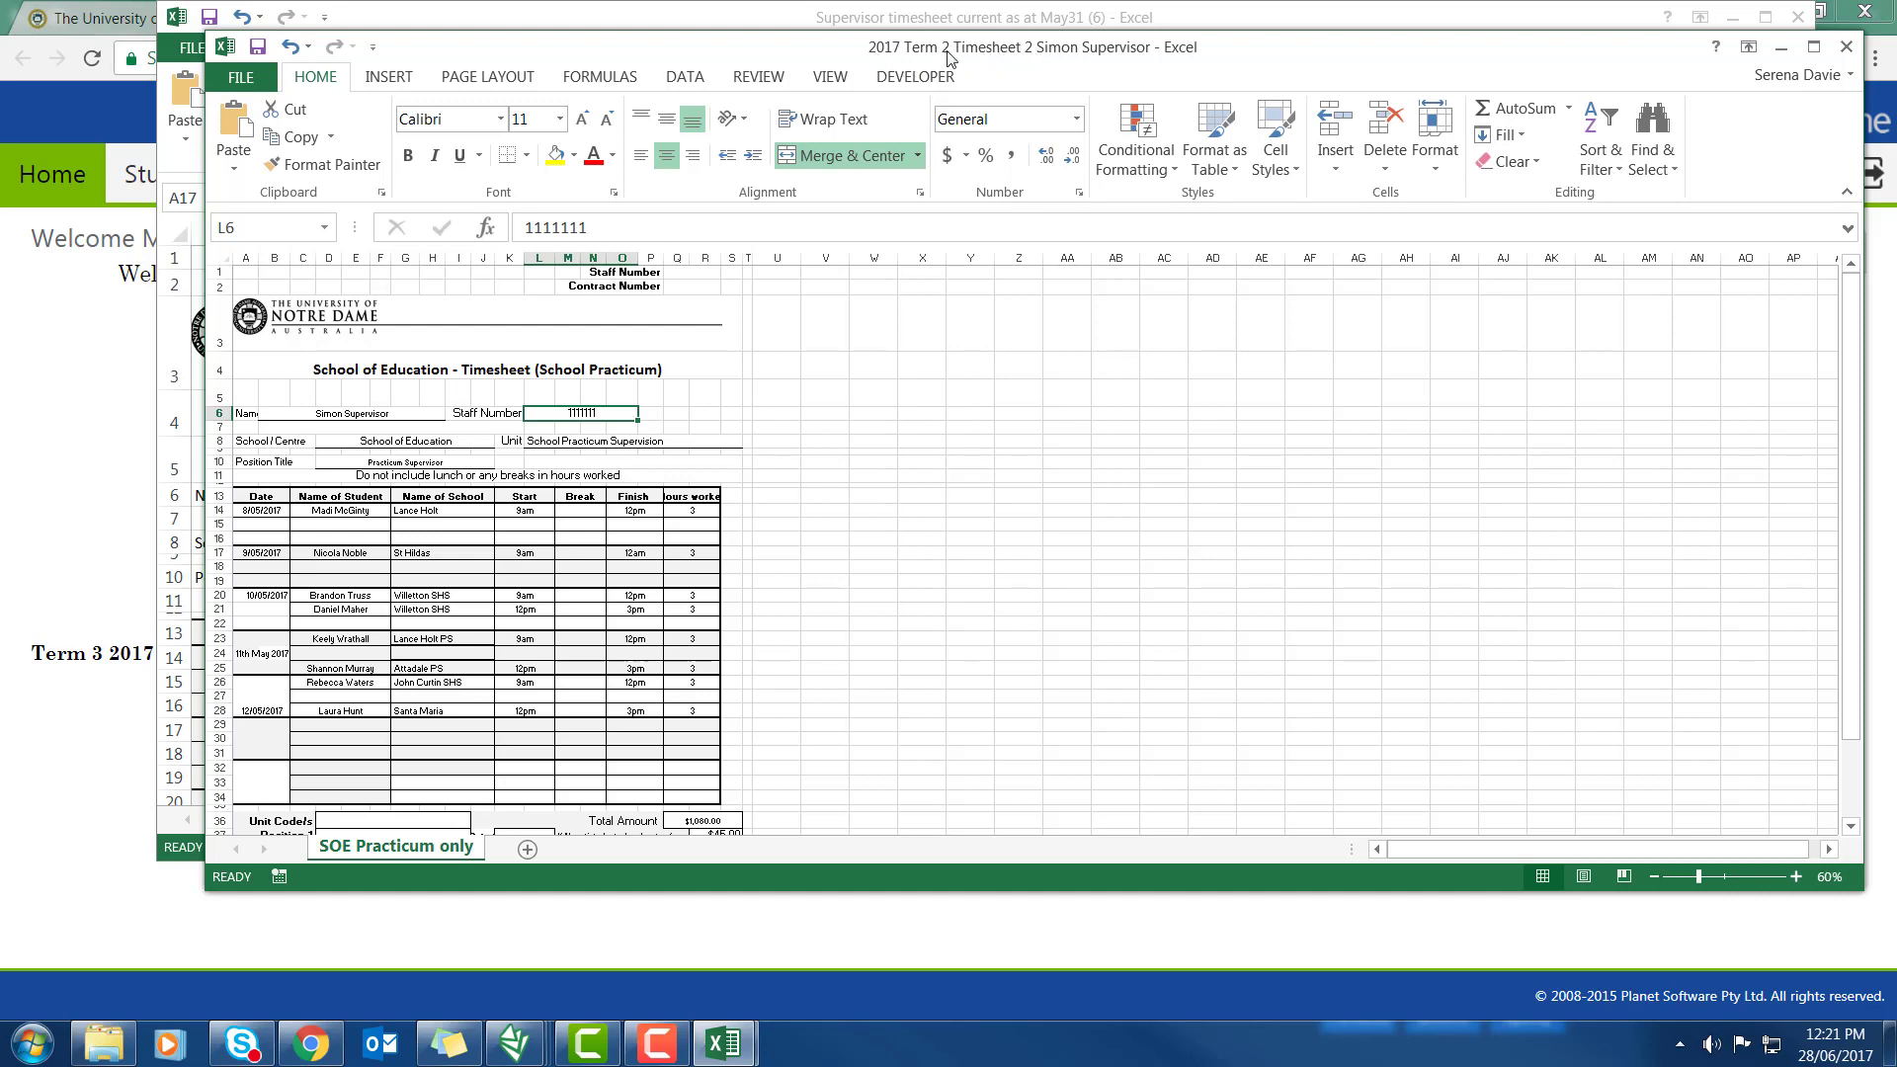
mouse_move(1042, 57)
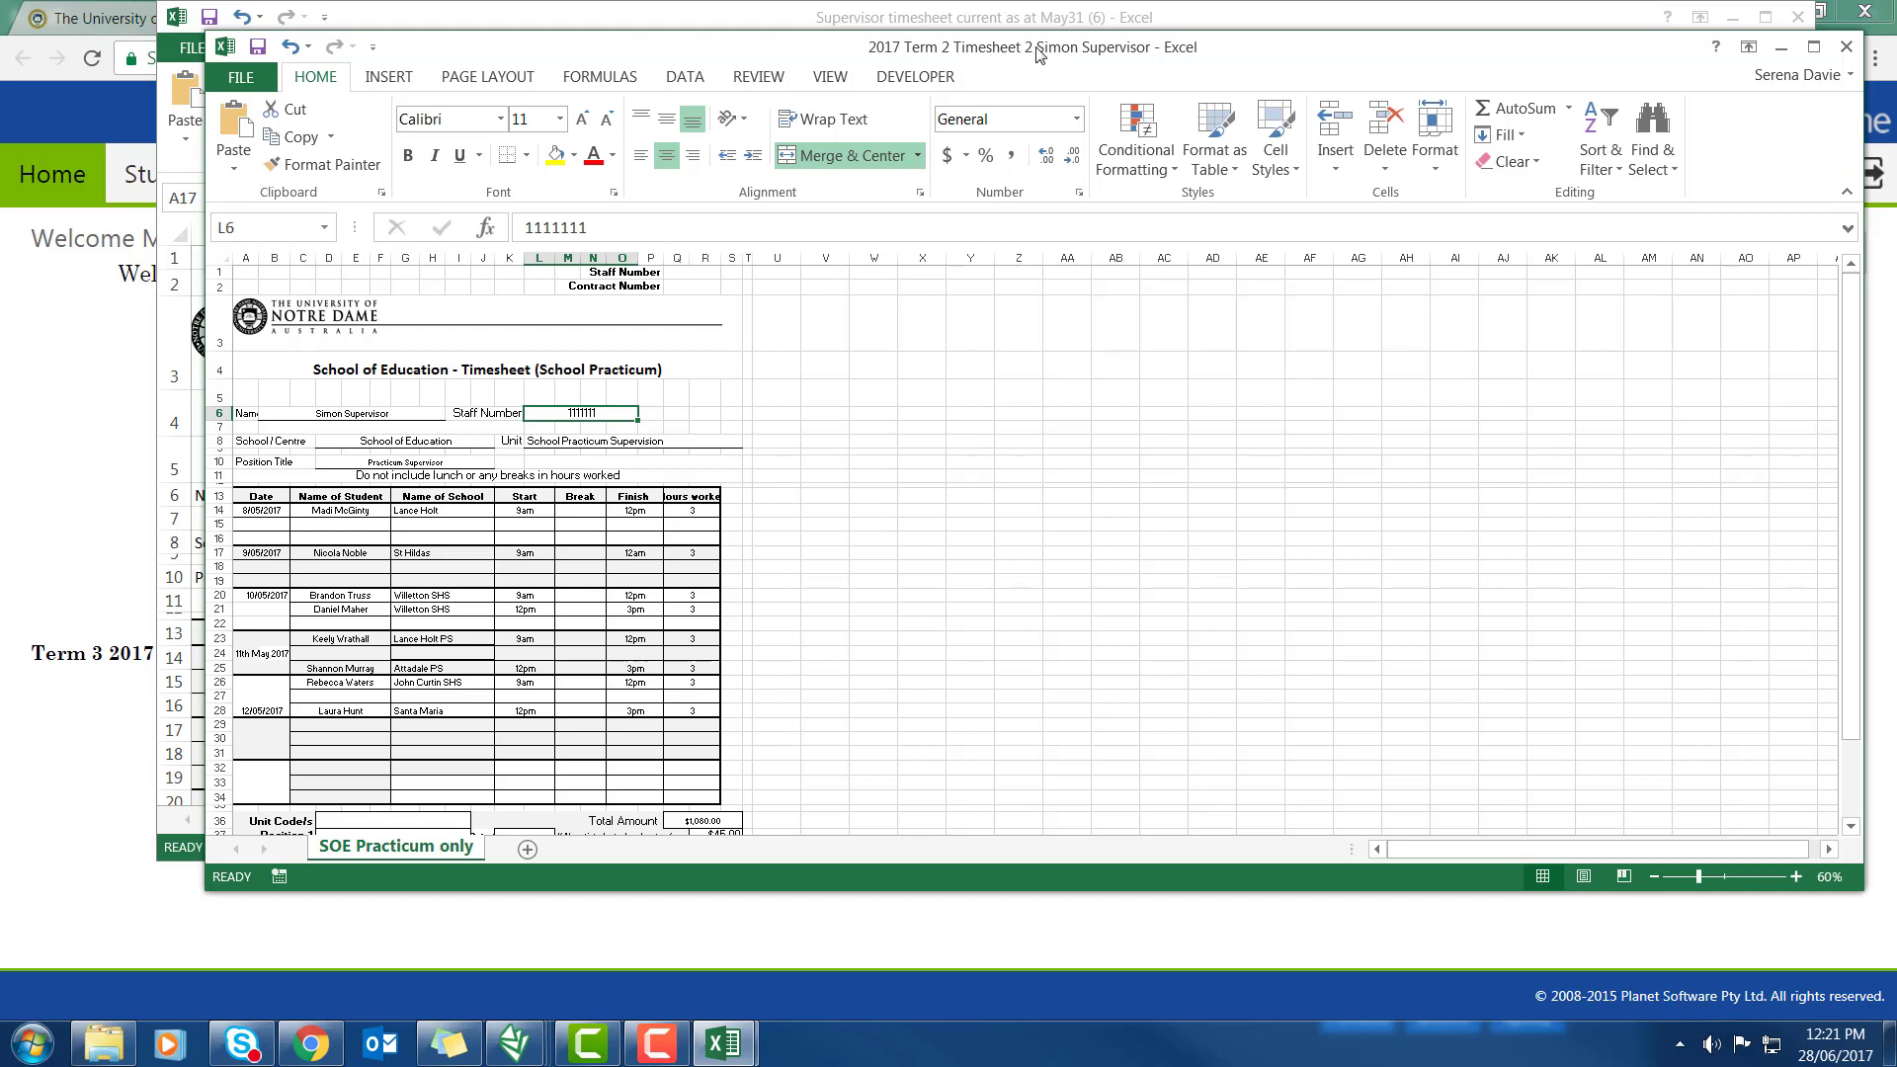
mouse_move(1054, 62)
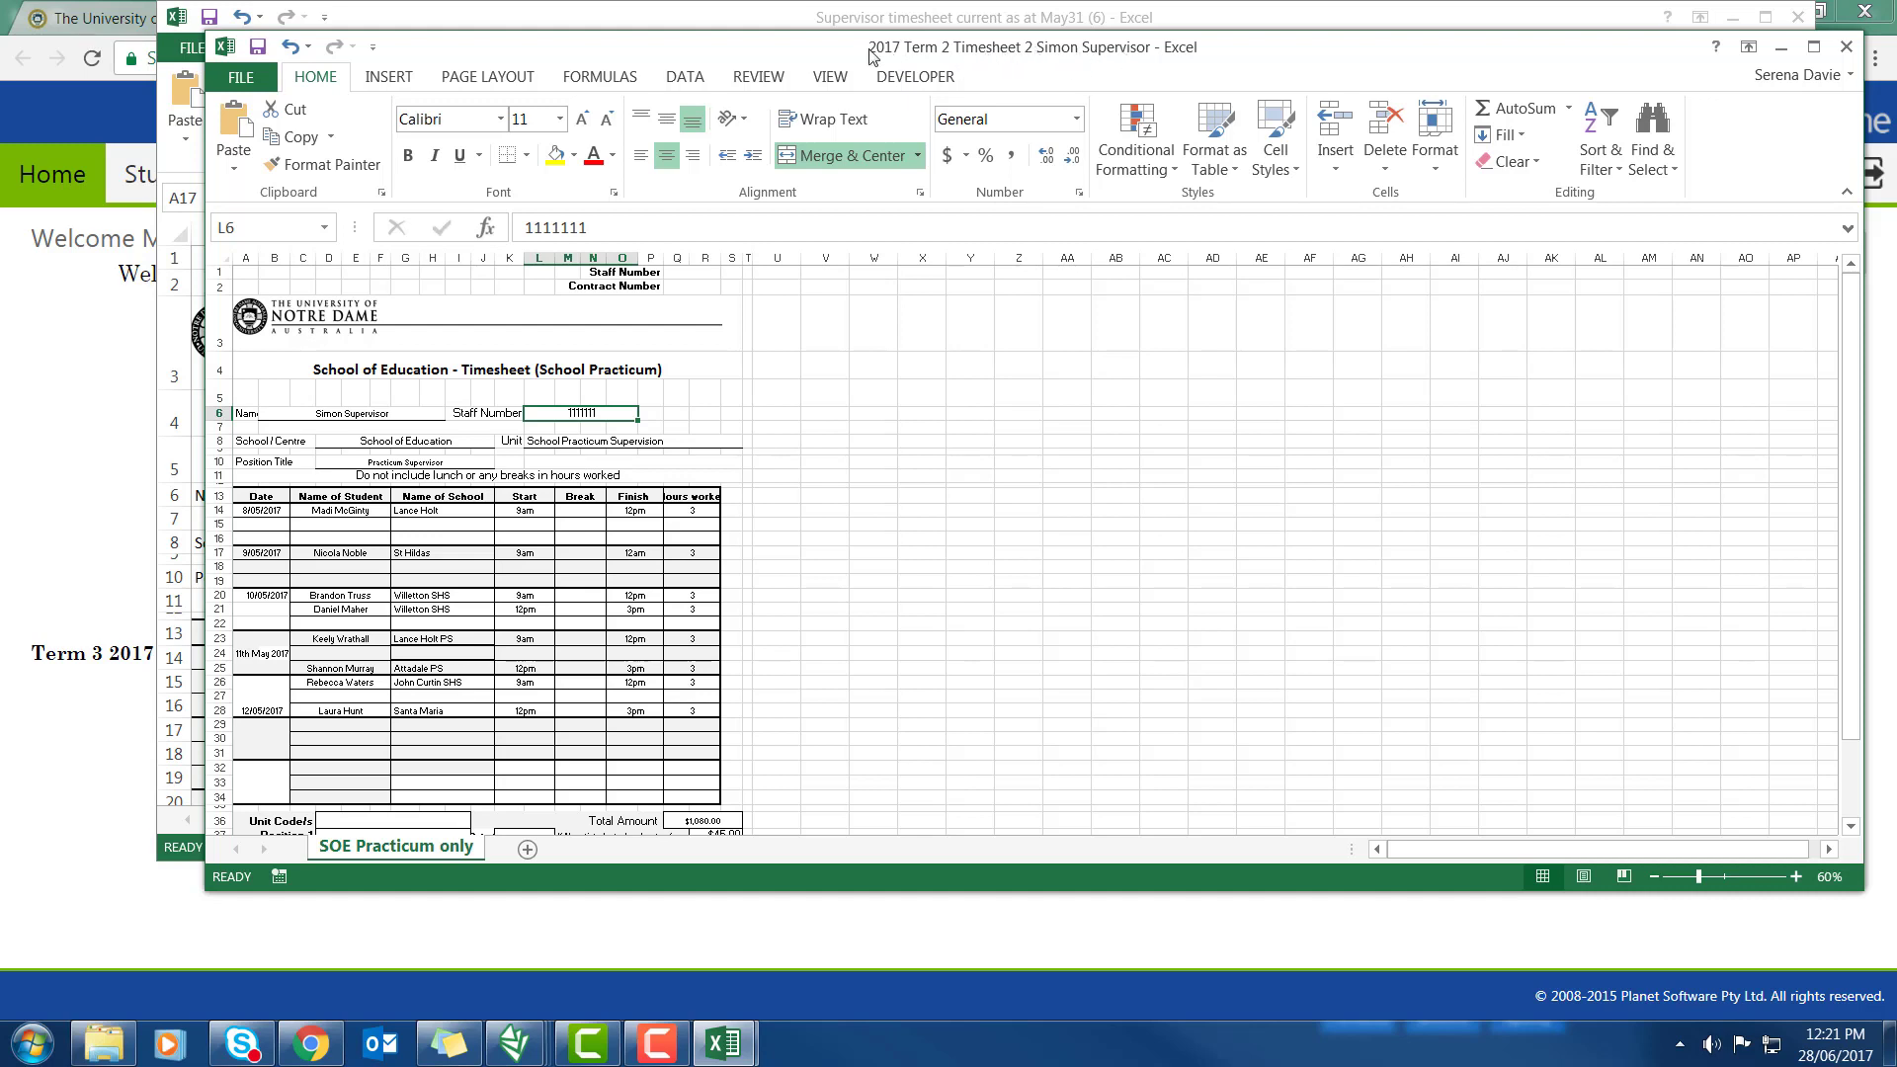
mouse_move(1045, 64)
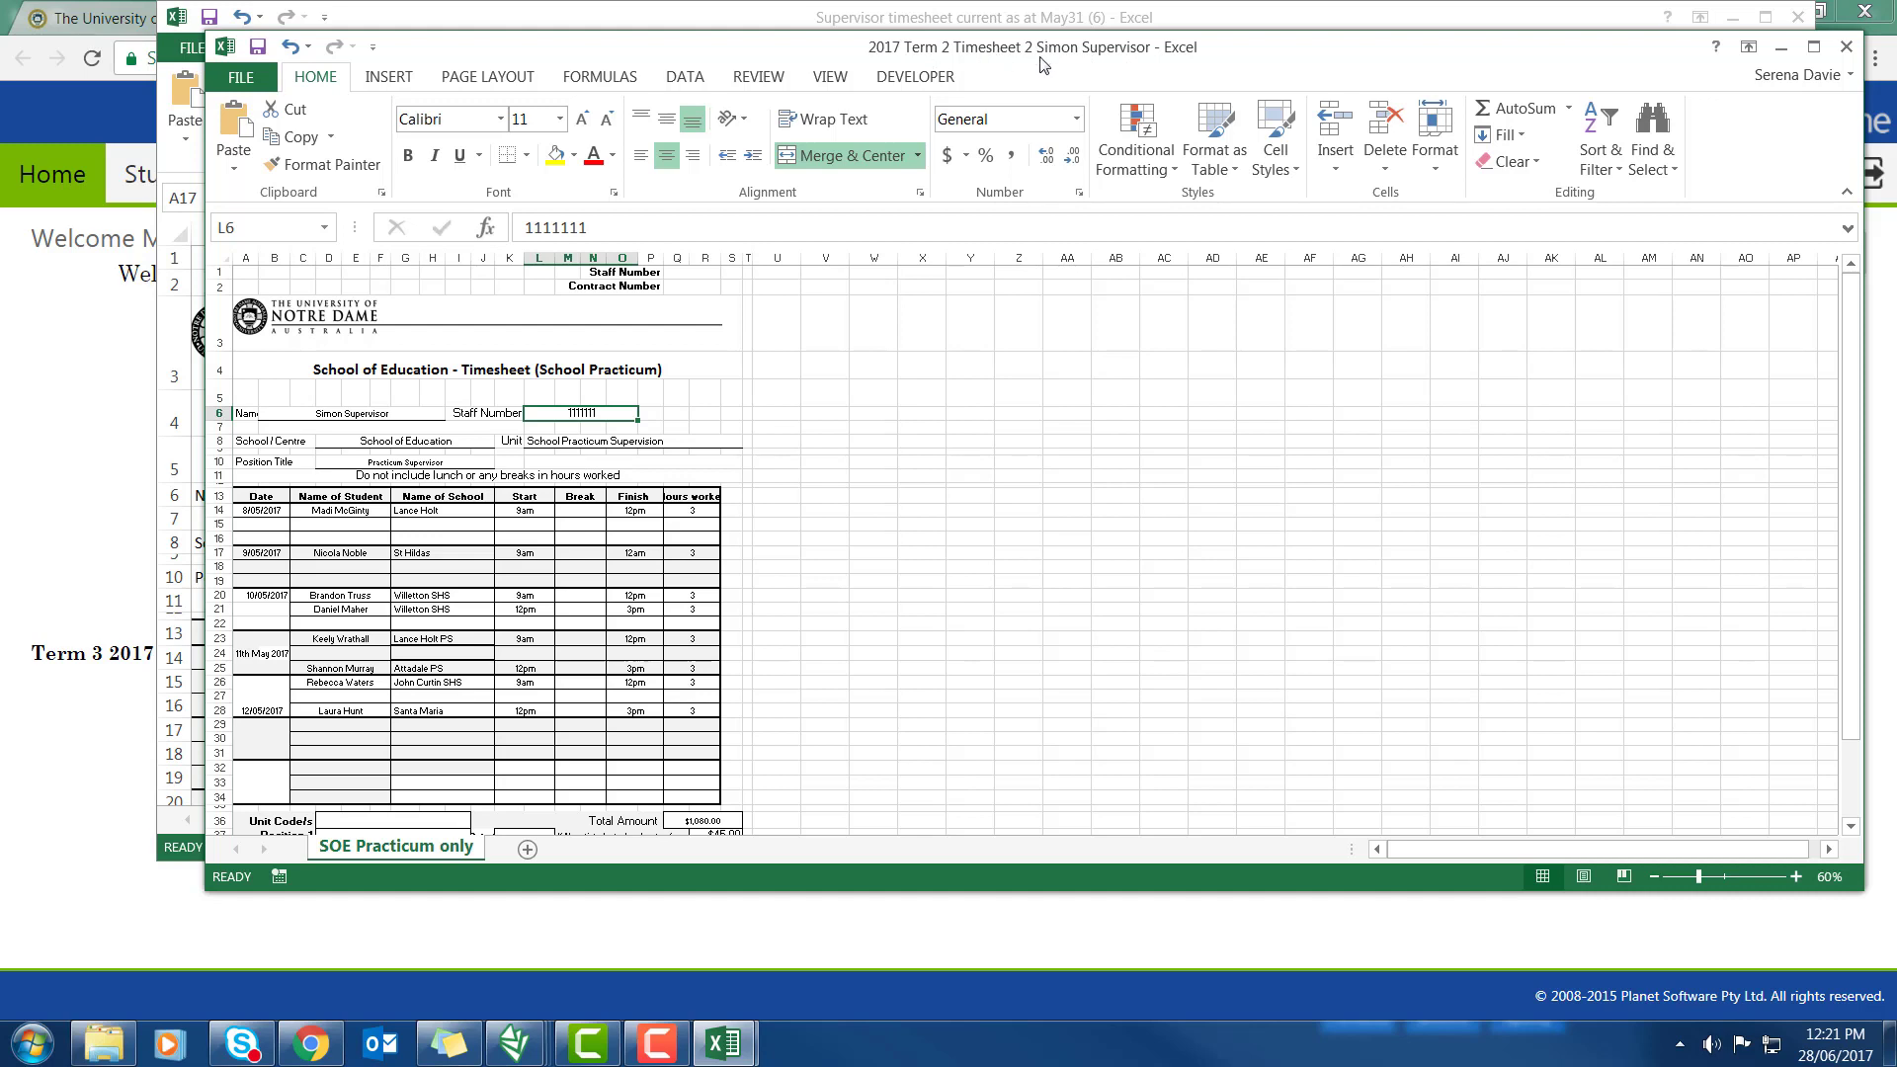
mouse_move(1138, 62)
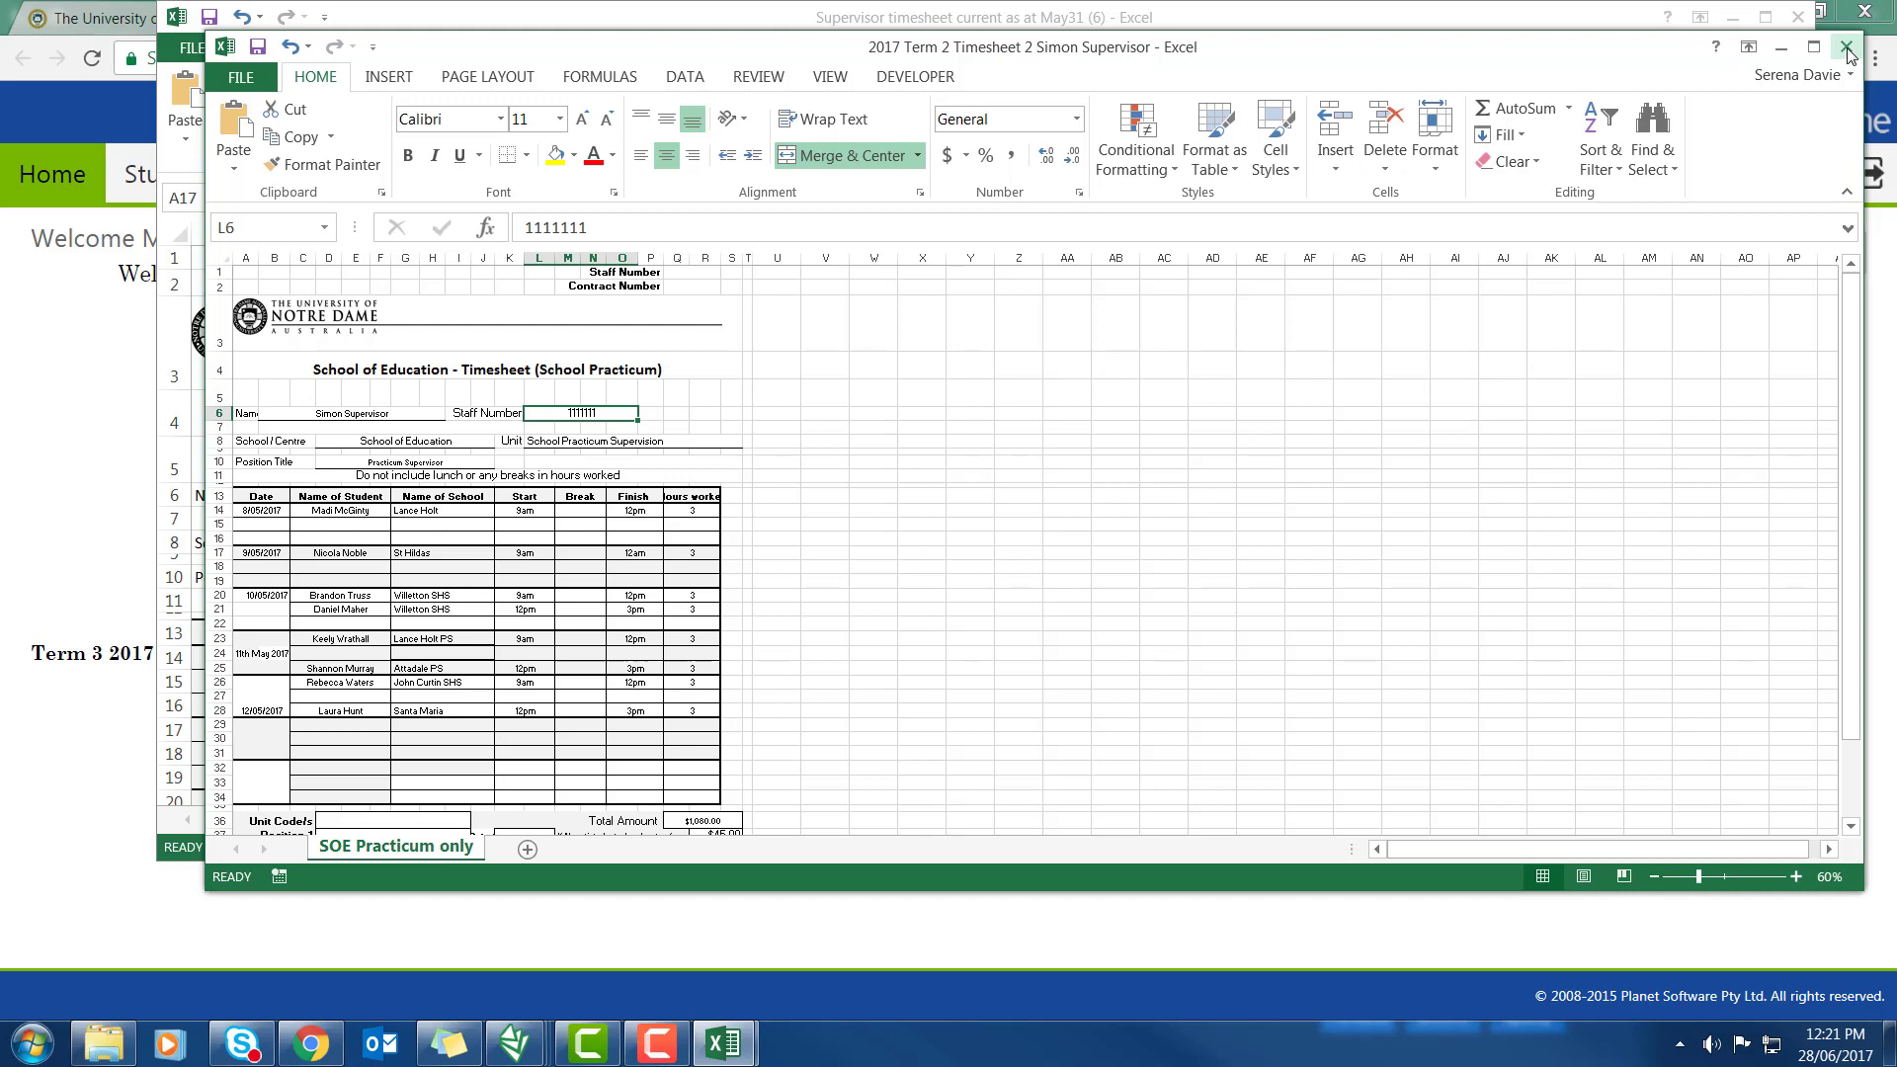
mouse_move(1844, 43)
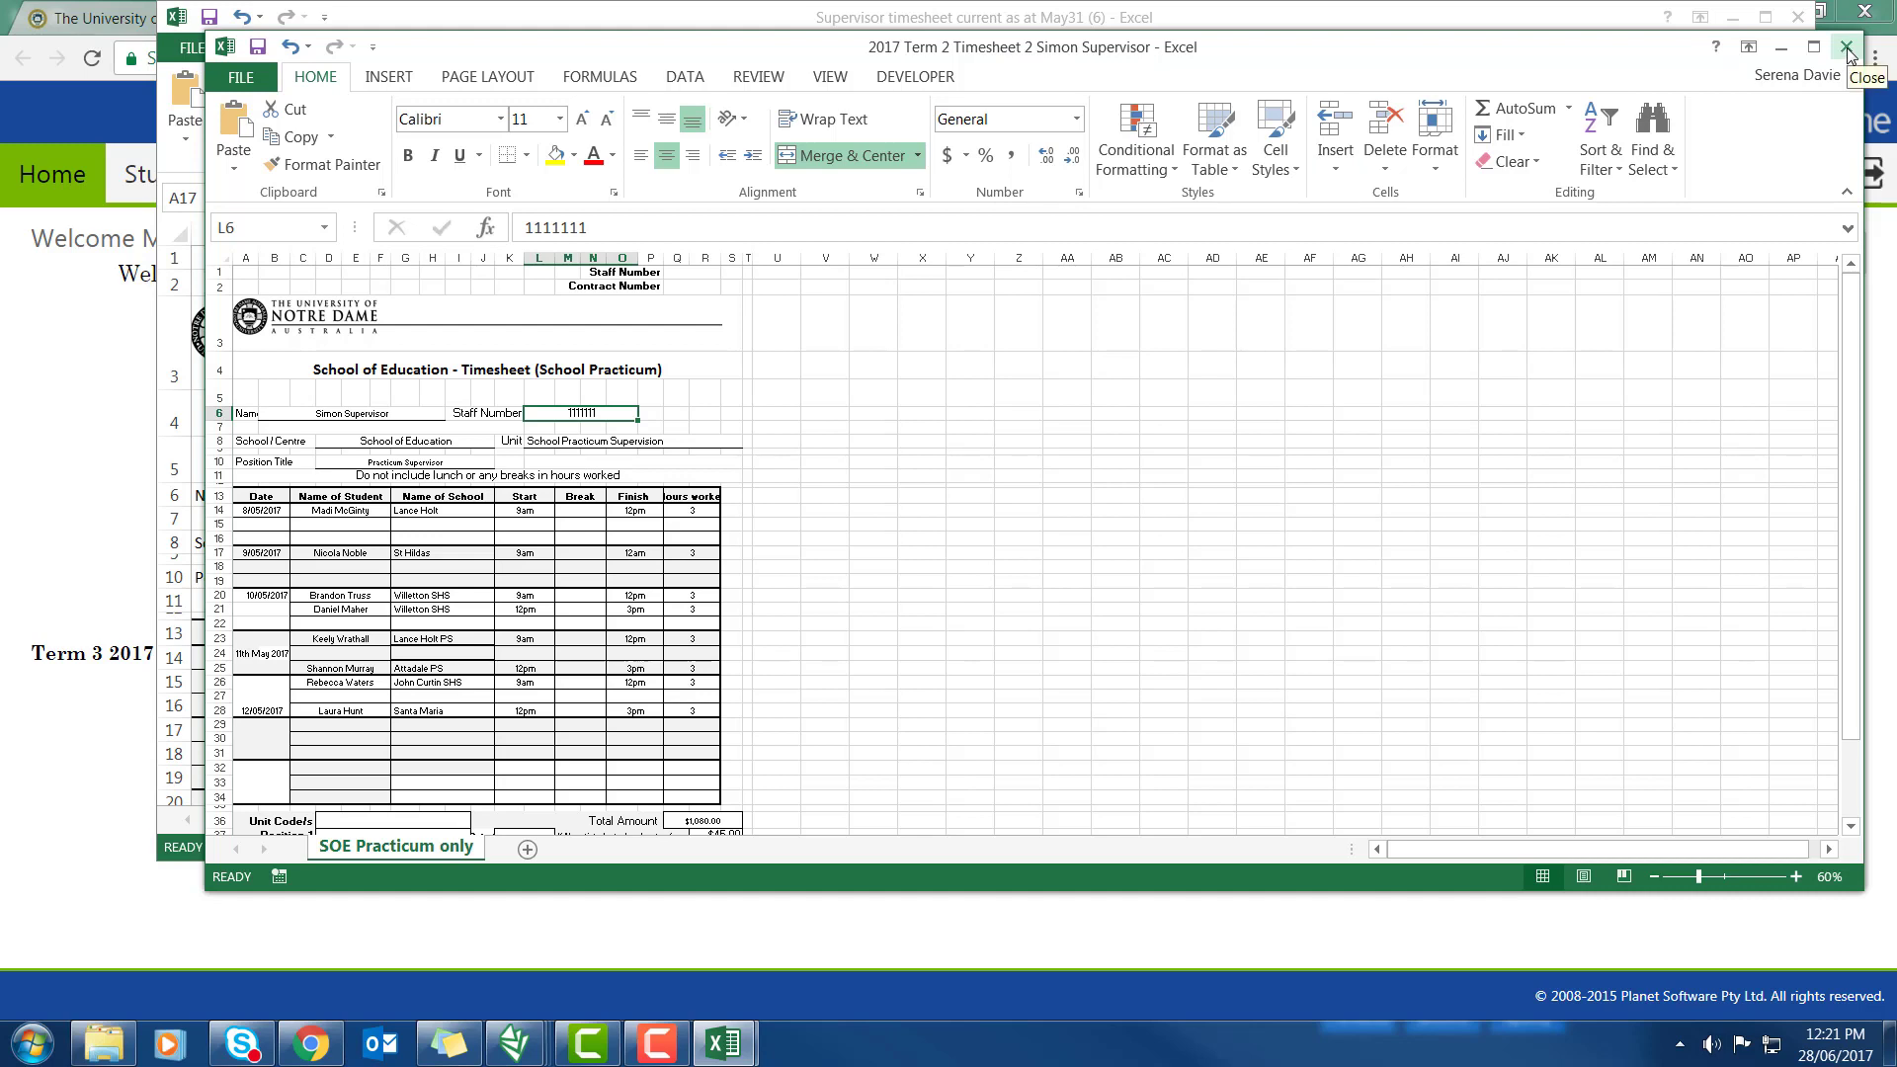
mouse_move(702, 577)
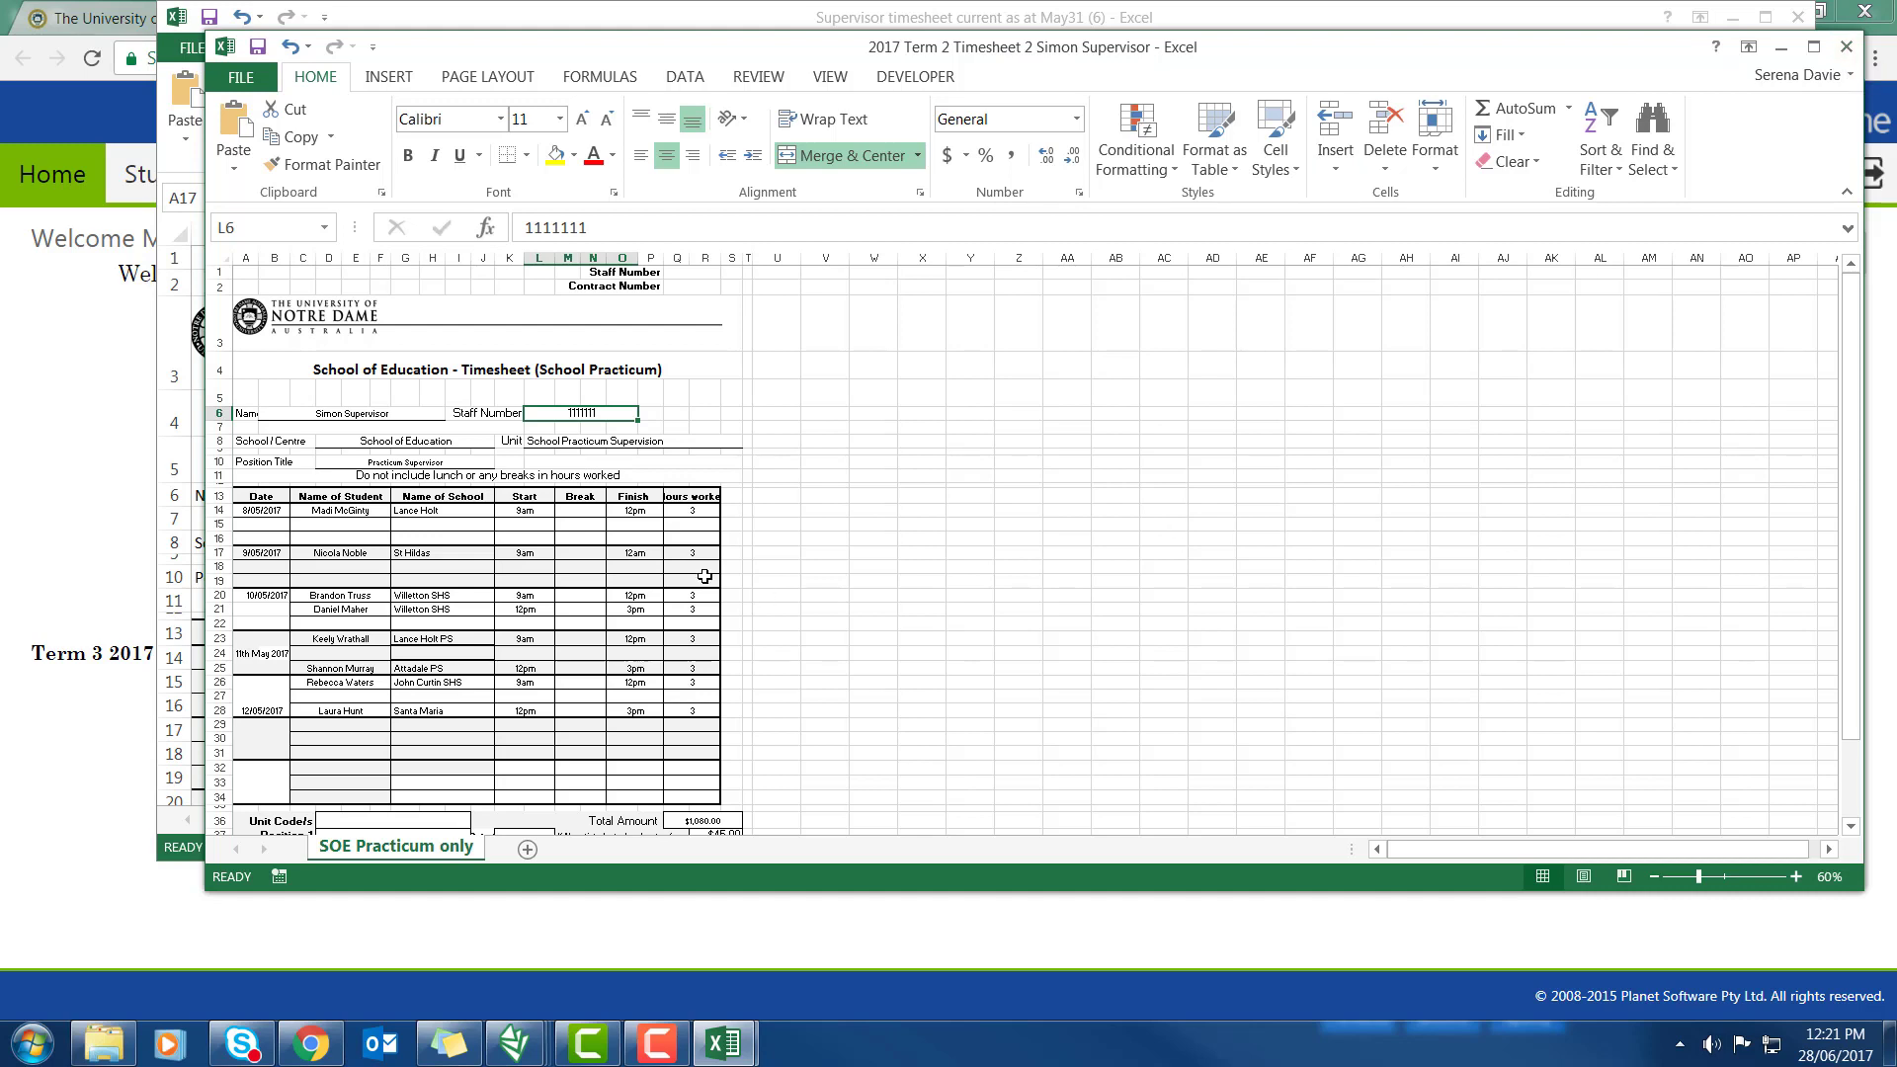
mouse_move(692, 644)
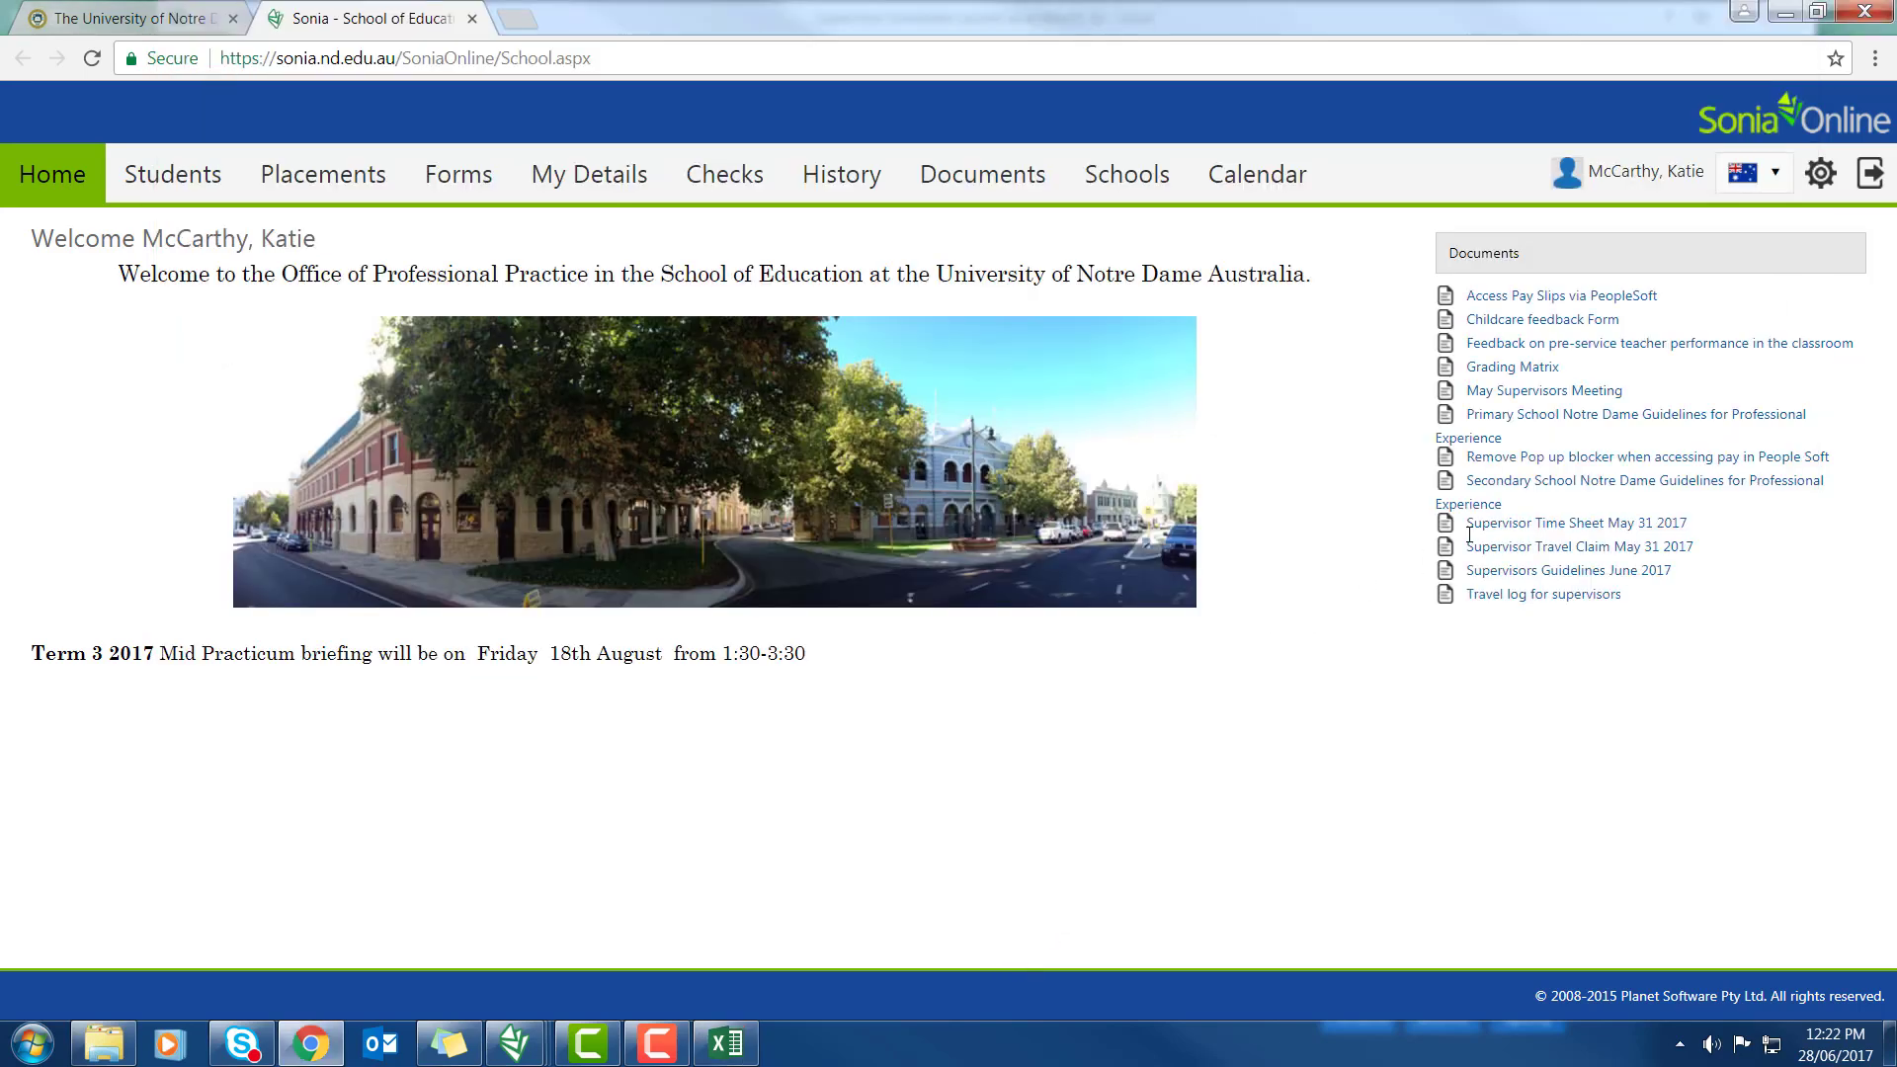
mouse_move(1484, 543)
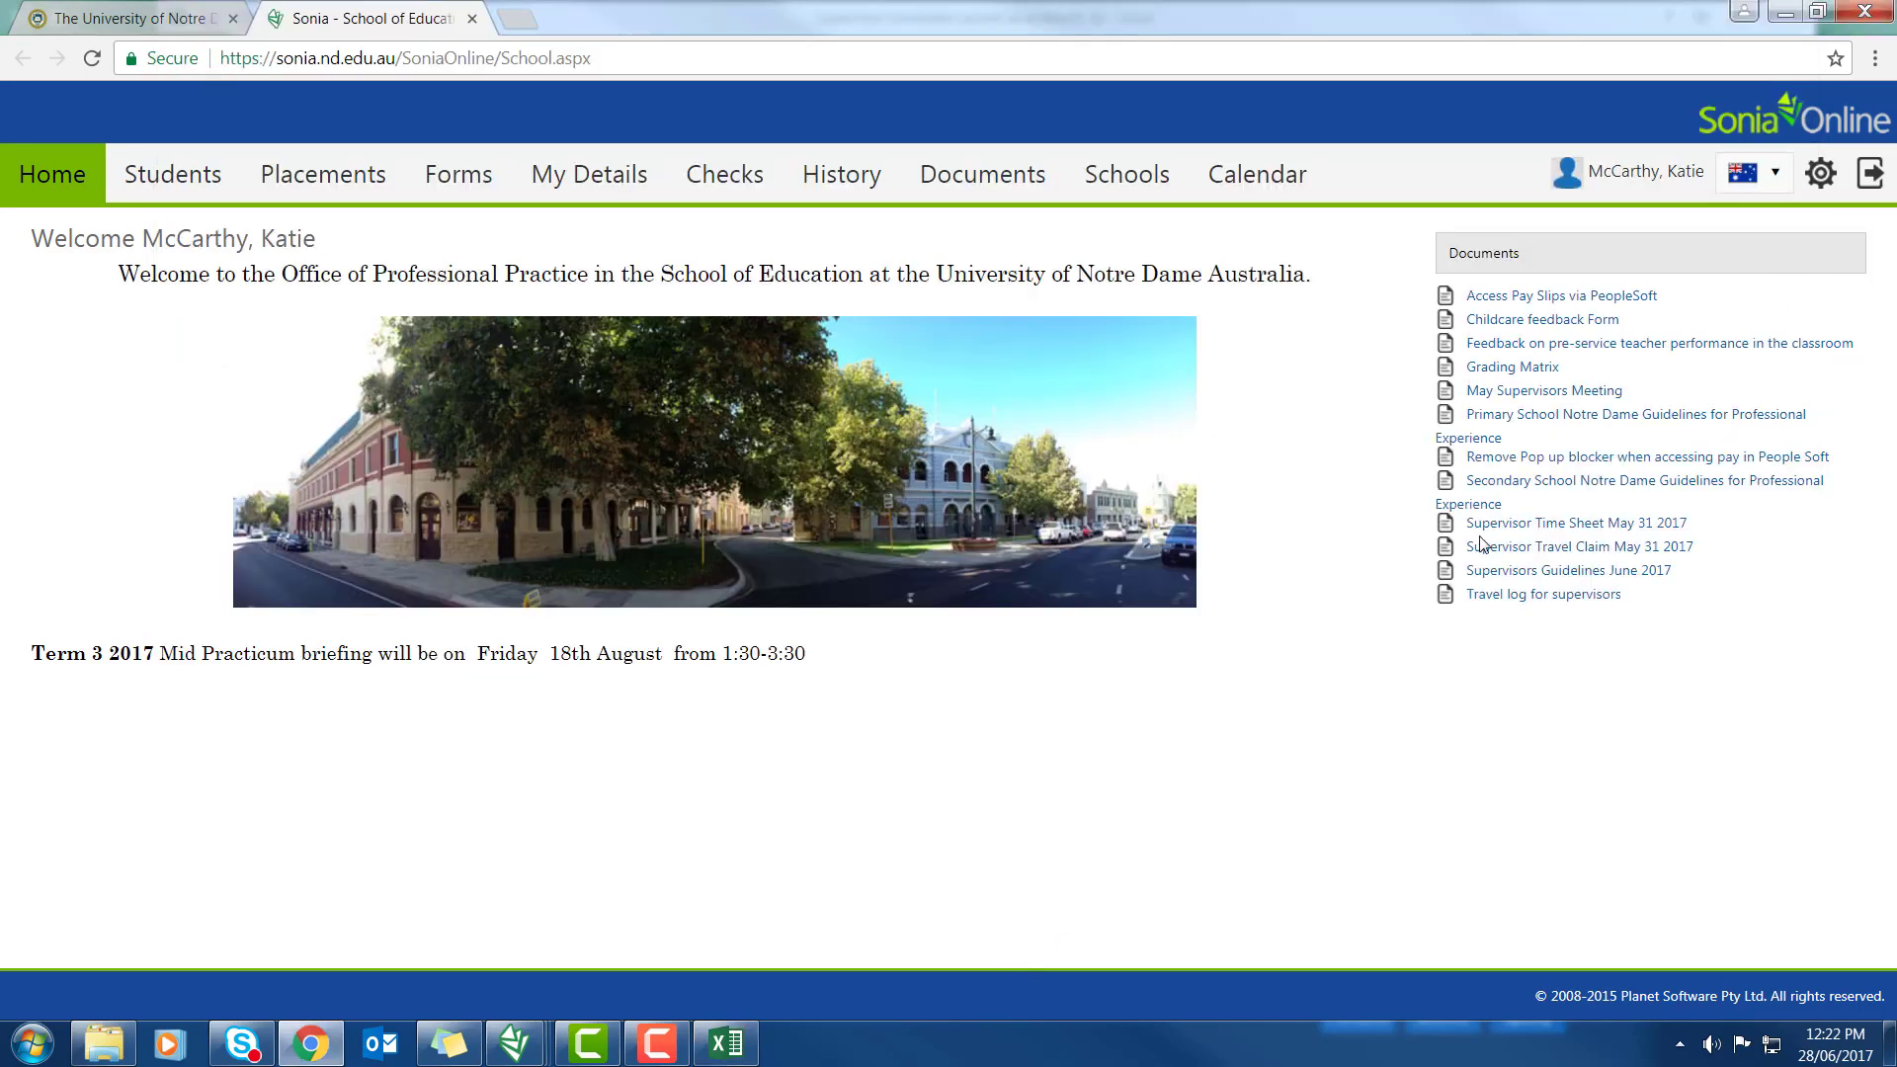
mouse_move(1523, 552)
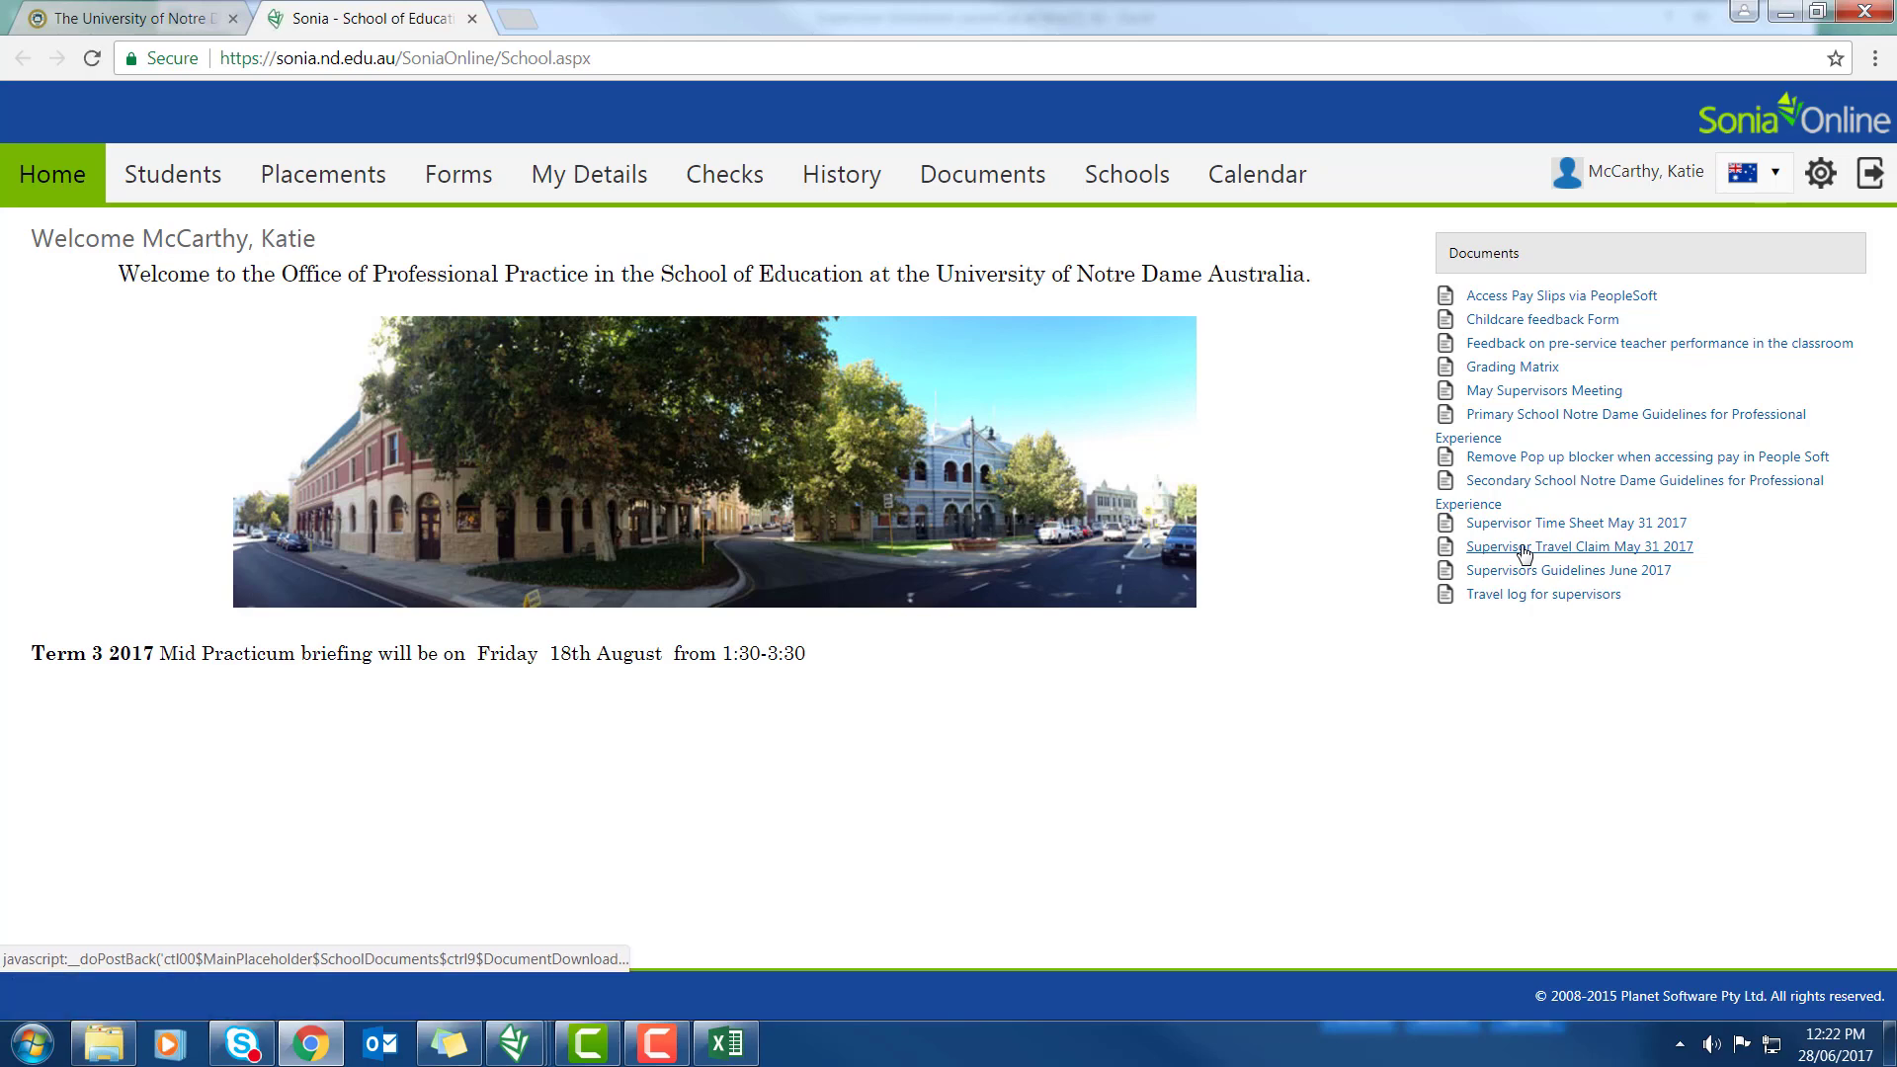
Download the Supervisor Travel Claim May 31 2017 form from the Documents panel
left_click(1580, 547)
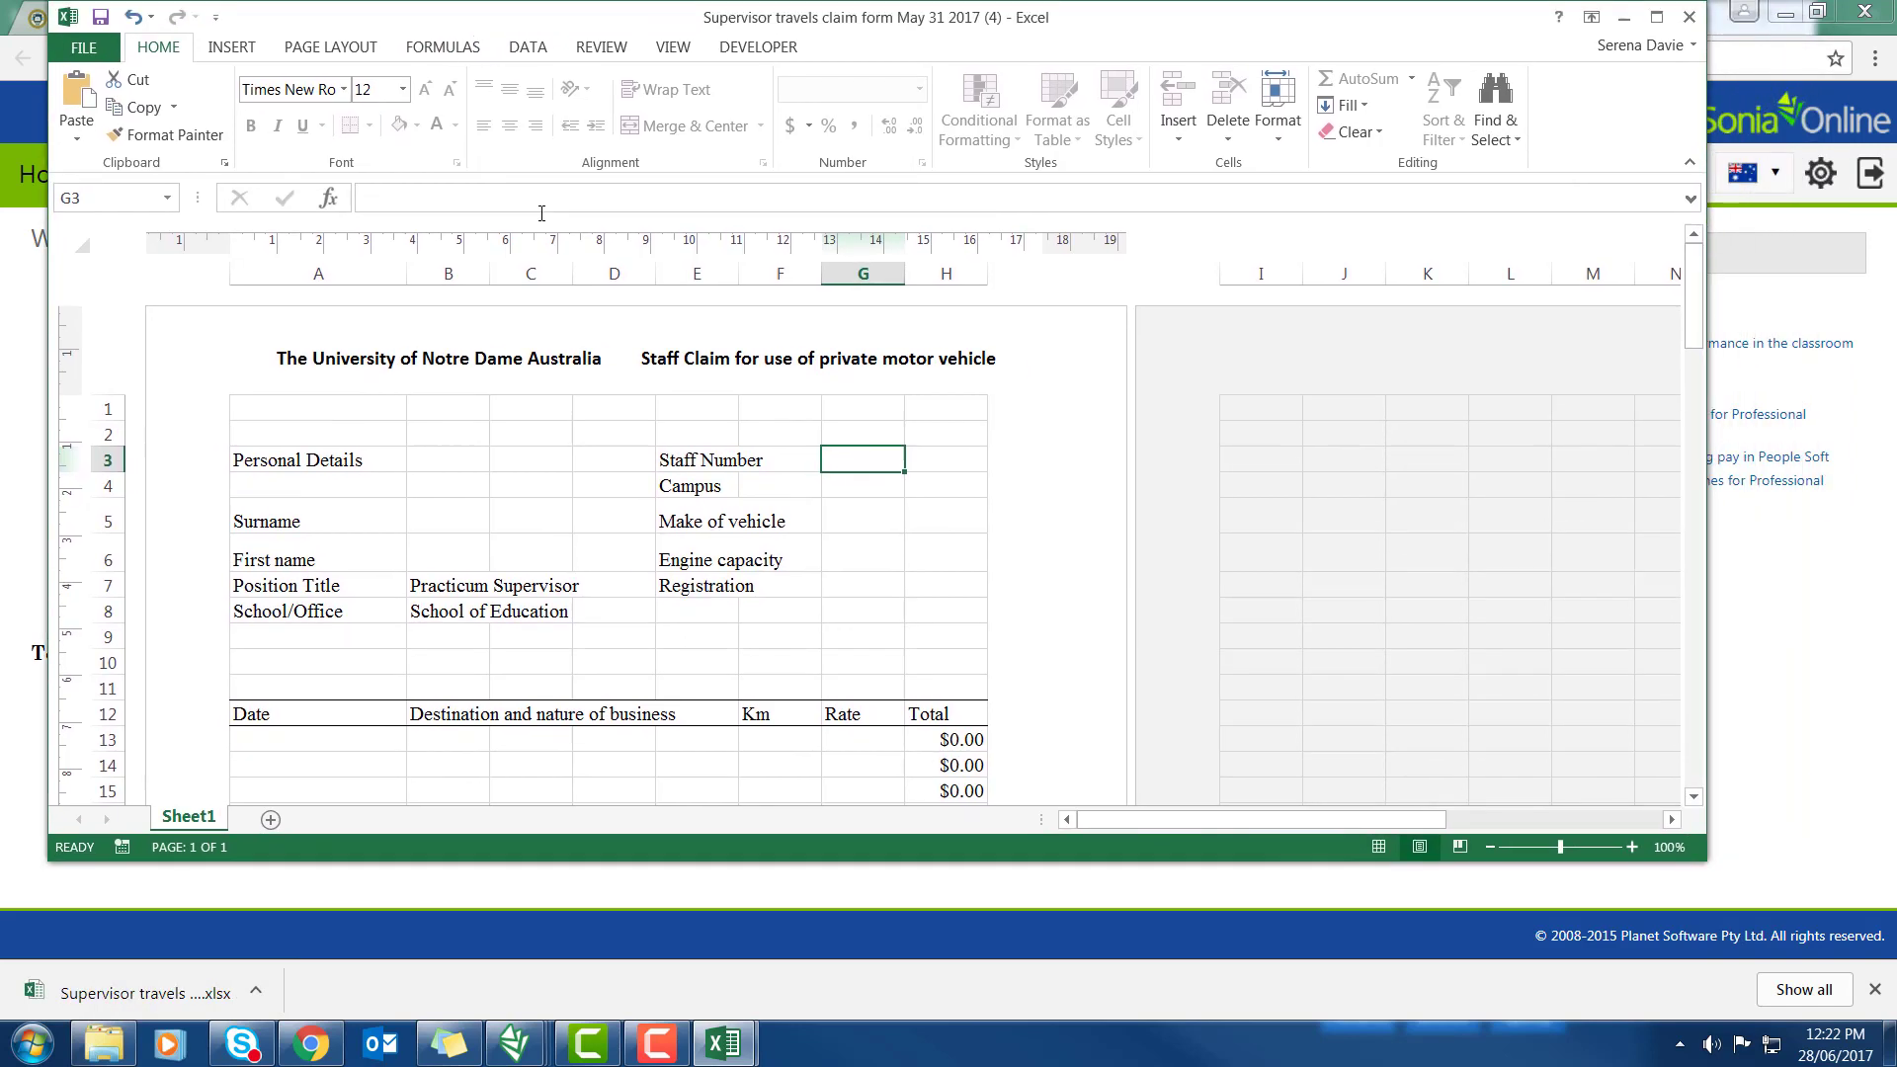
left_click(446, 460)
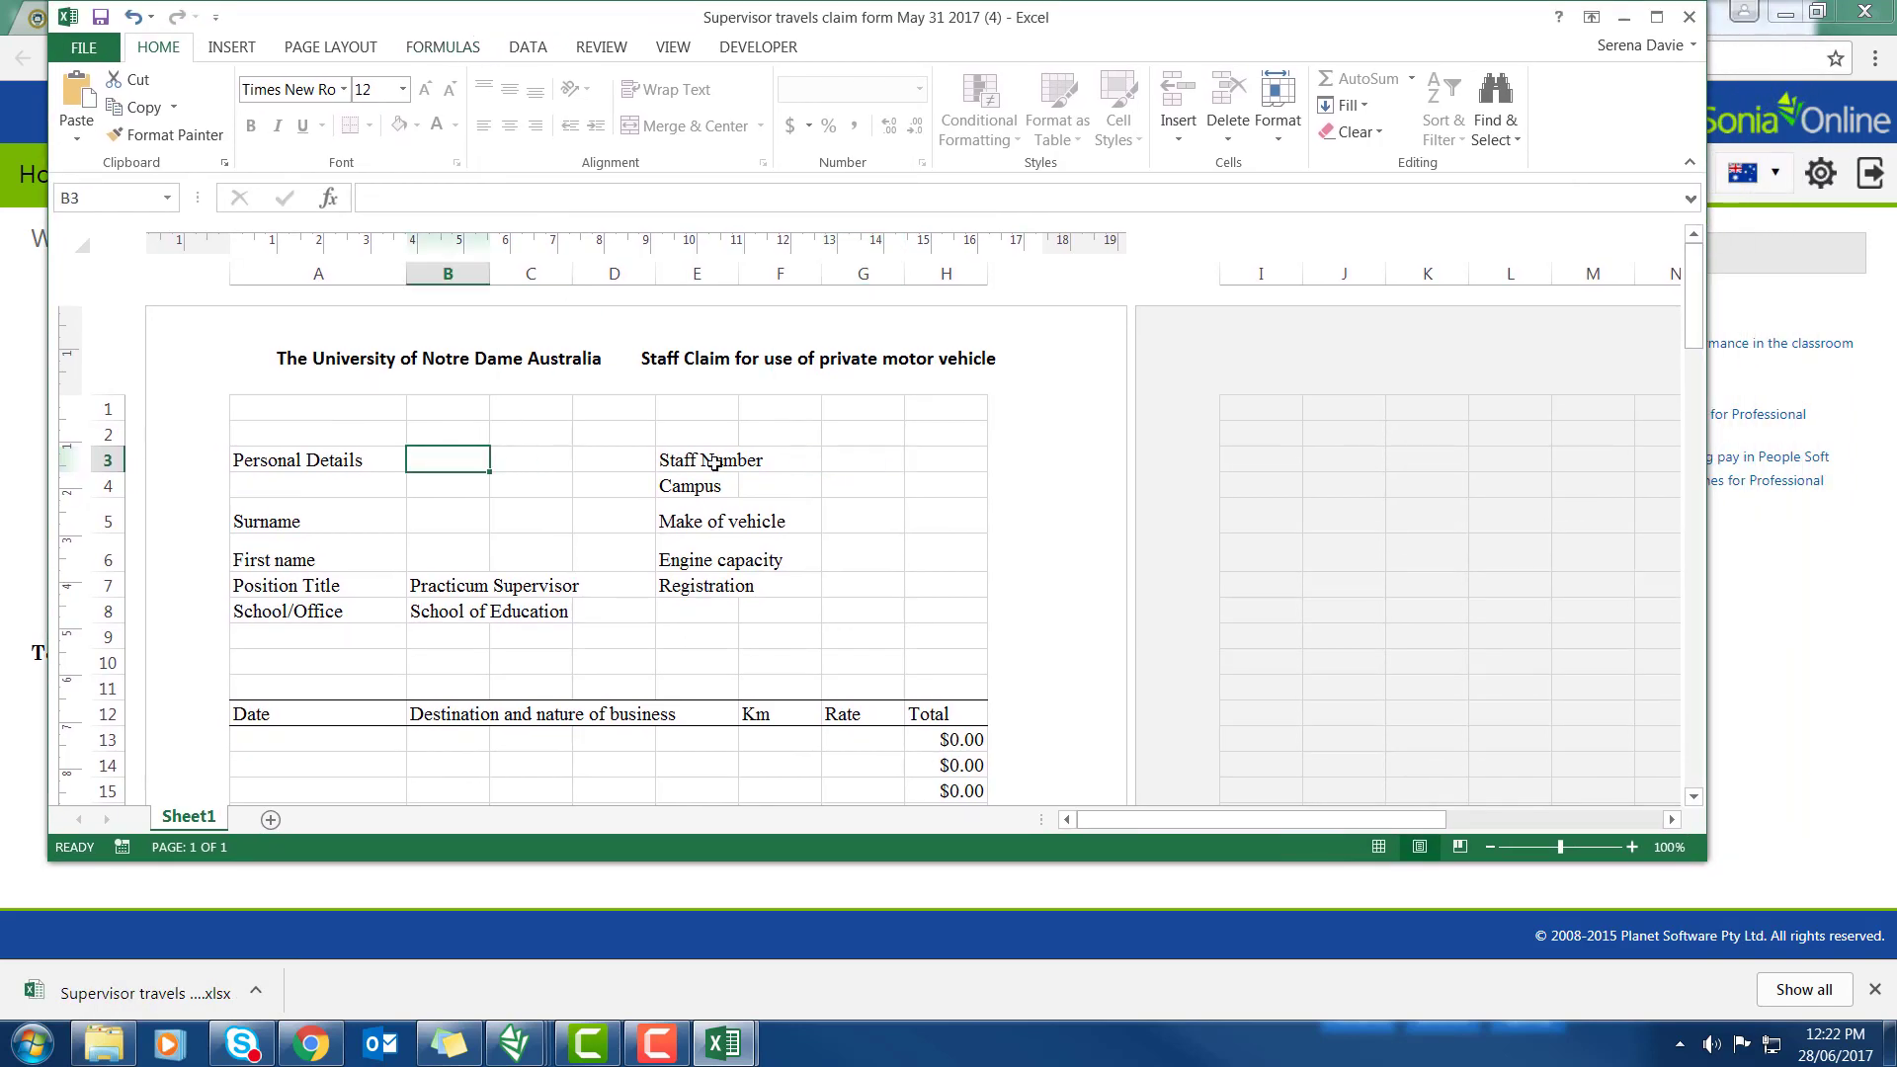
left_click(780, 486)
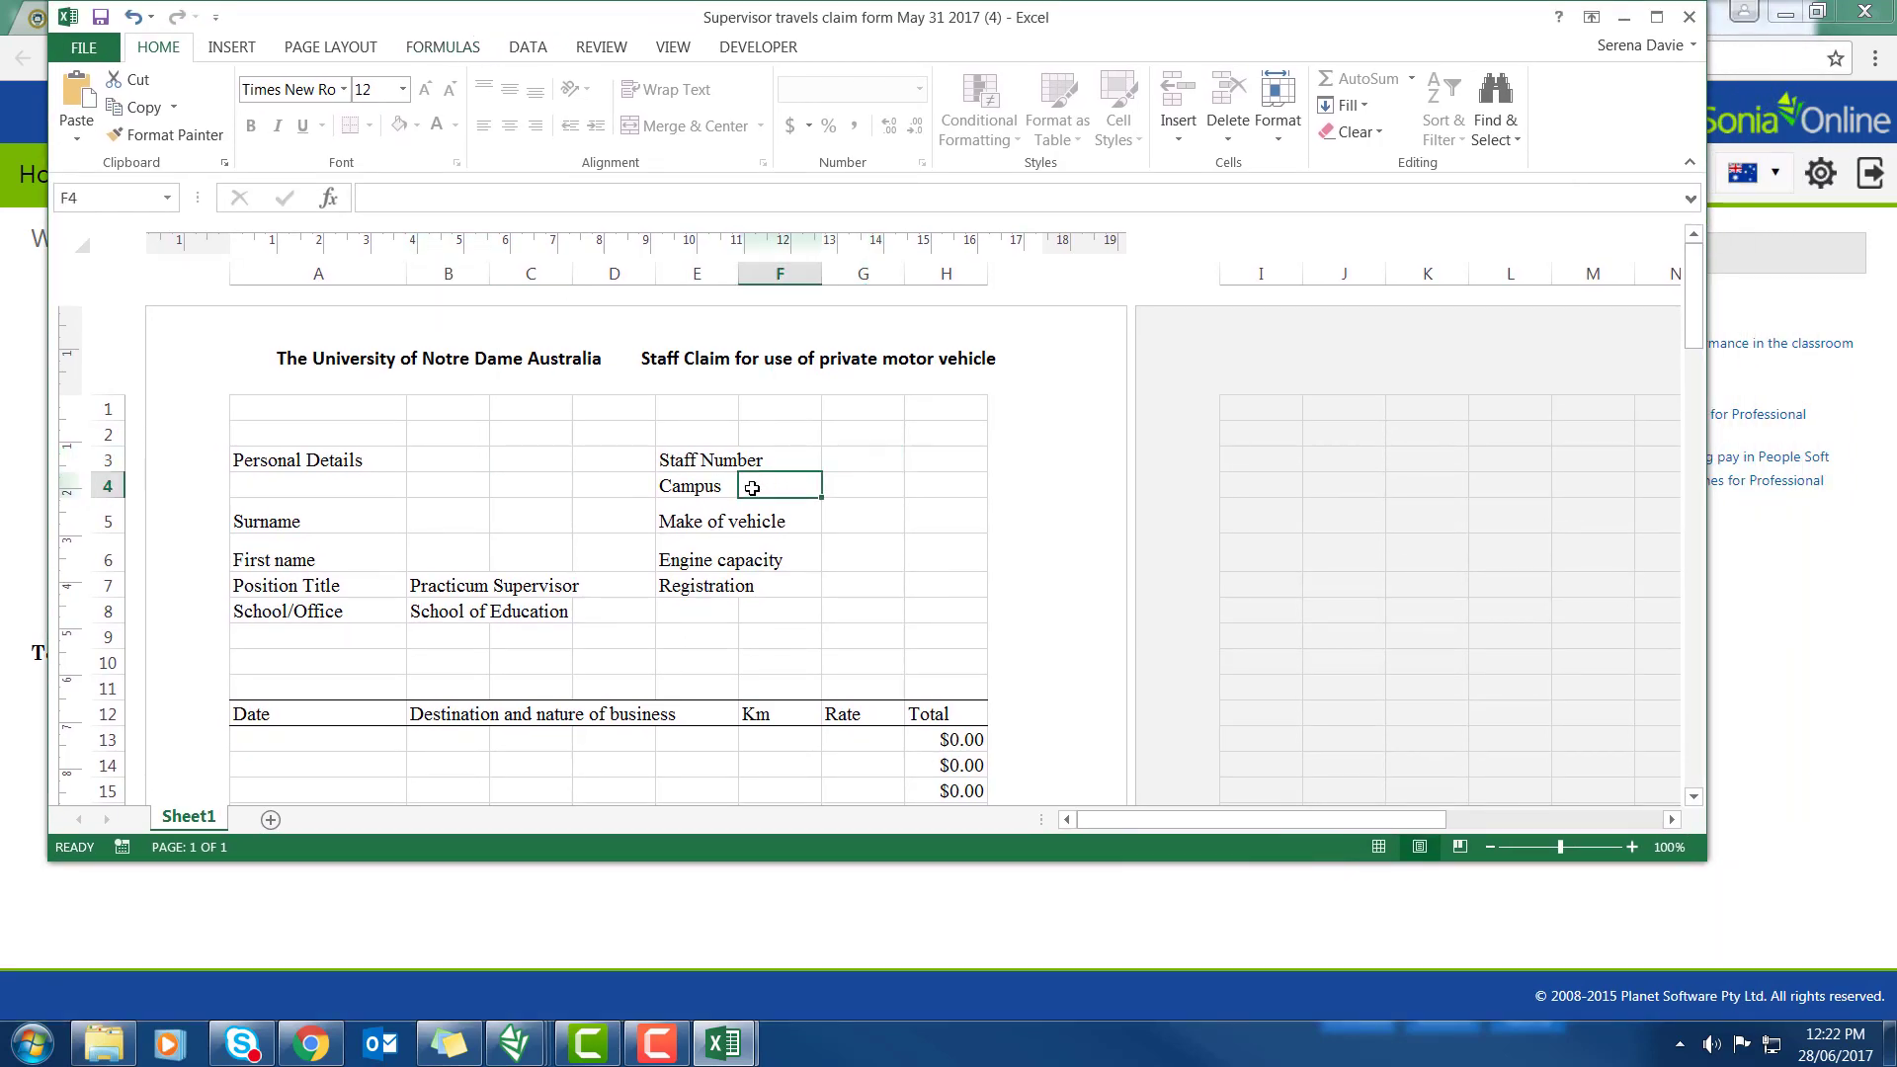
left_click(862, 515)
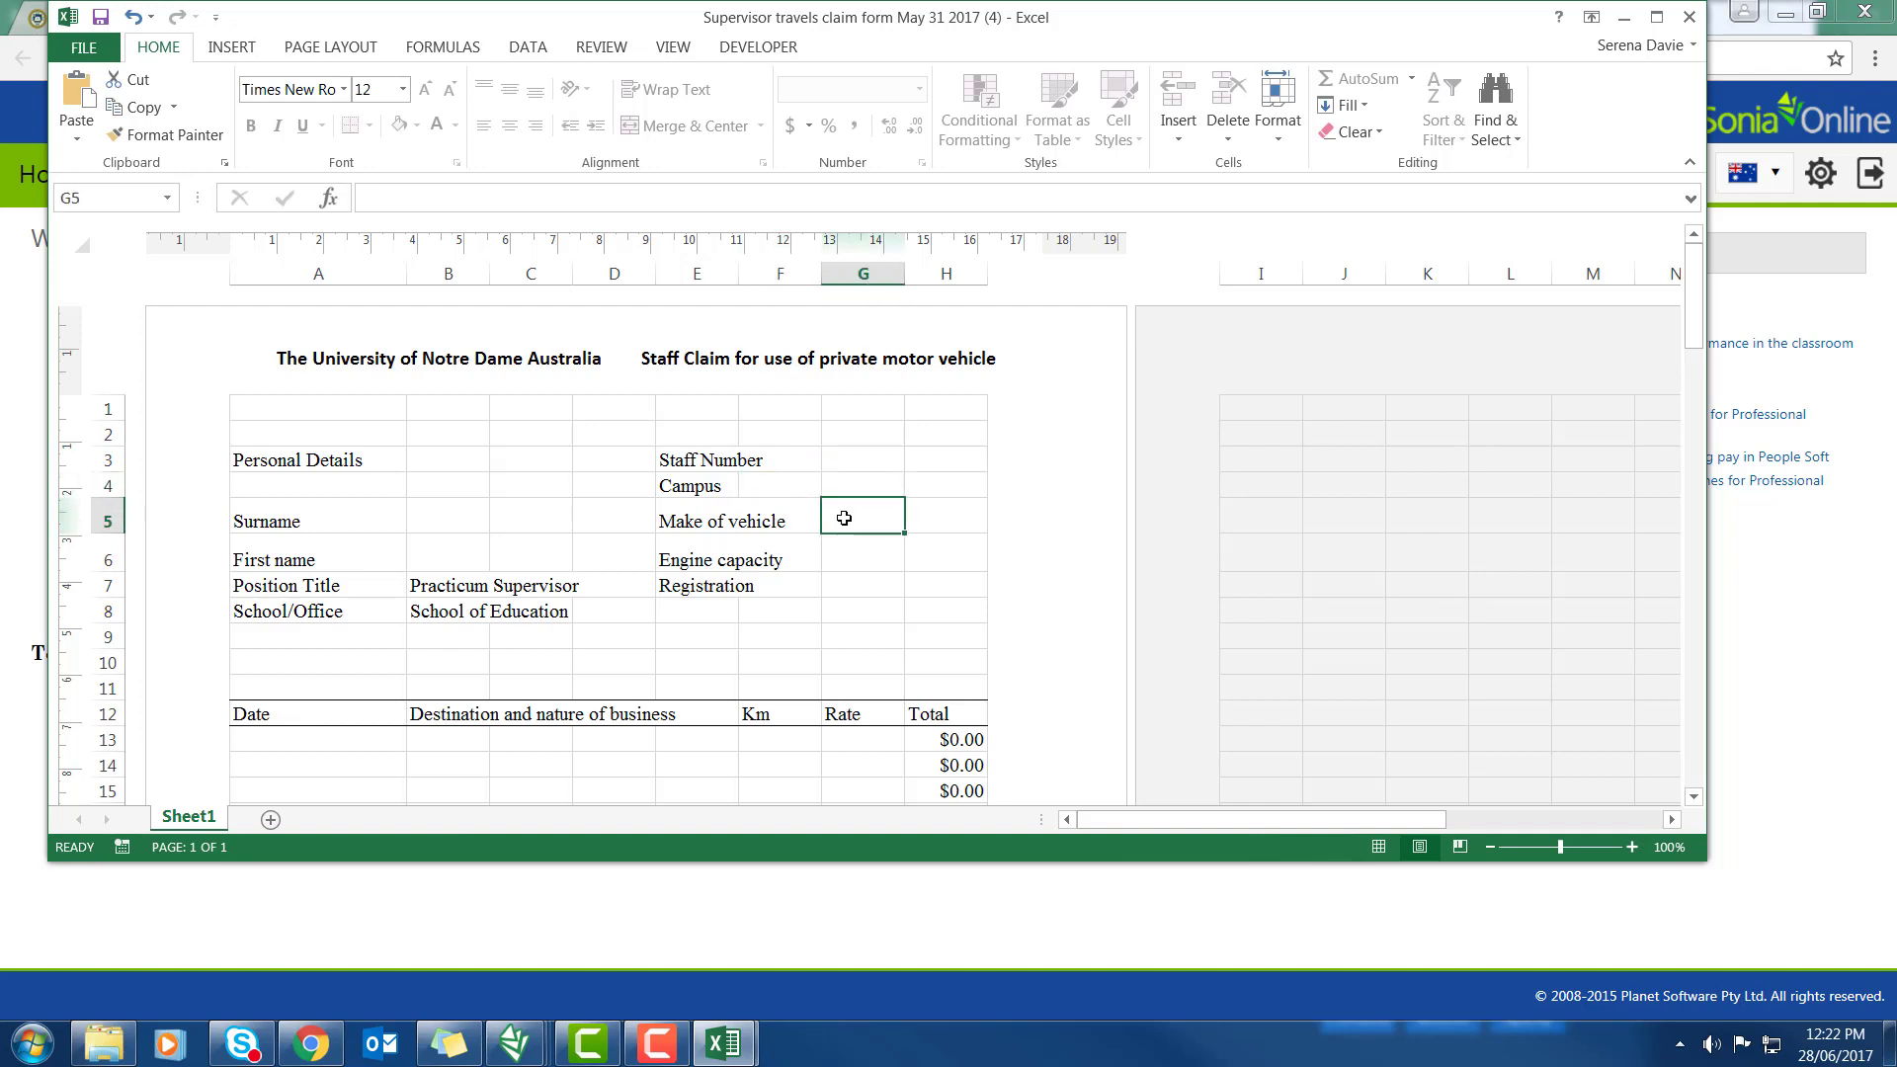
left_click(862, 585)
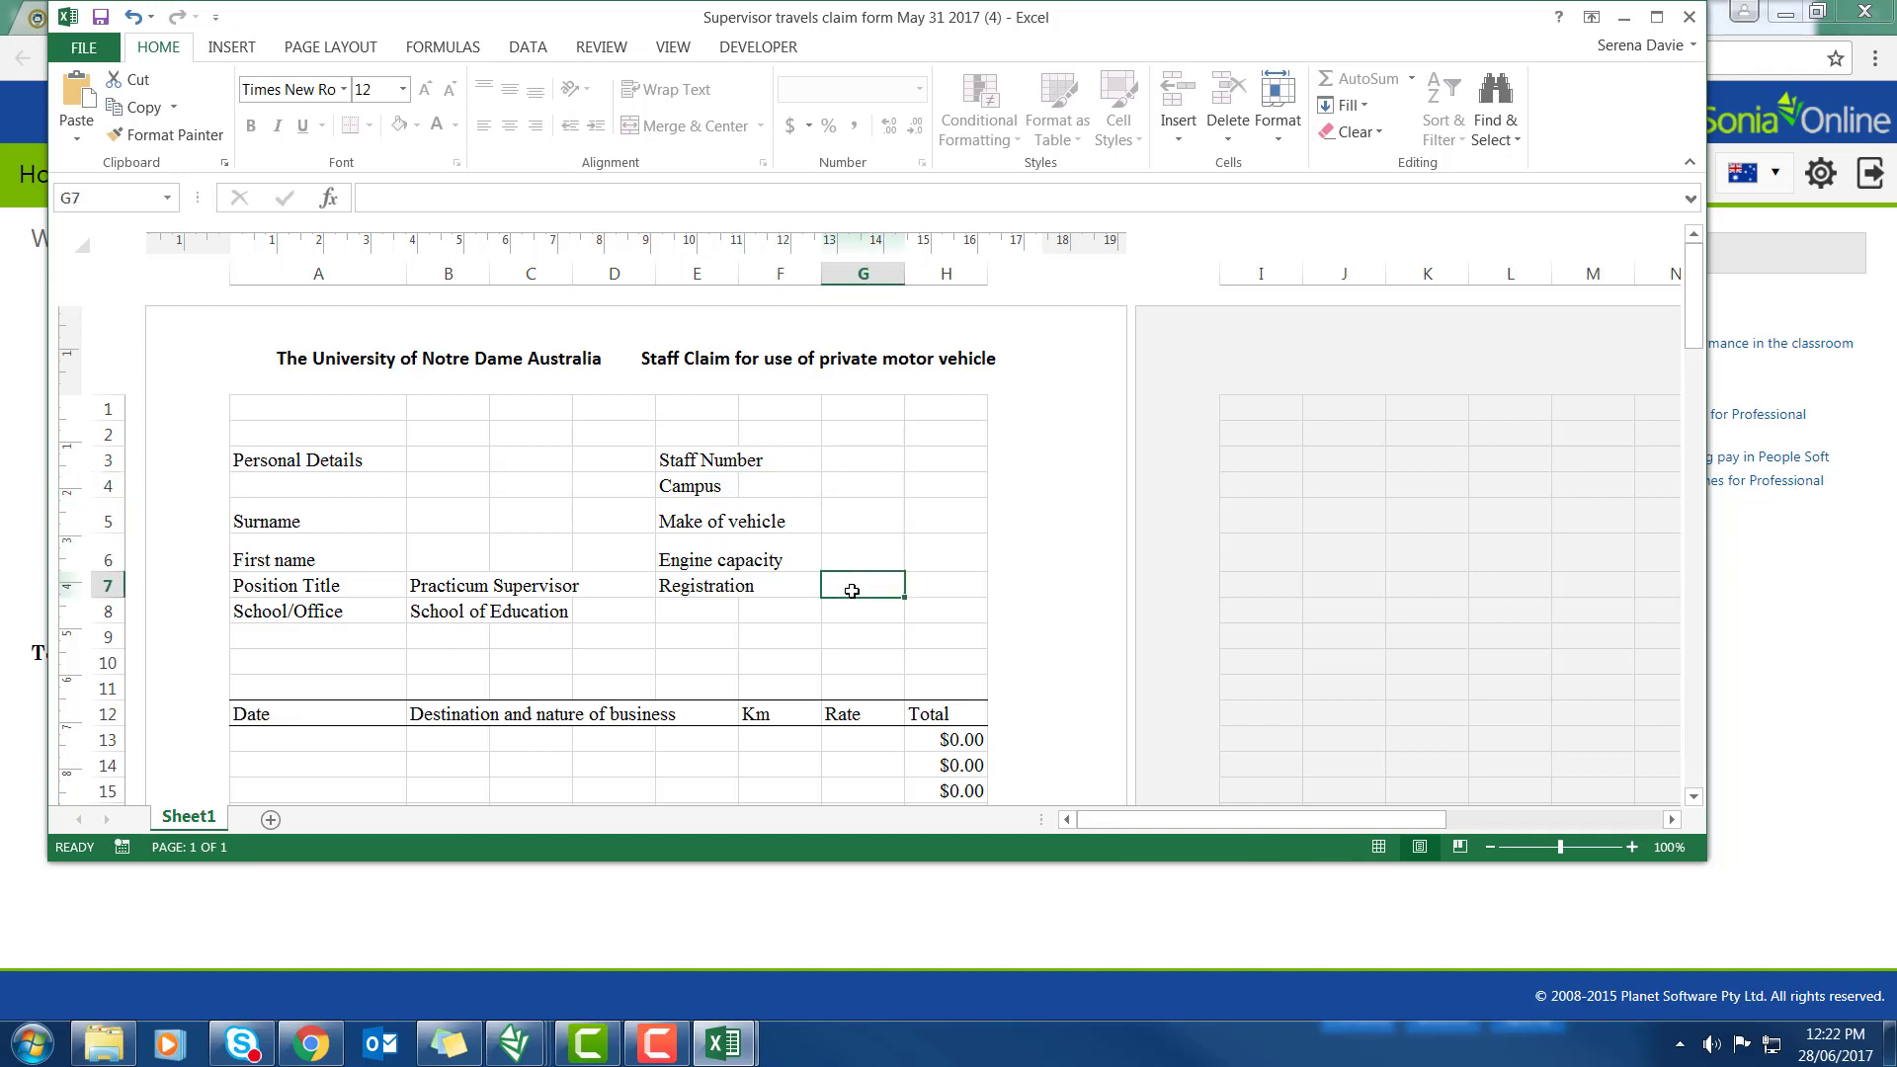
left_click(448, 542)
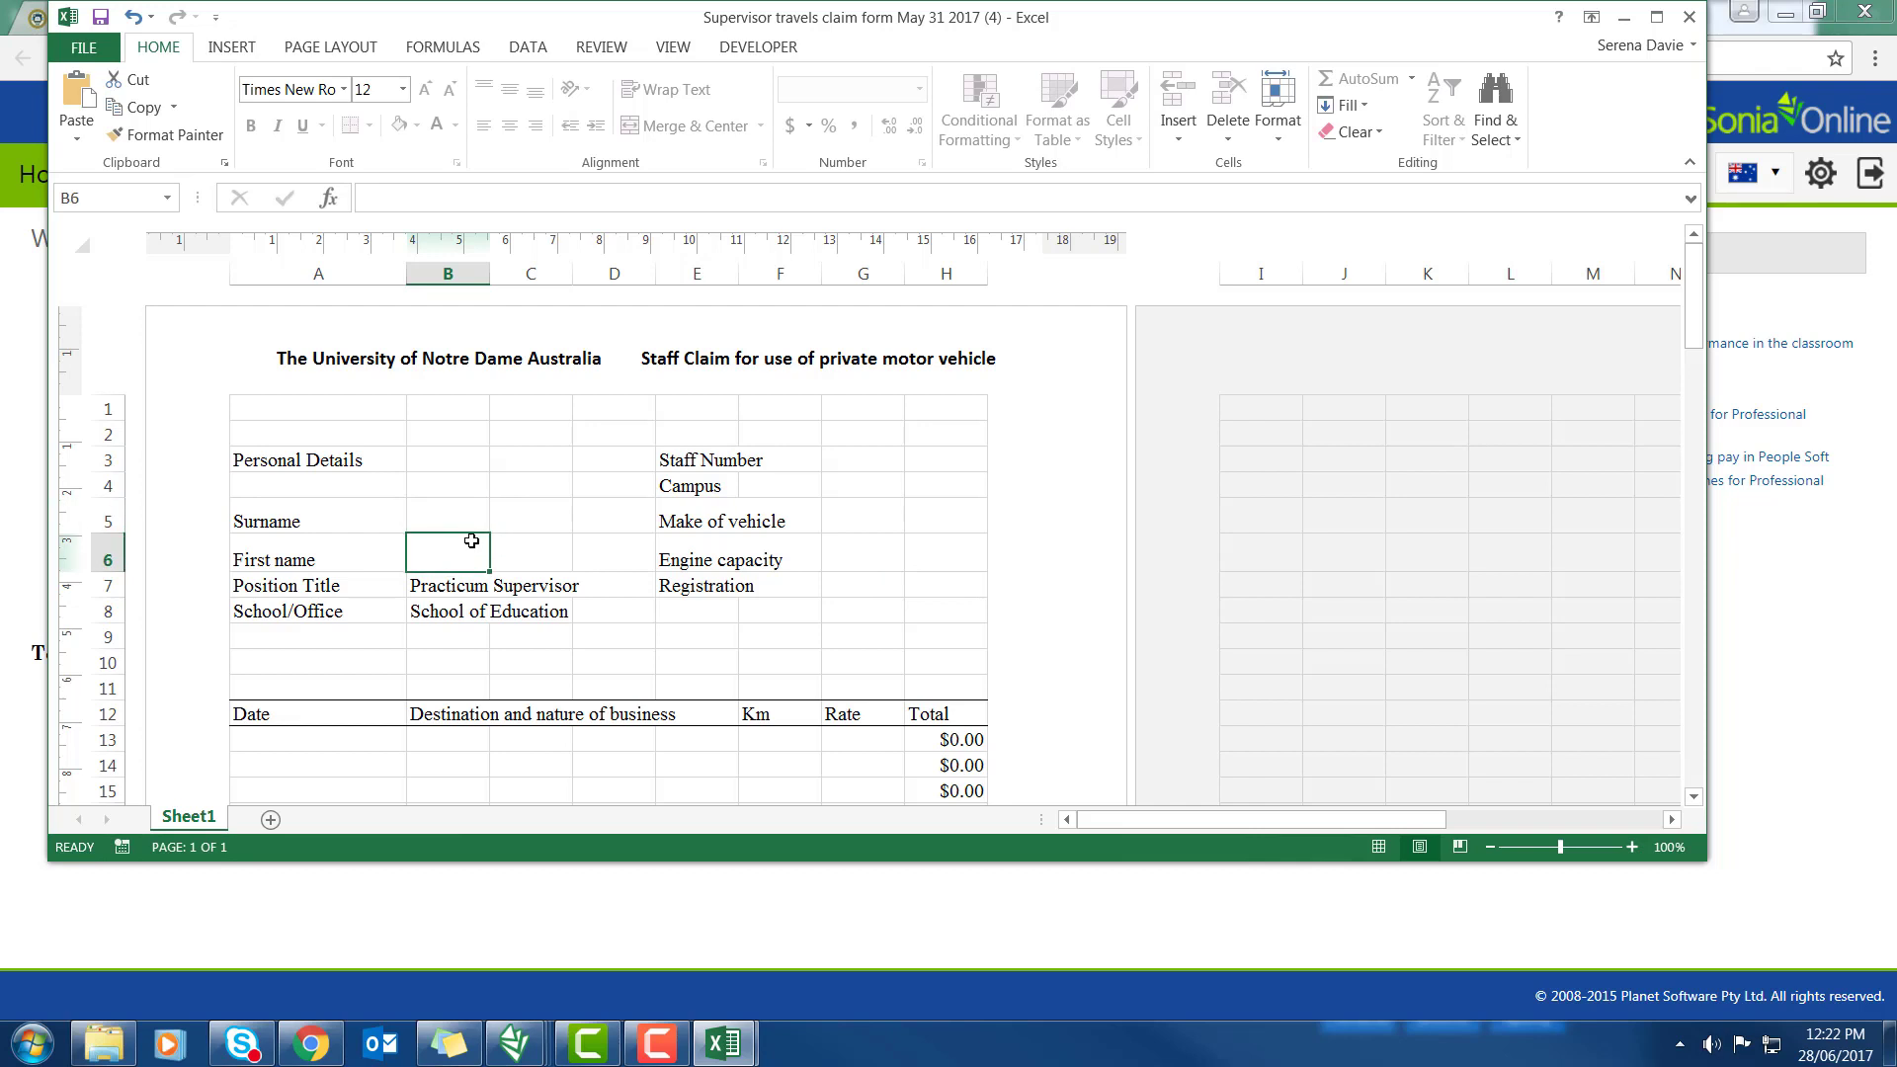
Review the trip table's destination, Km and Rate cells and zoom out to 70% to see the rates table
scroll("down", 3)
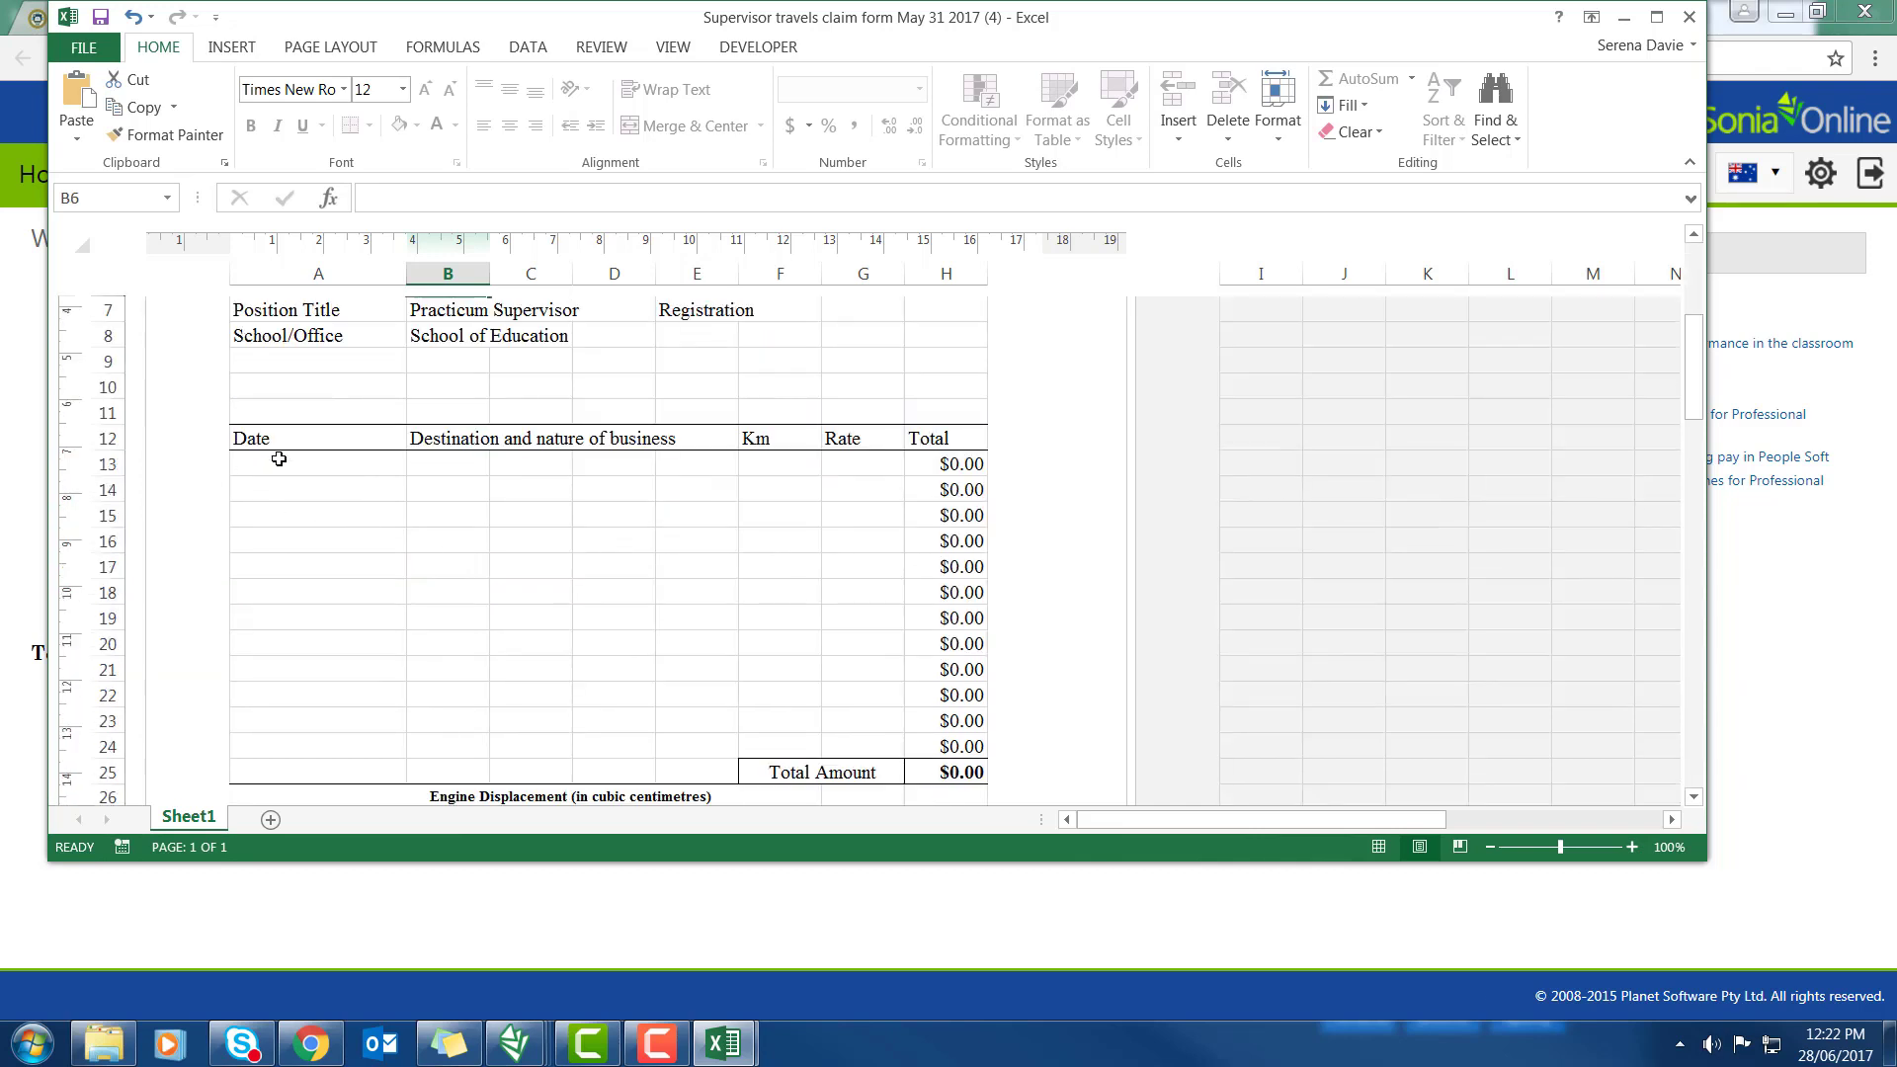
left_click(449, 465)
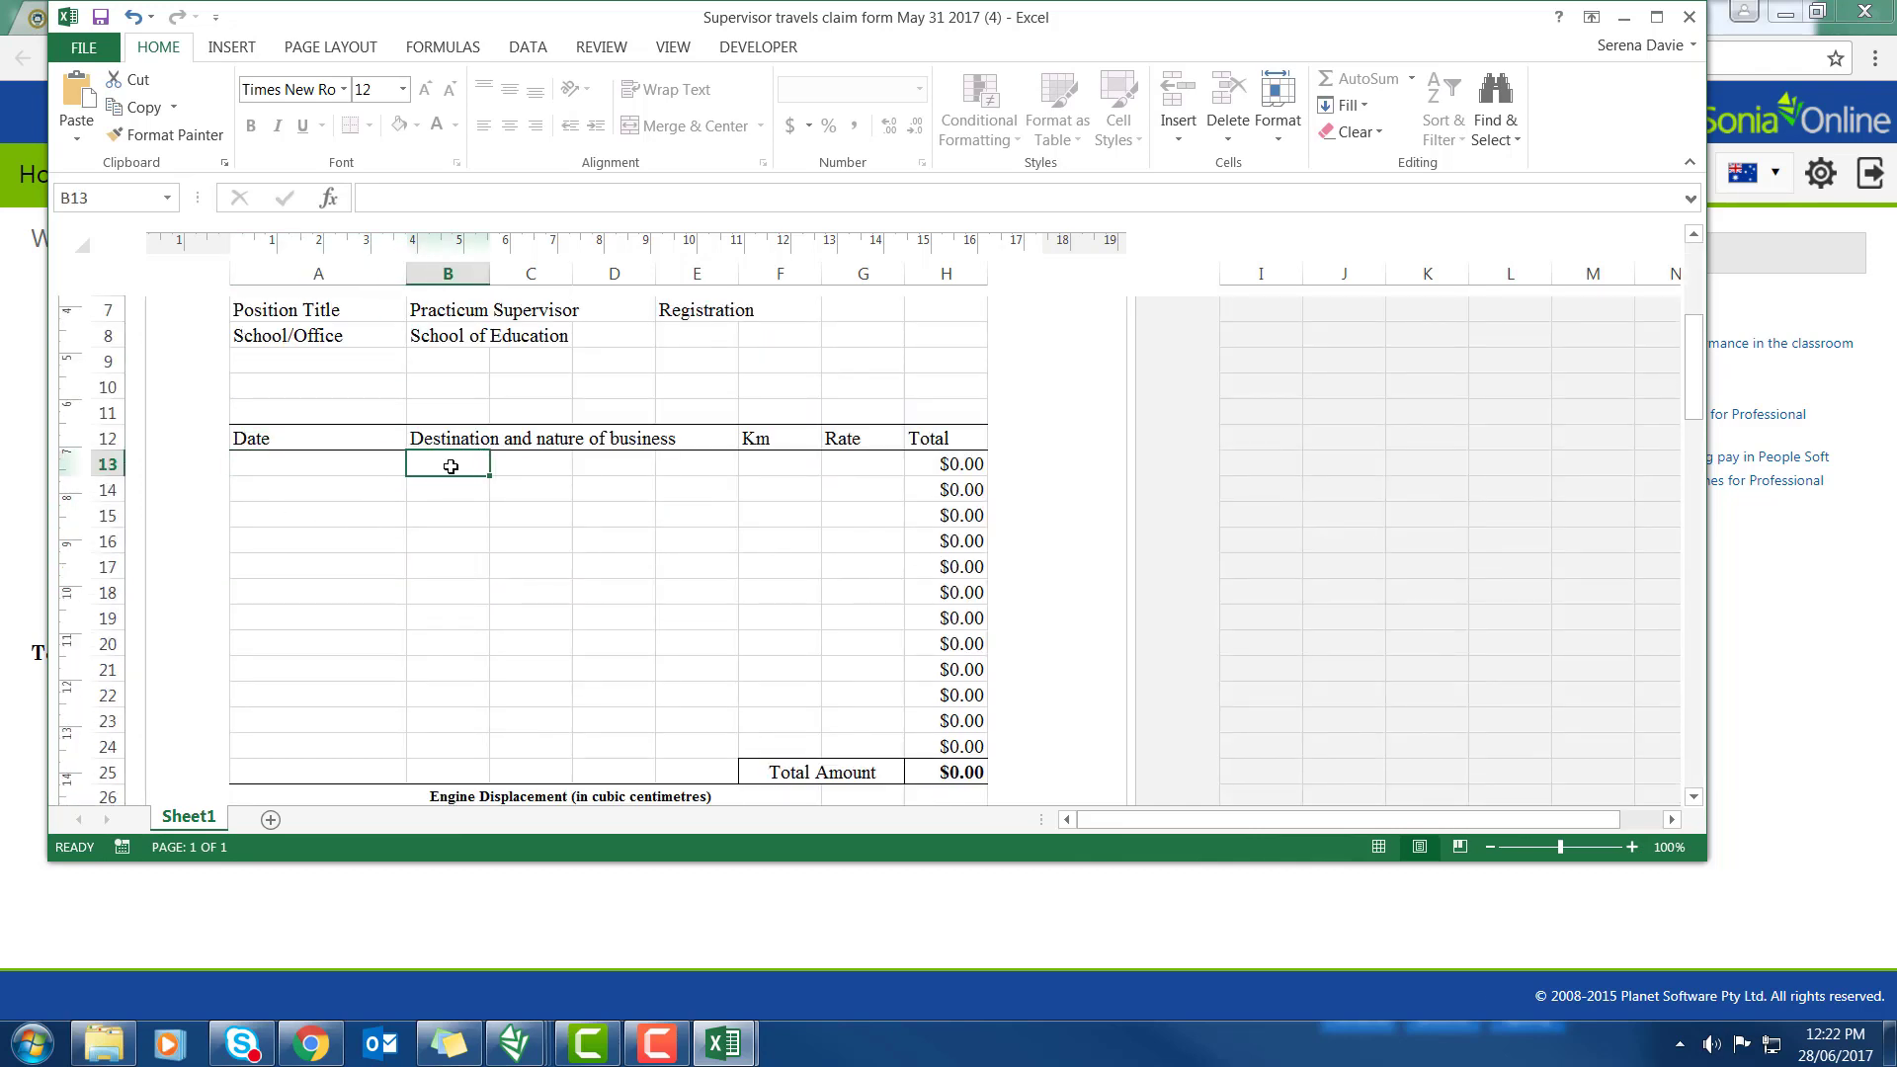
left_click(780, 464)
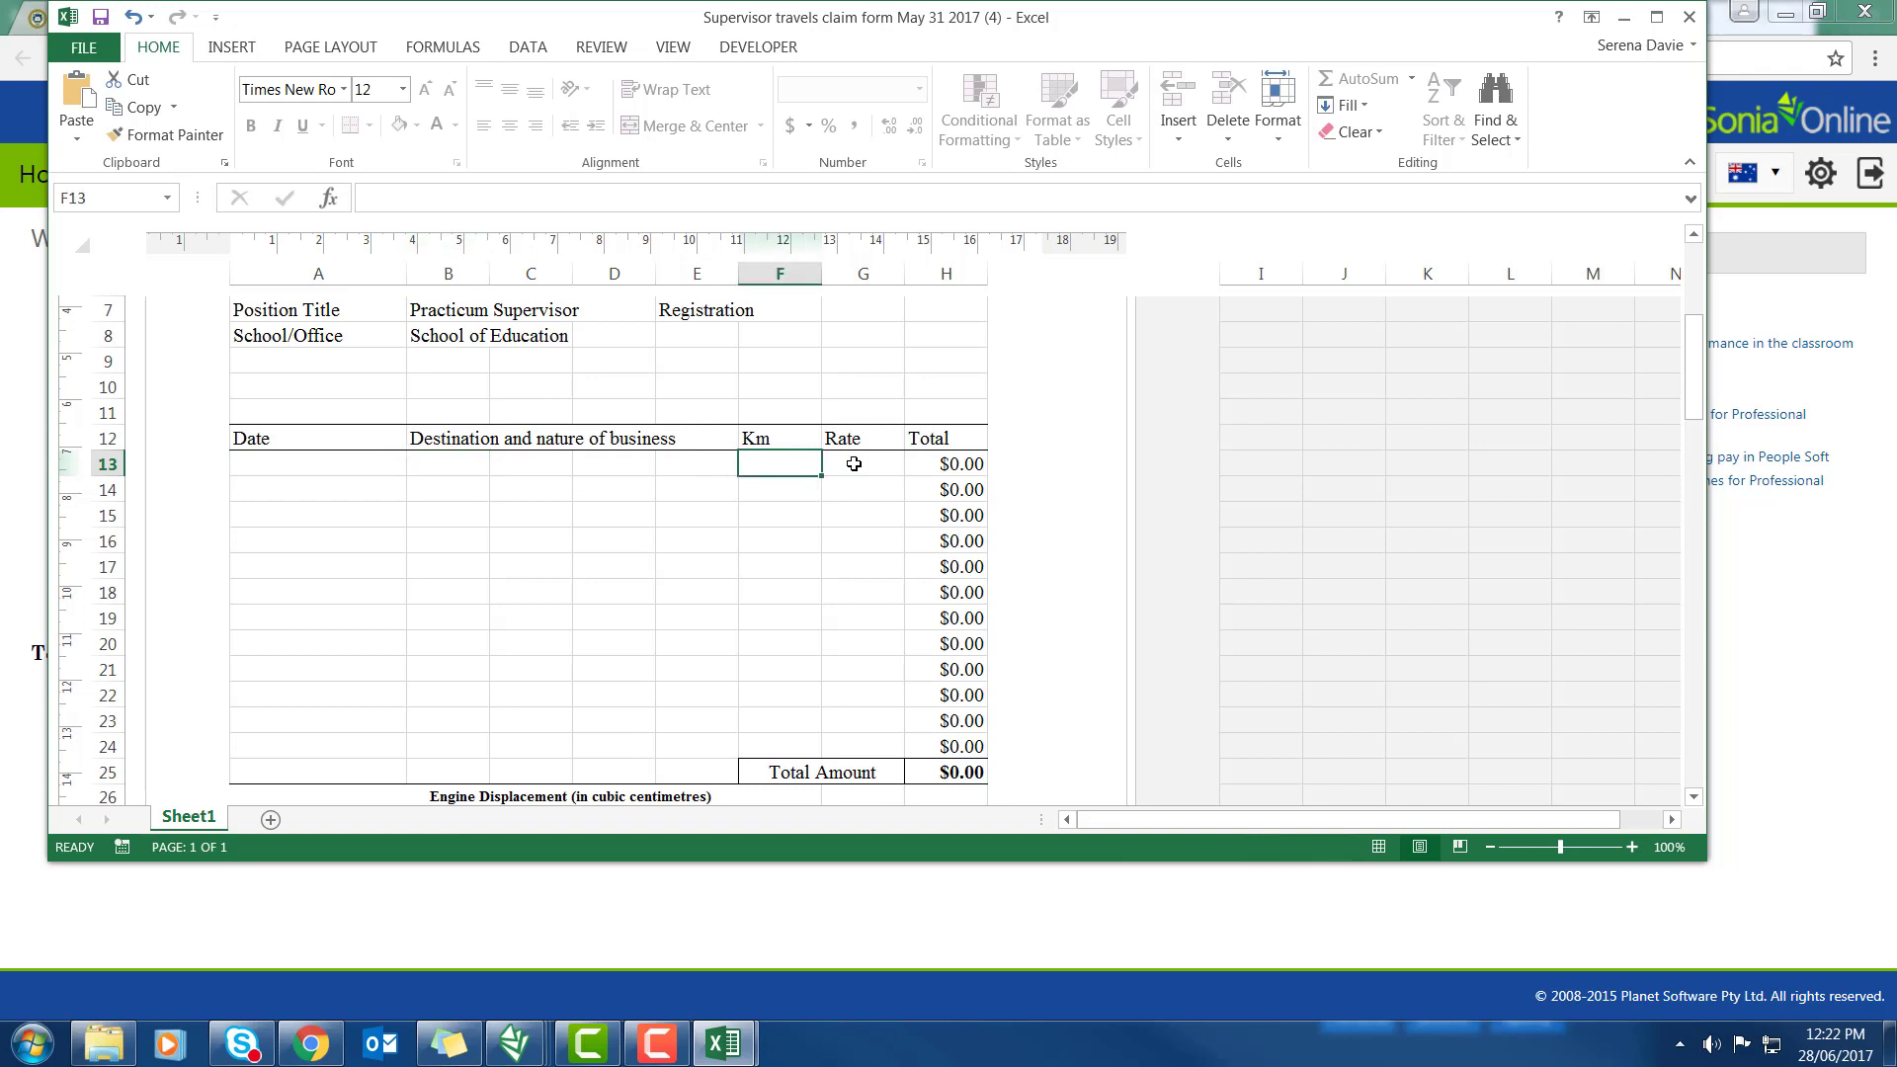
left_click(854, 463)
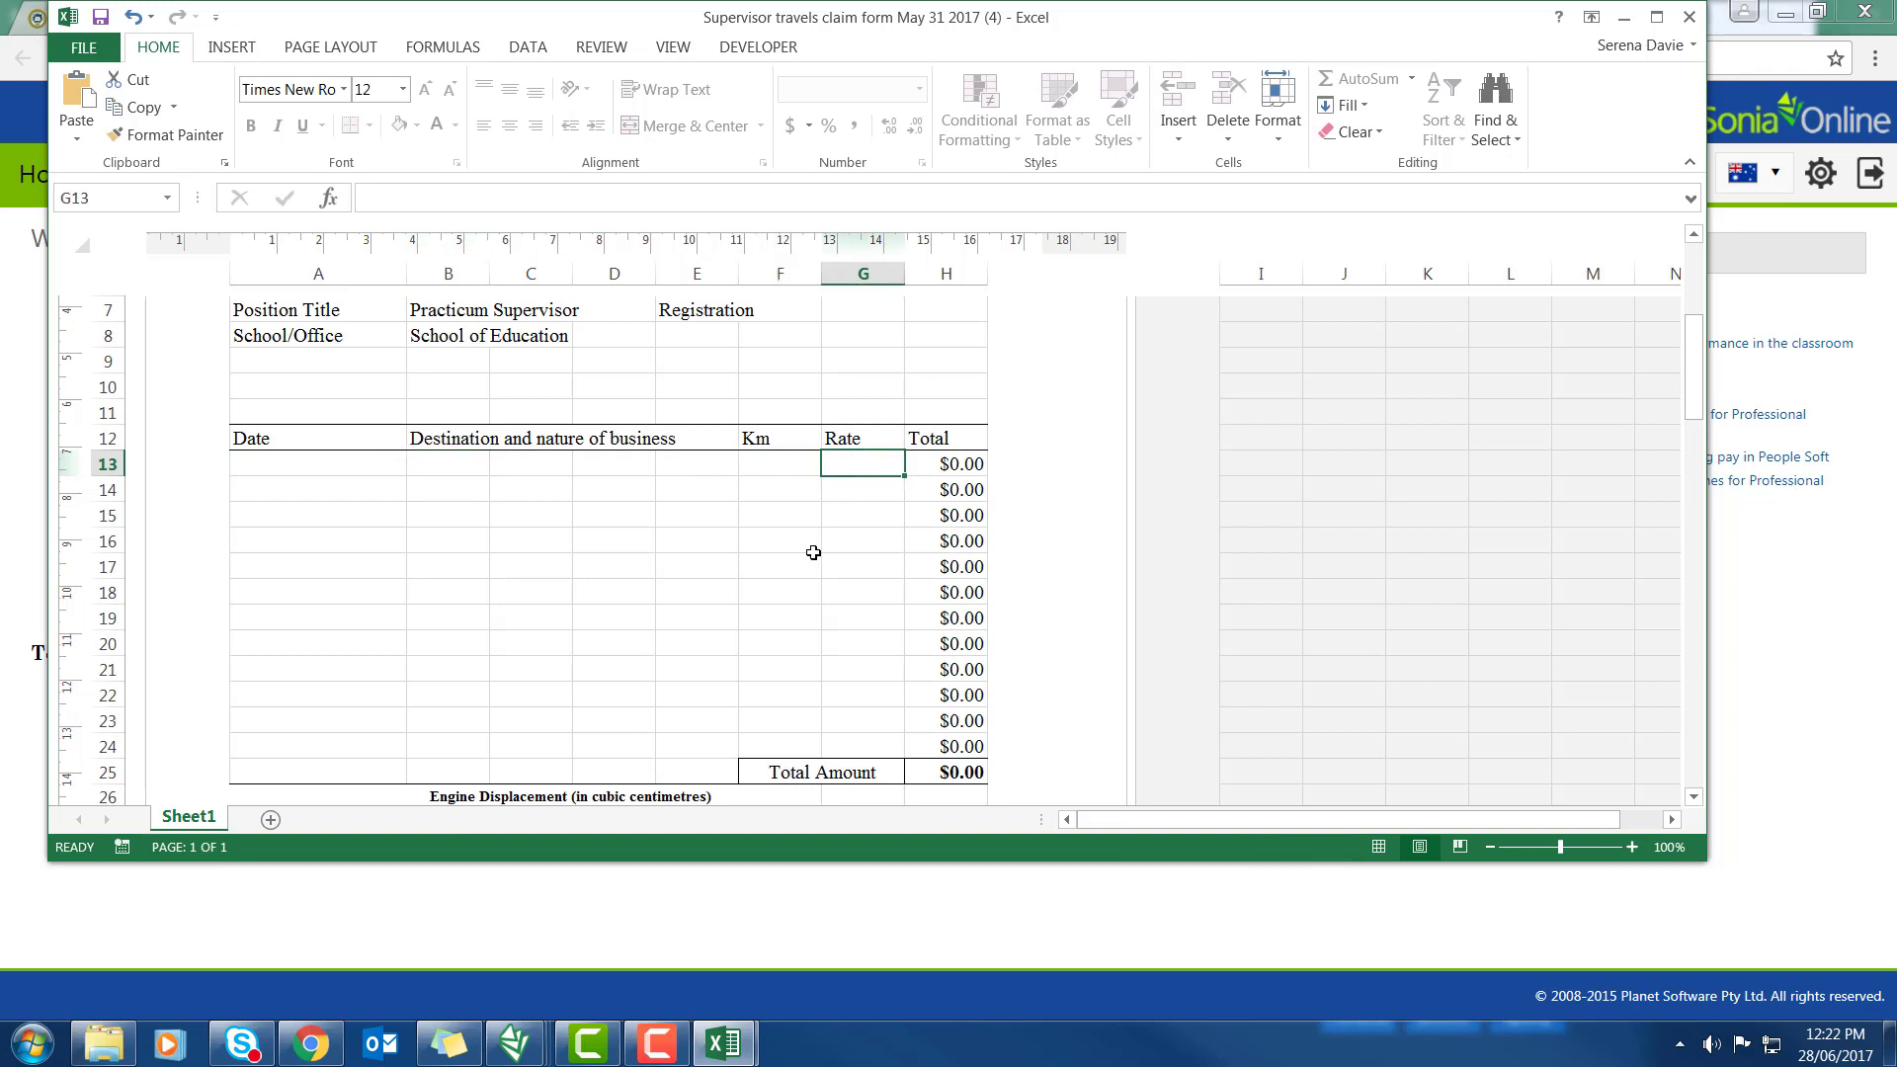
left_click(1489, 846)
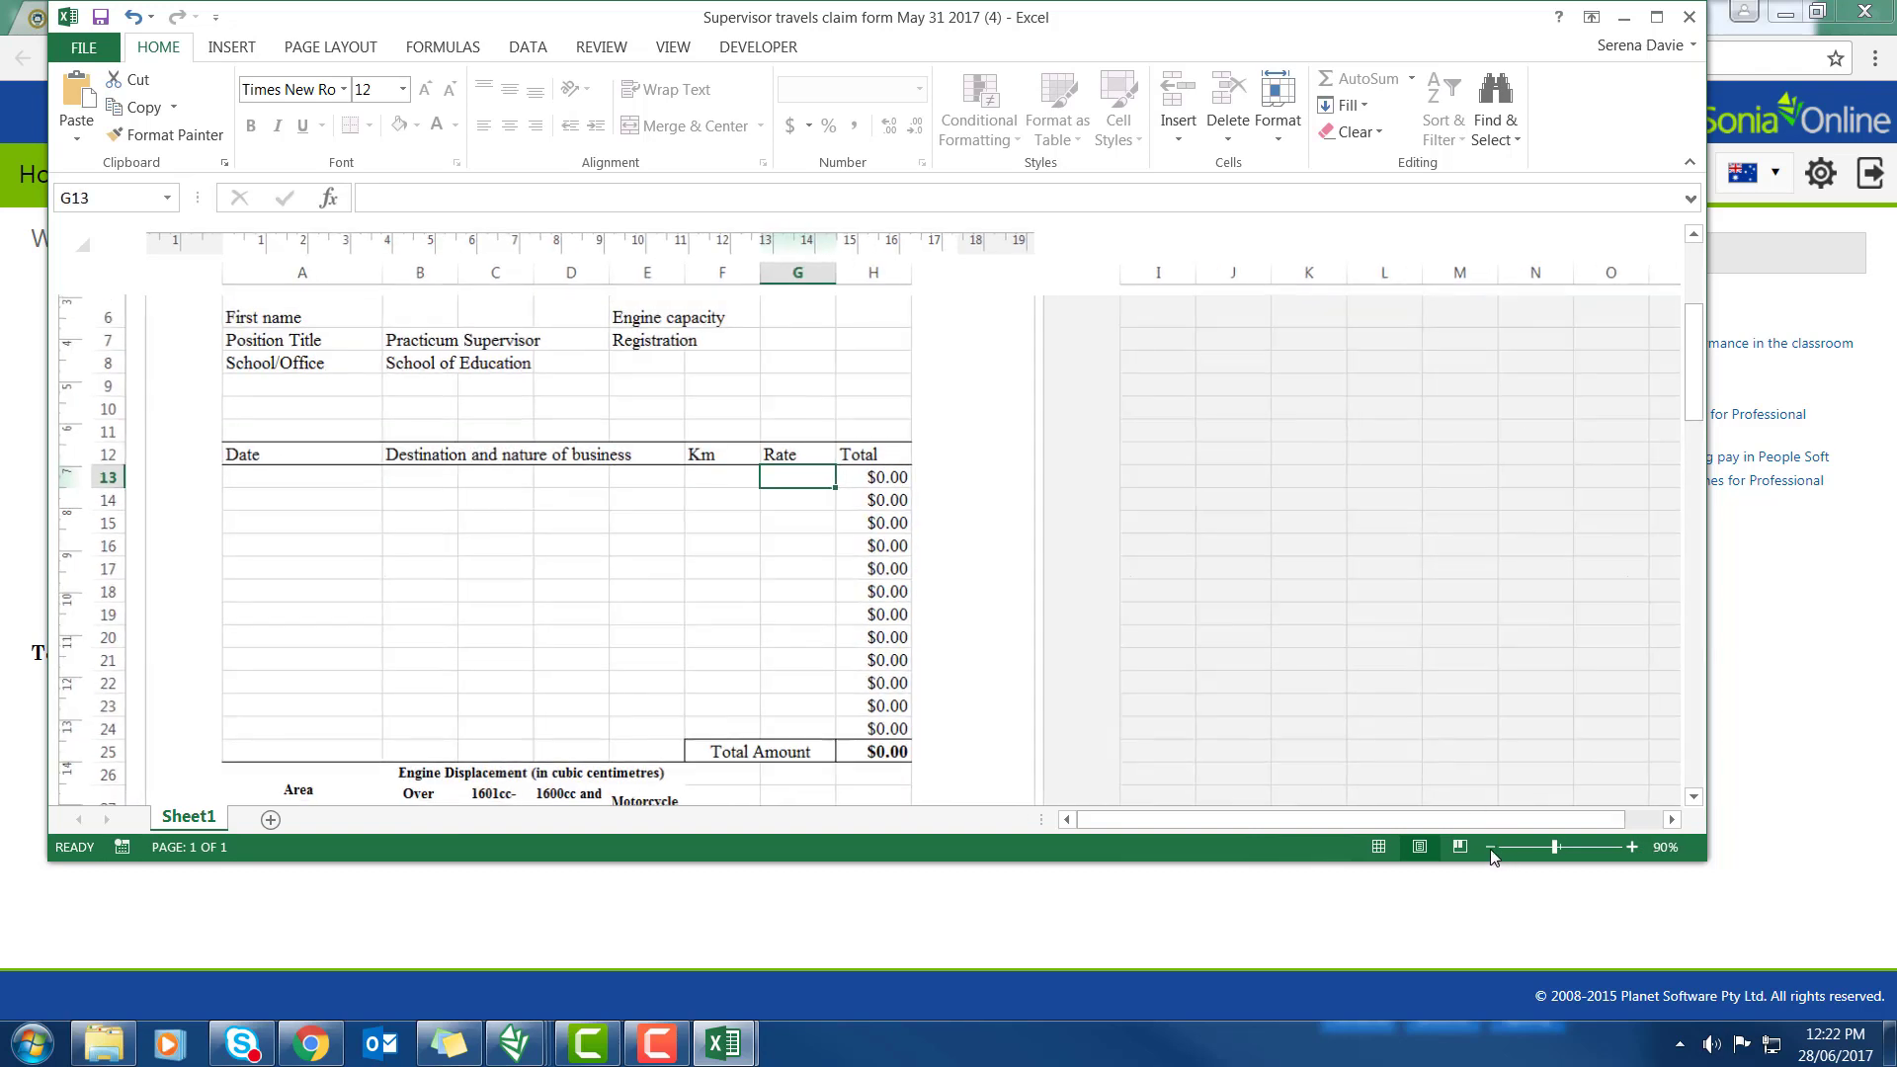
left_click(1491, 847)
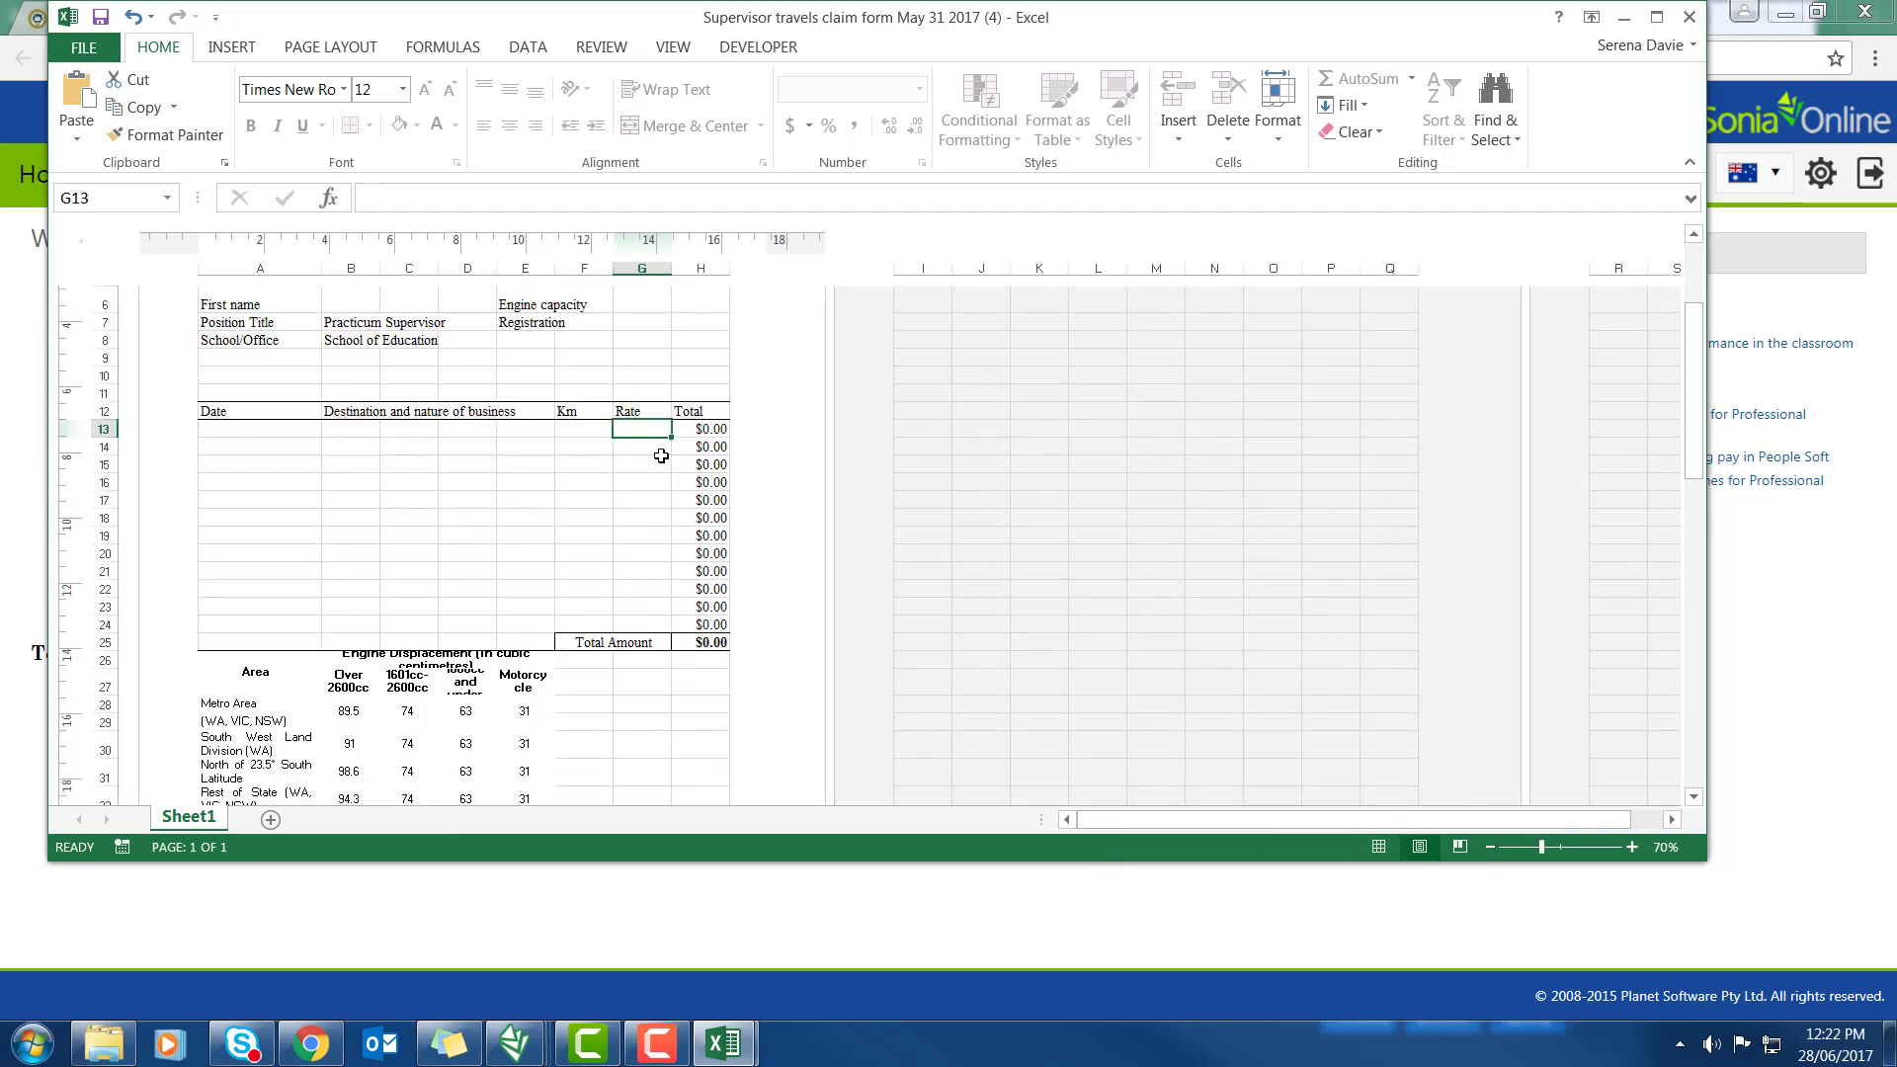
scroll("down", 3)
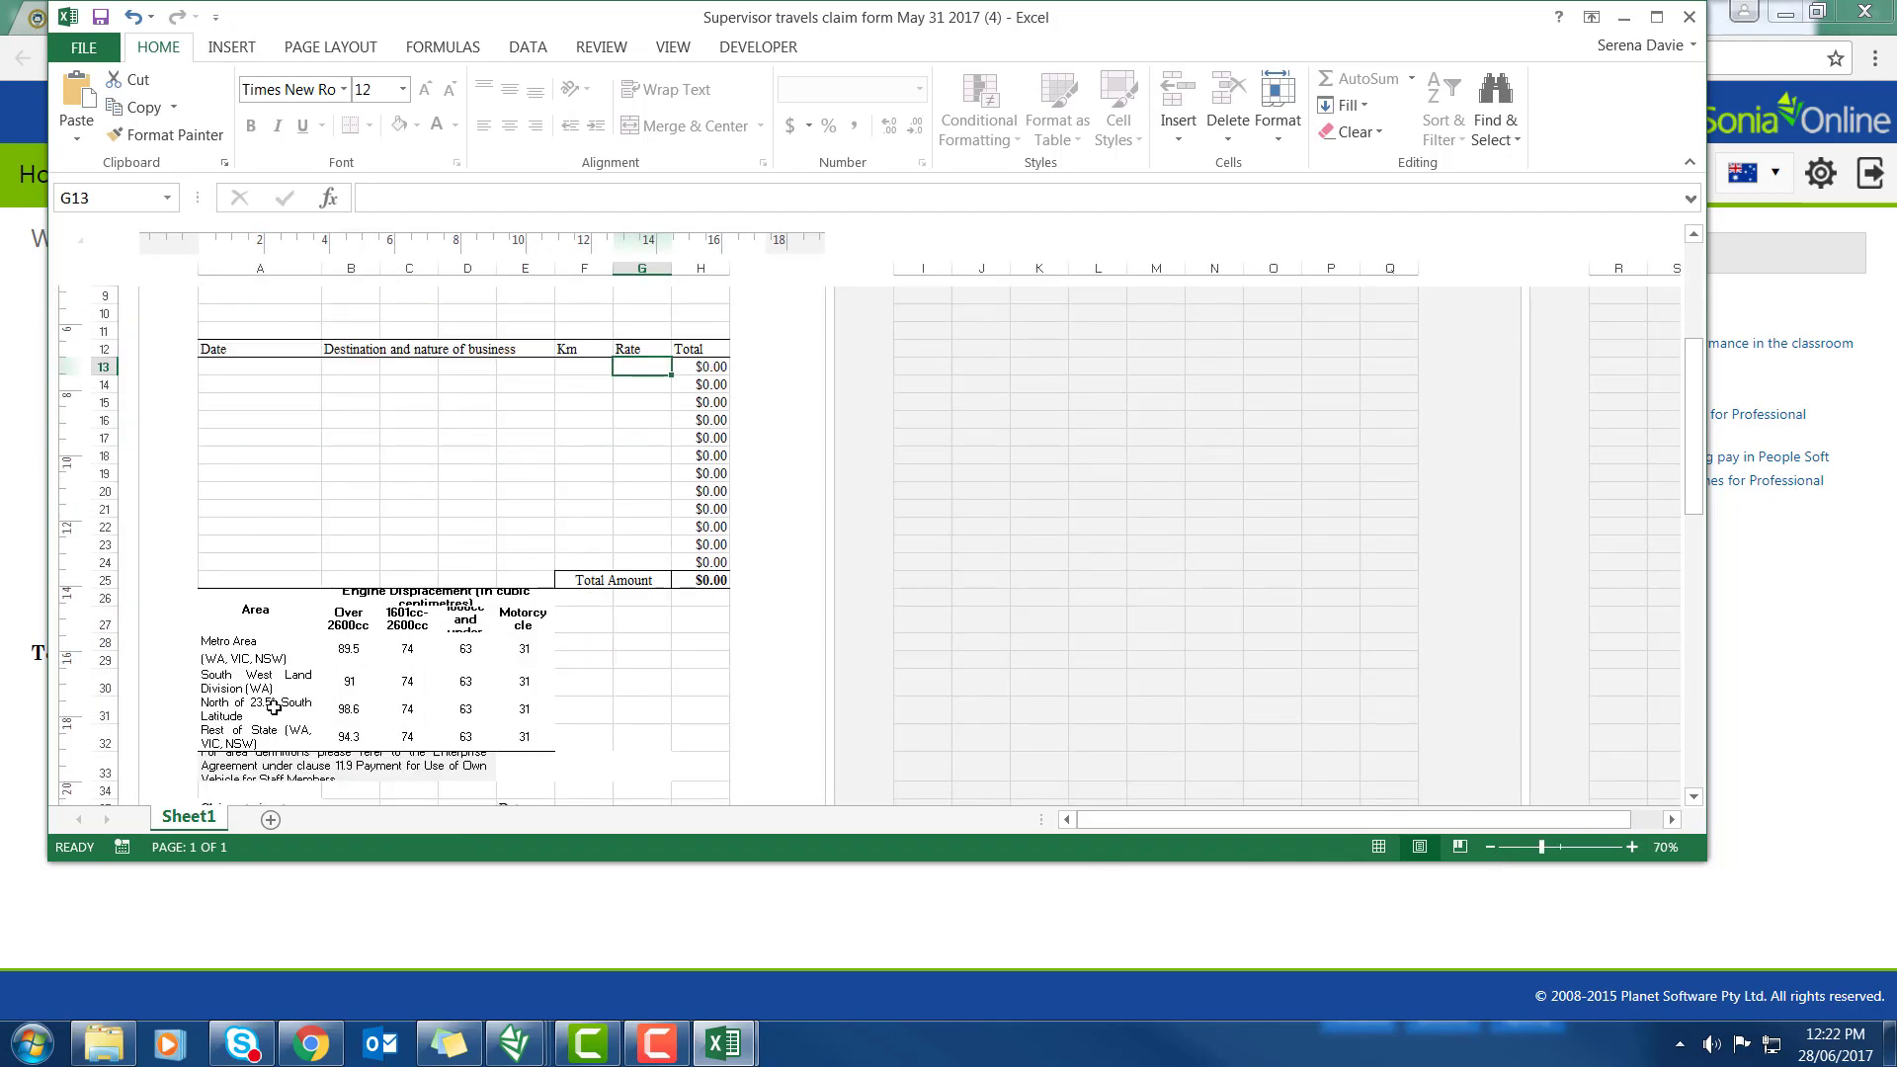
mouse_move(325, 655)
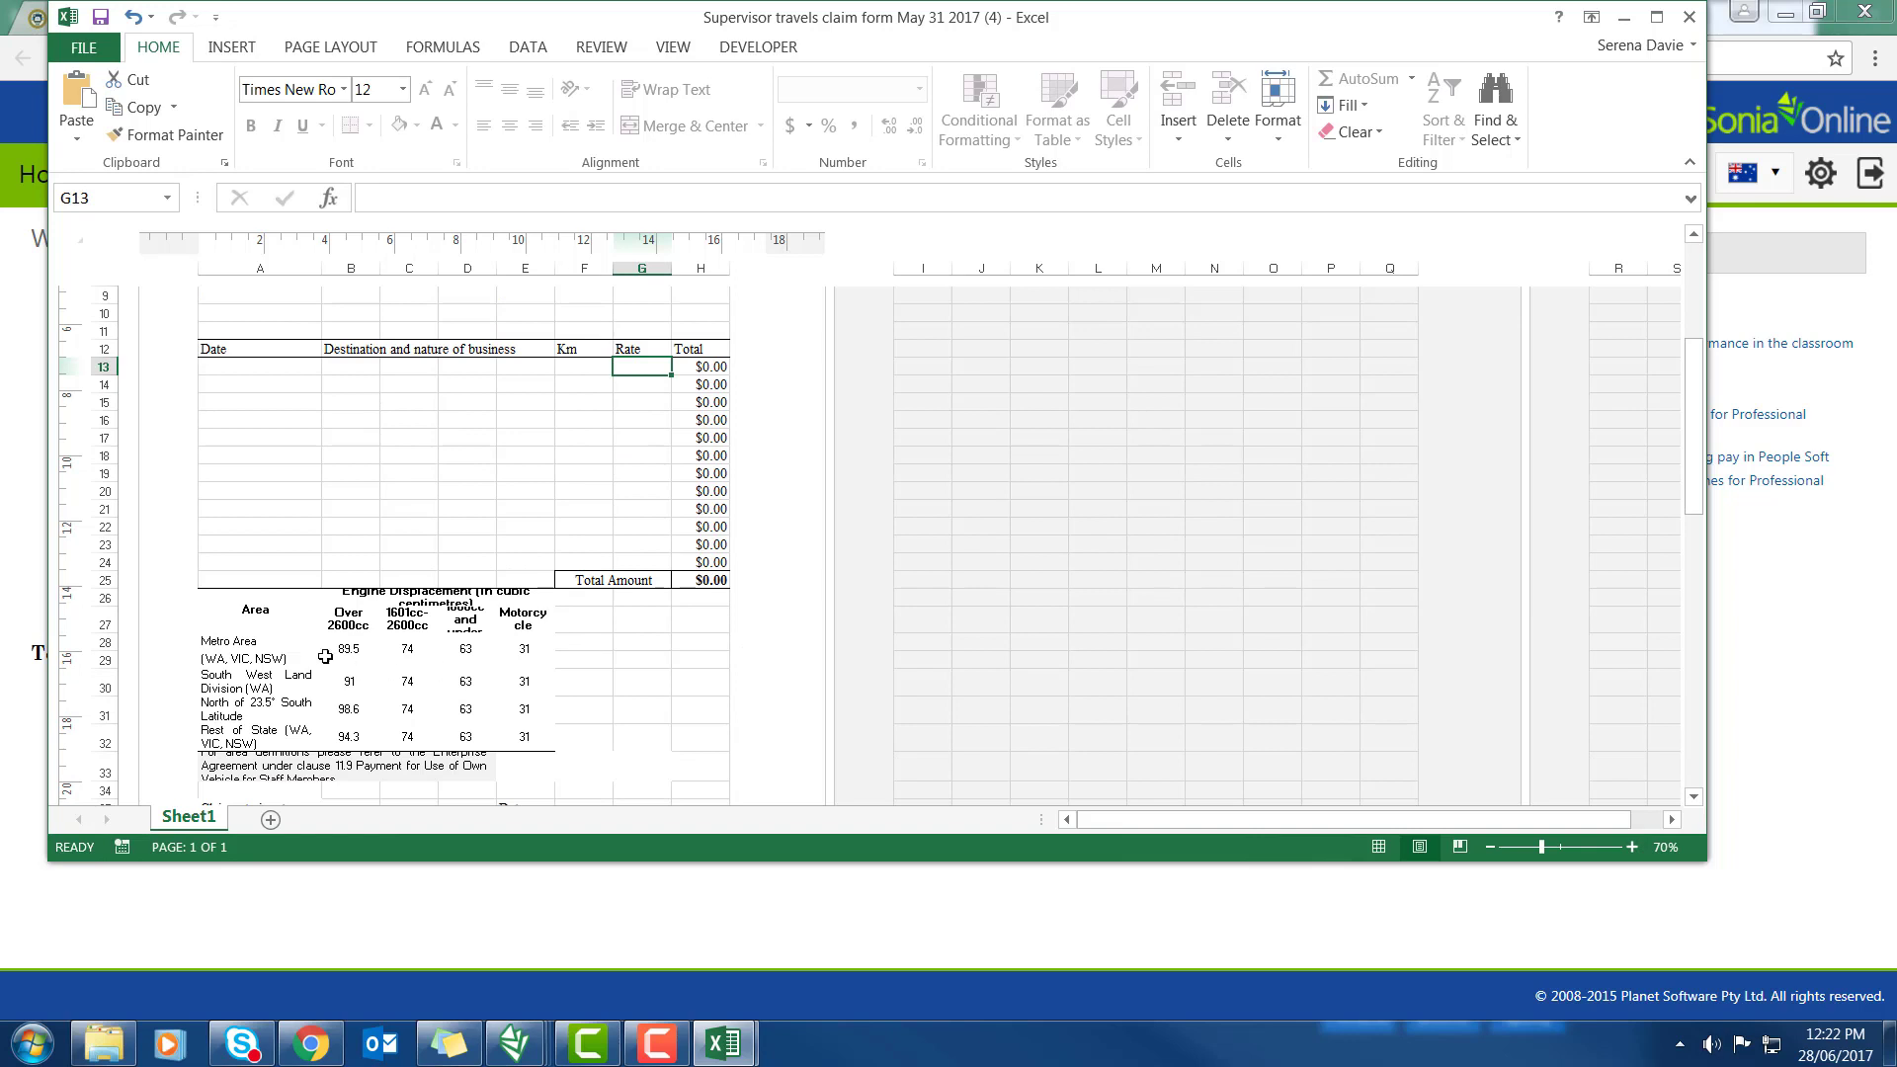
mouse_move(231, 641)
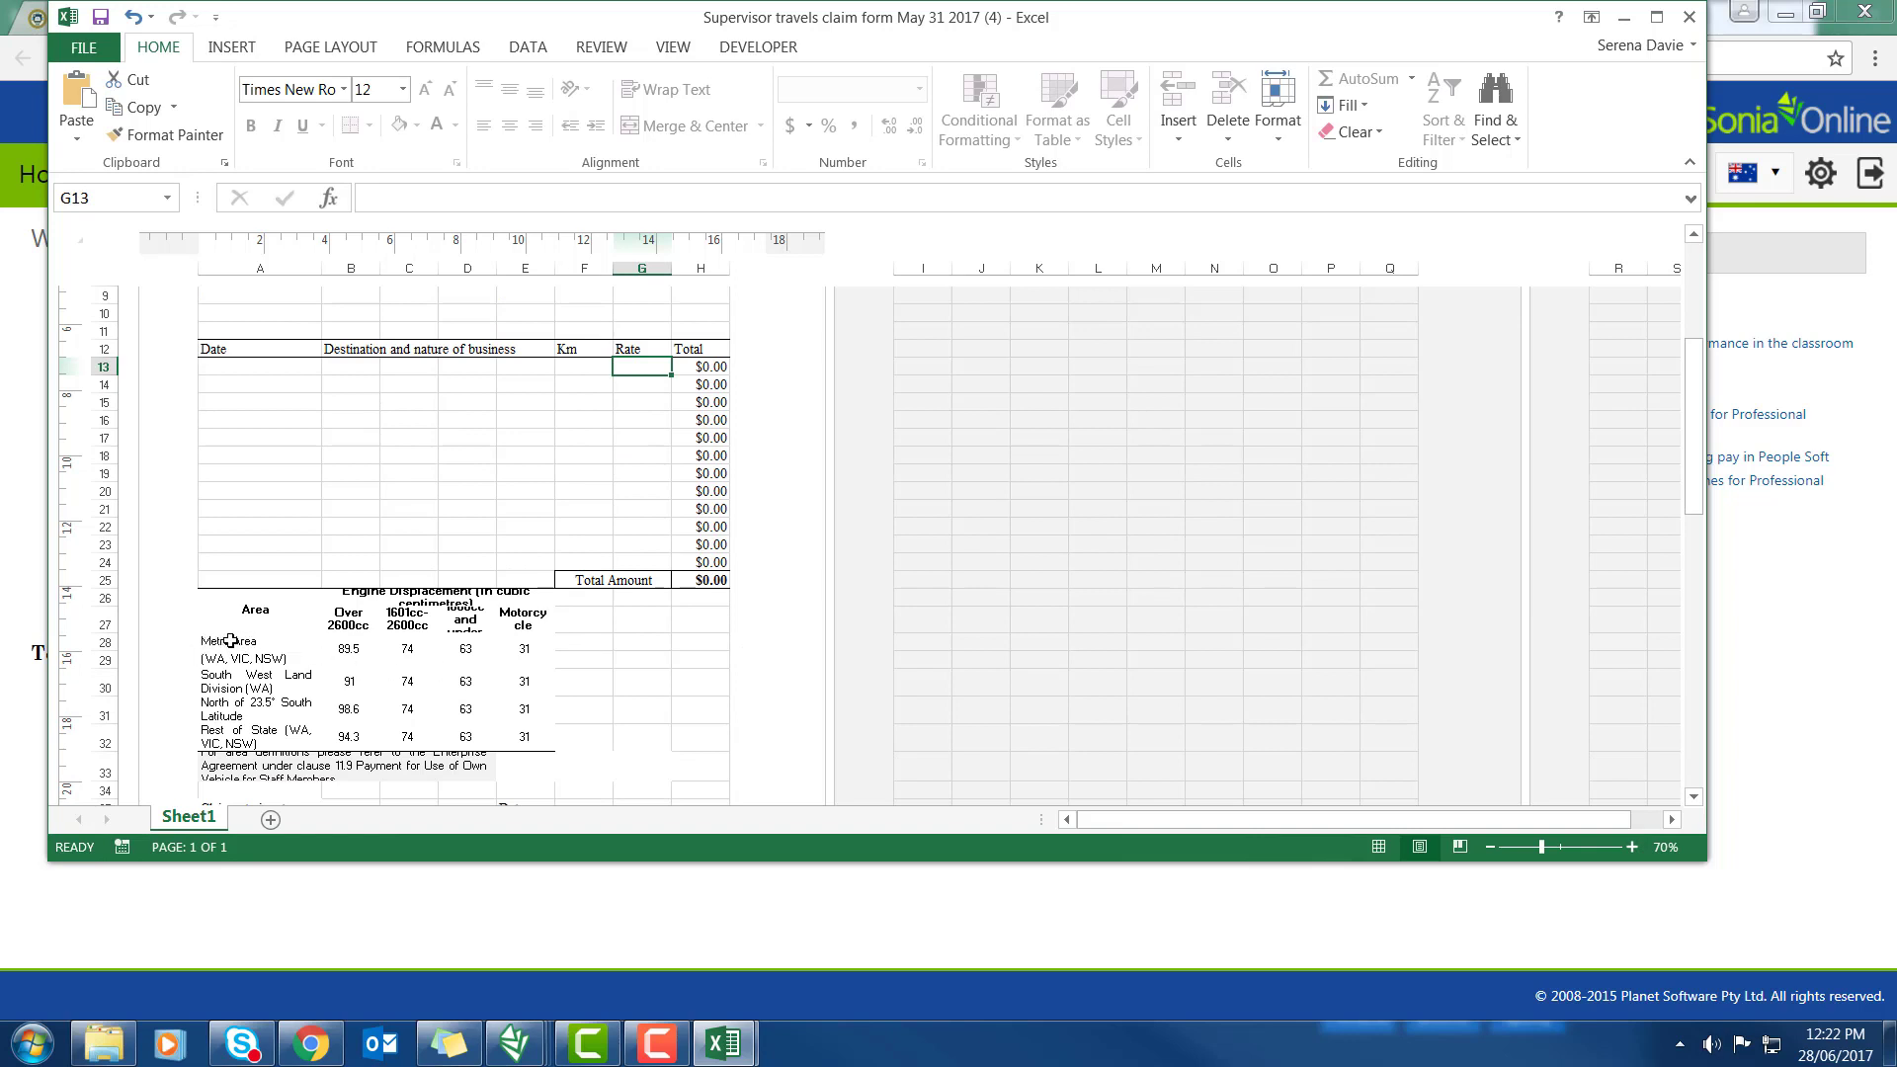
mouse_move(411, 653)
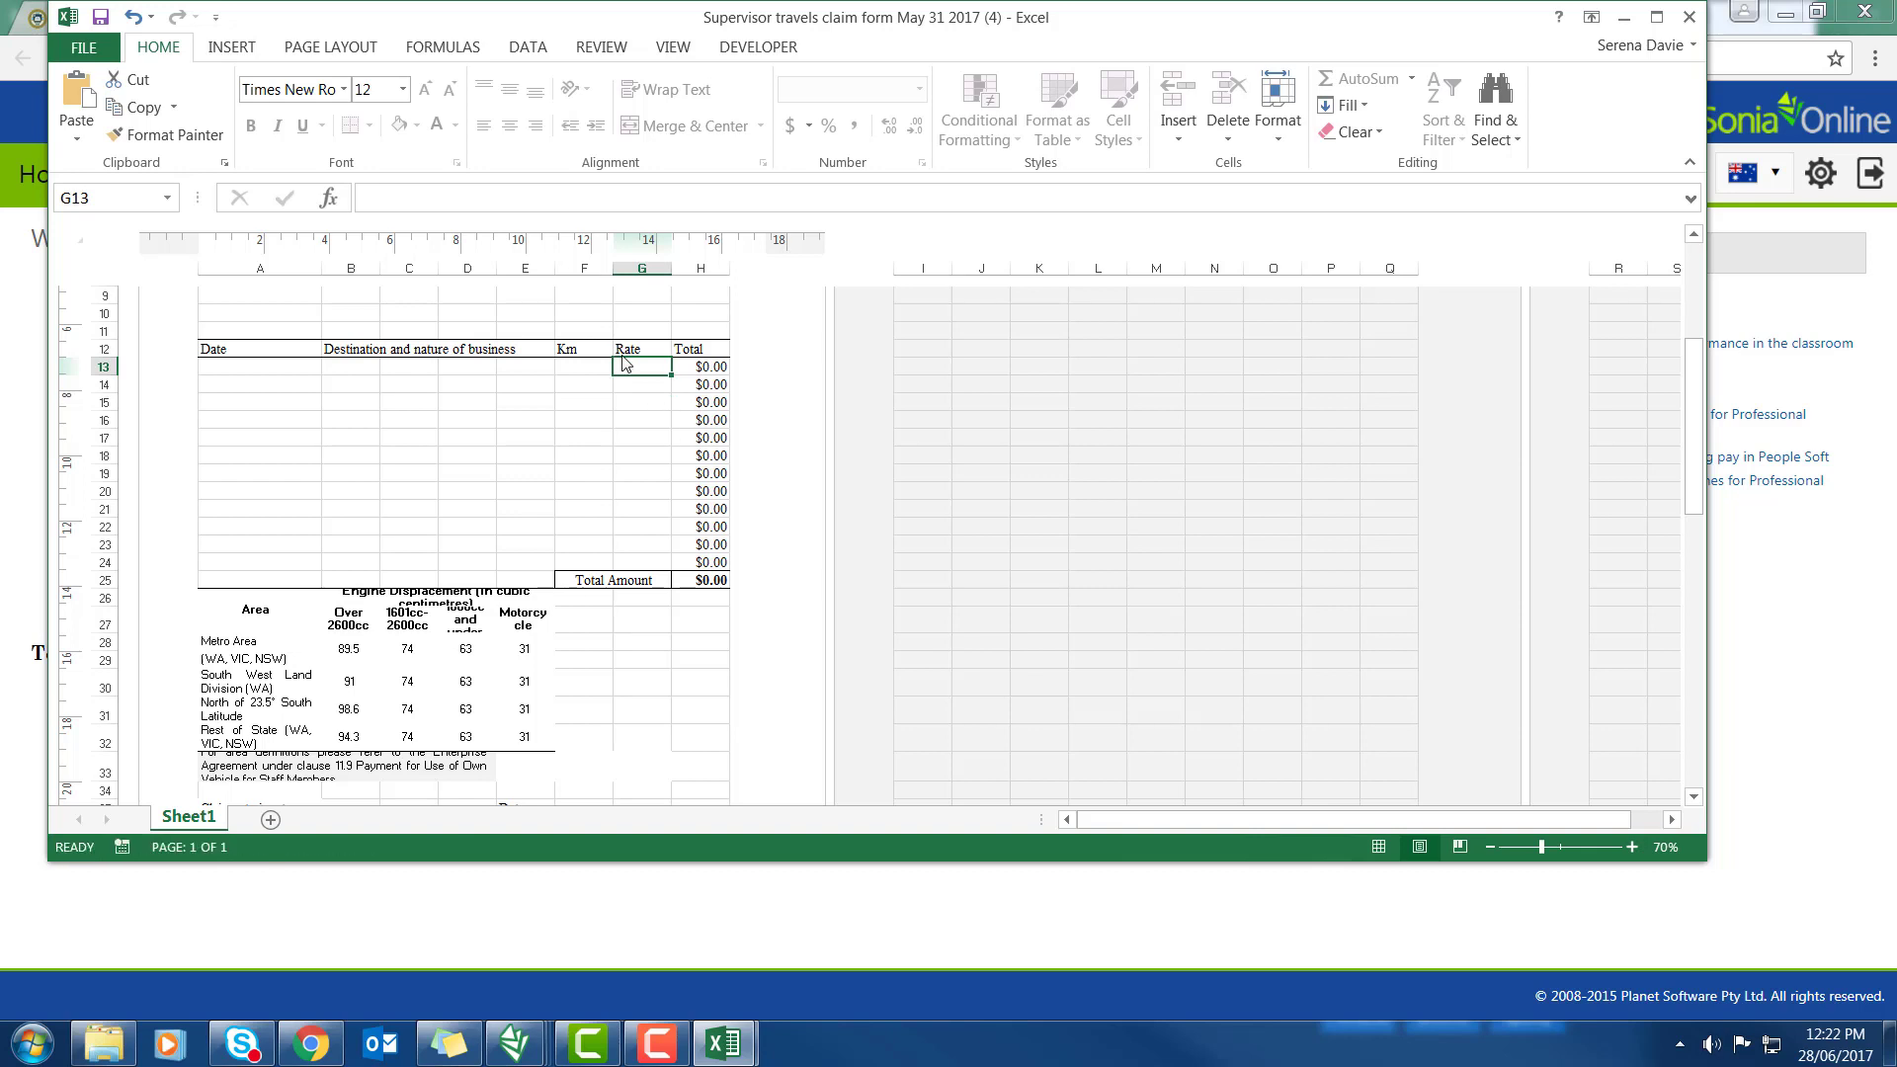
Record two trips of 10 km and 23 km at rate 74, totalling $24.42
type("74")
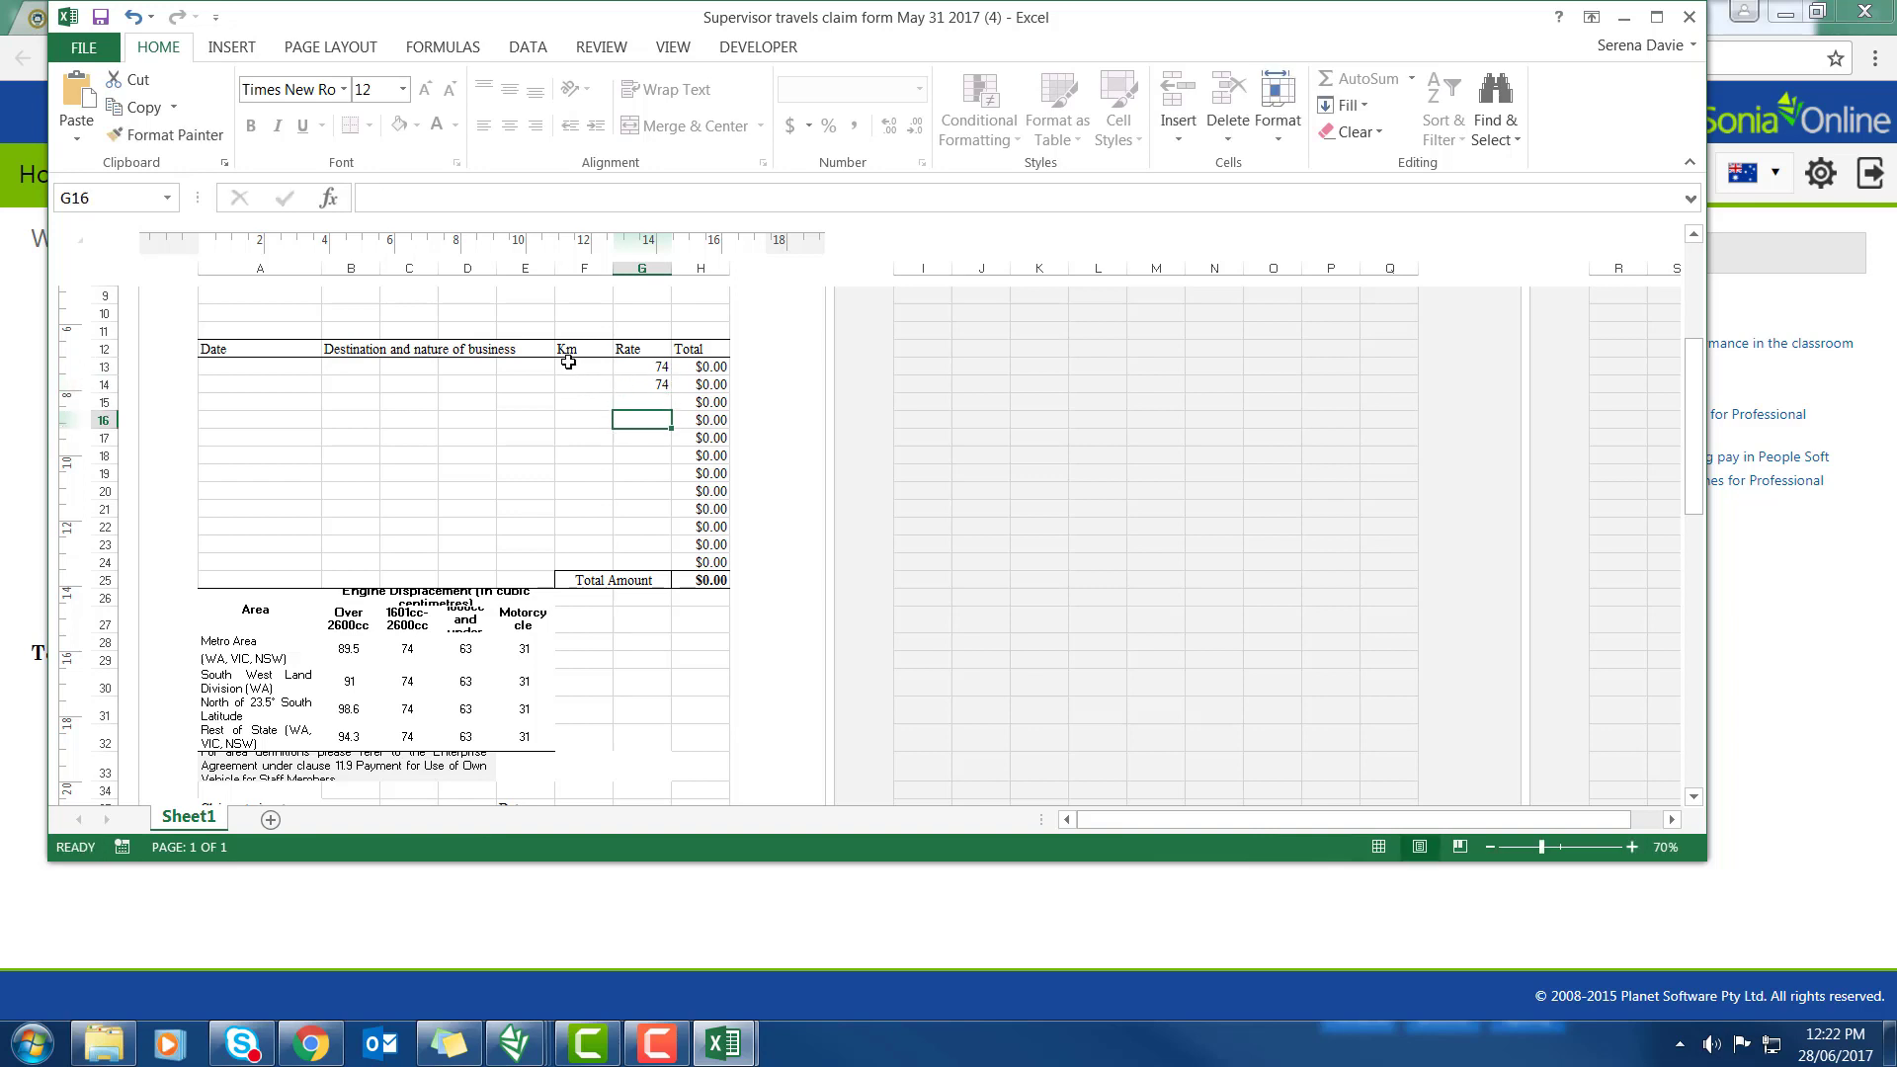
type("10")
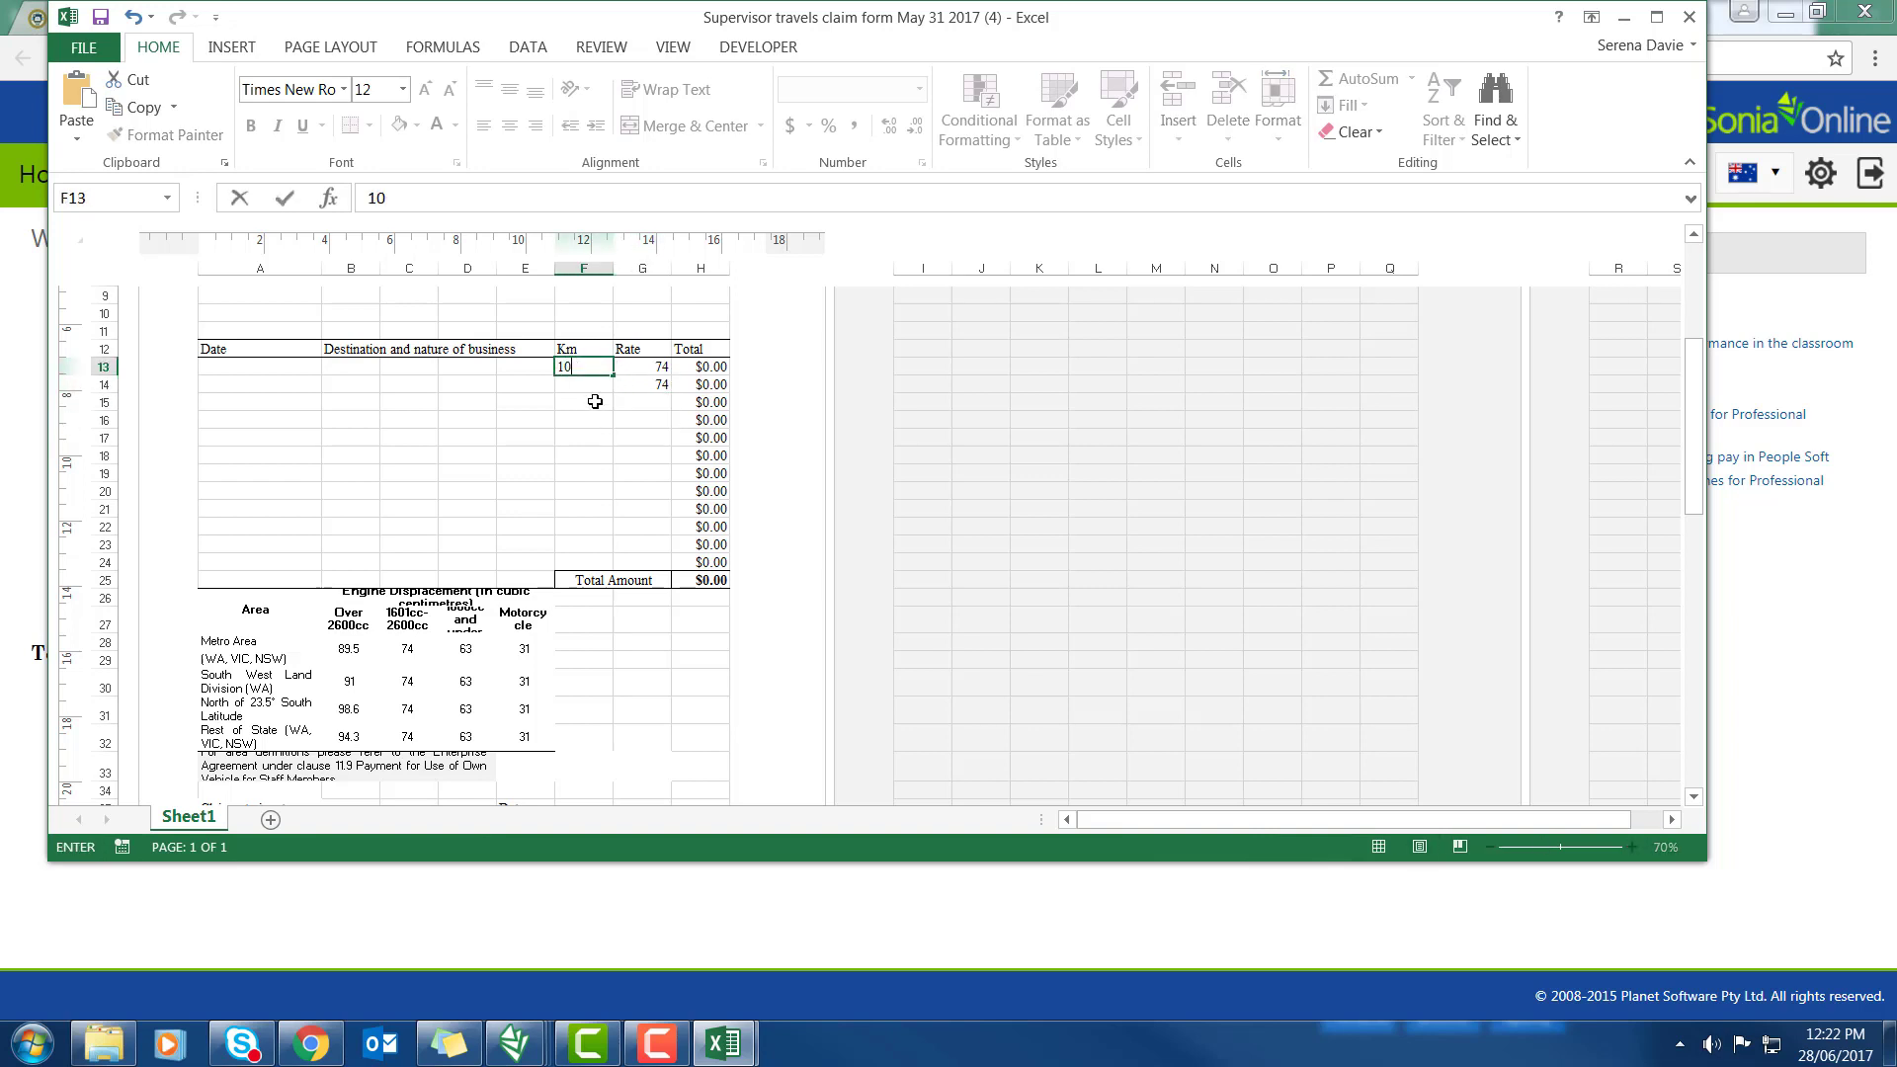
type("23")
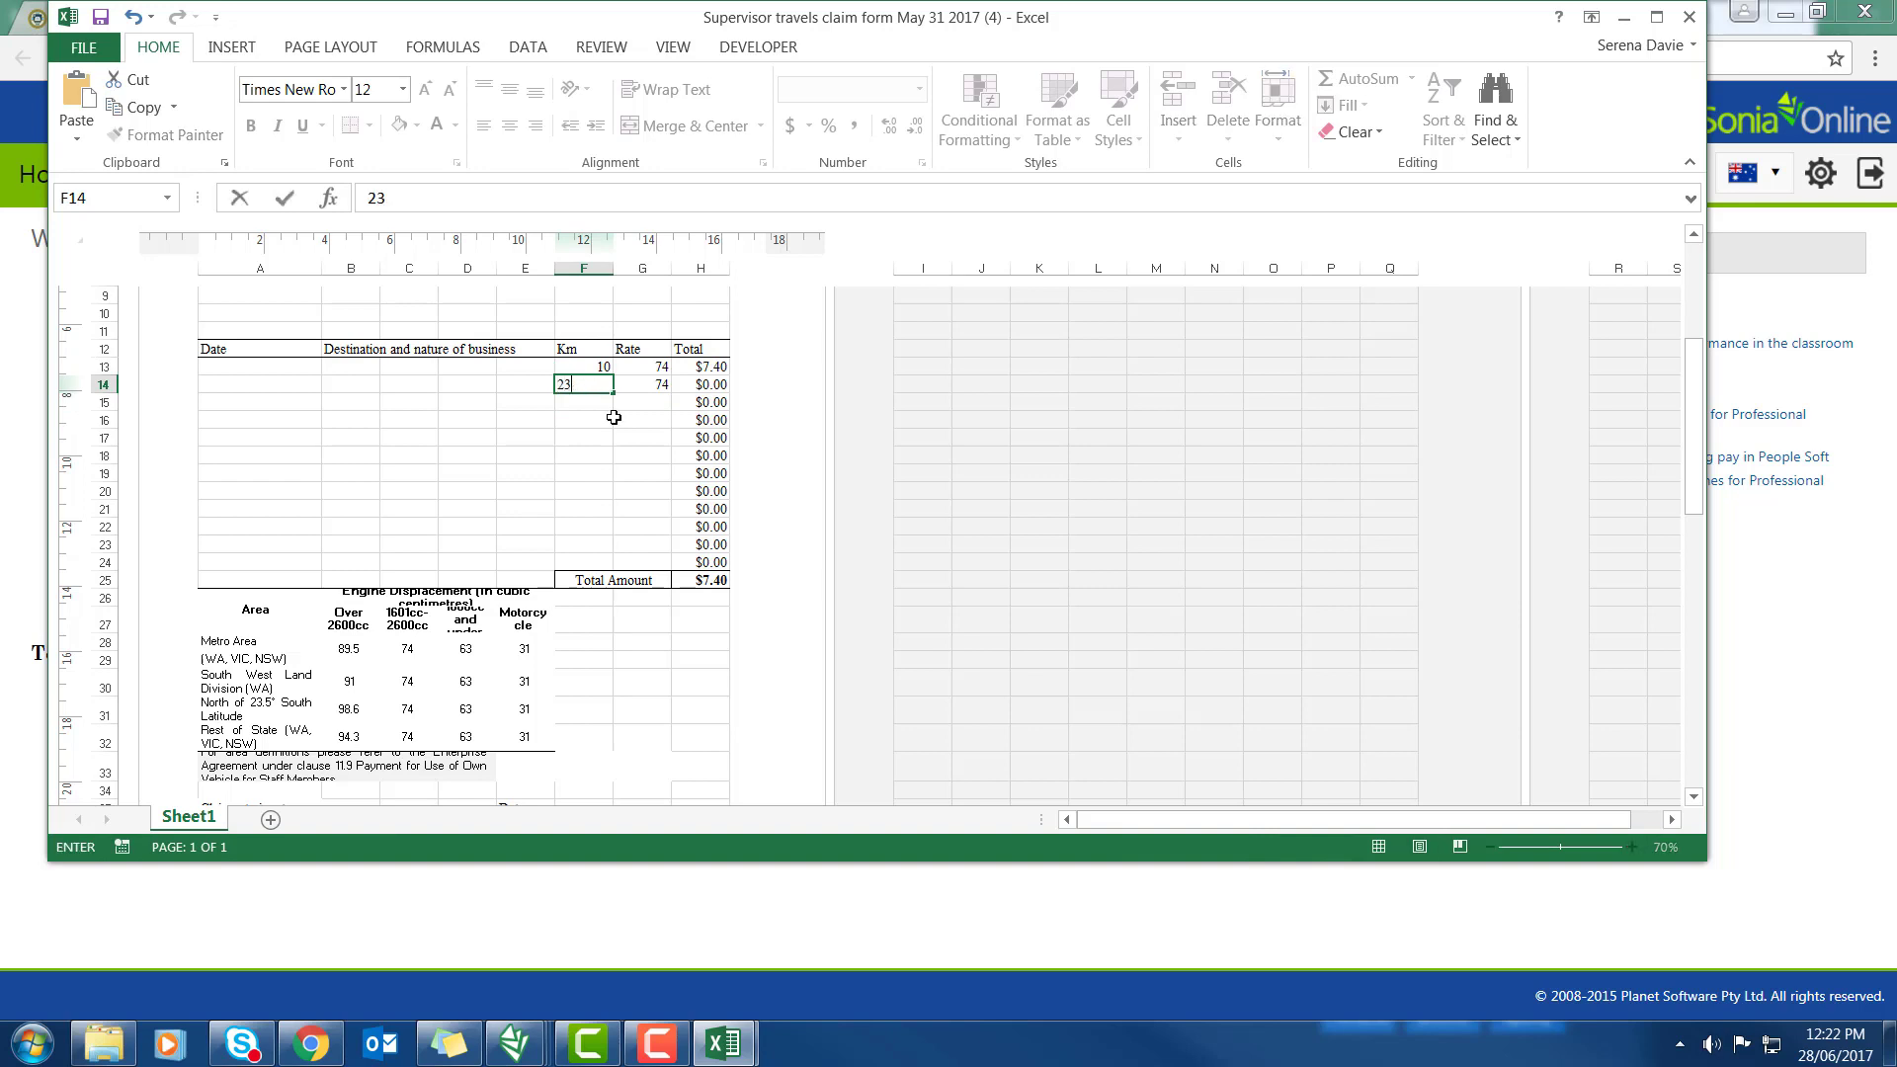
key("Enter")
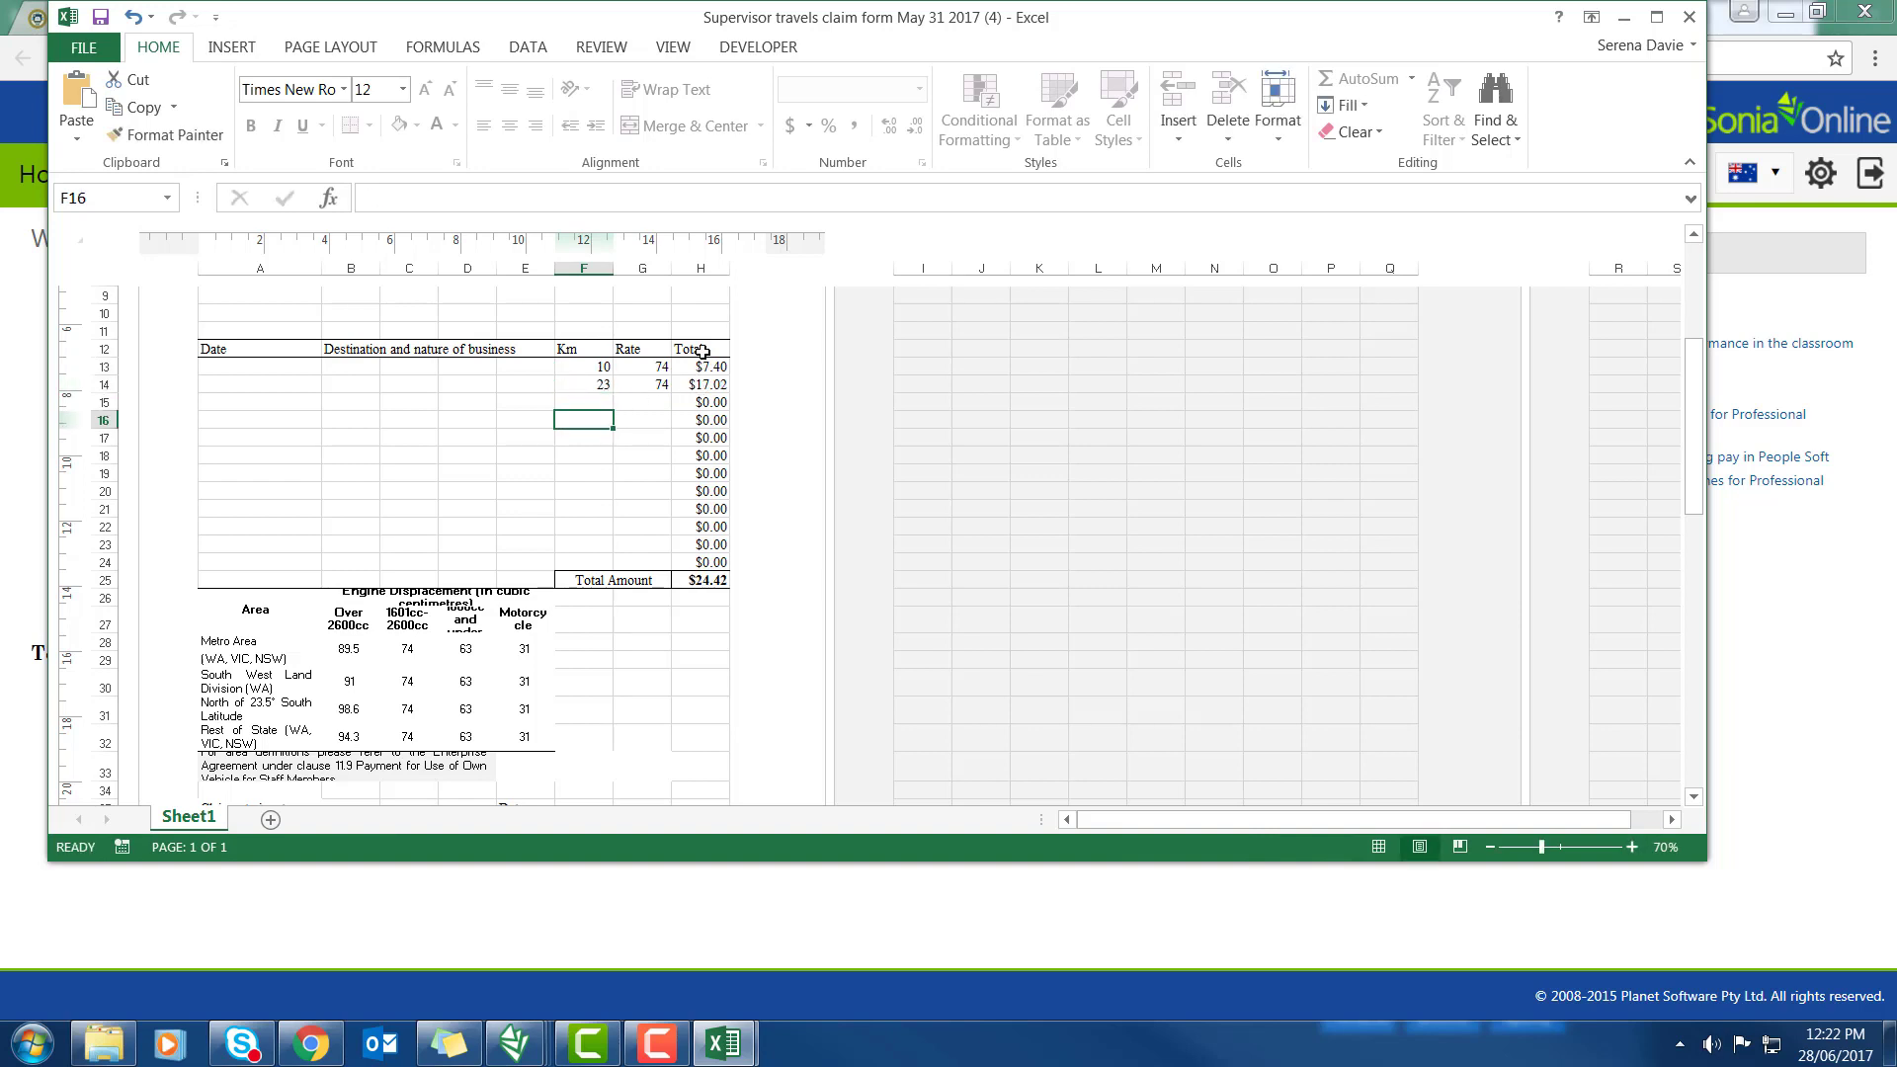
mouse_move(711, 588)
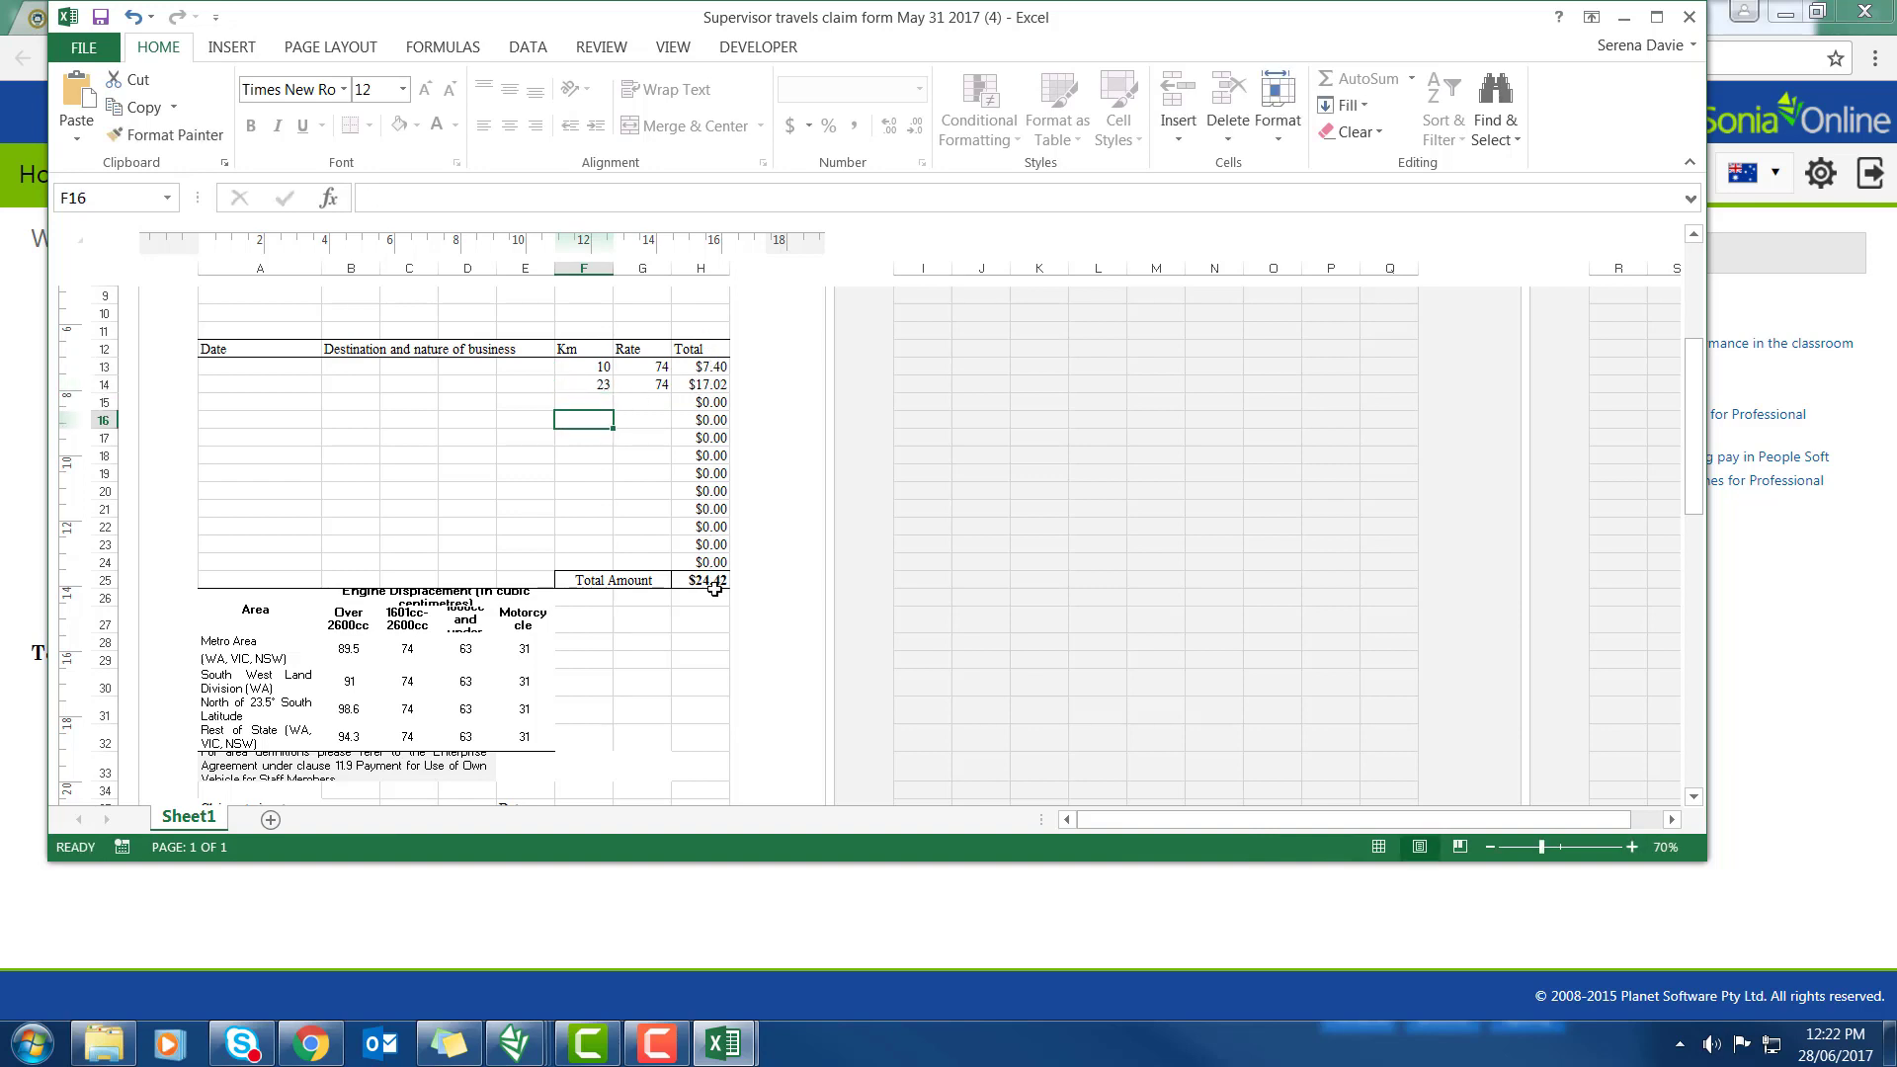
mouse_move(726, 579)
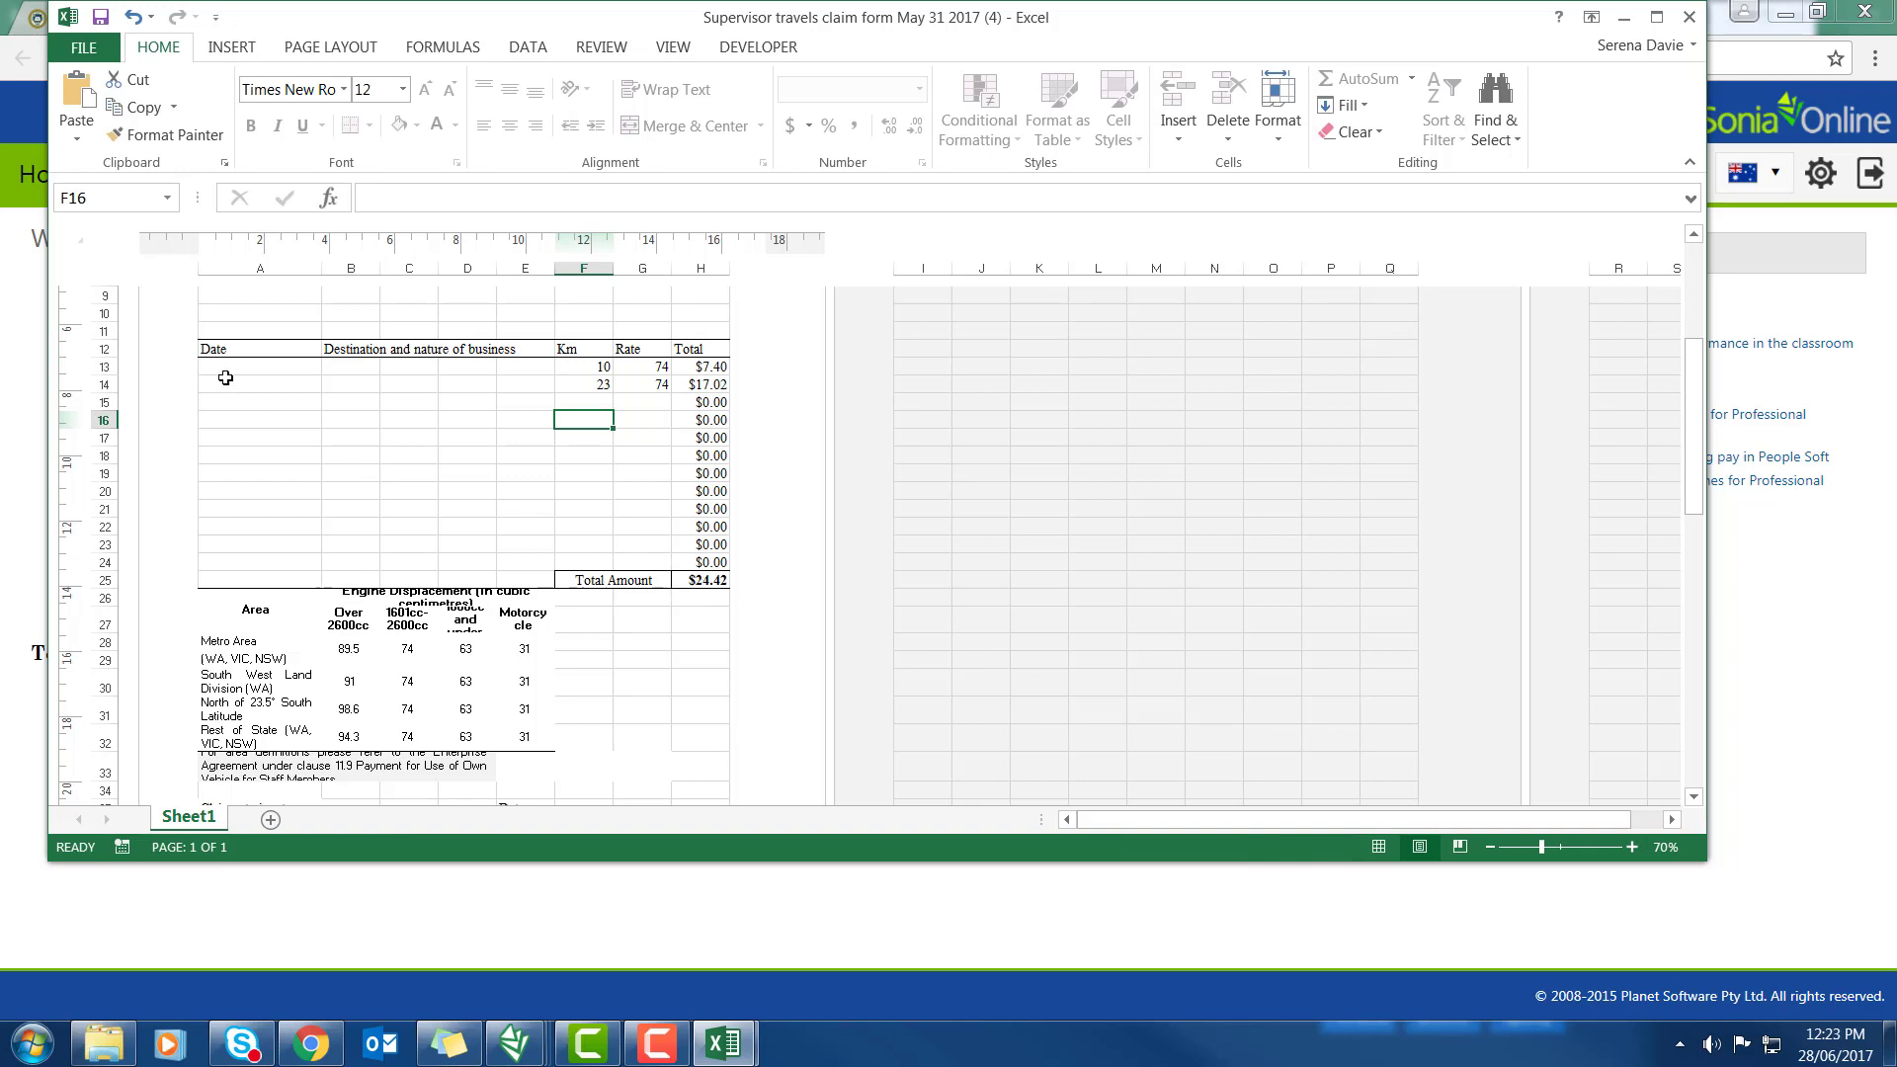
mouse_move(249, 379)
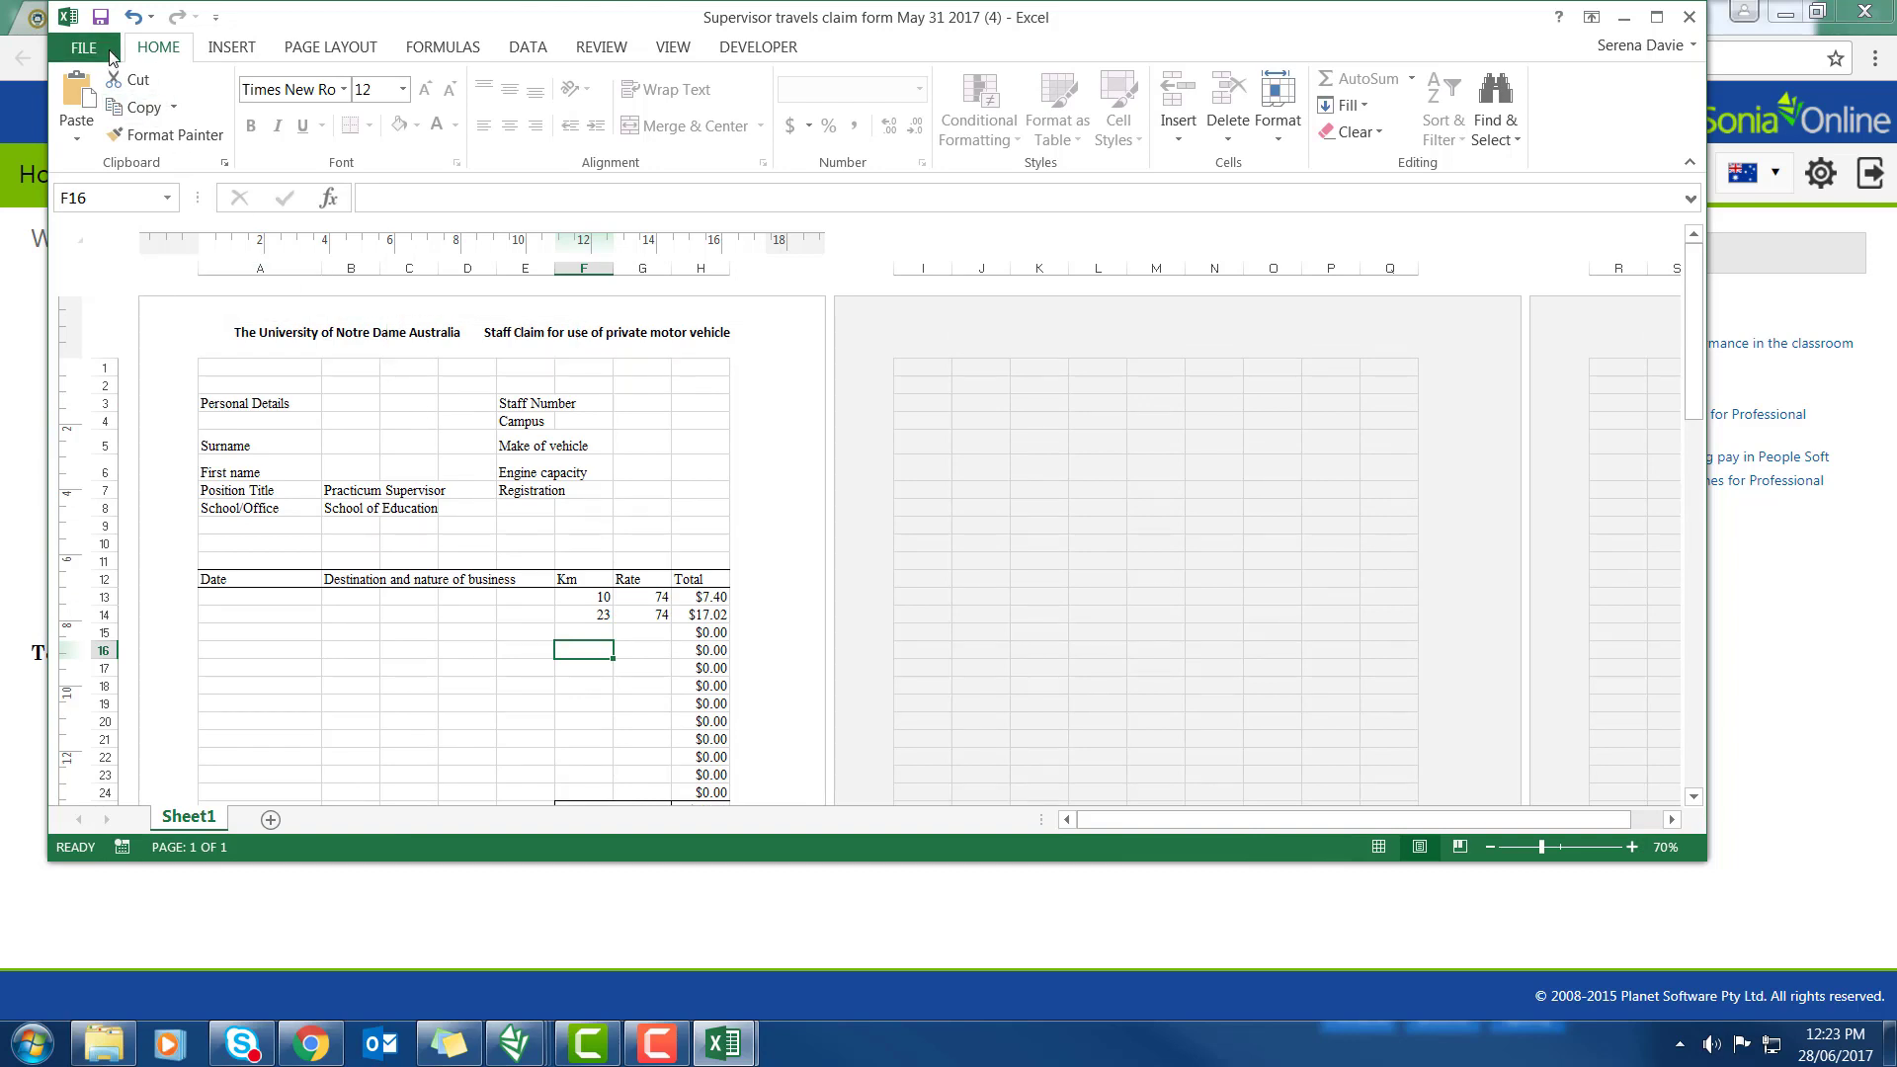
Save the claim as '2017 Term 3 Travel Claim 3 Simon Supervisor' in the Supervisor Claims folder
left_click(84, 46)
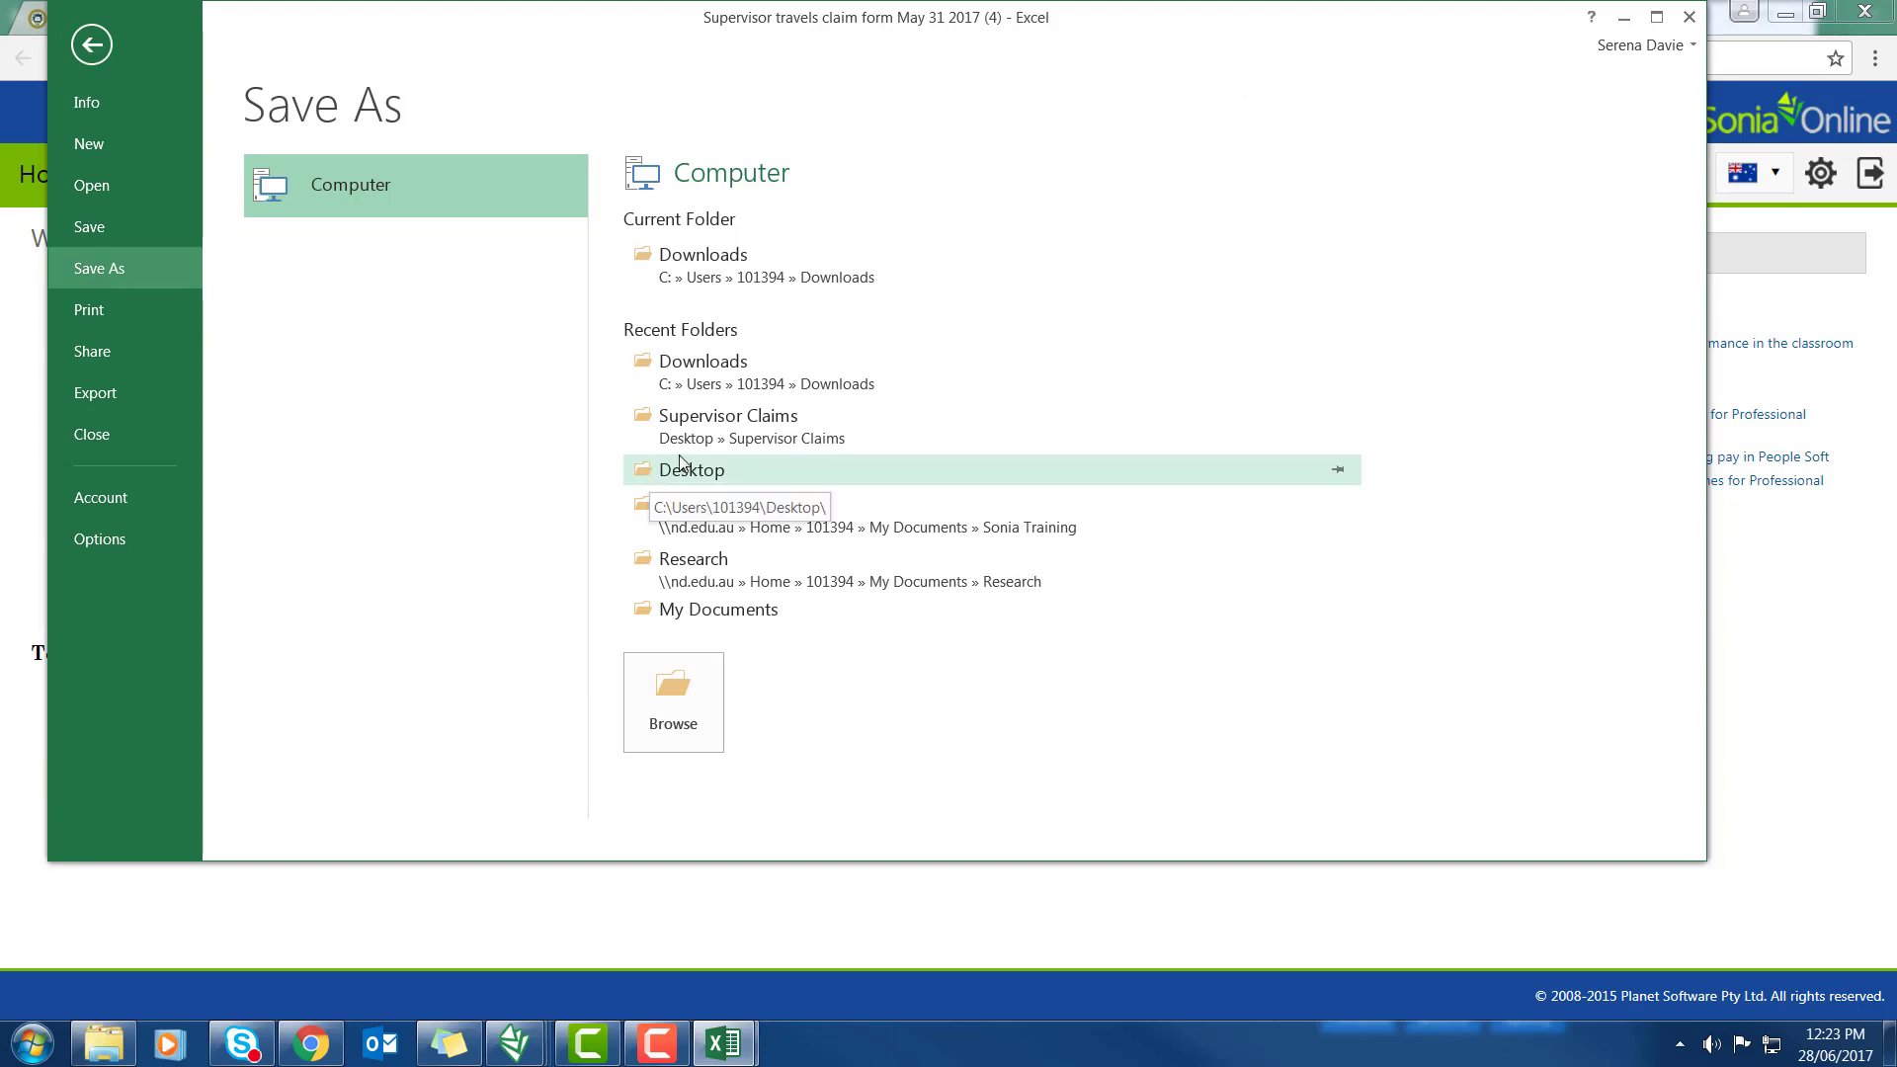
left_click(728, 416)
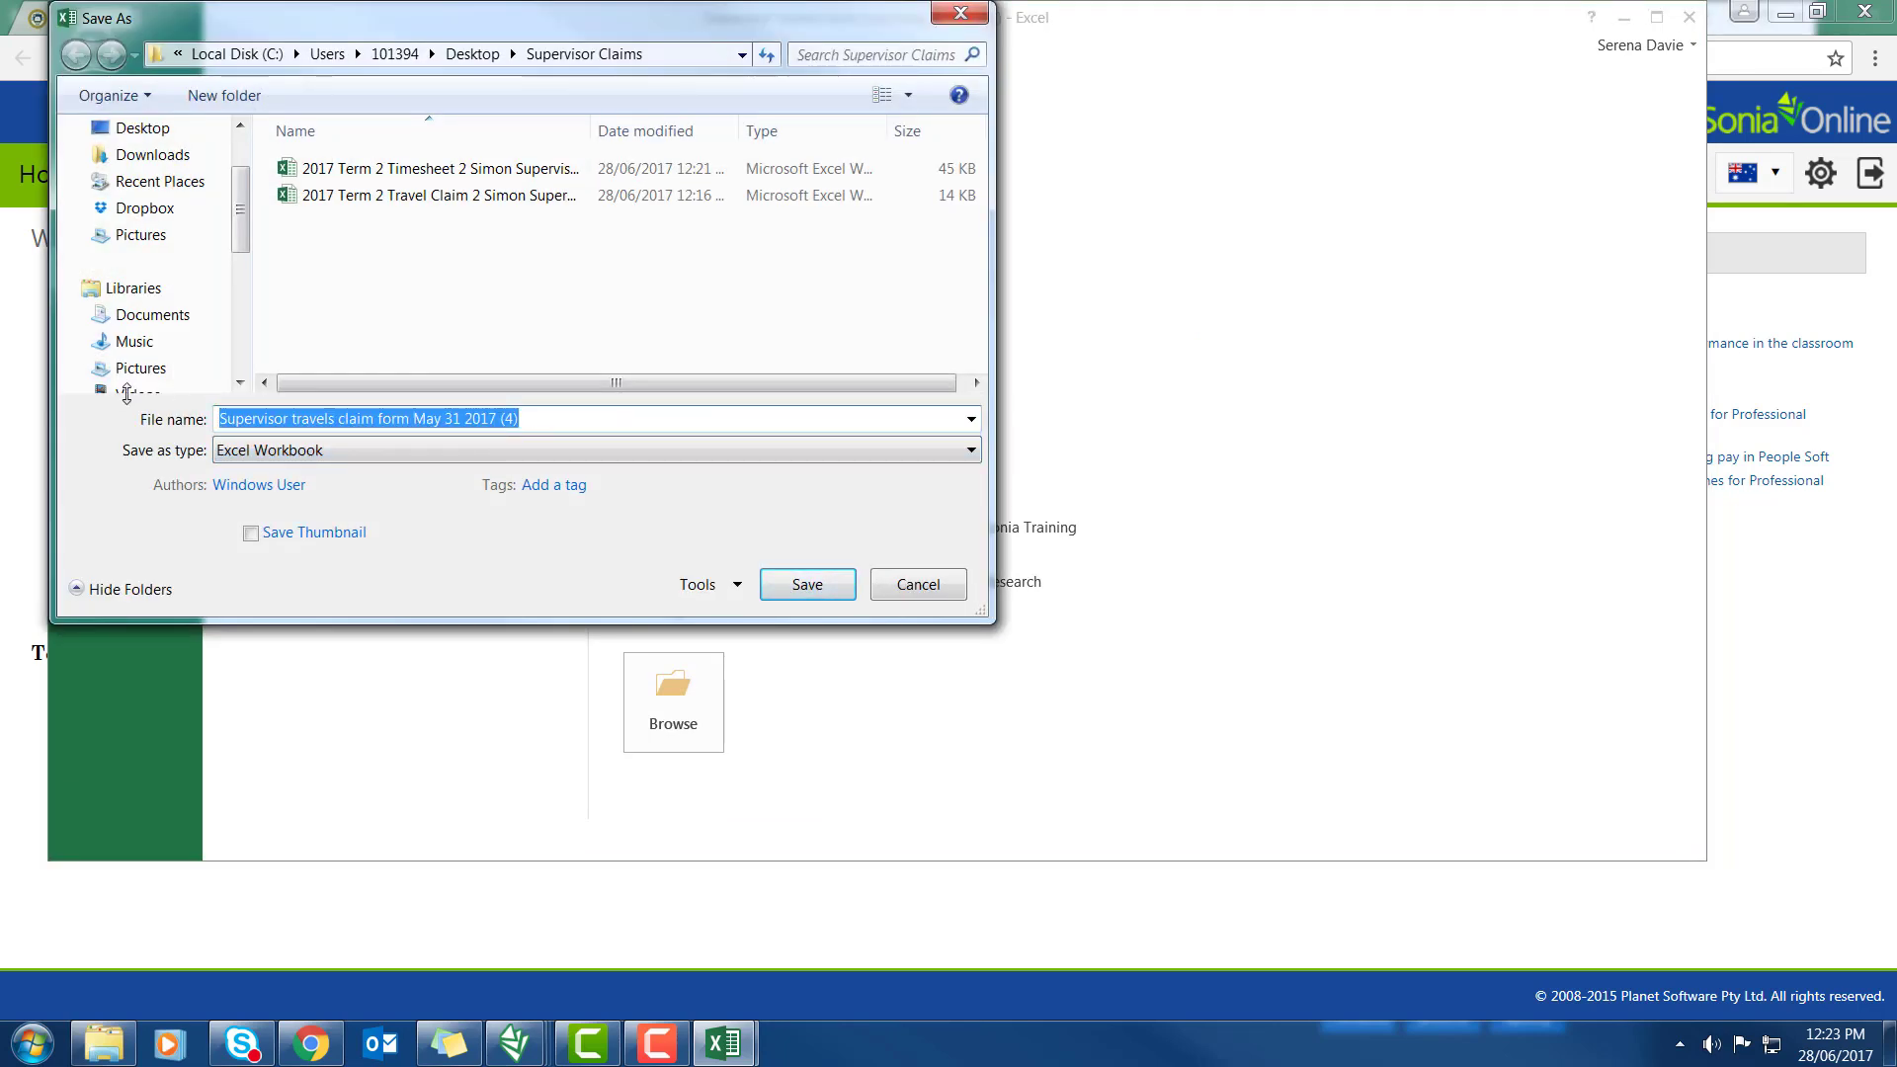
left_click(970, 420)
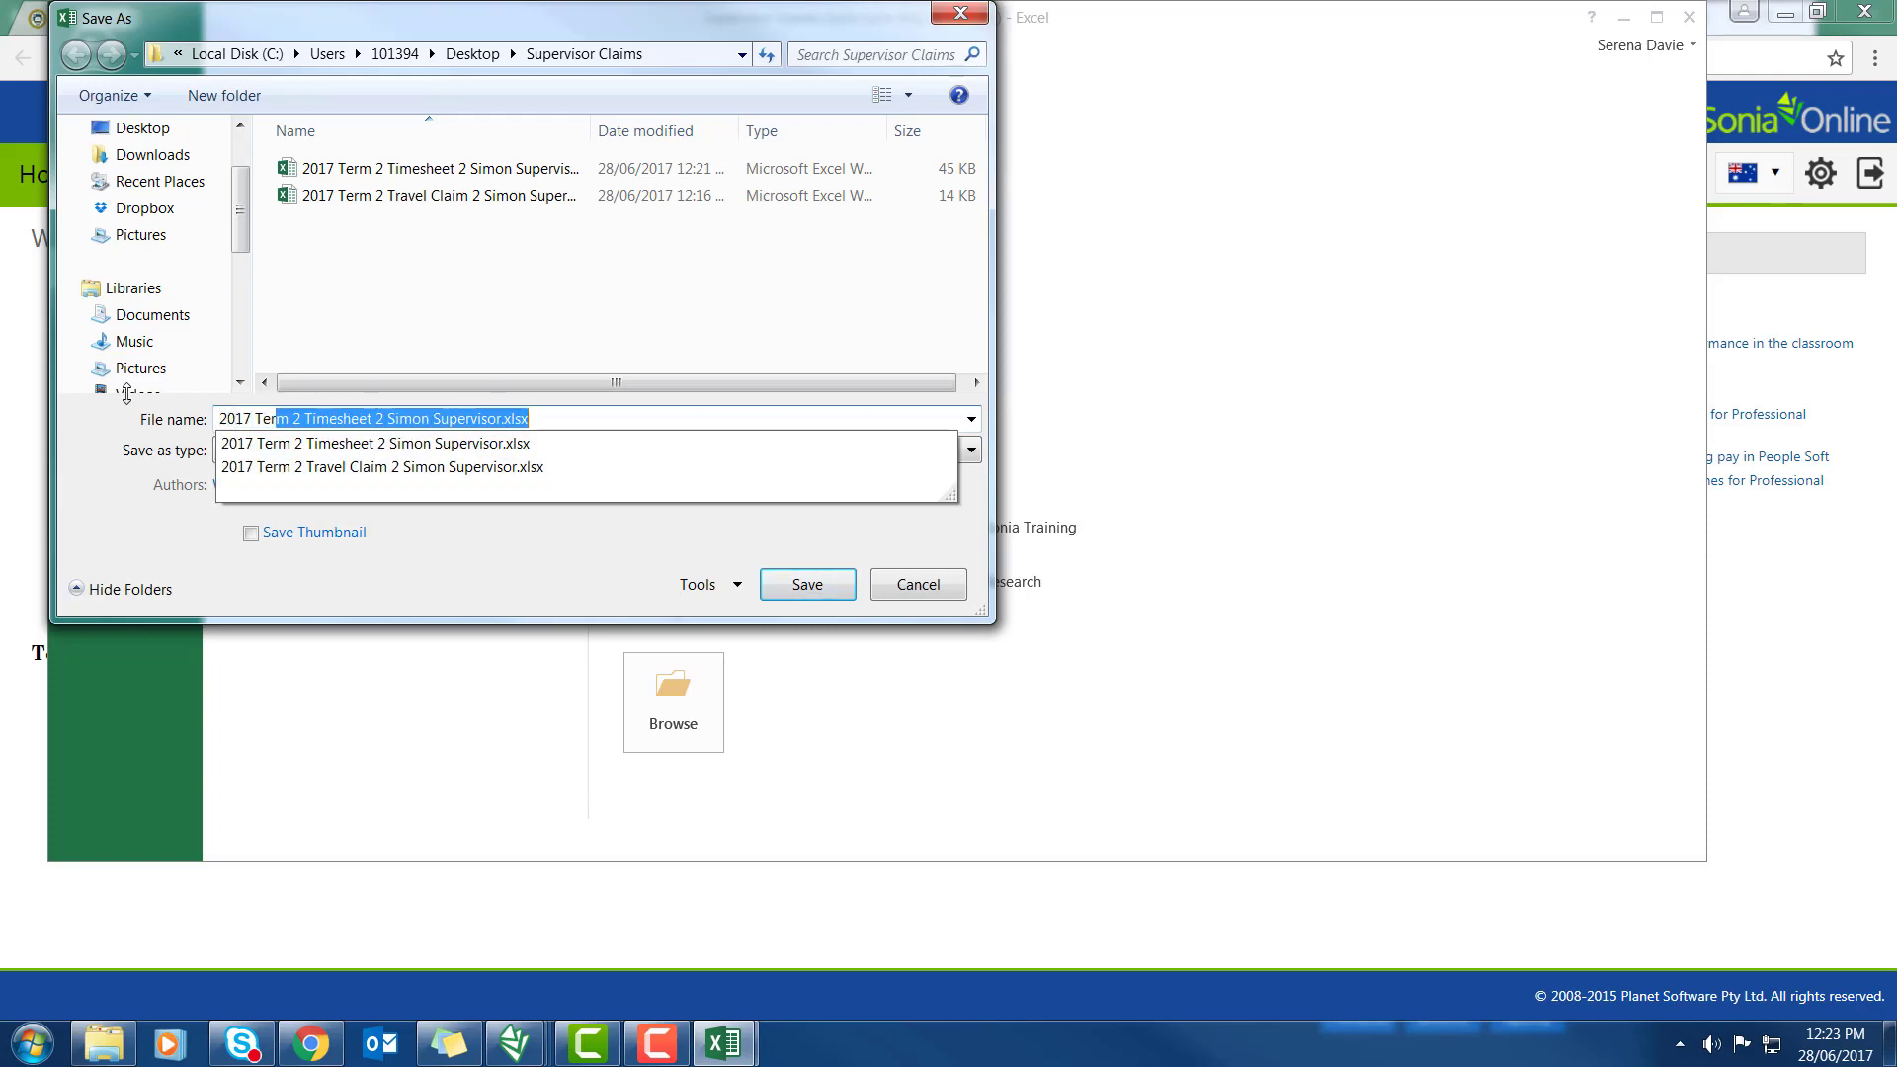
type("2017 Term 3")
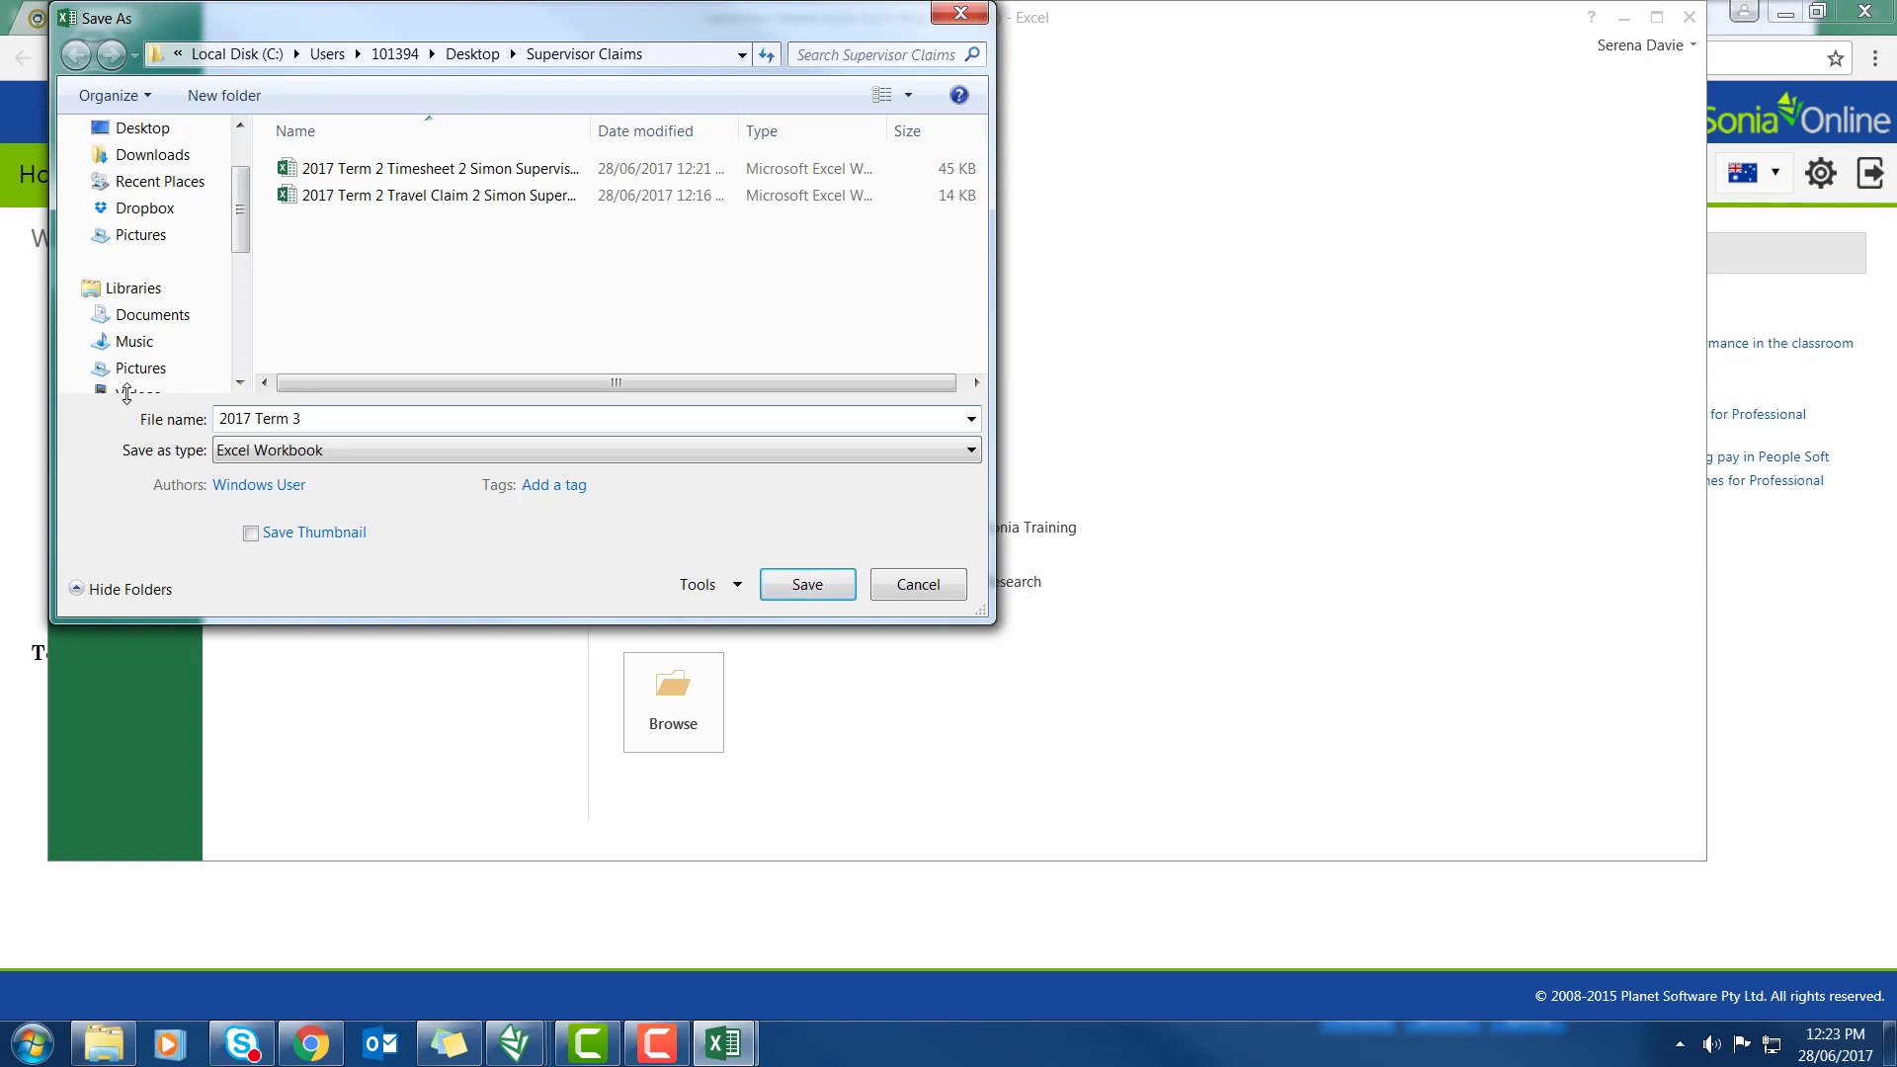
type("Trav")
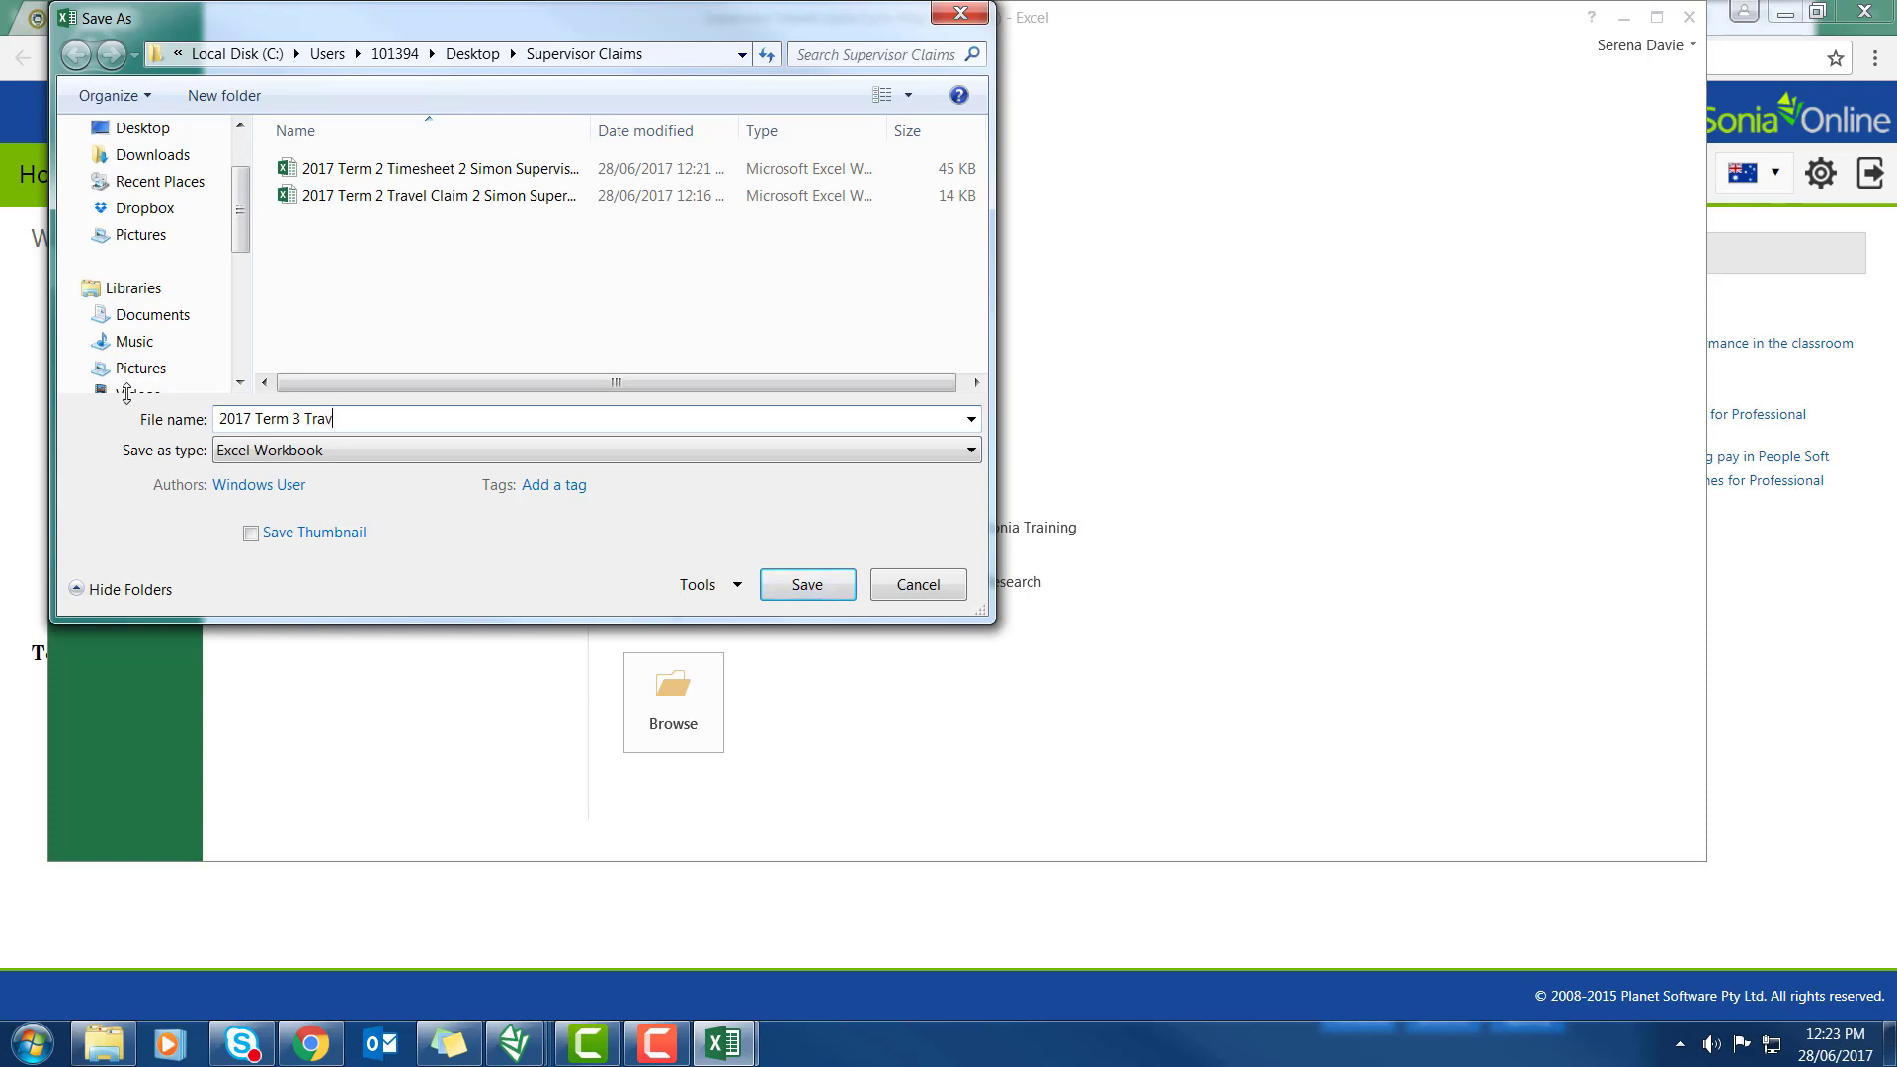
type("el Claim 3")
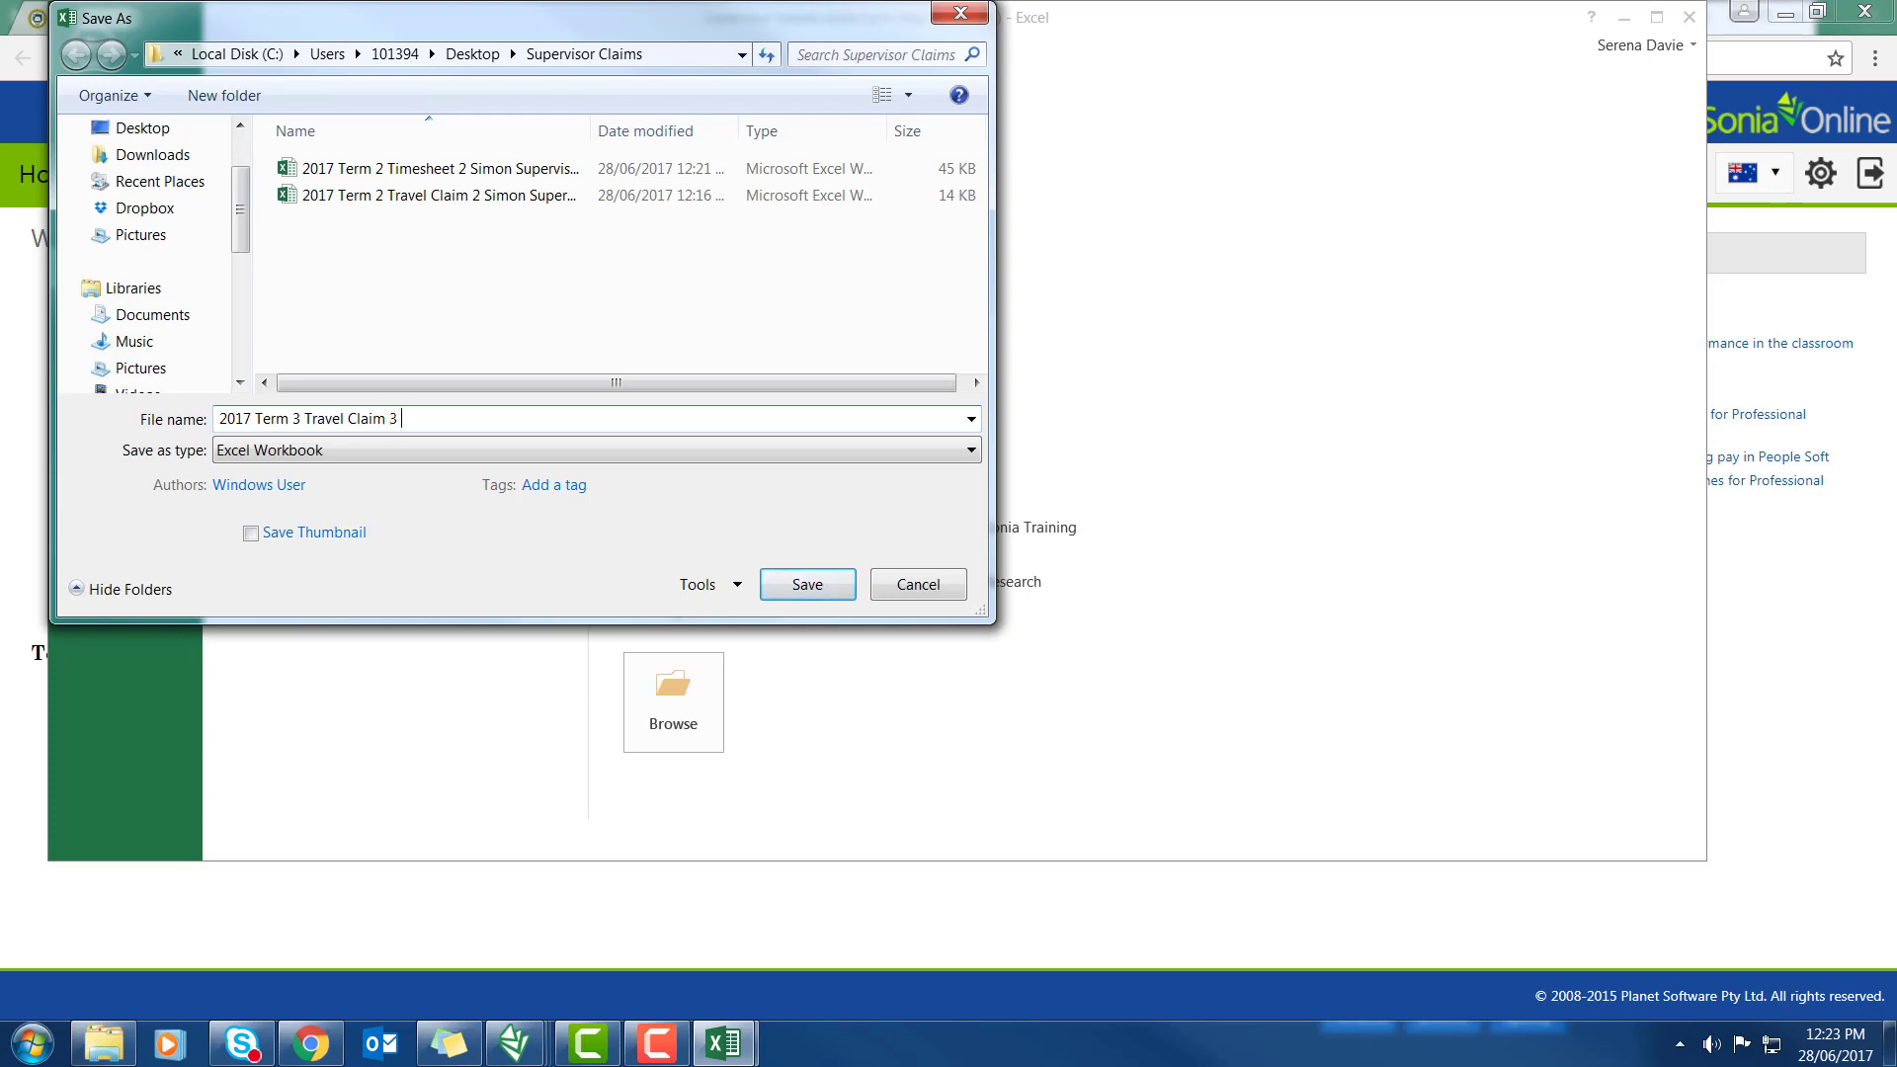
type("S")
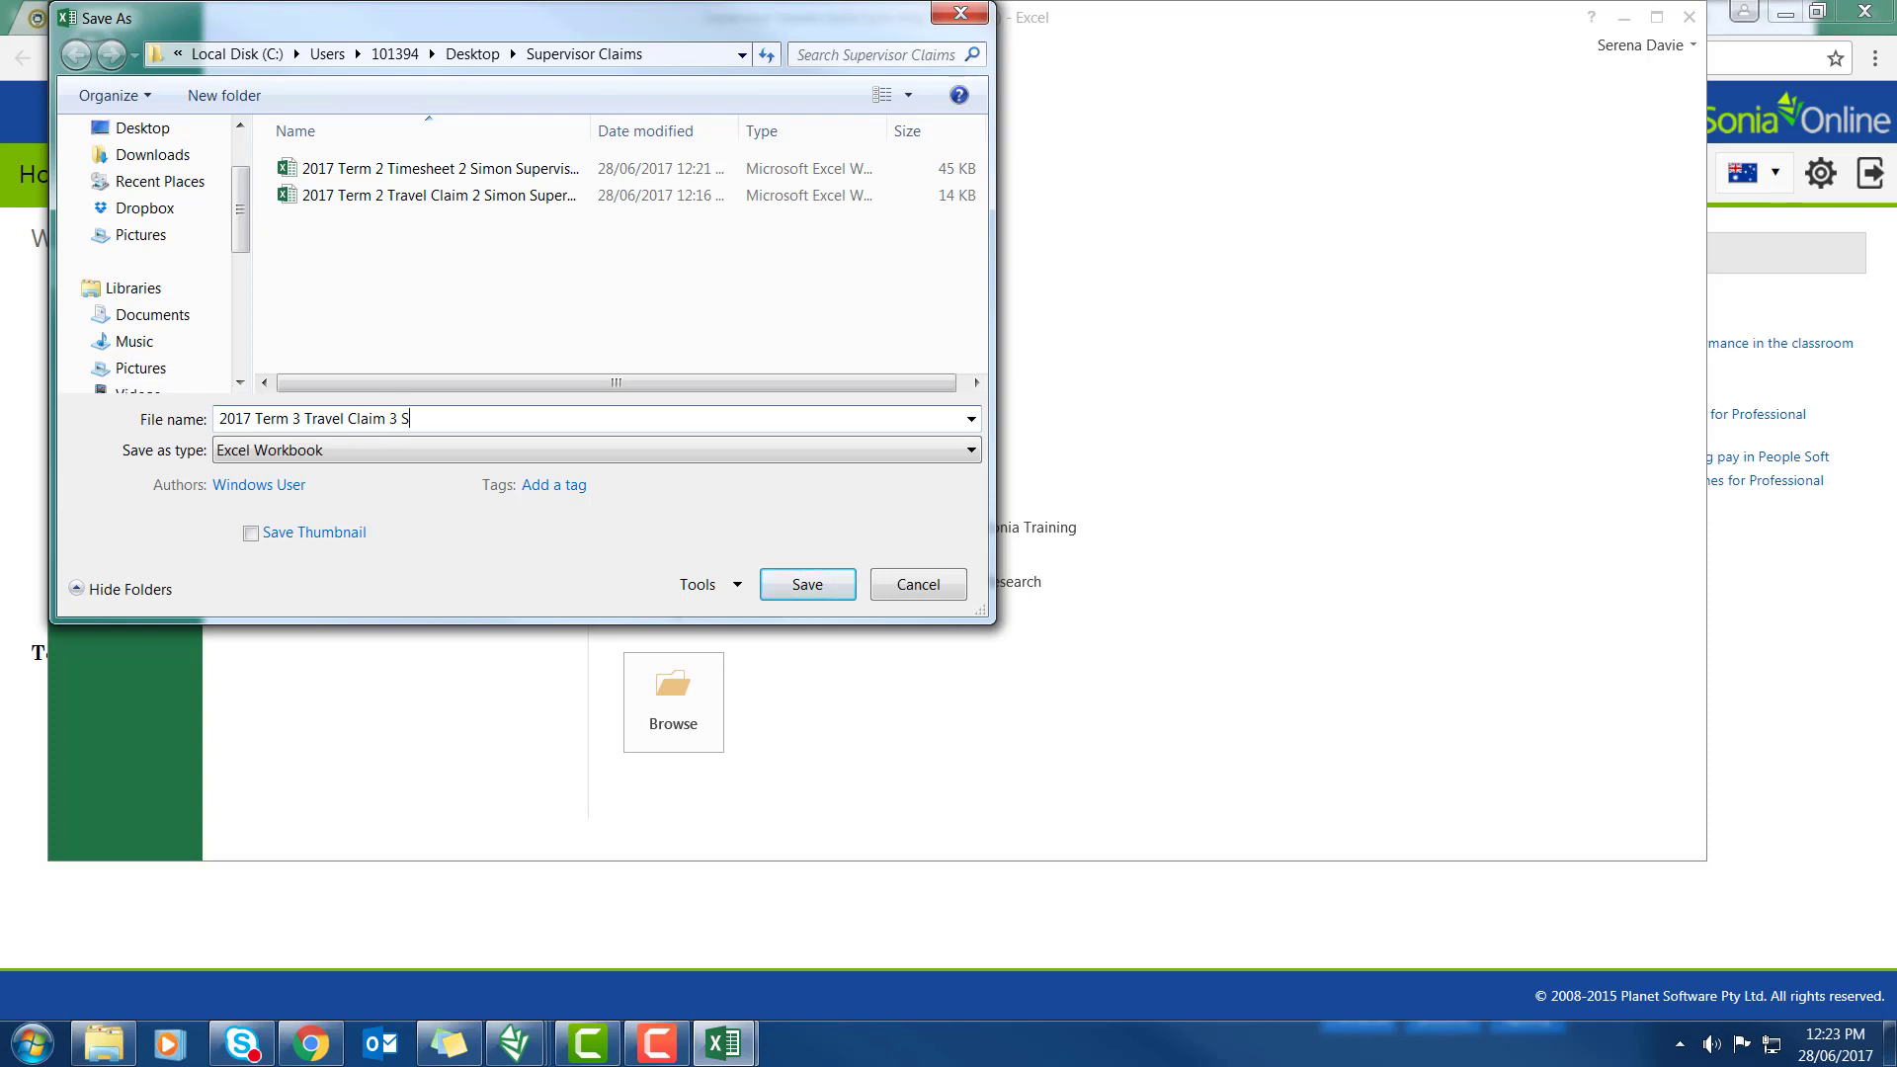
type("imon Supervisor")
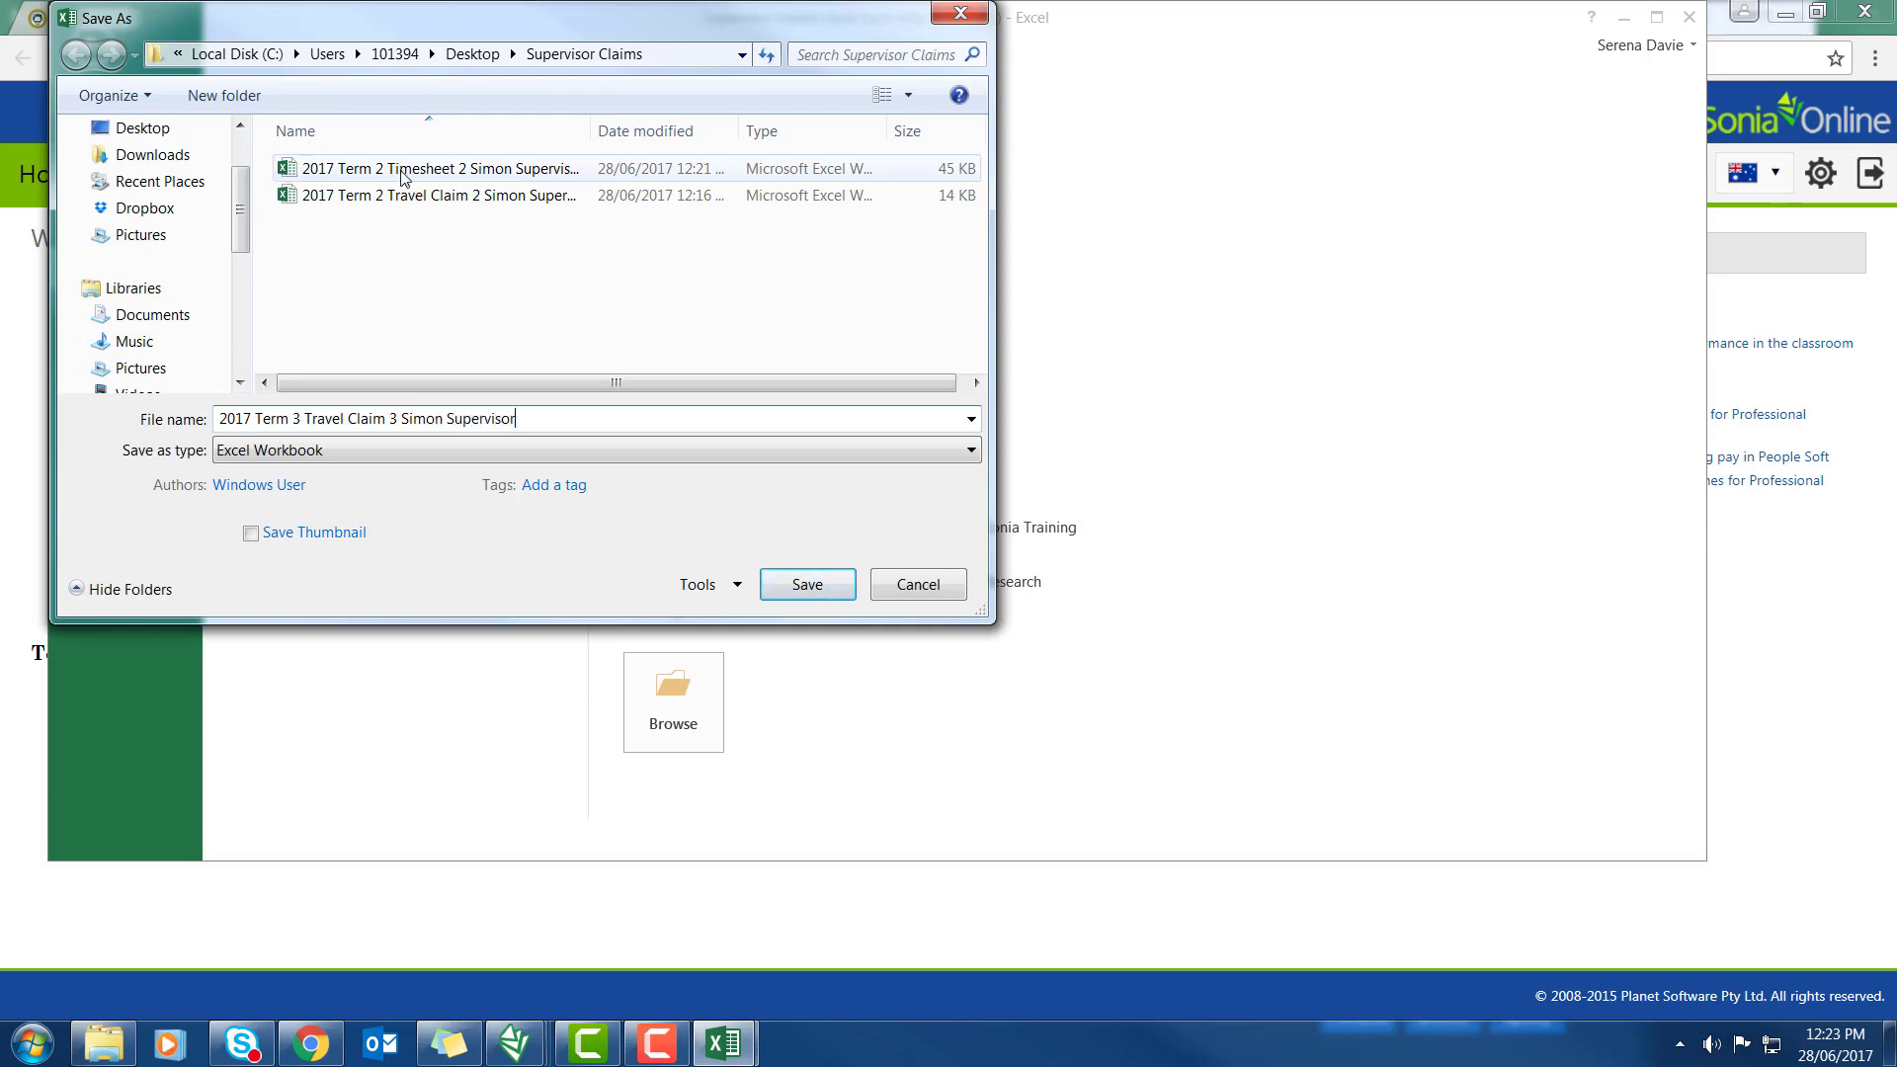
left_click(808, 584)
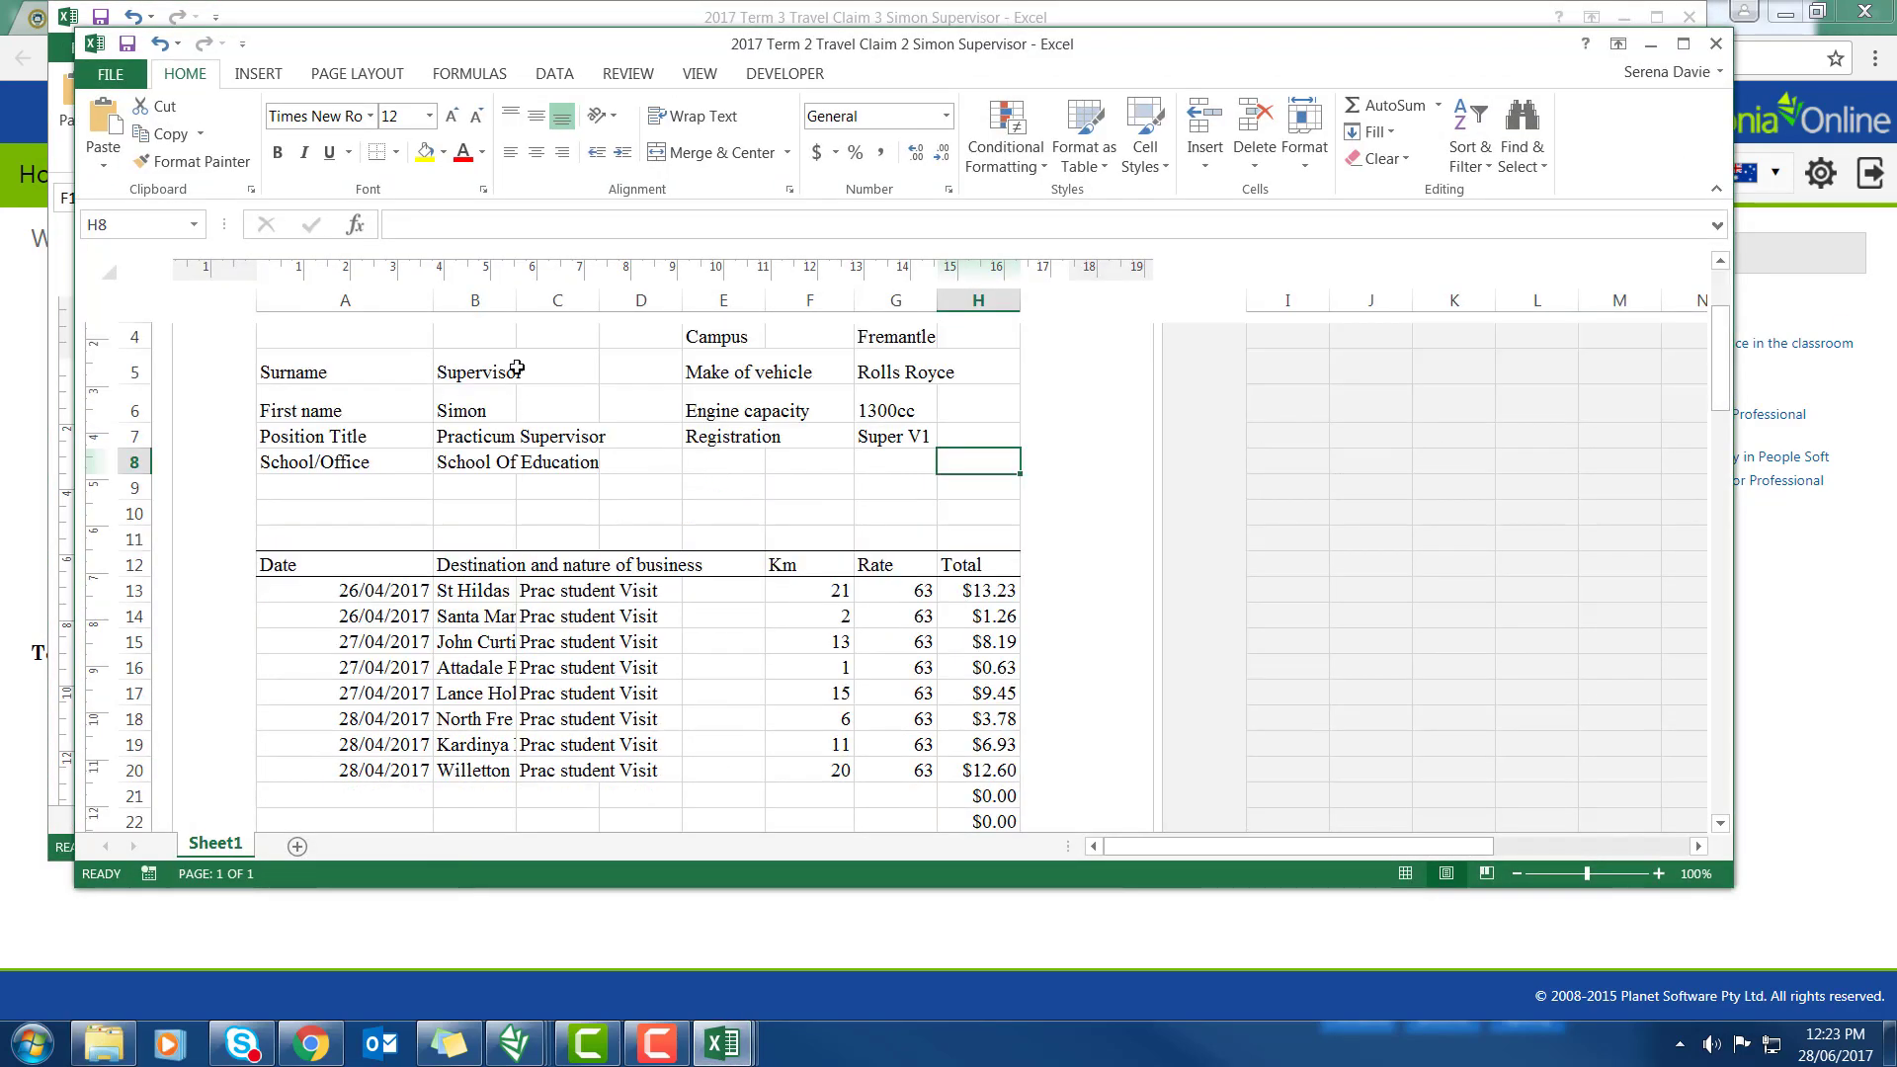
left_click(474, 410)
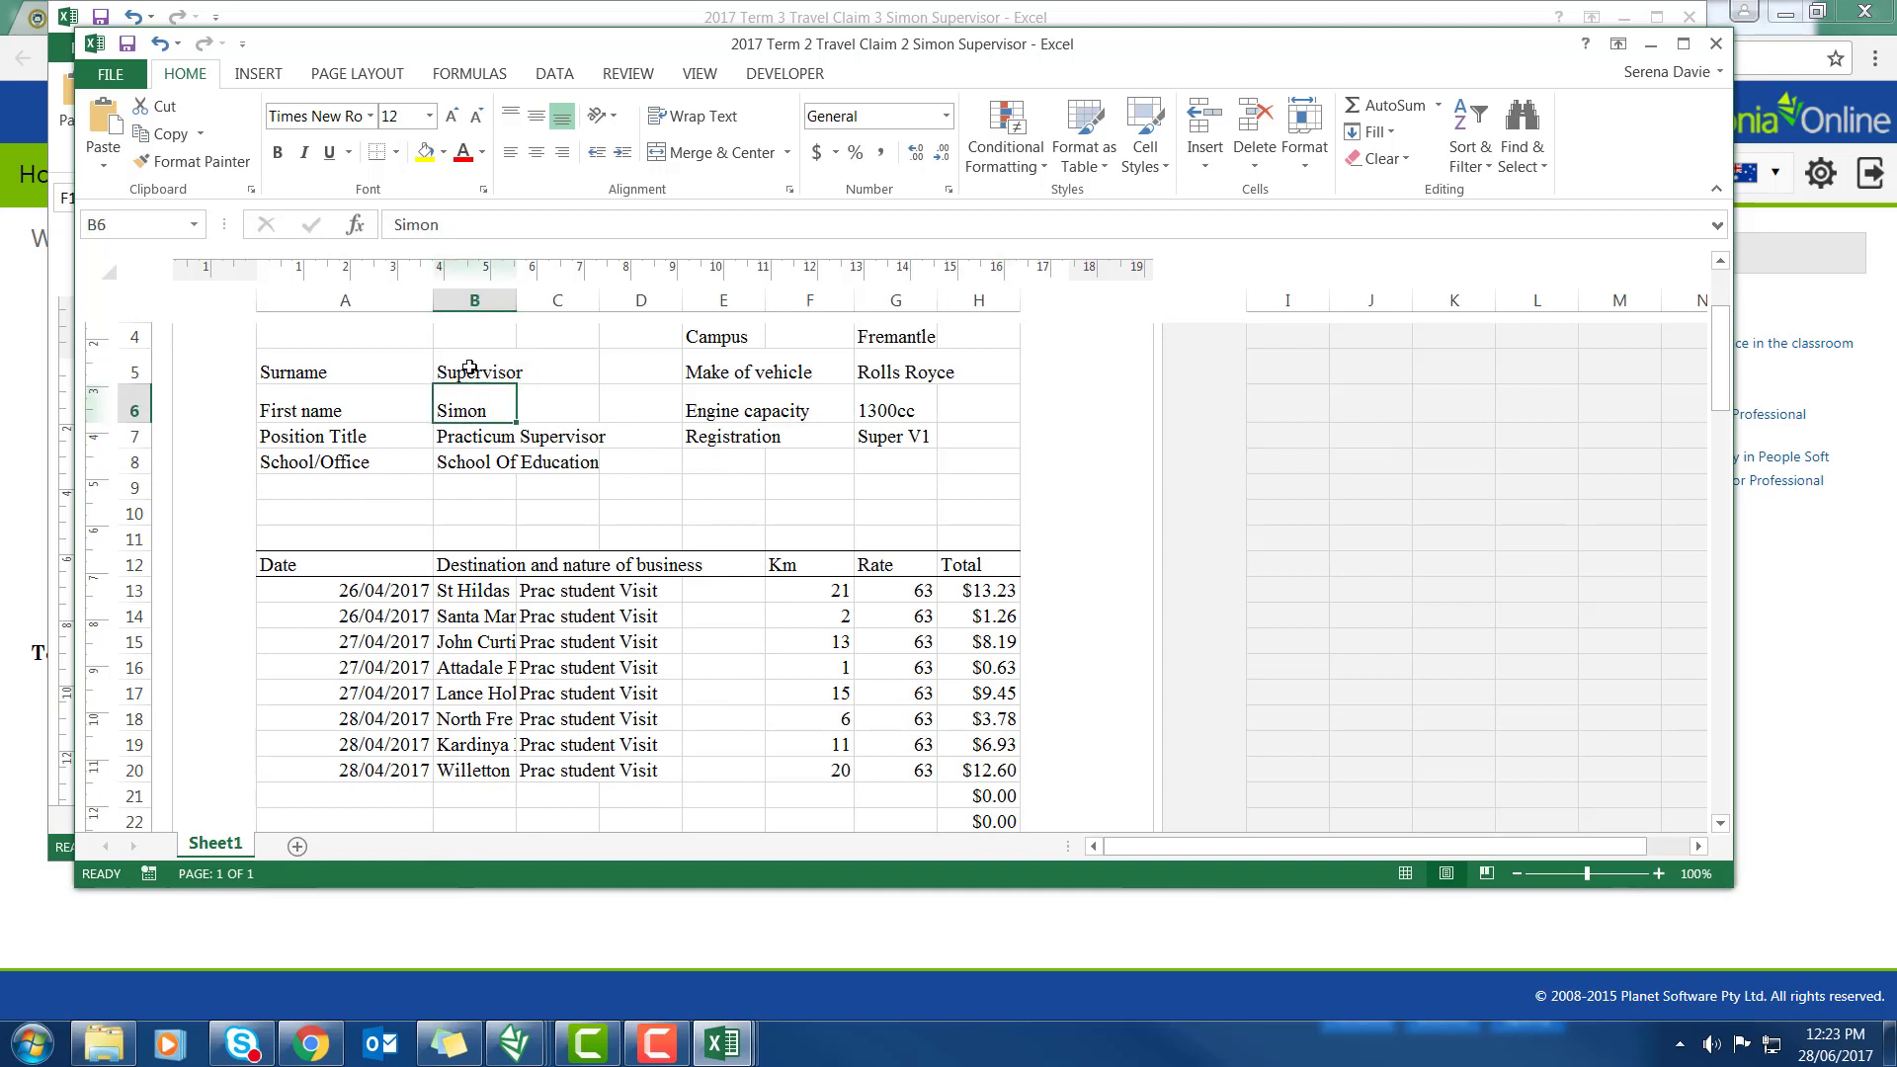
left_click(895, 336)
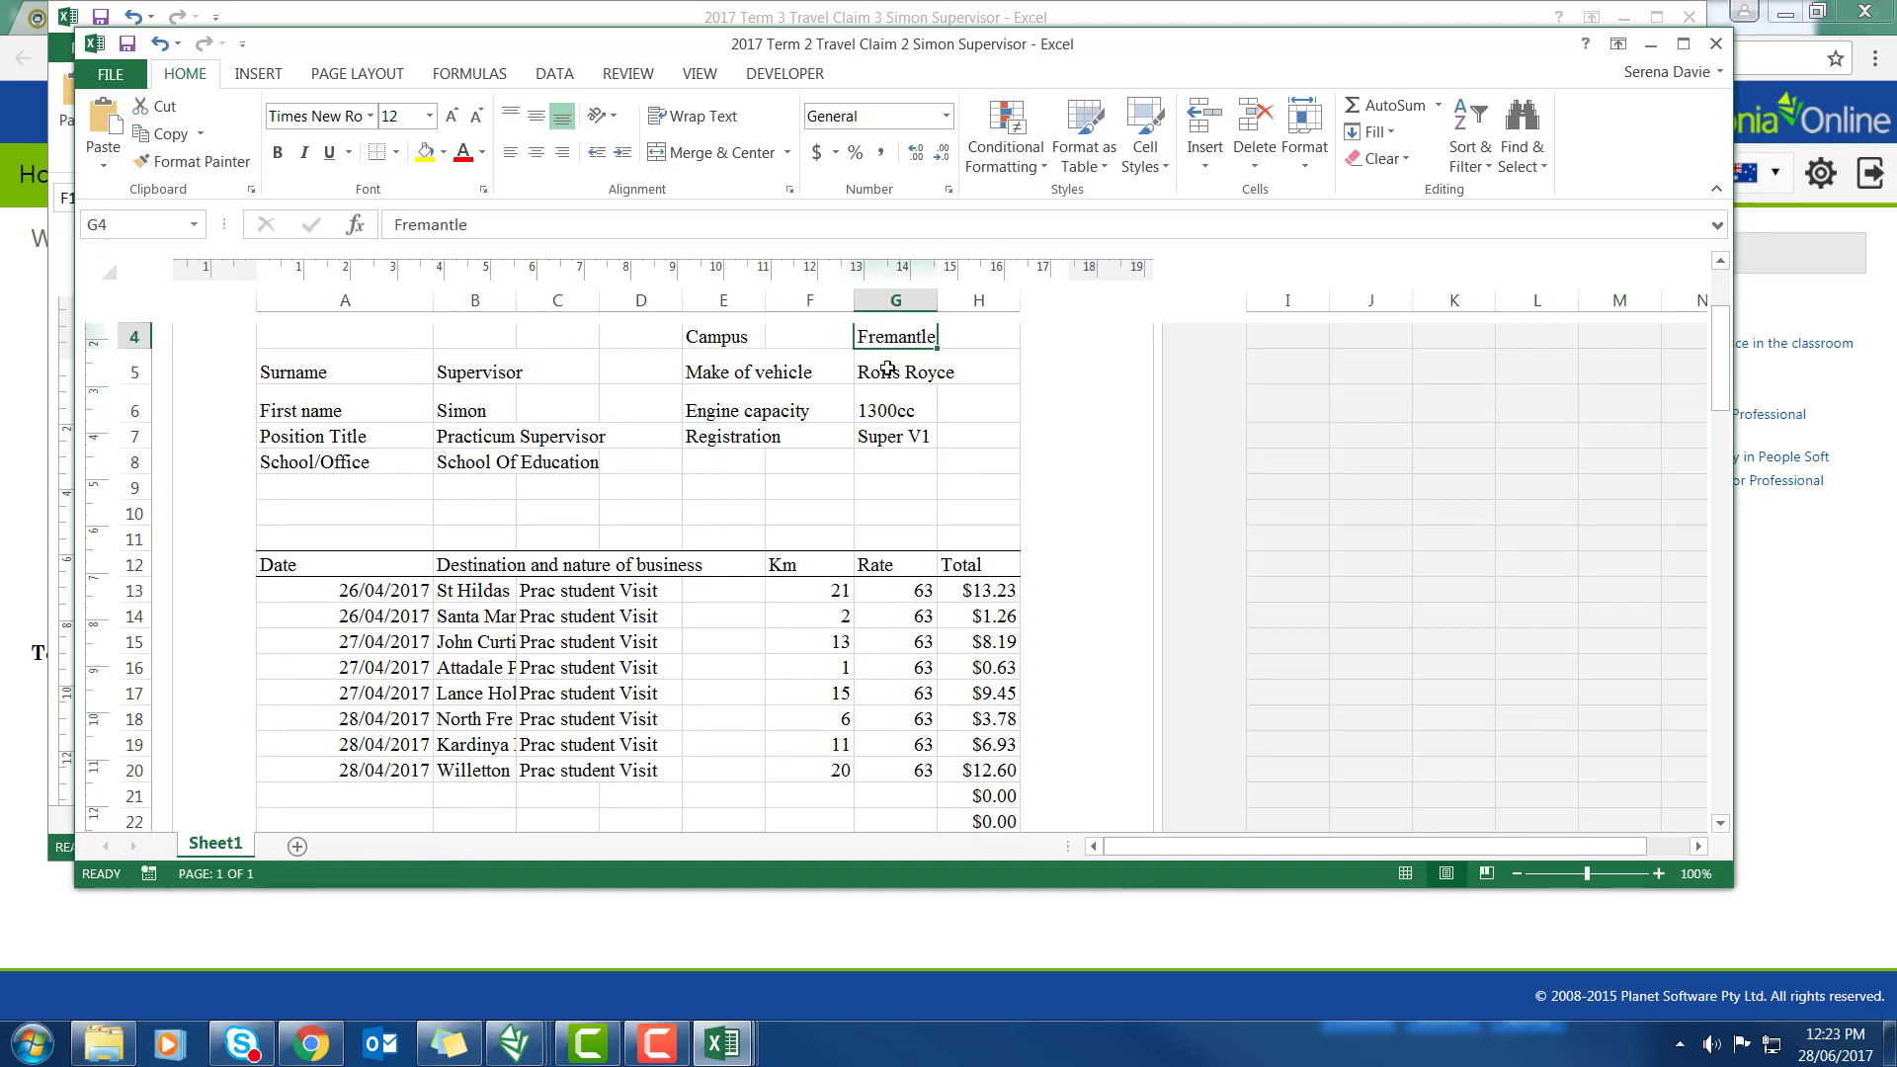
left_click(895, 372)
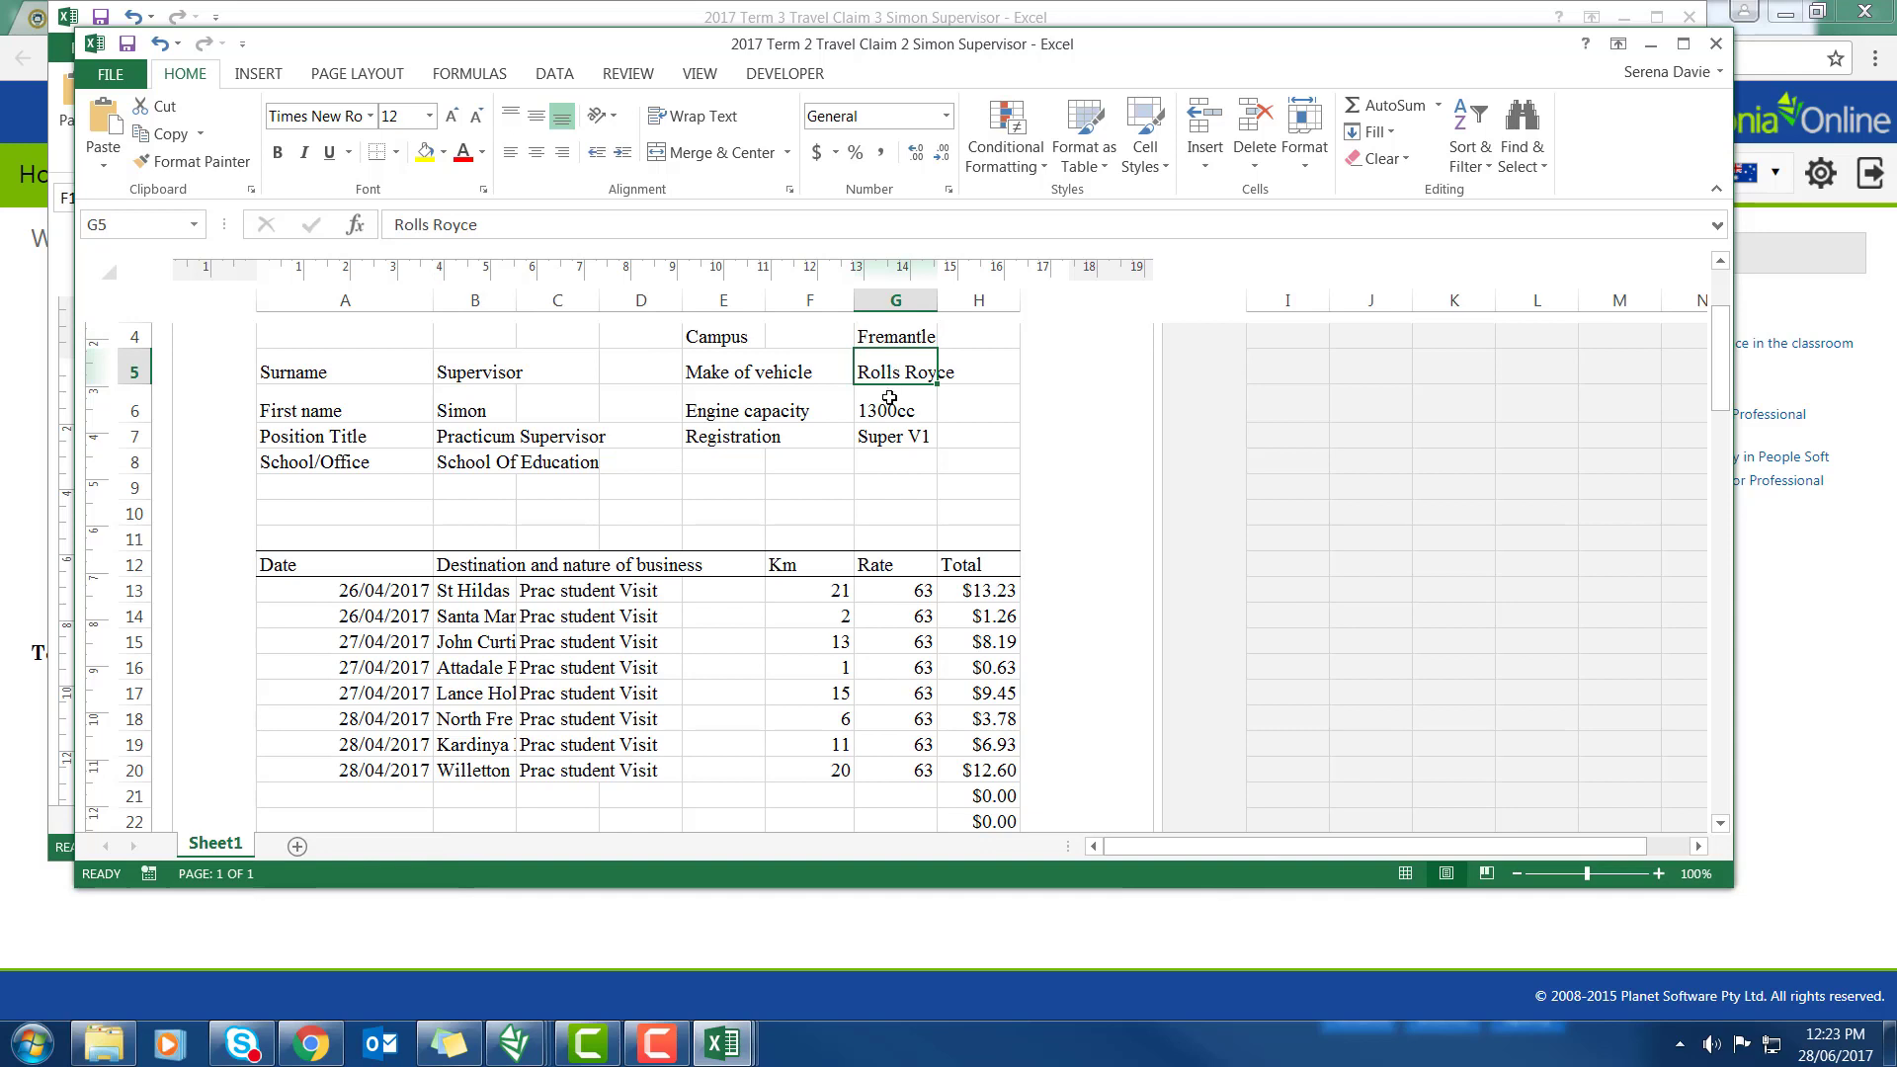
left_click(894, 435)
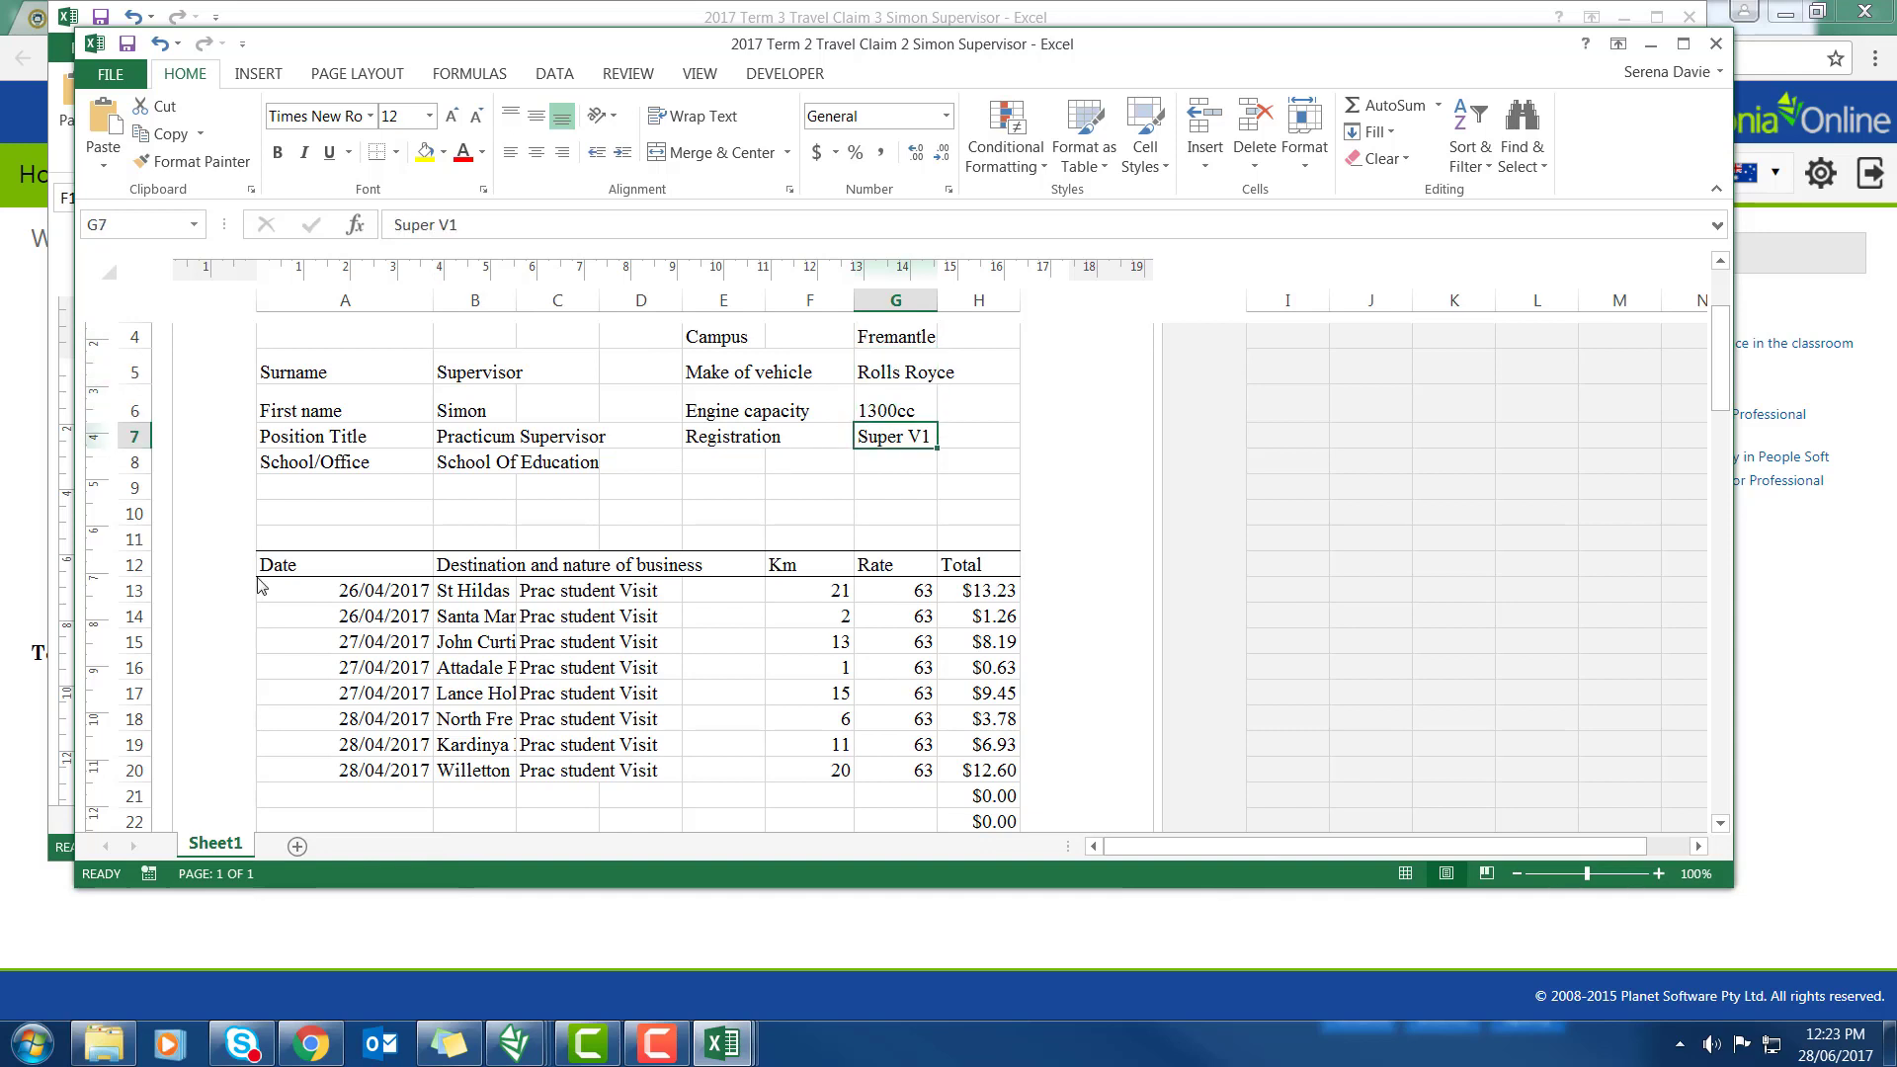
left_click(344, 590)
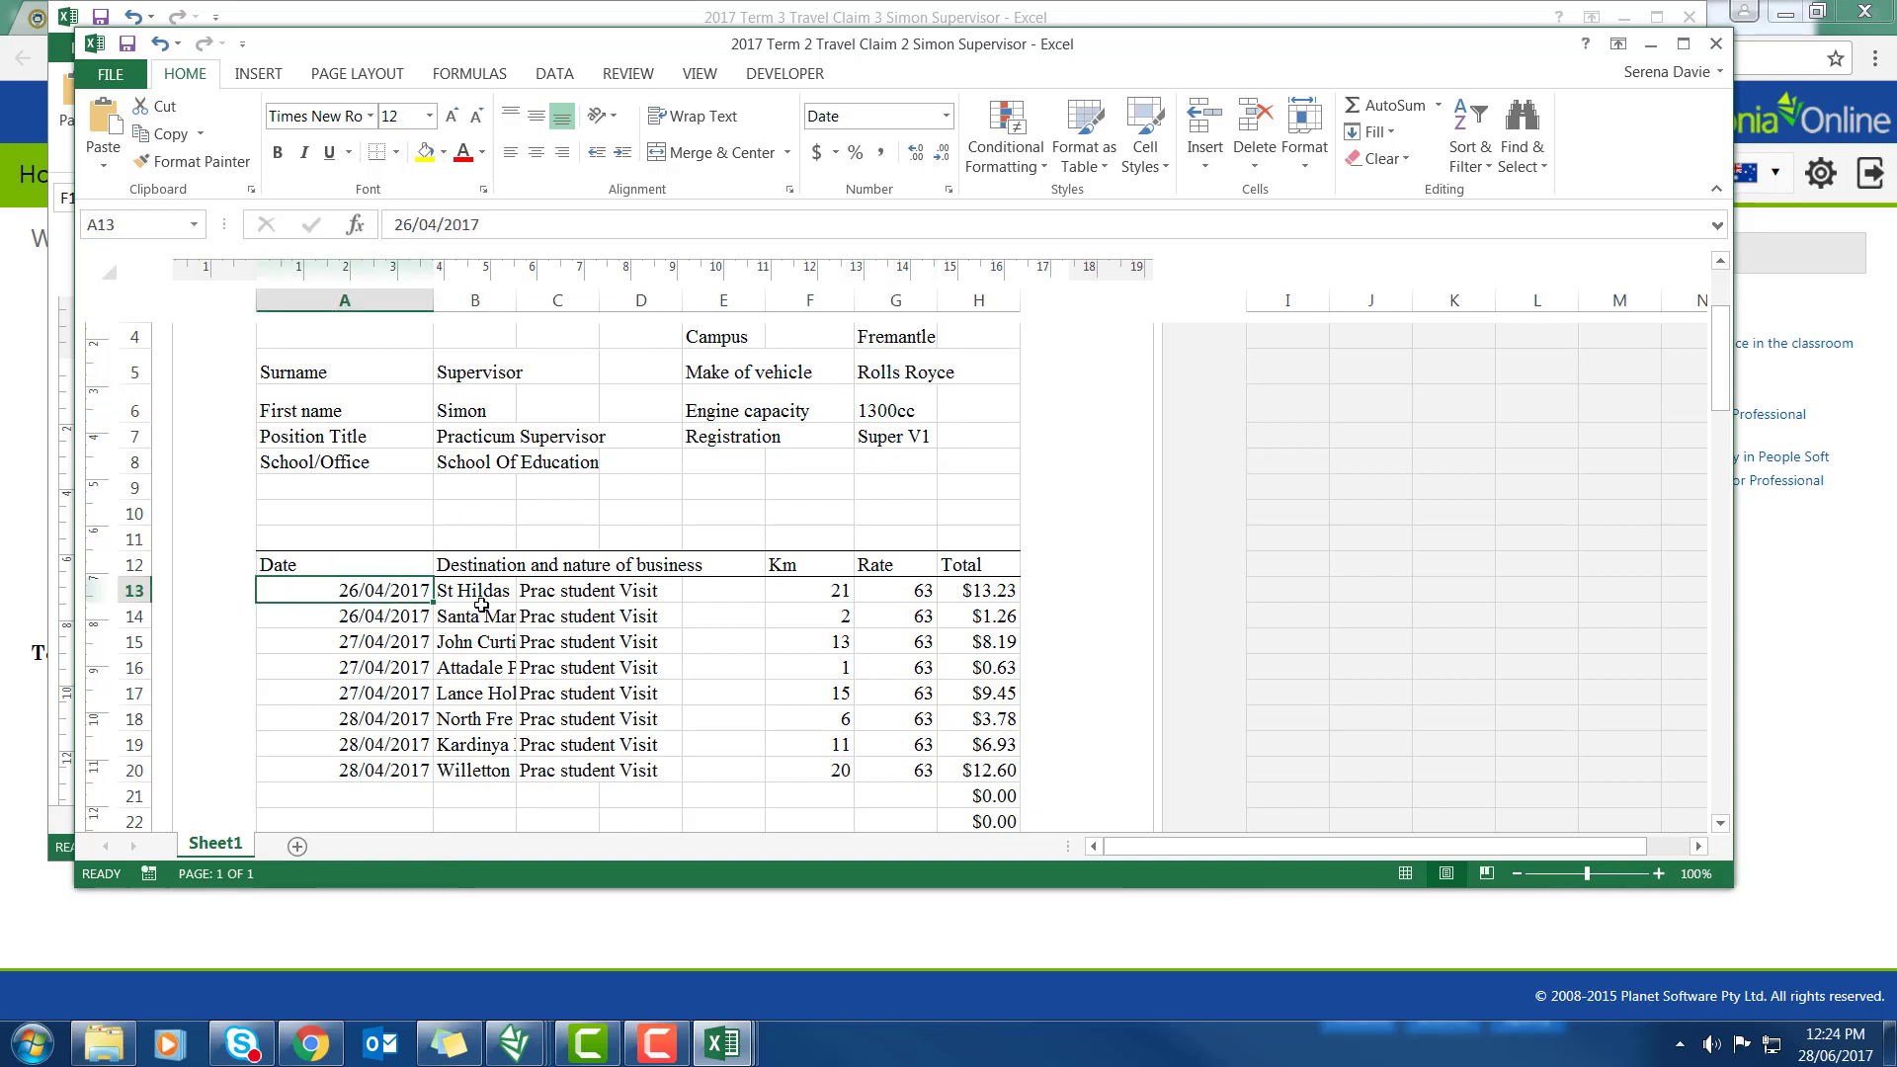
mouse_move(828, 603)
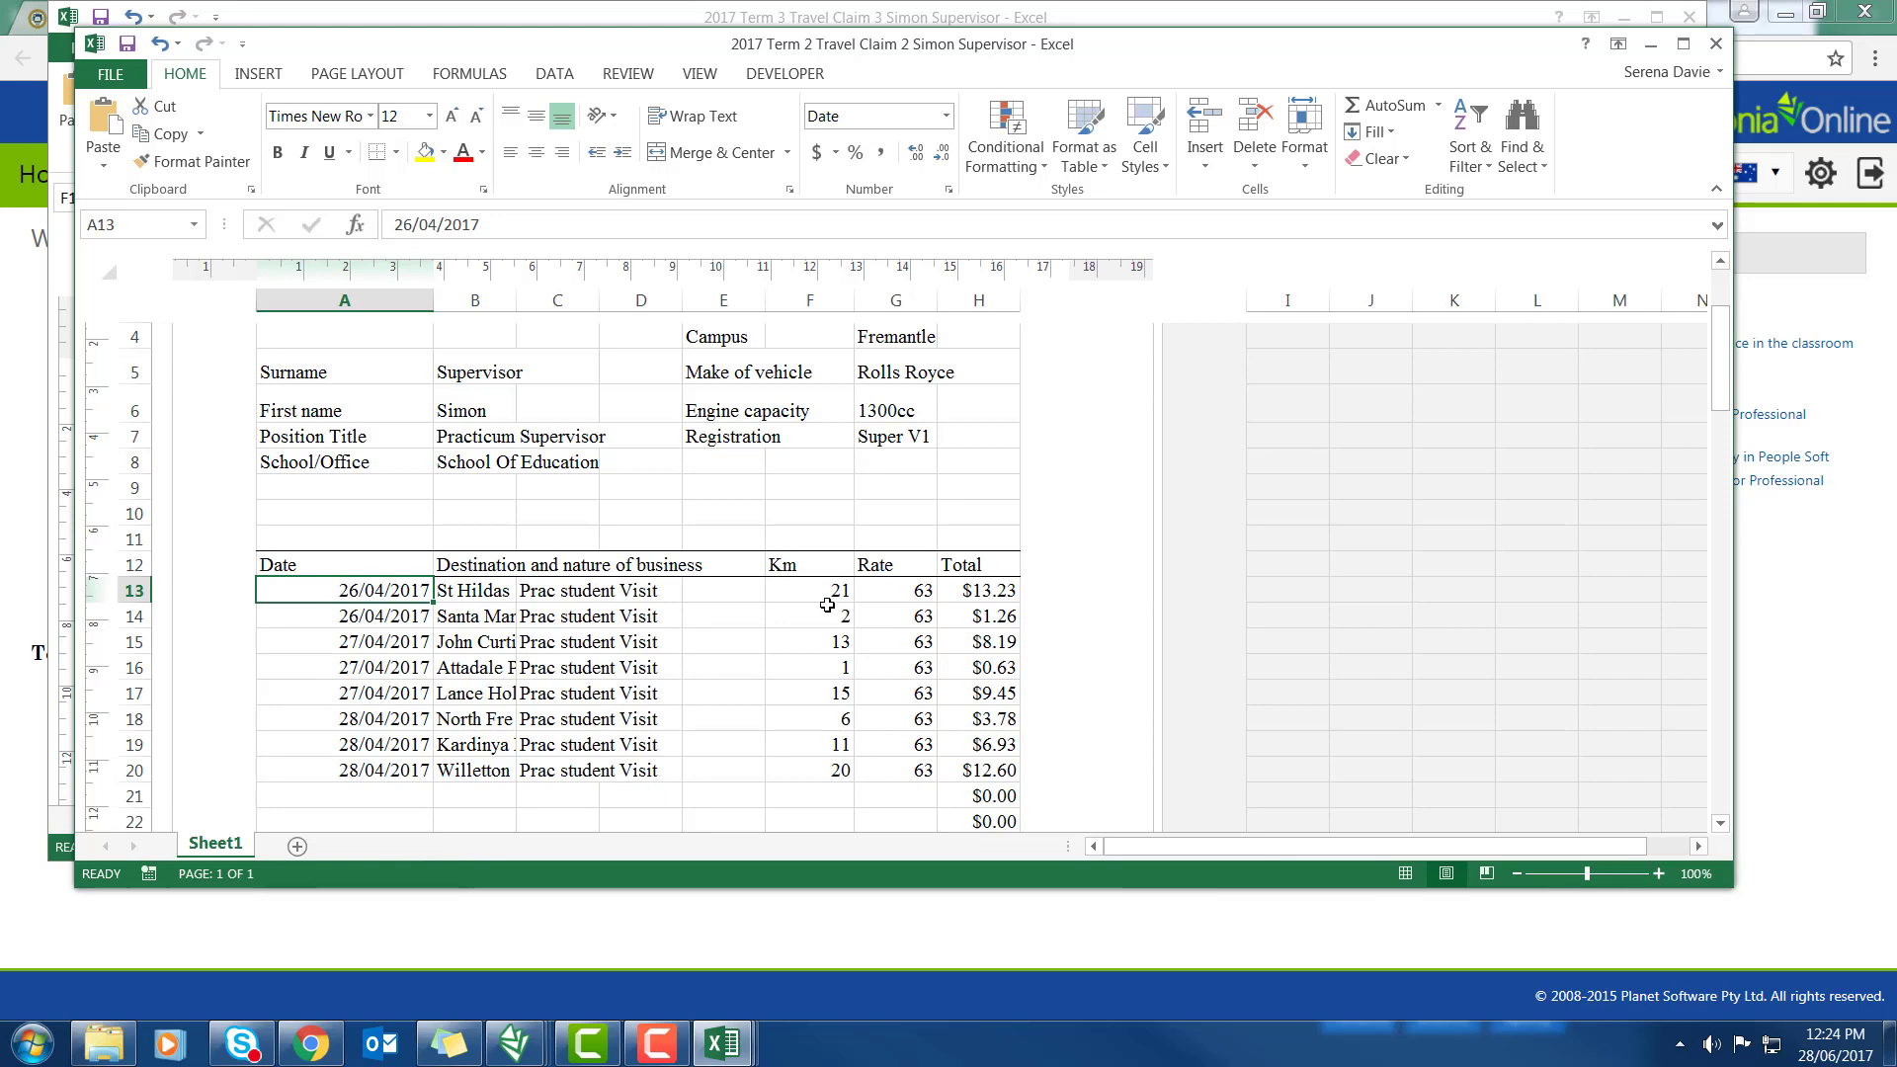
left_click(895, 590)
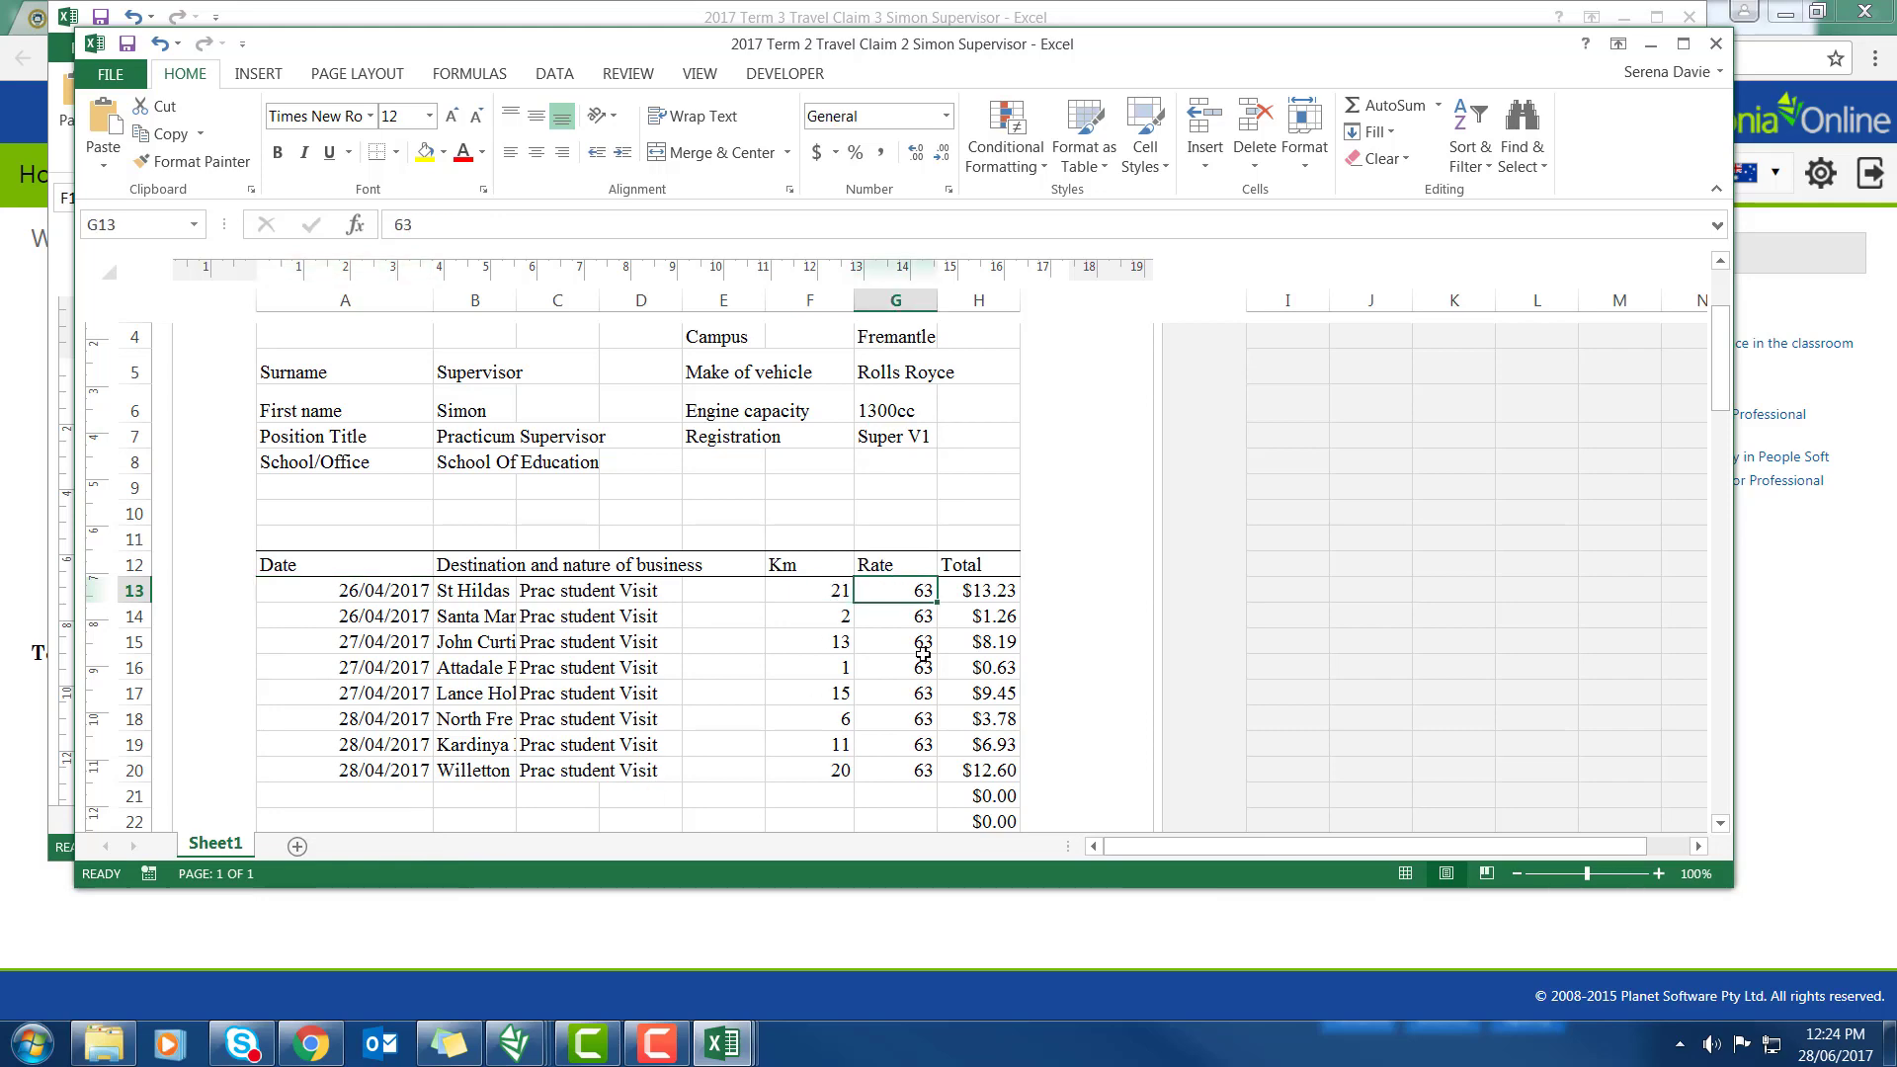
scroll("down", 3)
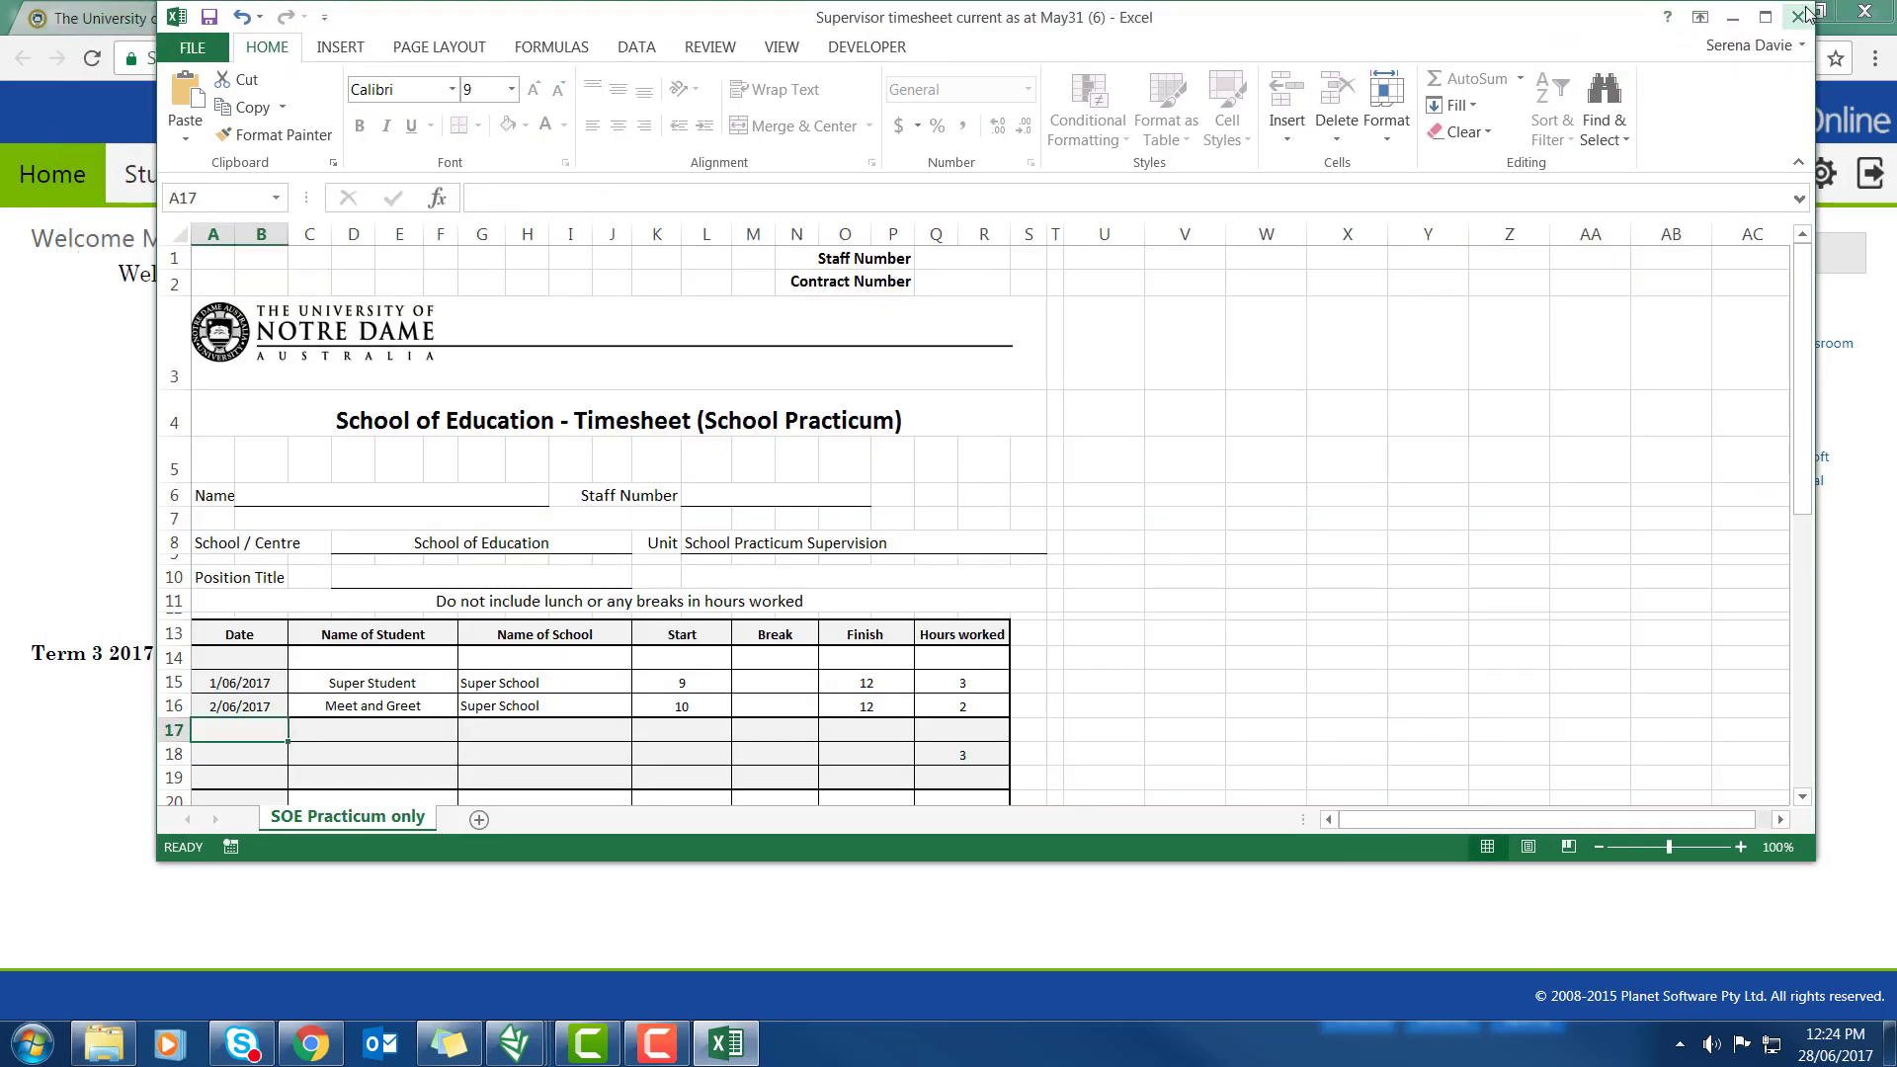
Close Excel so the Sonia Online home page is visible again
left_click(1799, 16)
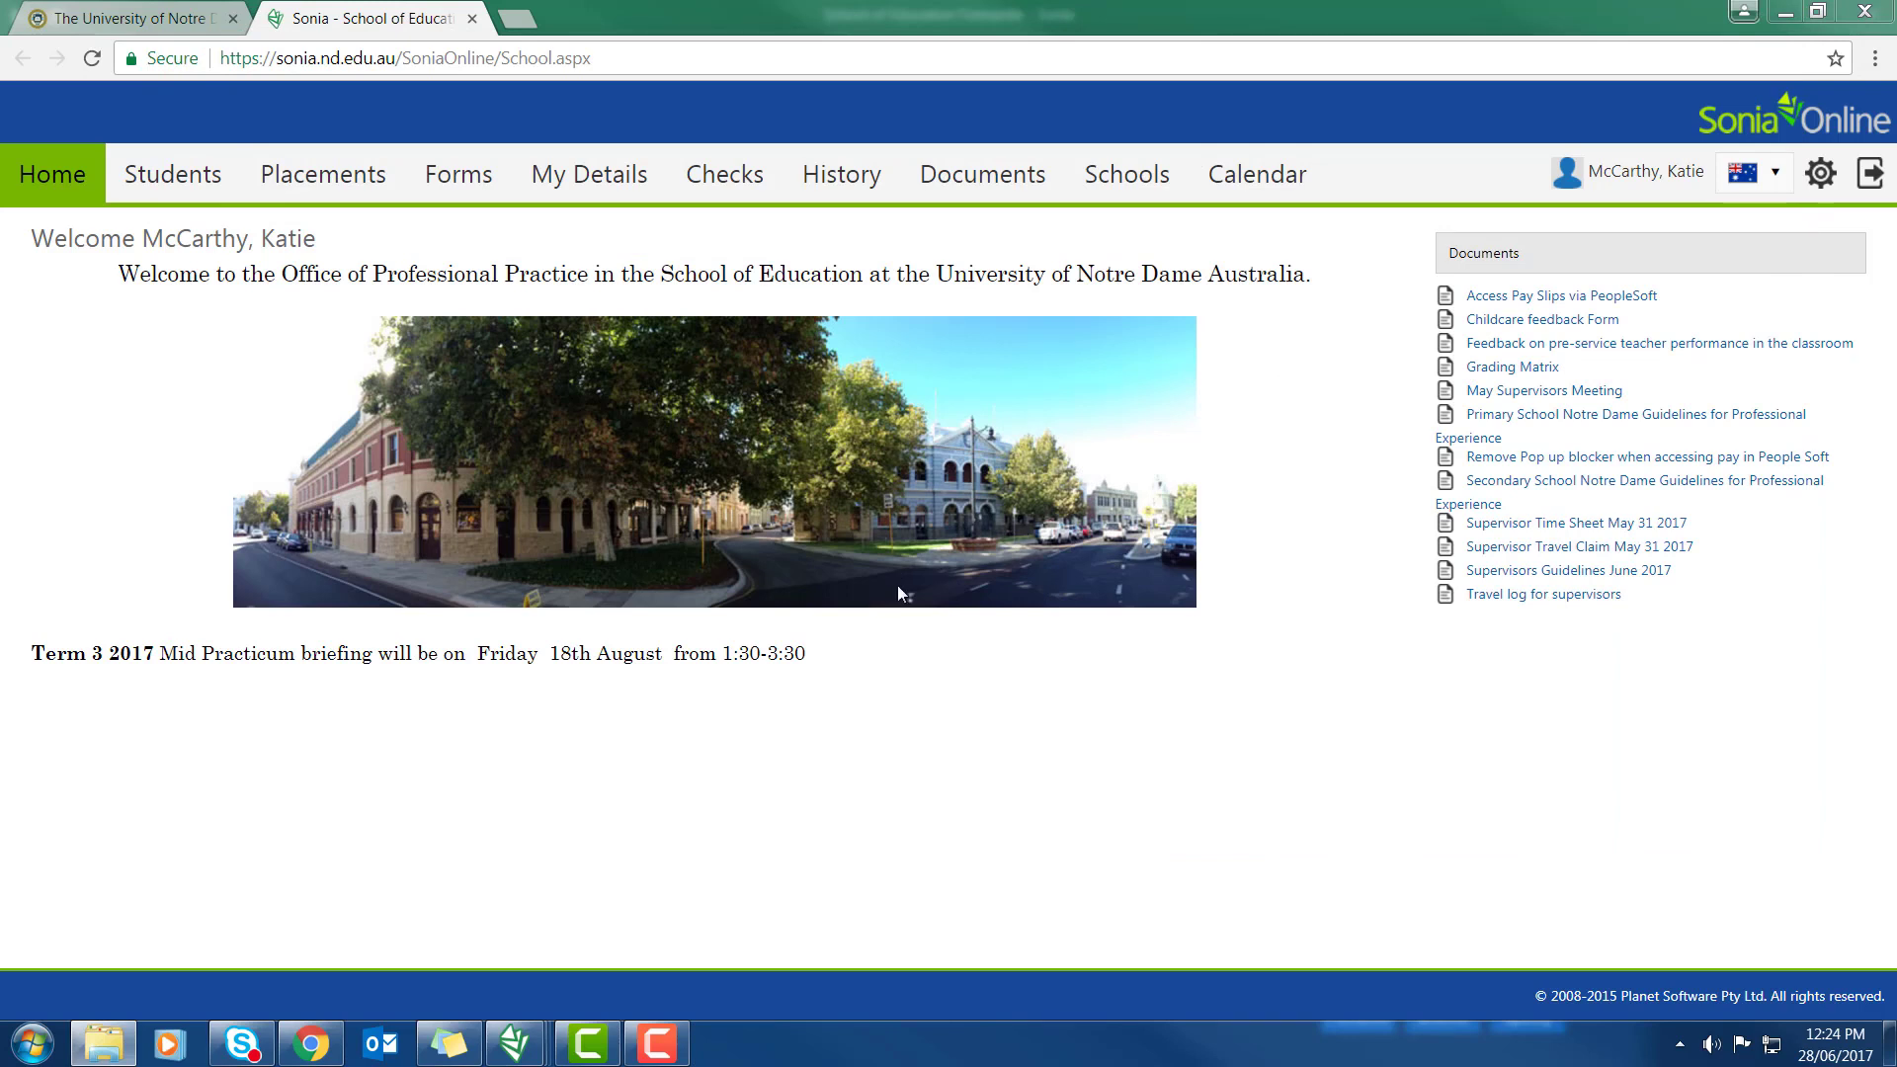
mouse_move(878, 580)
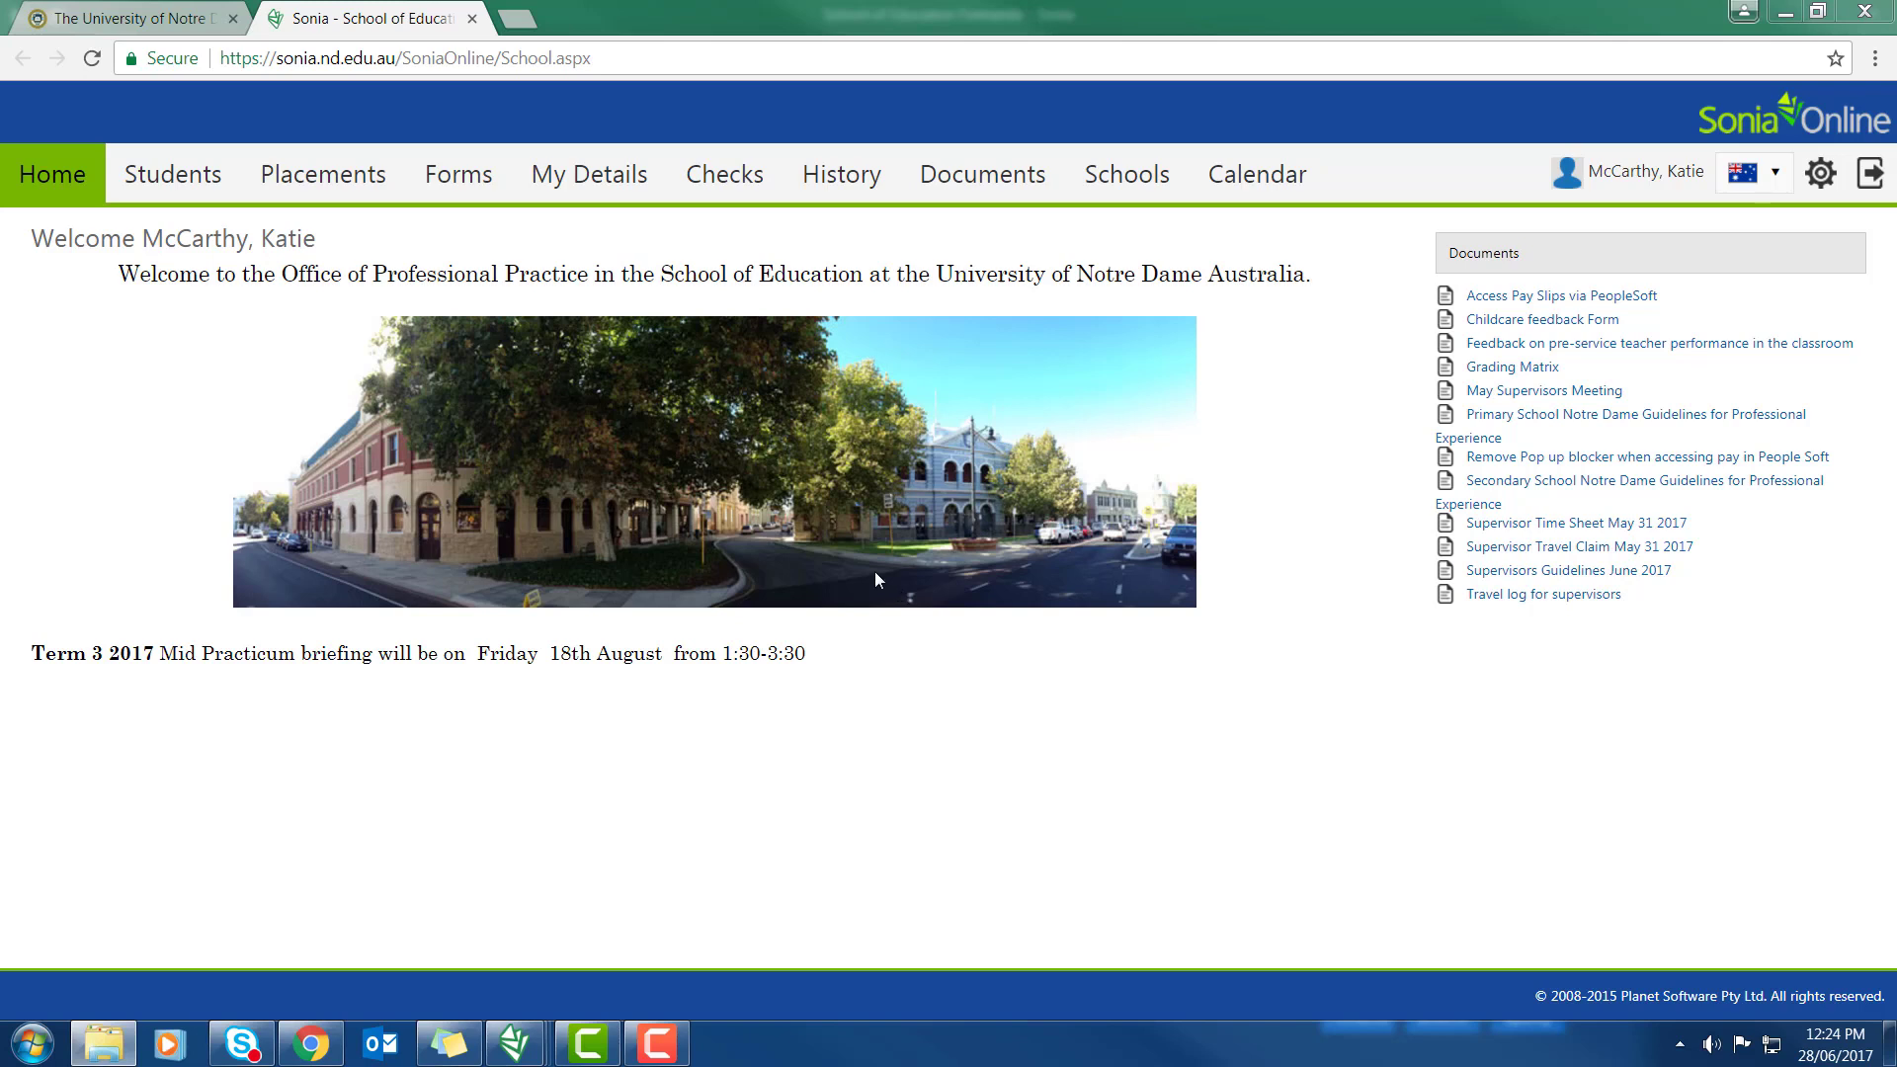
mouse_move(1004, 180)
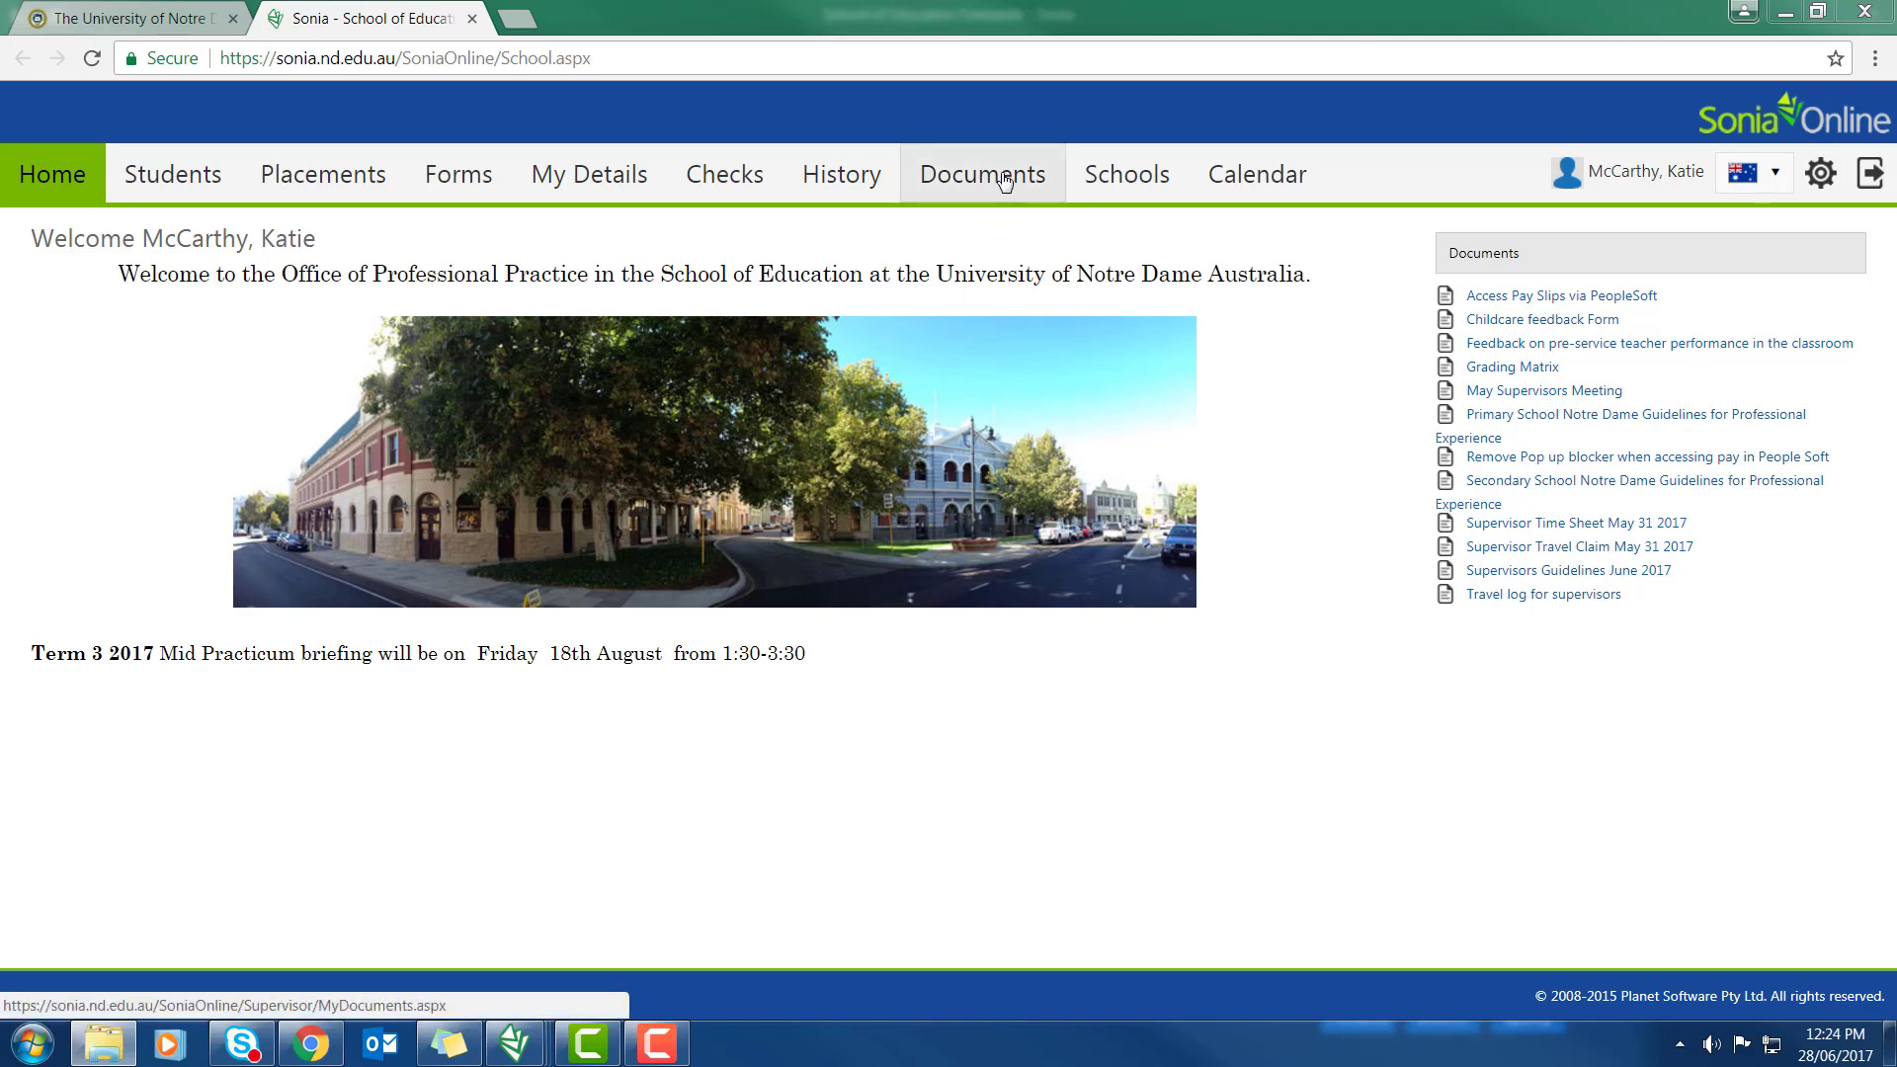
Add a new document and attach 2017 Term 2 Timesheet 2 Simon Supervisor from Desktop > Supervisor Claims
left_click(983, 174)
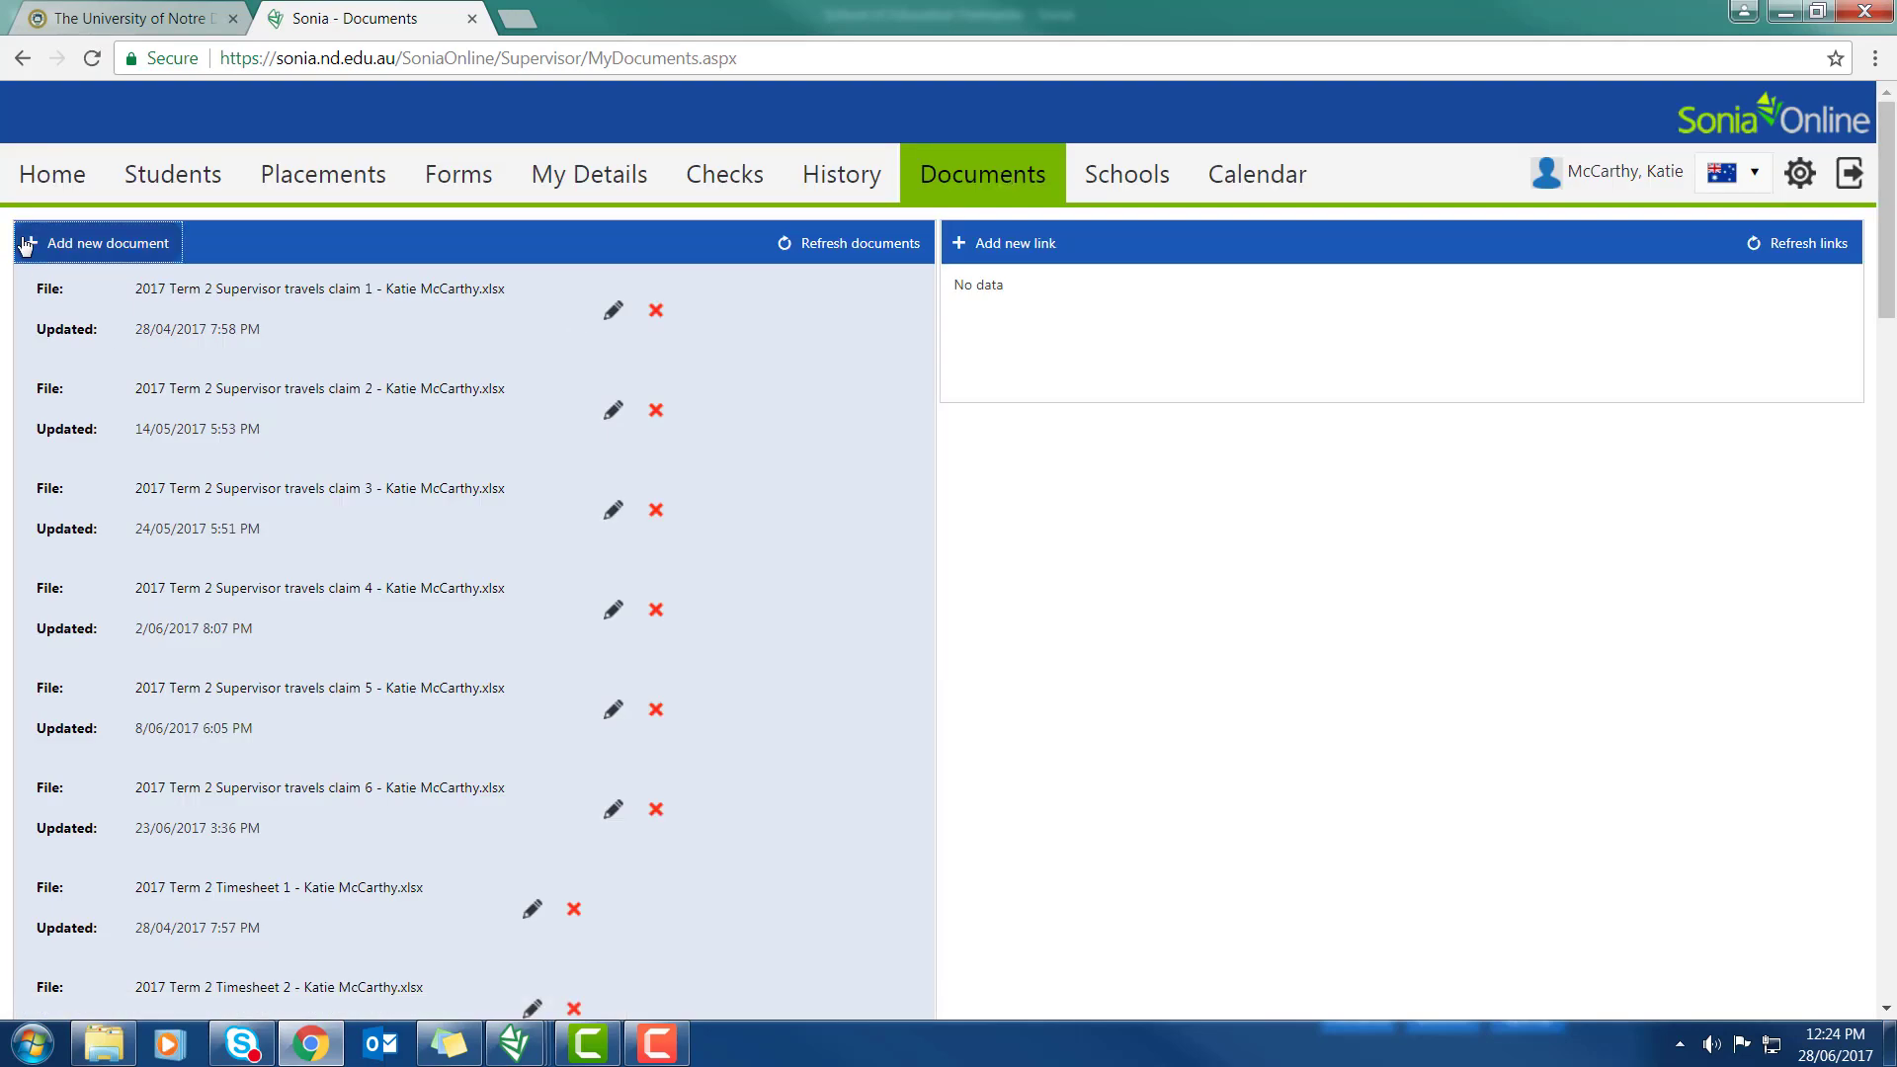
left_click(108, 243)
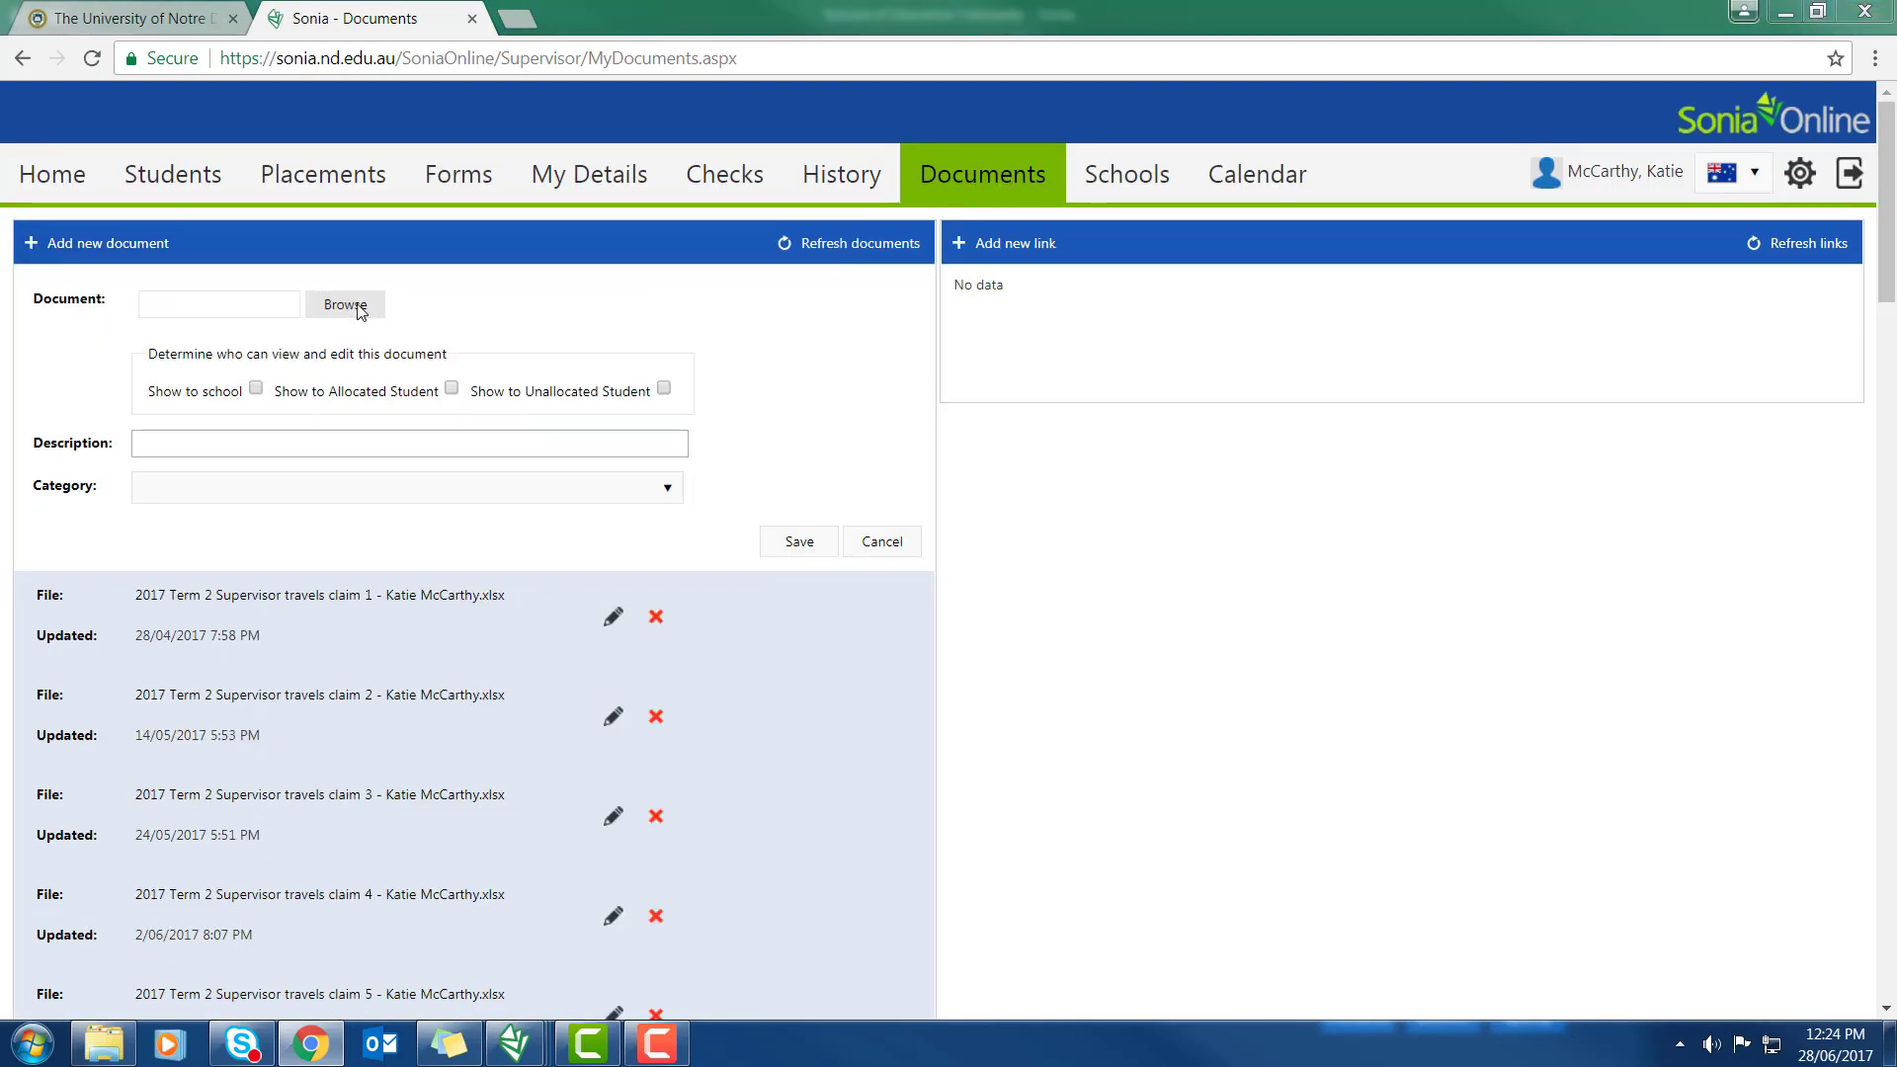
left_click(345, 304)
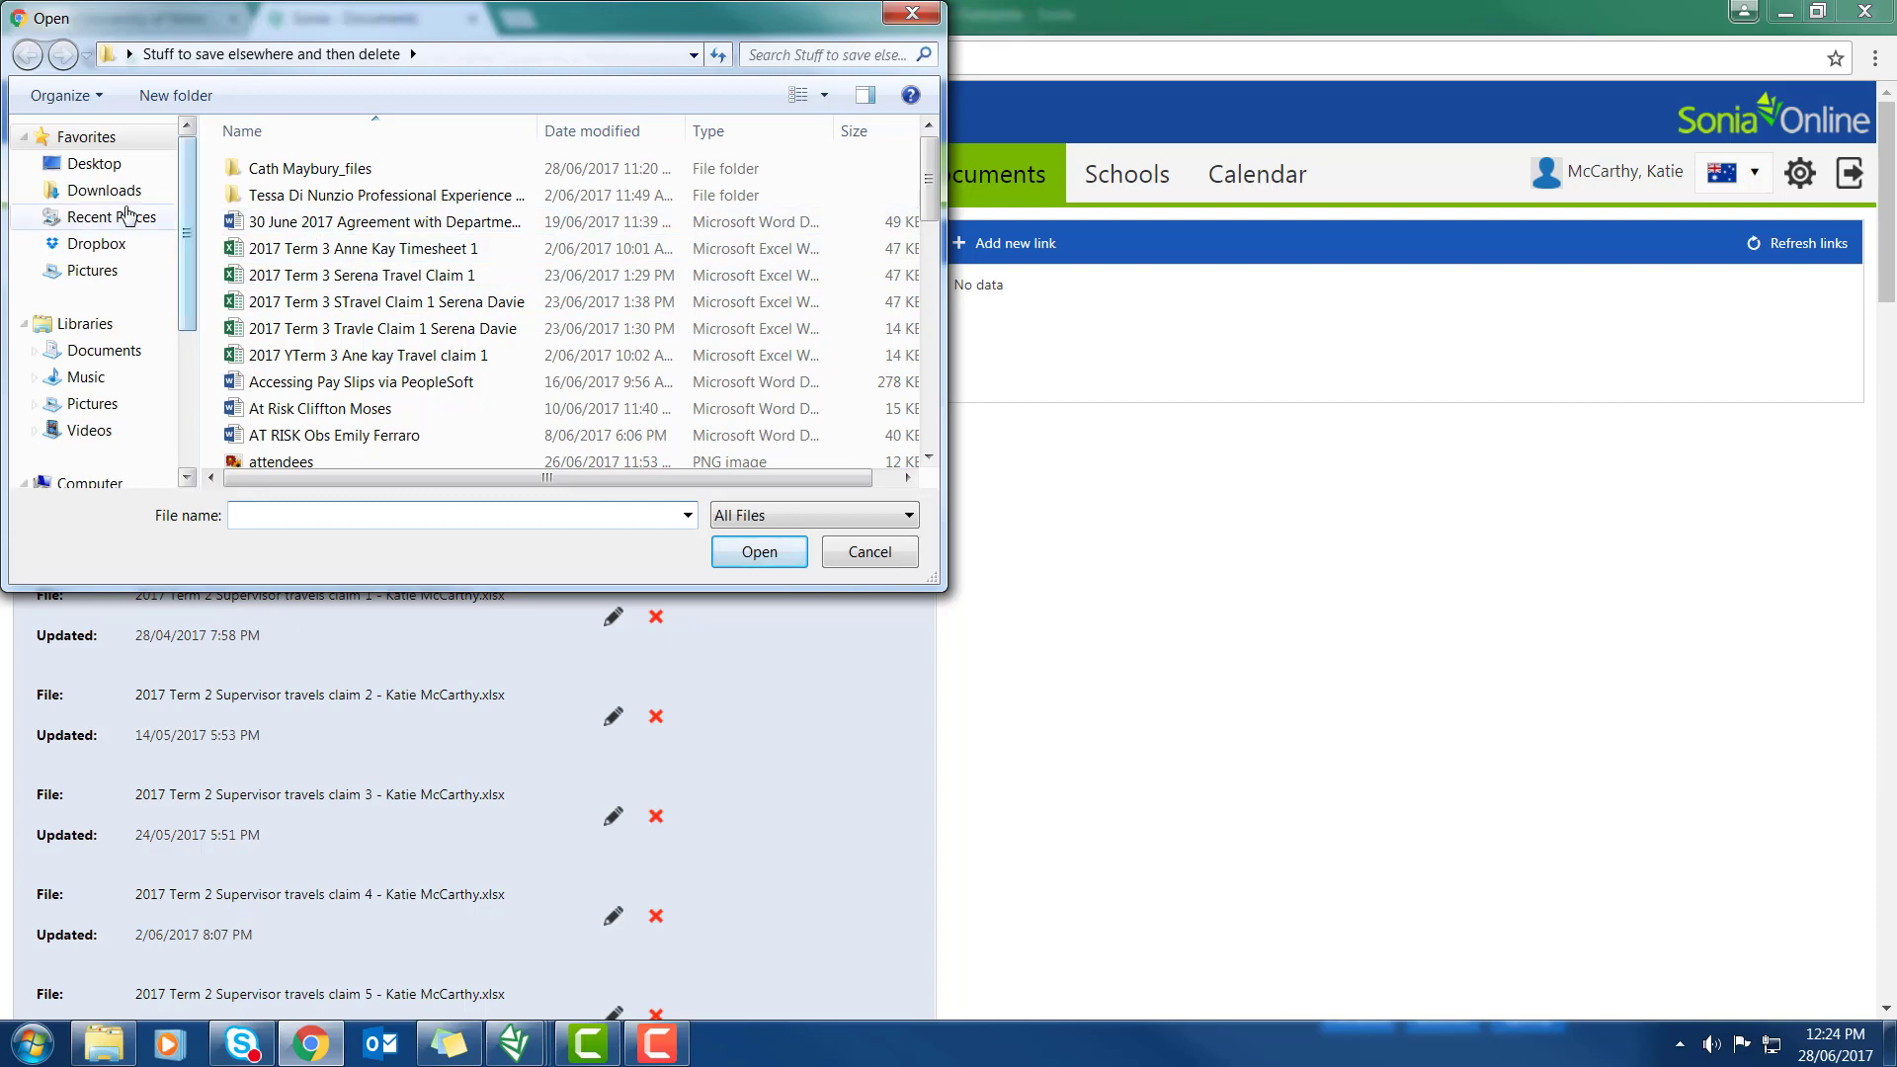
left_click(94, 163)
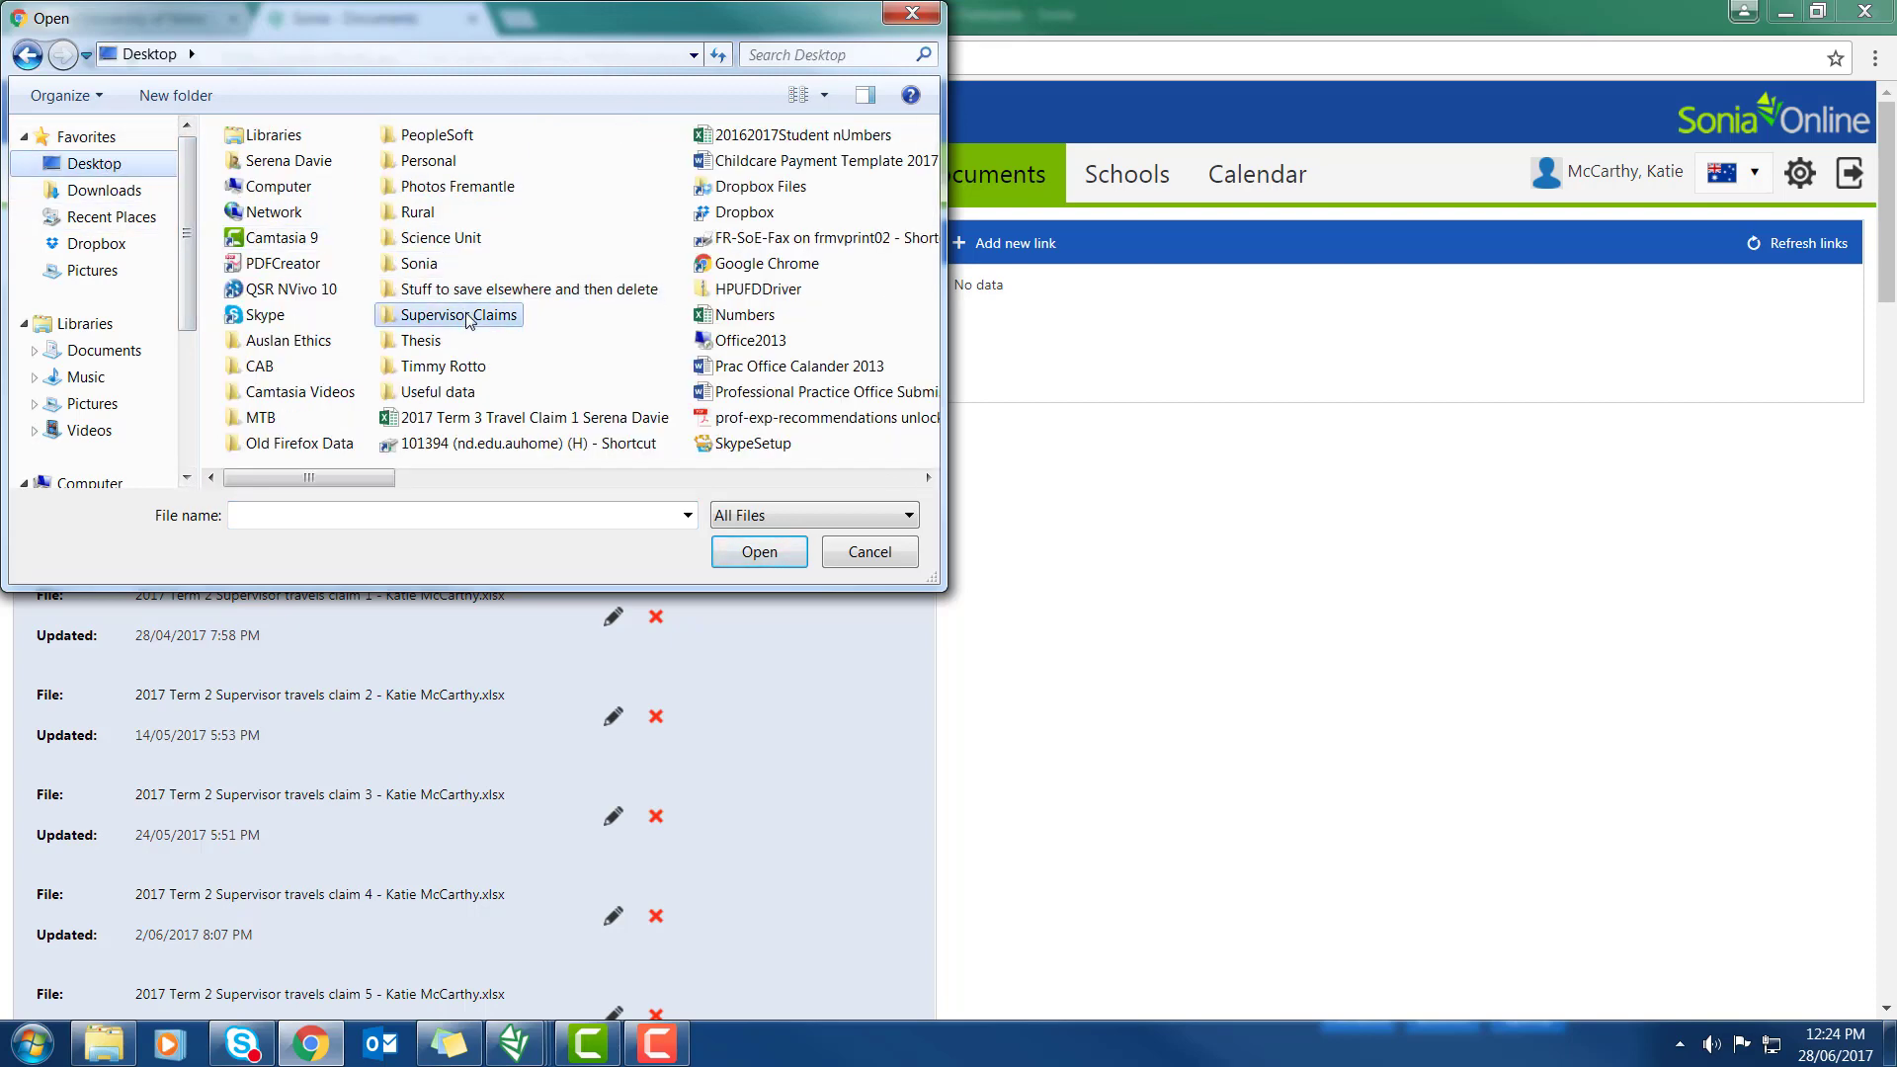
double_click(463, 314)
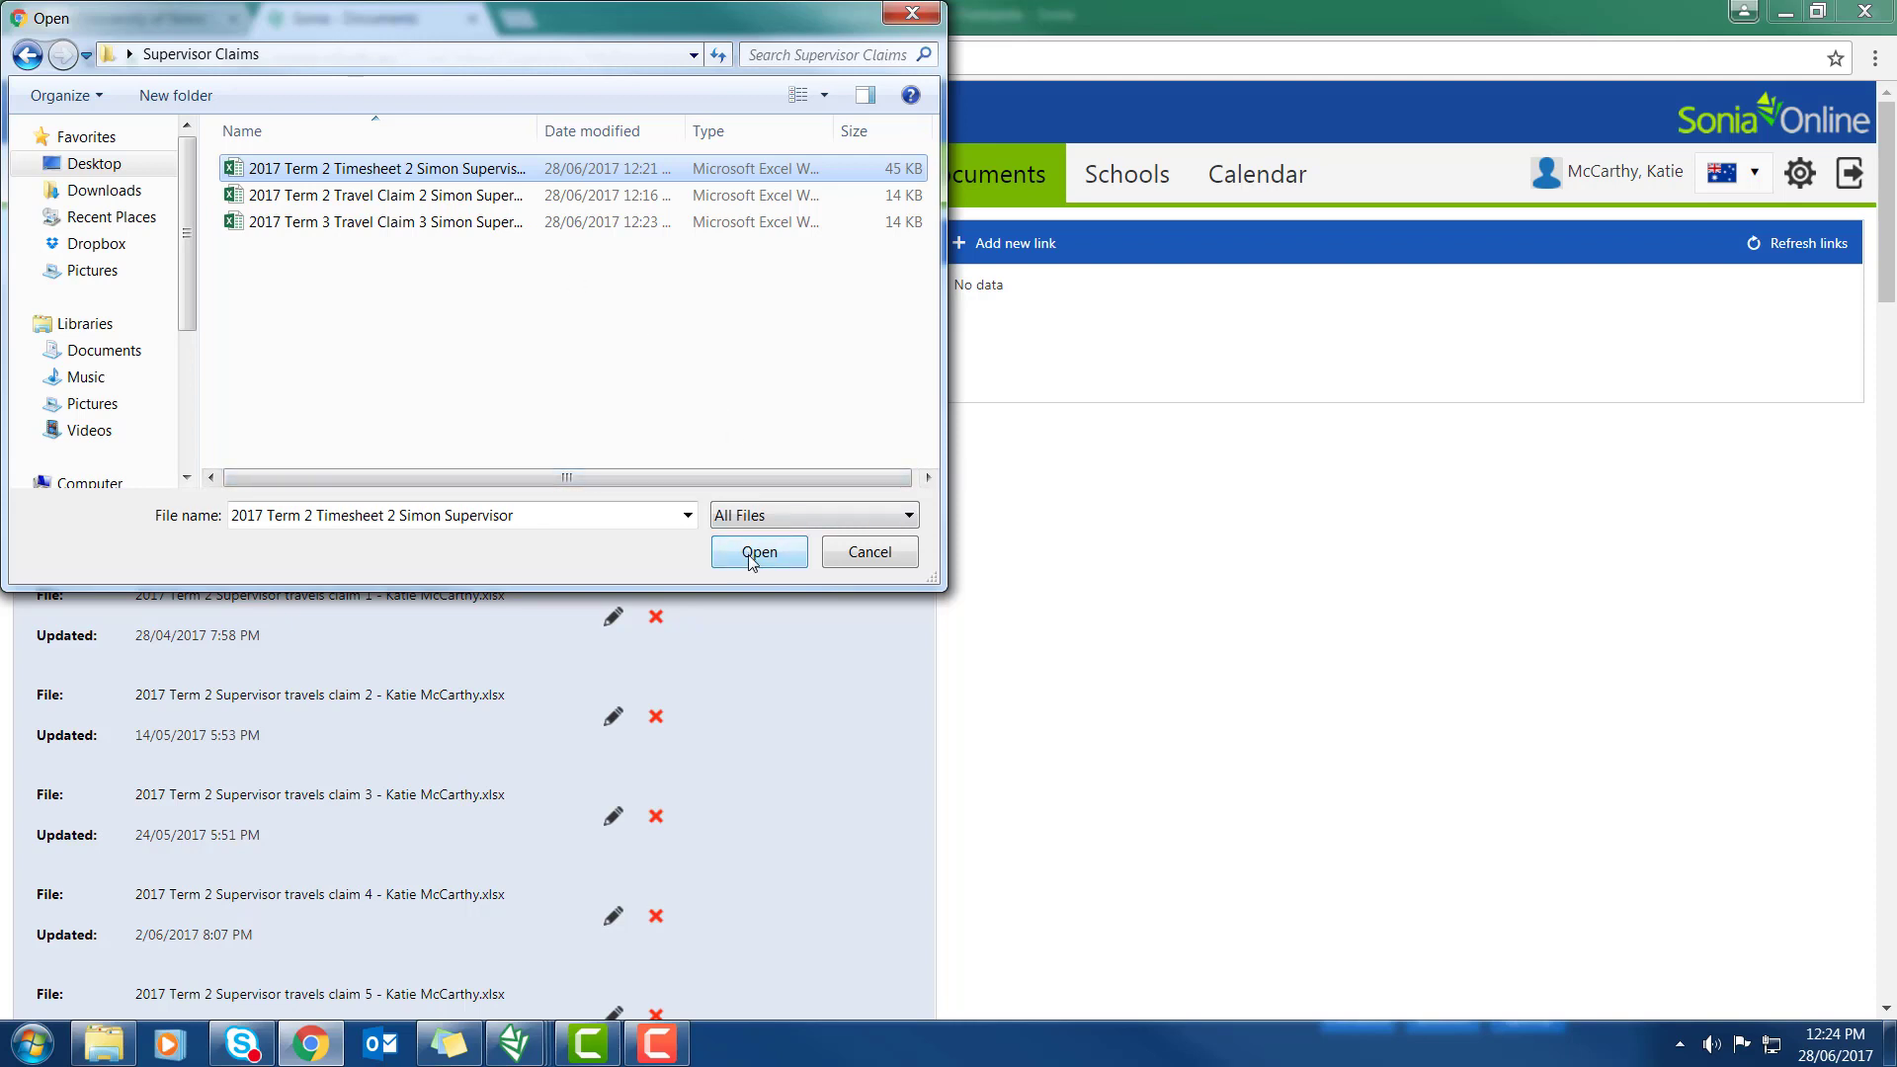
left_click(759, 552)
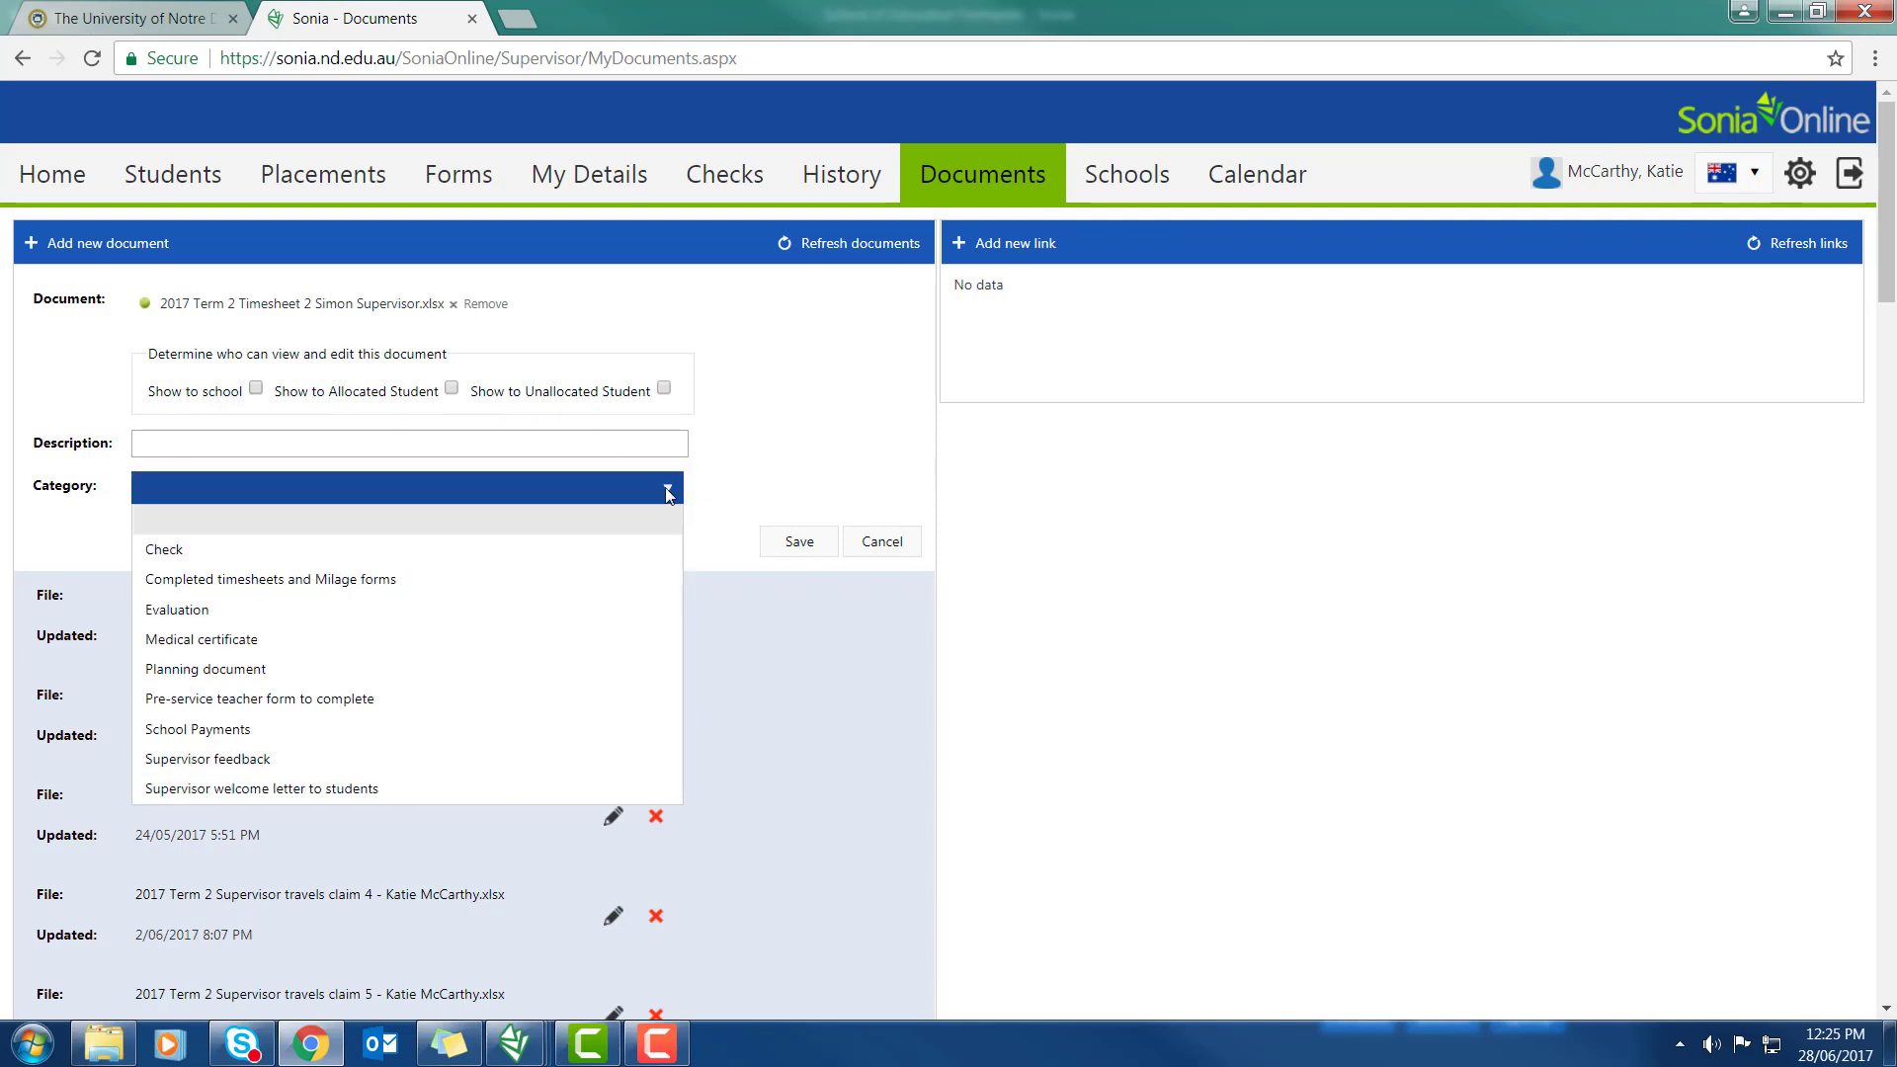
mouse_move(369, 584)
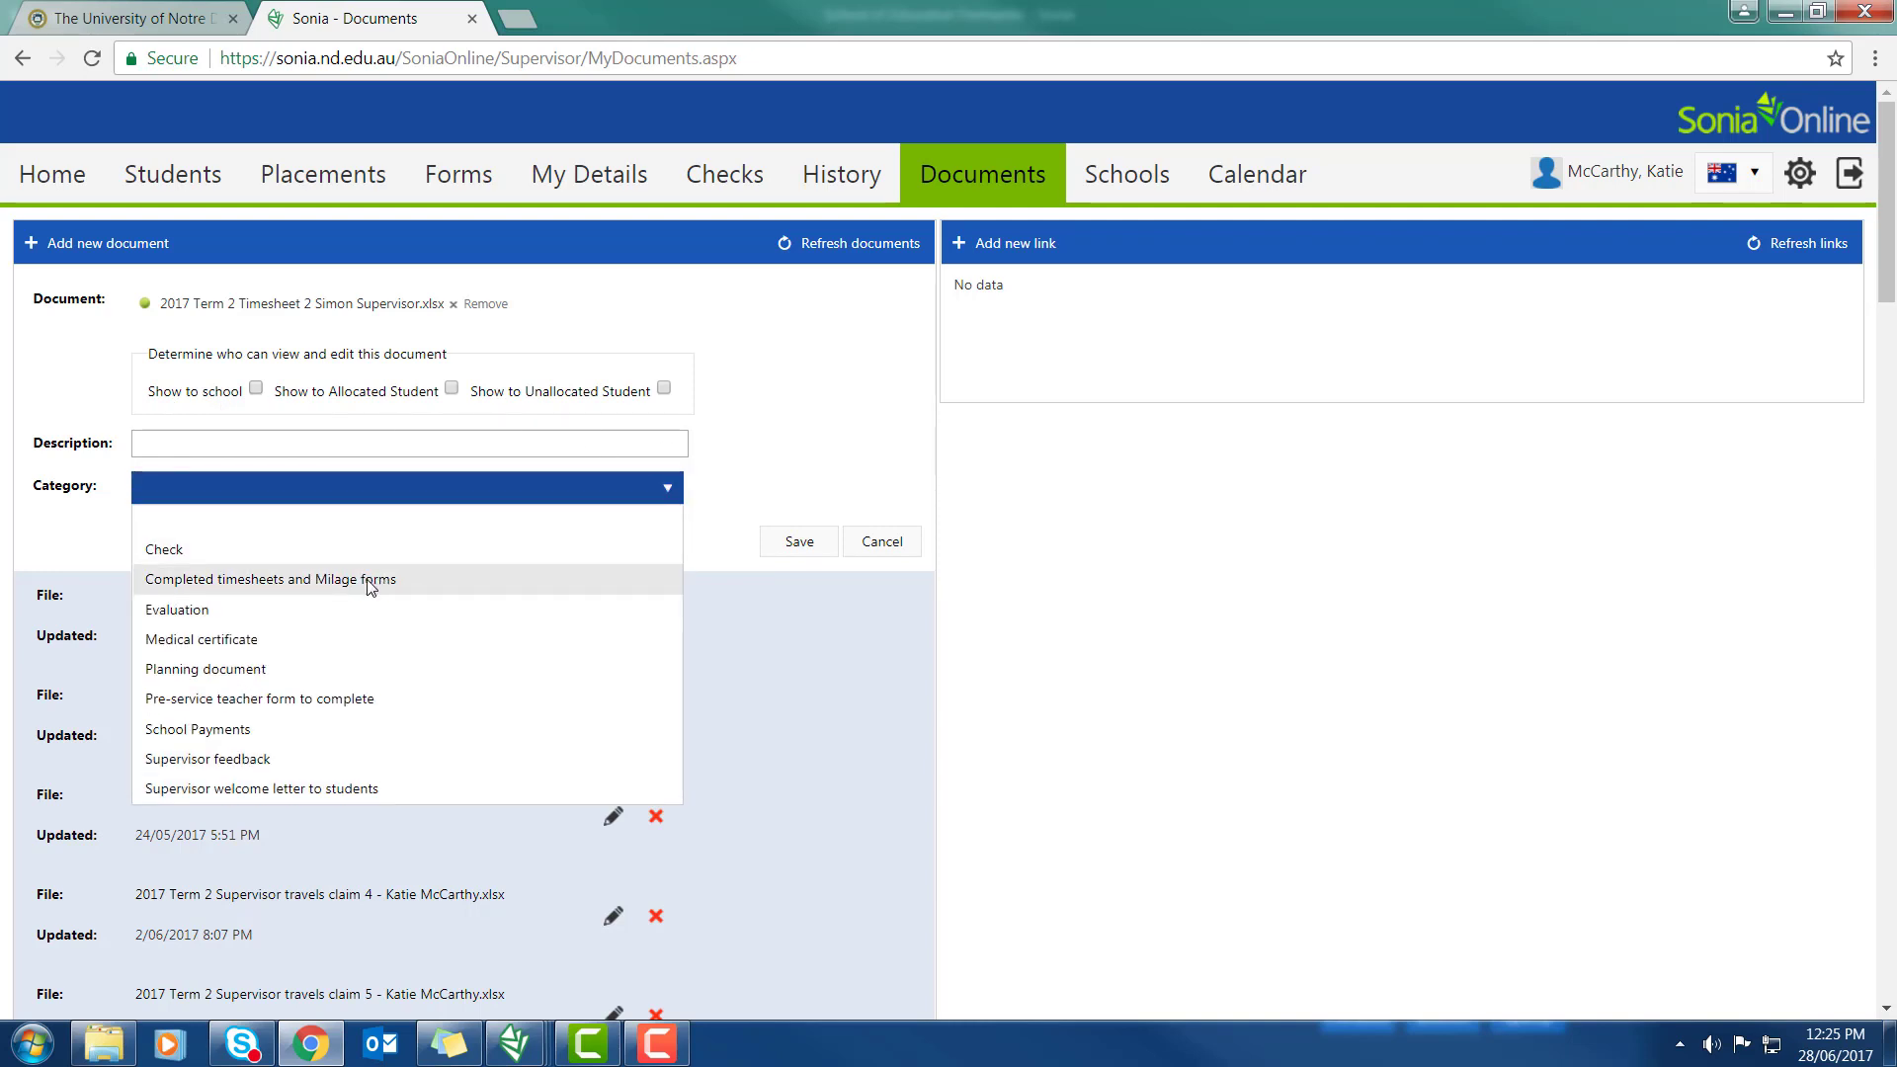
Categorise the attachment as Completed timesheets and Milage forms
left_click(270, 579)
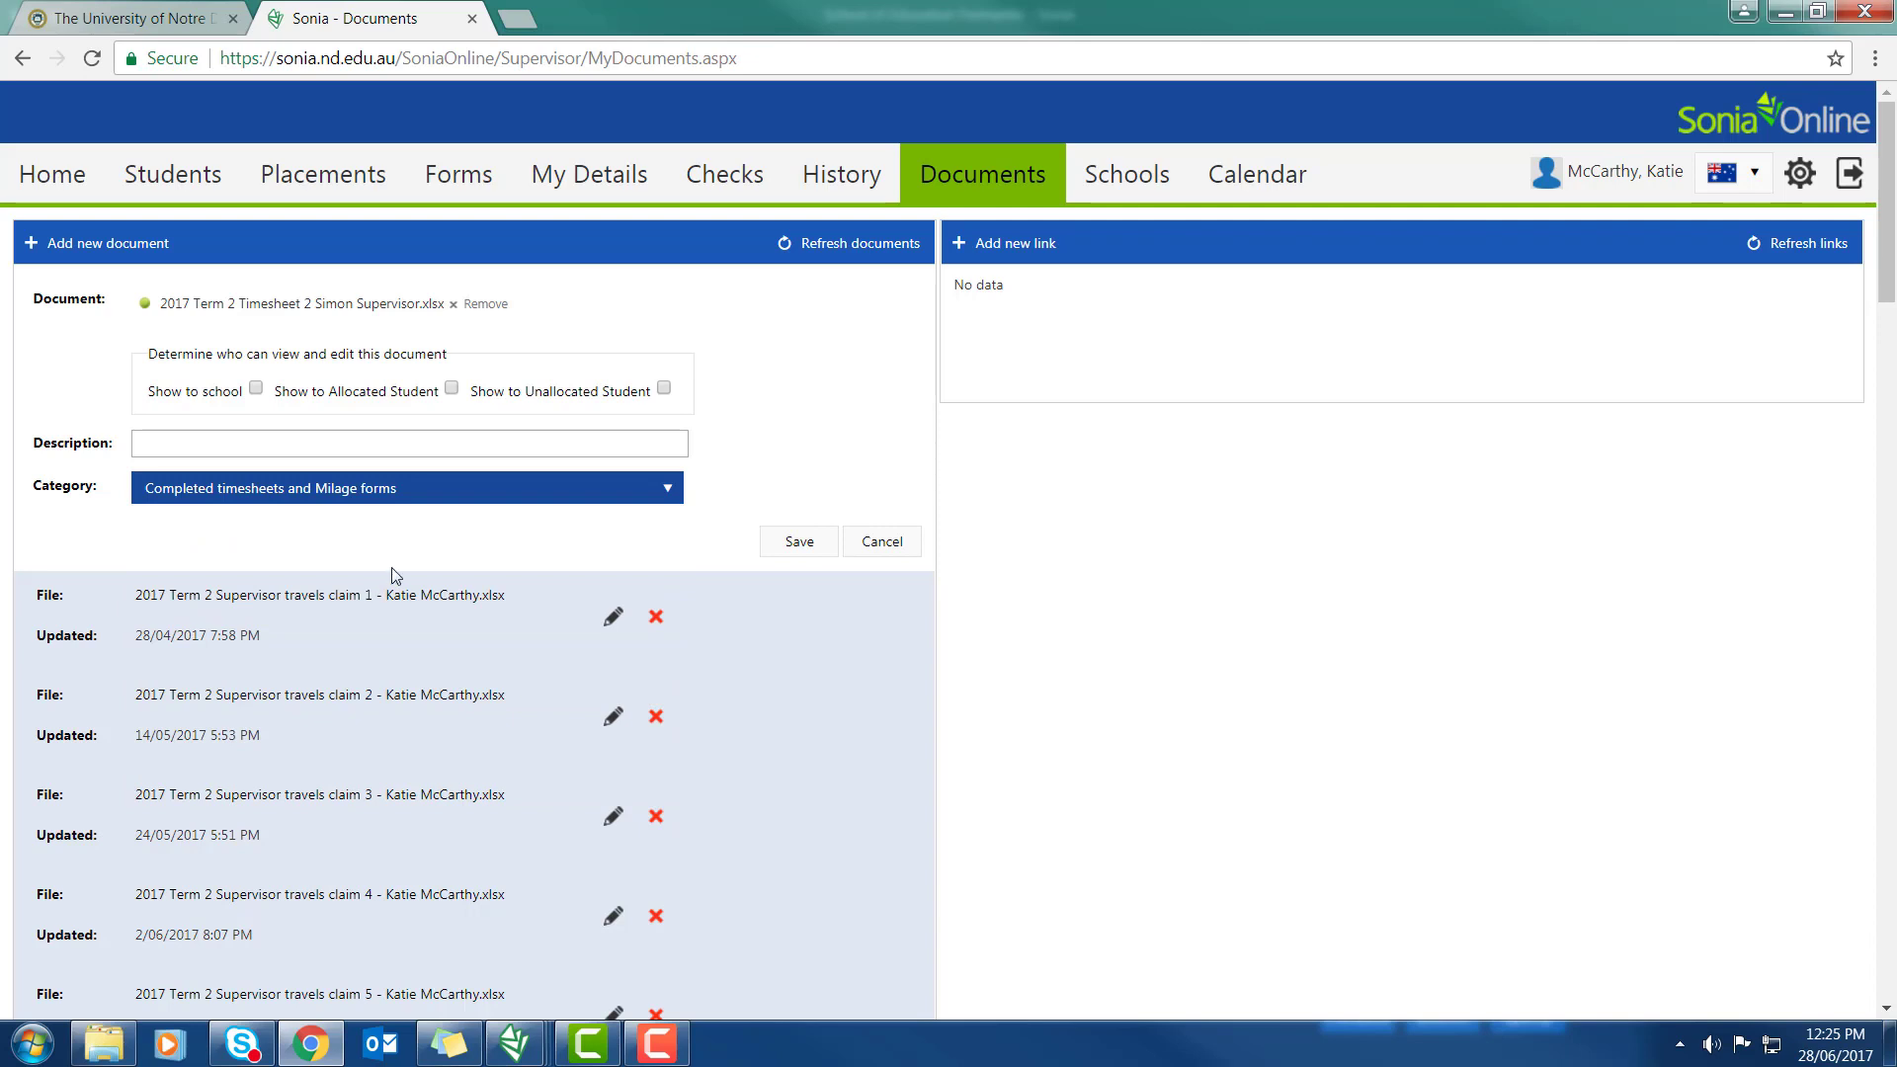
mouse_move(394, 327)
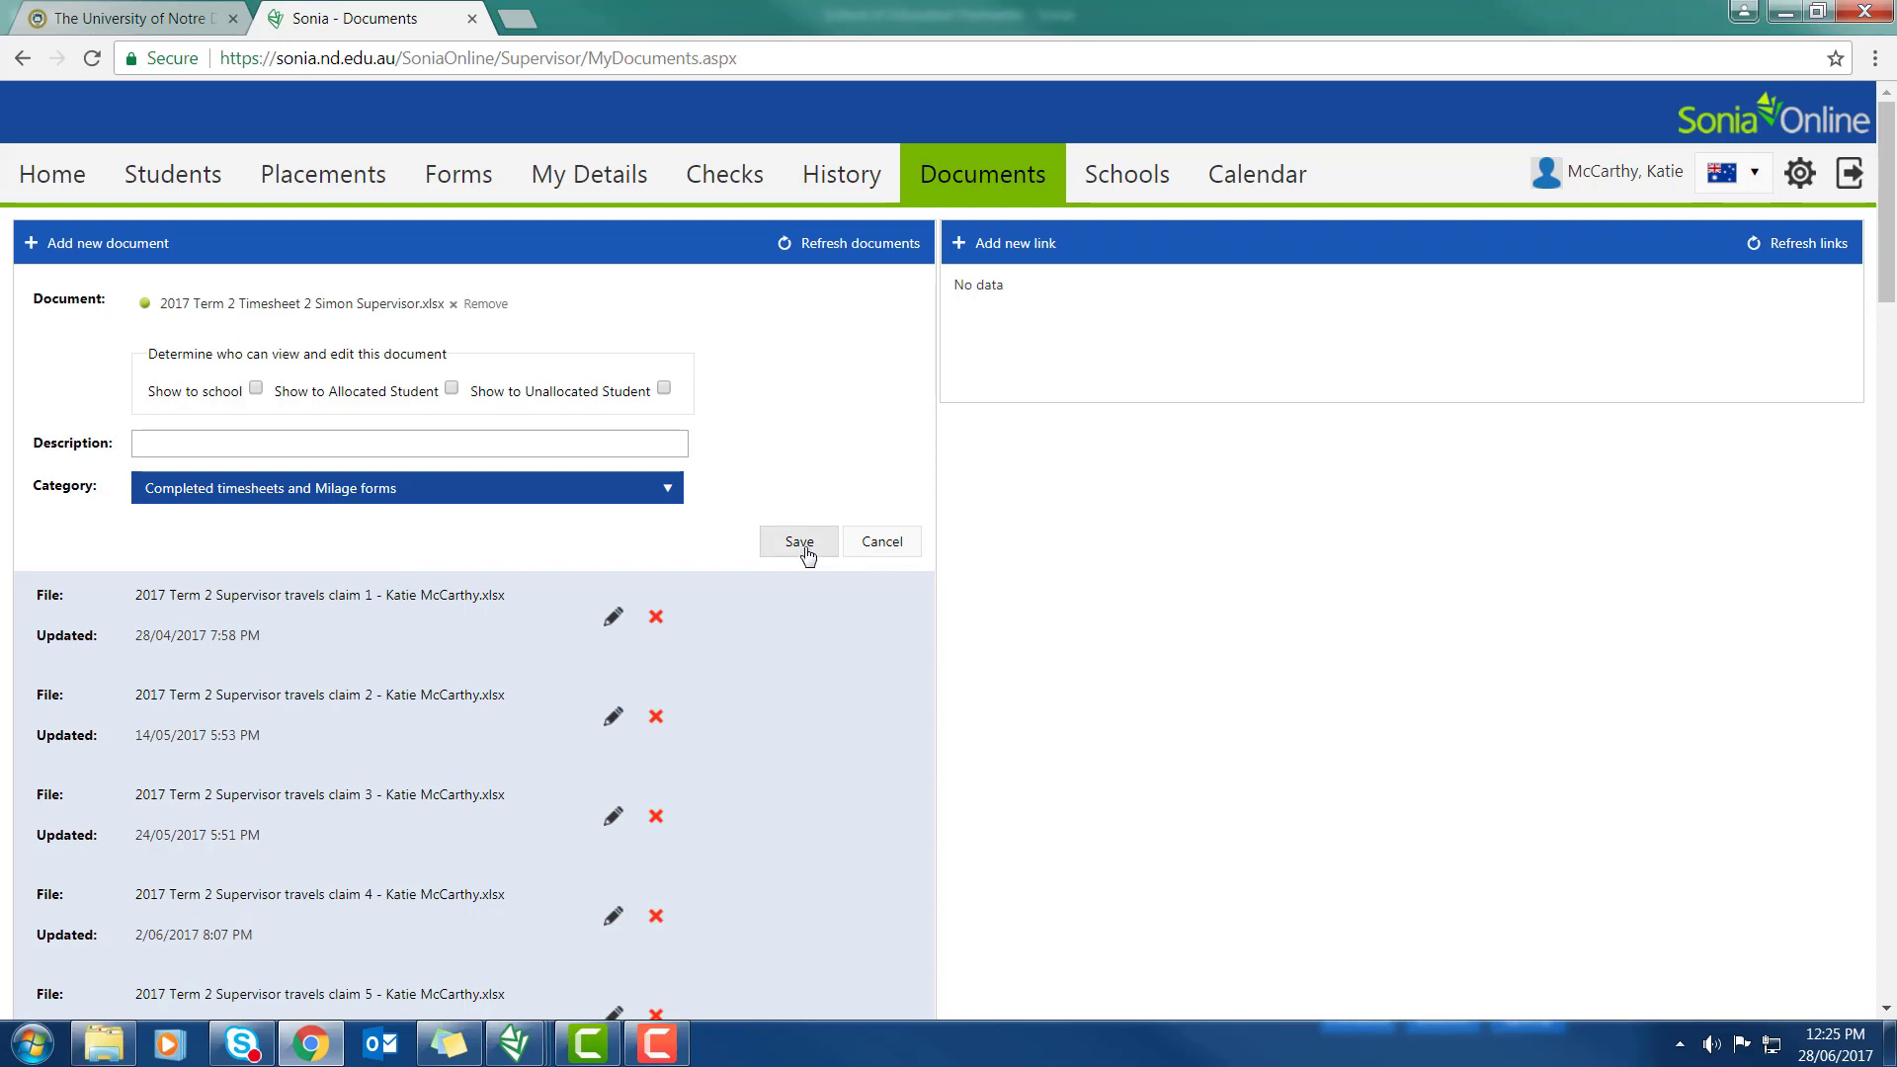
Save the upload, confirm the timesheet appears in the documents list, and return Home
left_click(798, 541)
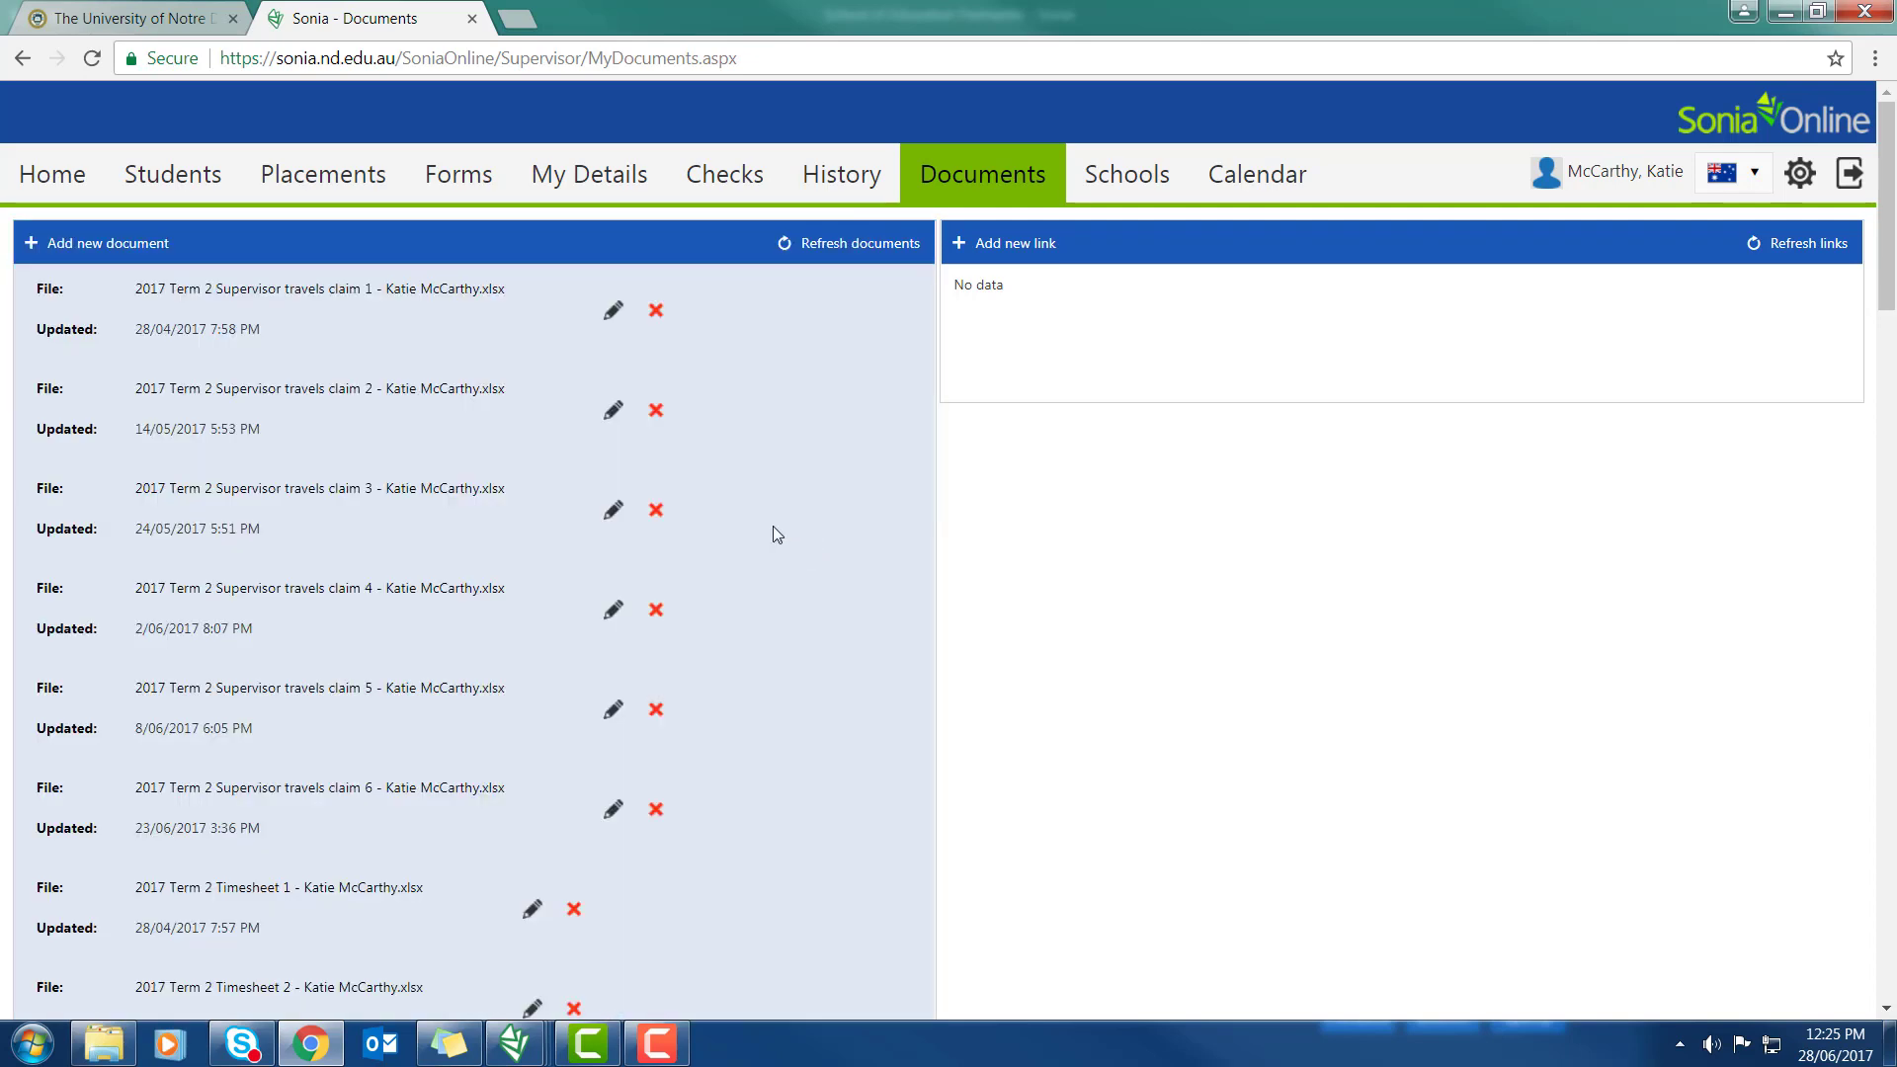
mouse_move(149, 298)
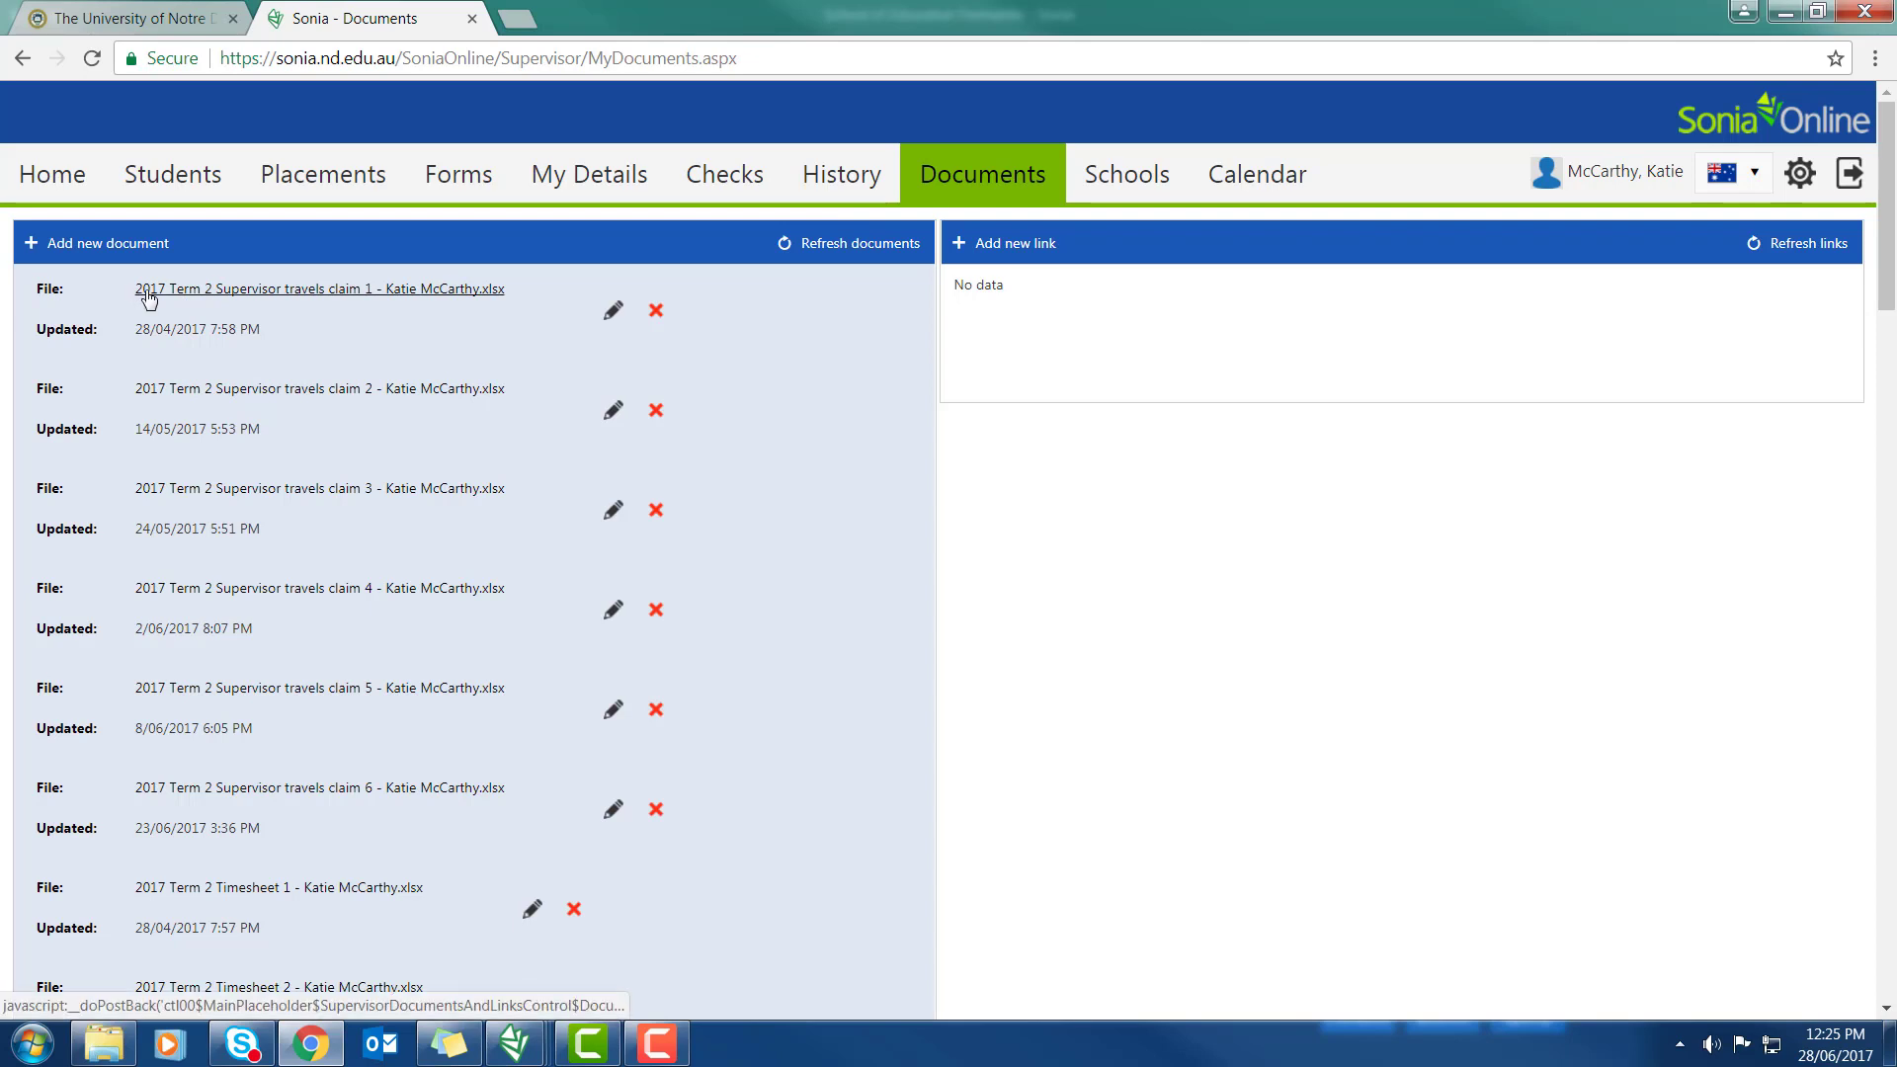
mouse_move(216, 294)
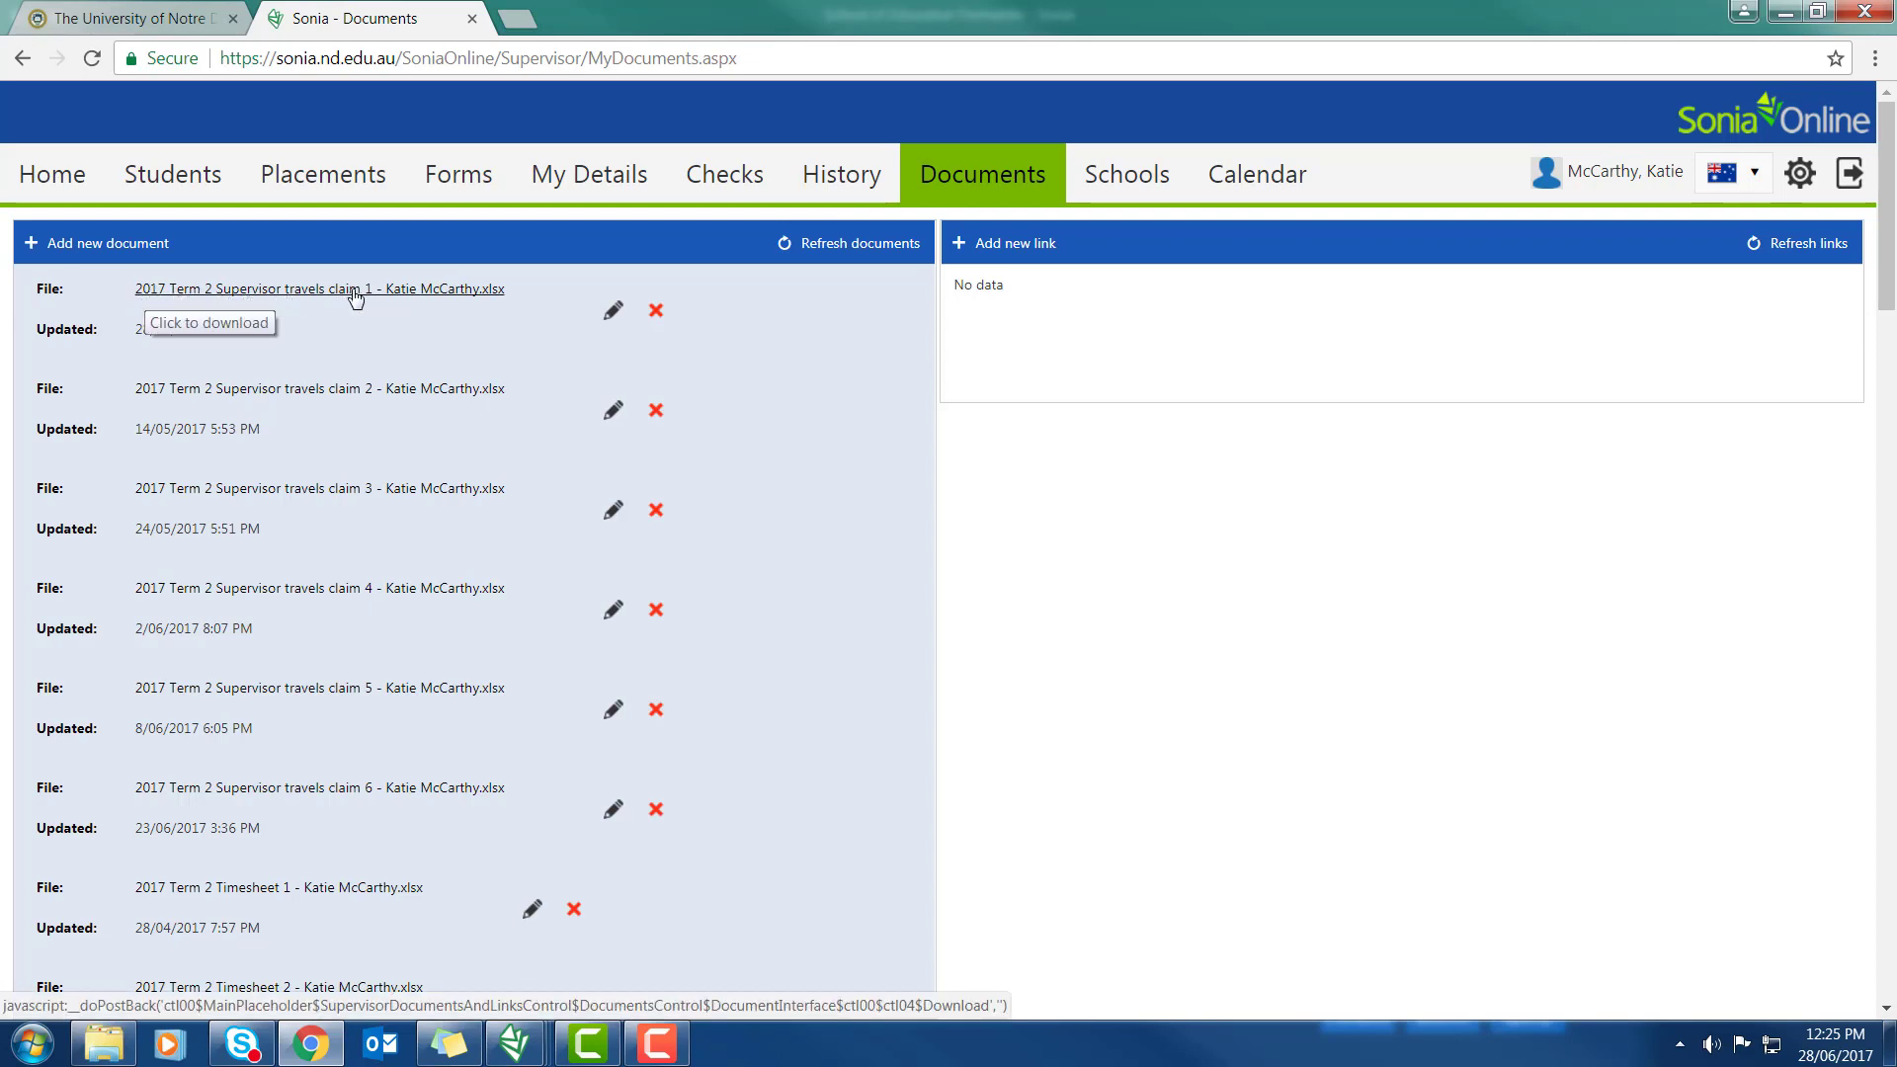
scroll("down", 3)
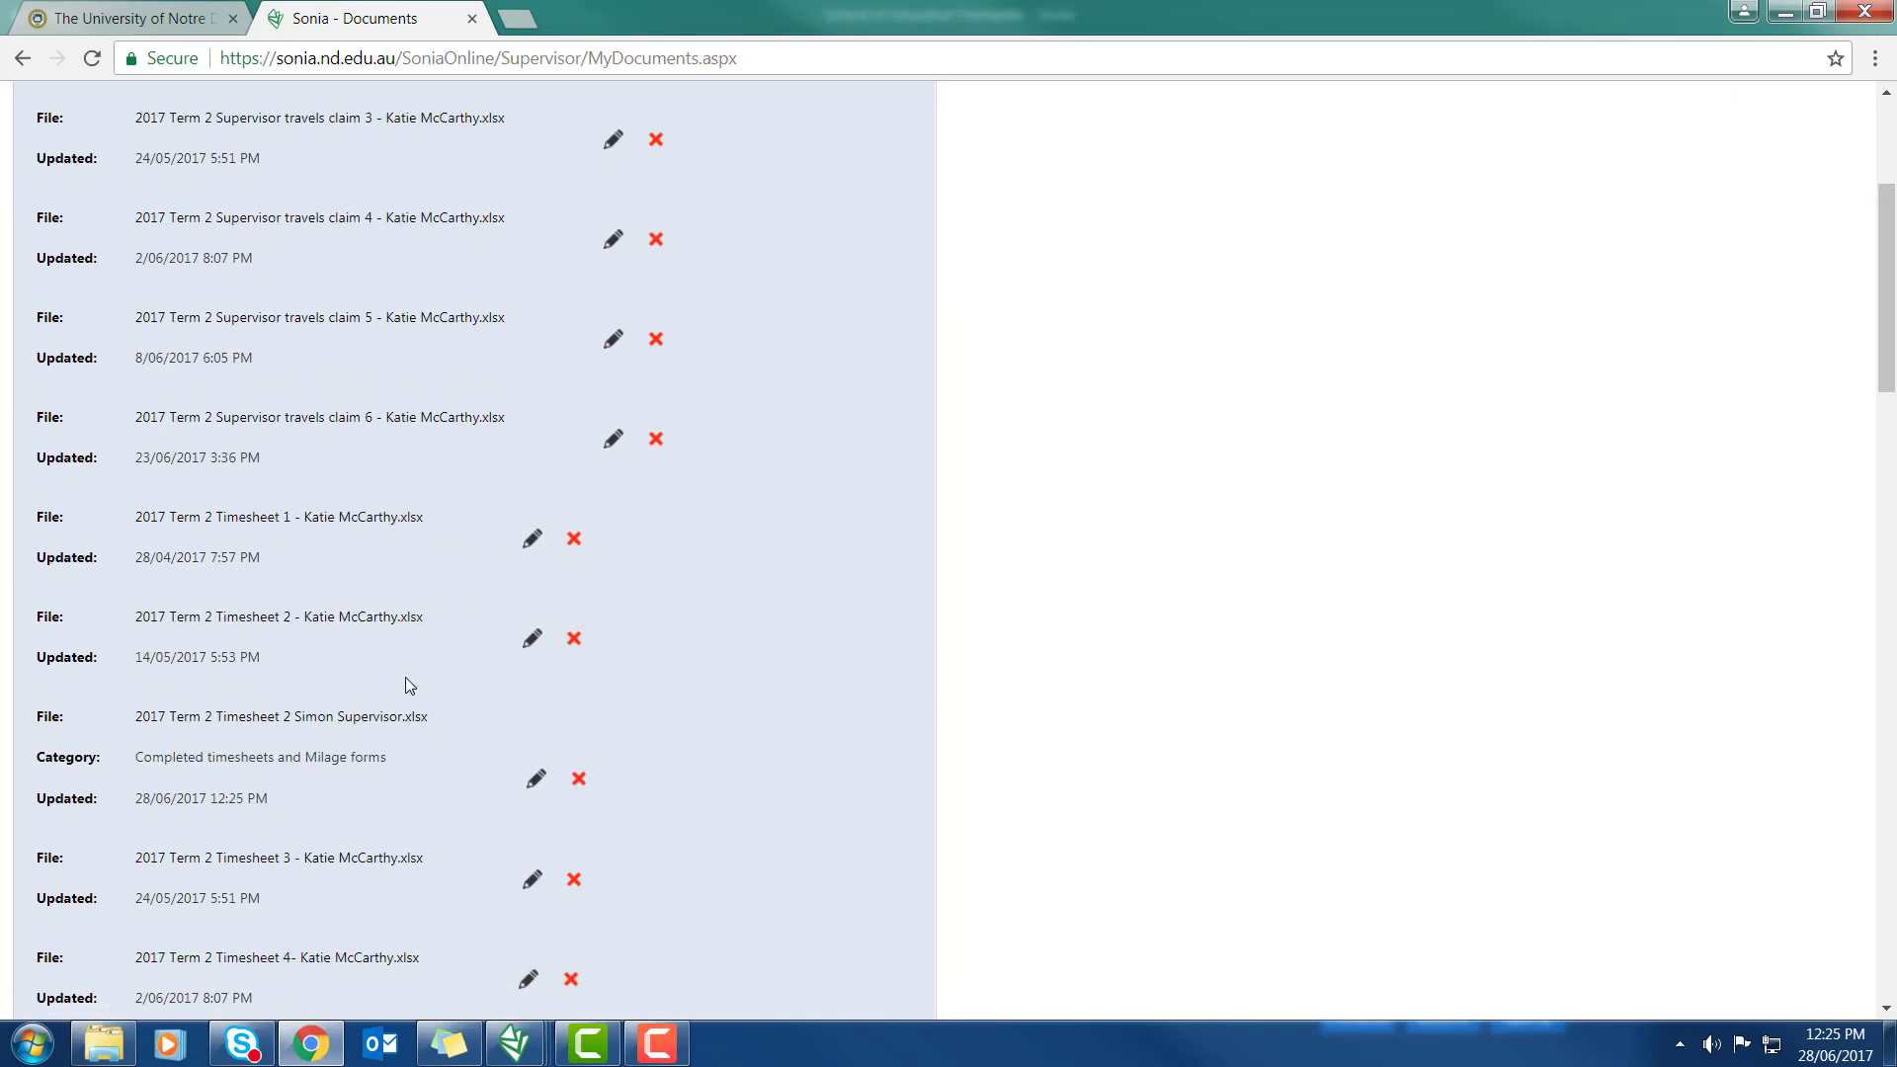
mouse_move(259, 727)
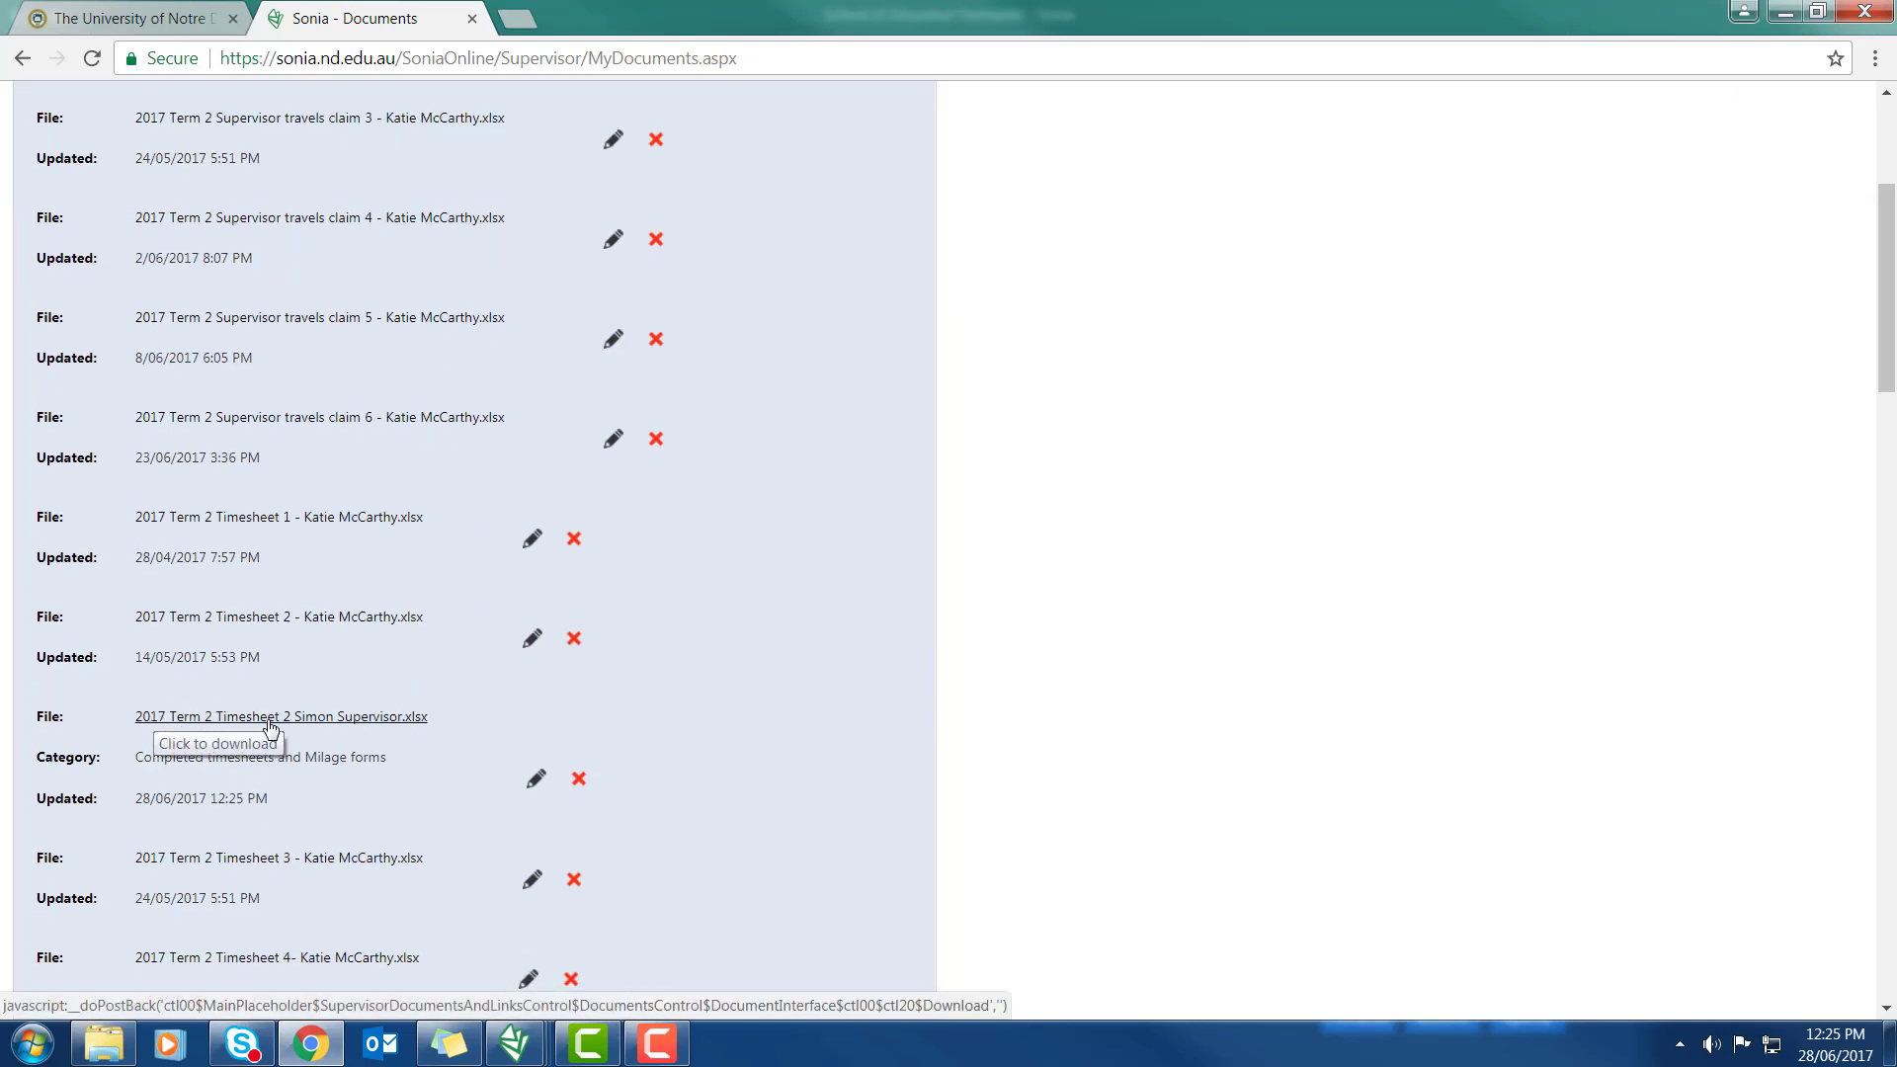
mouse_move(399, 724)
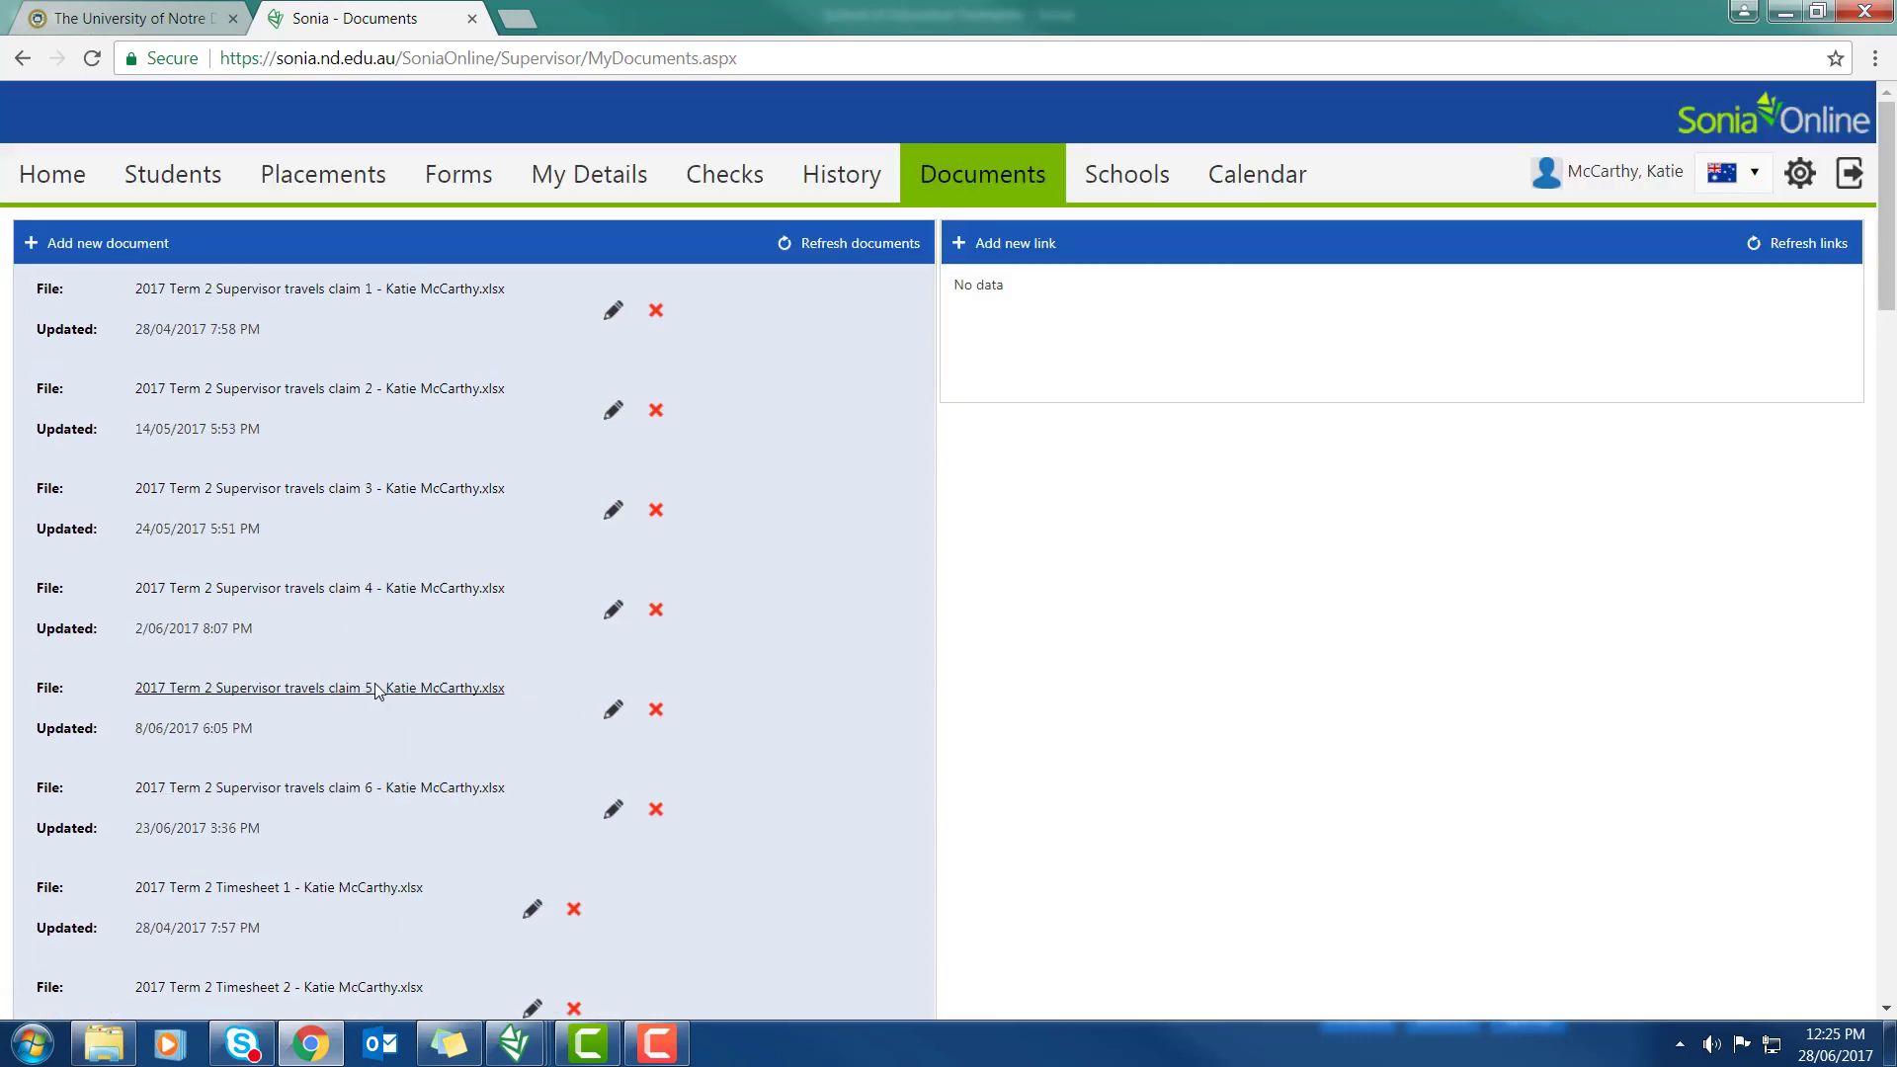
mouse_move(379, 693)
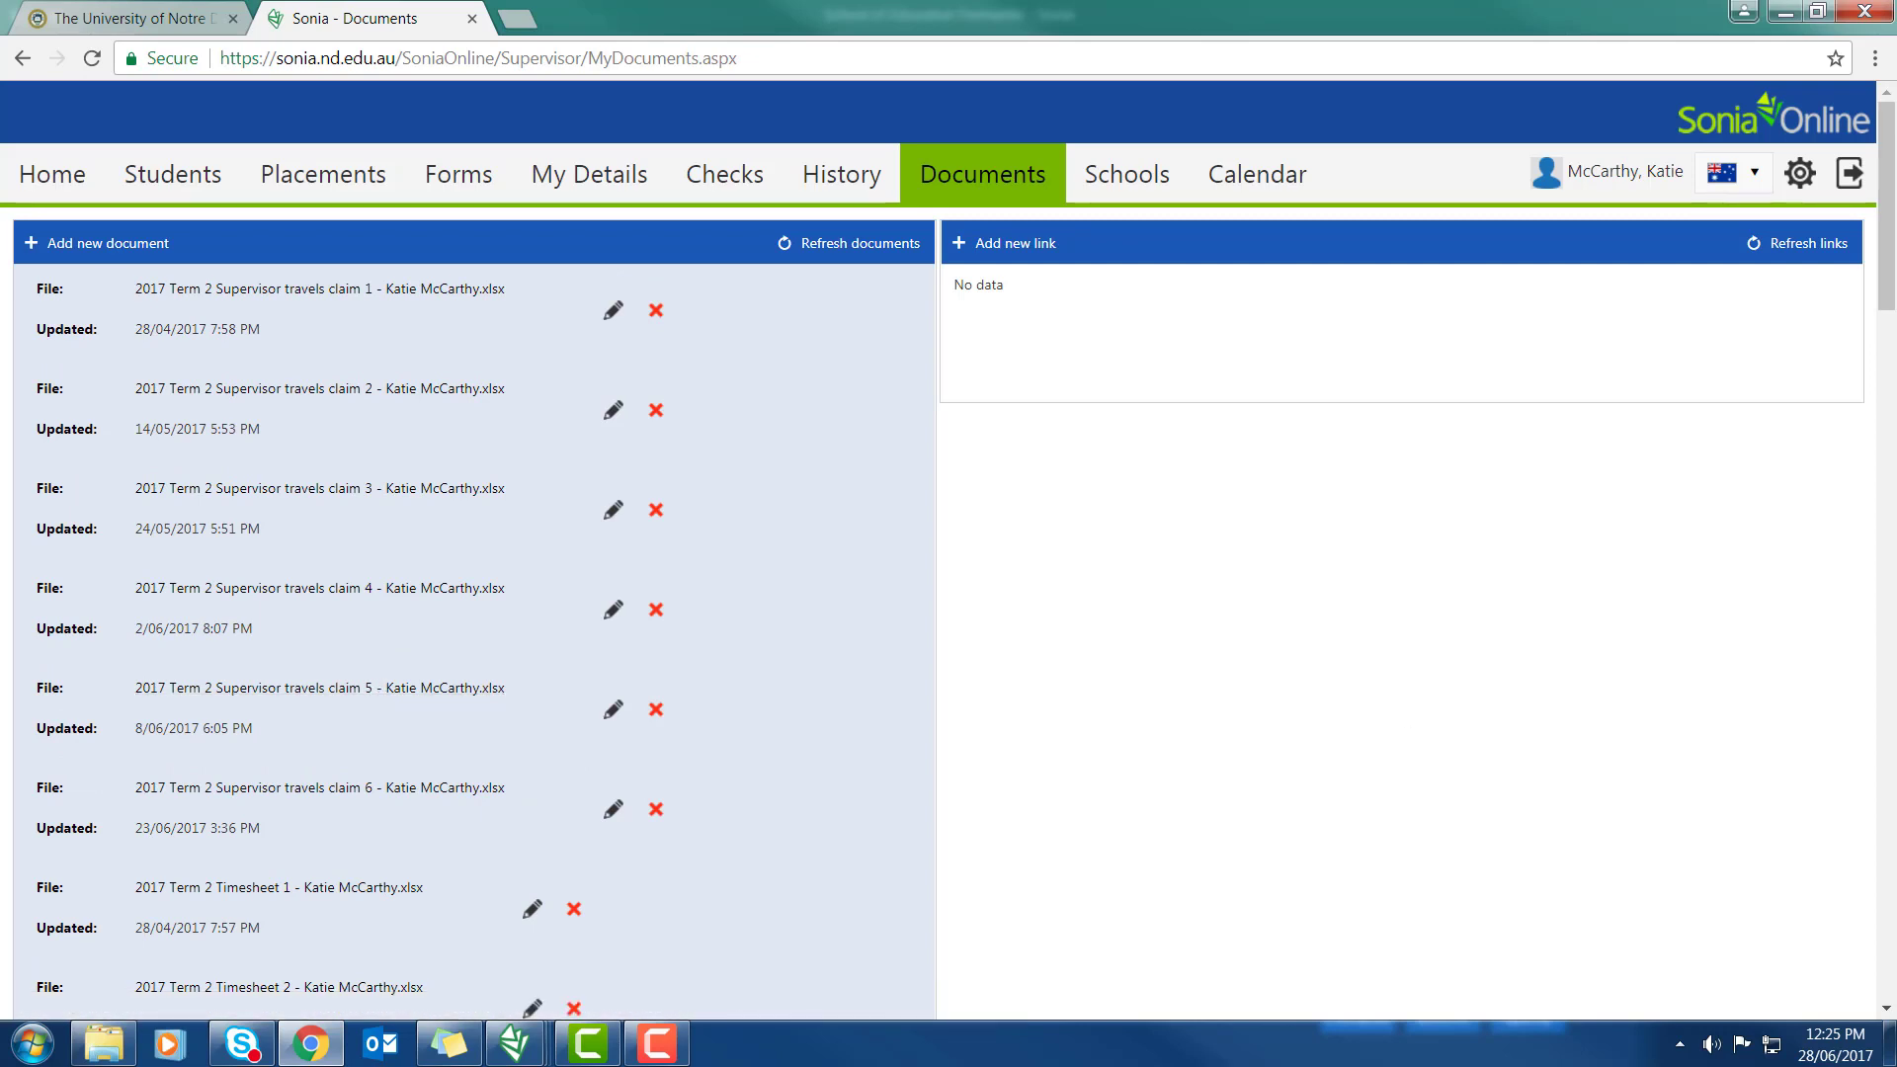
left_click(51, 174)
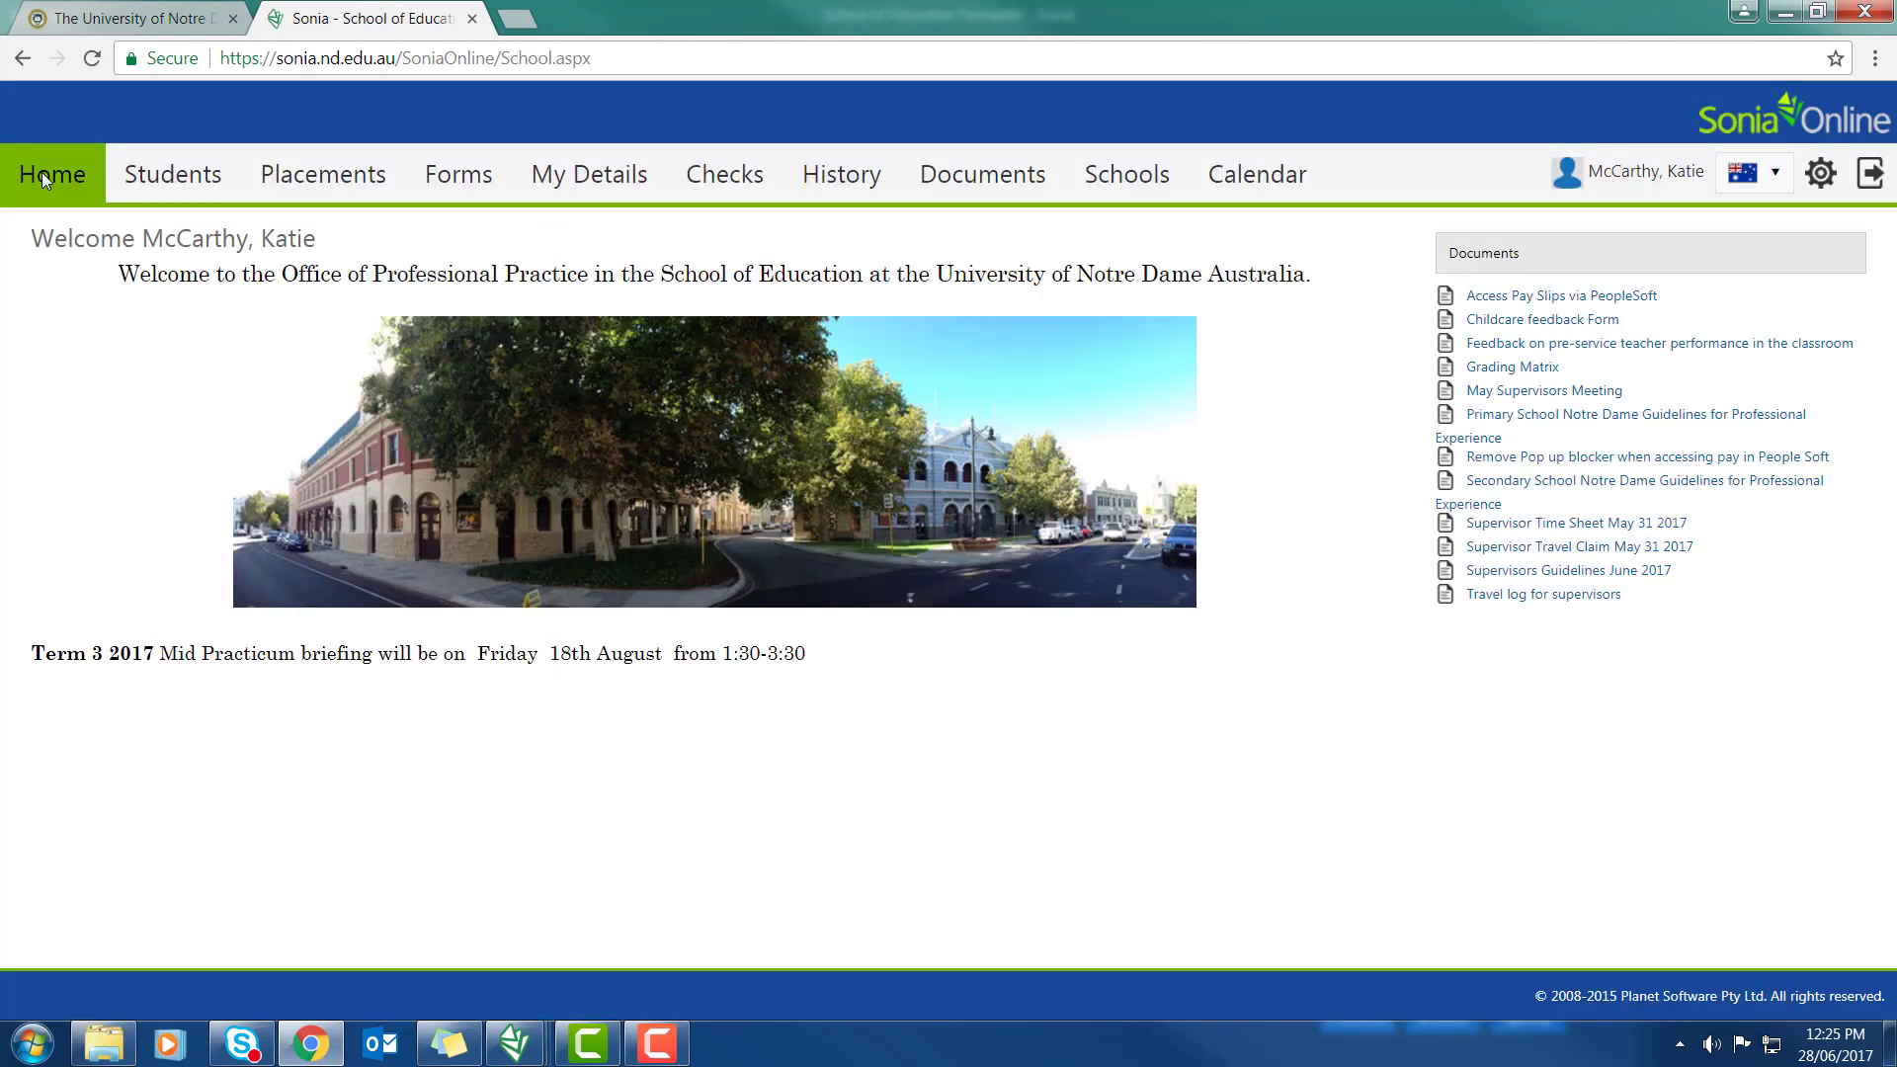